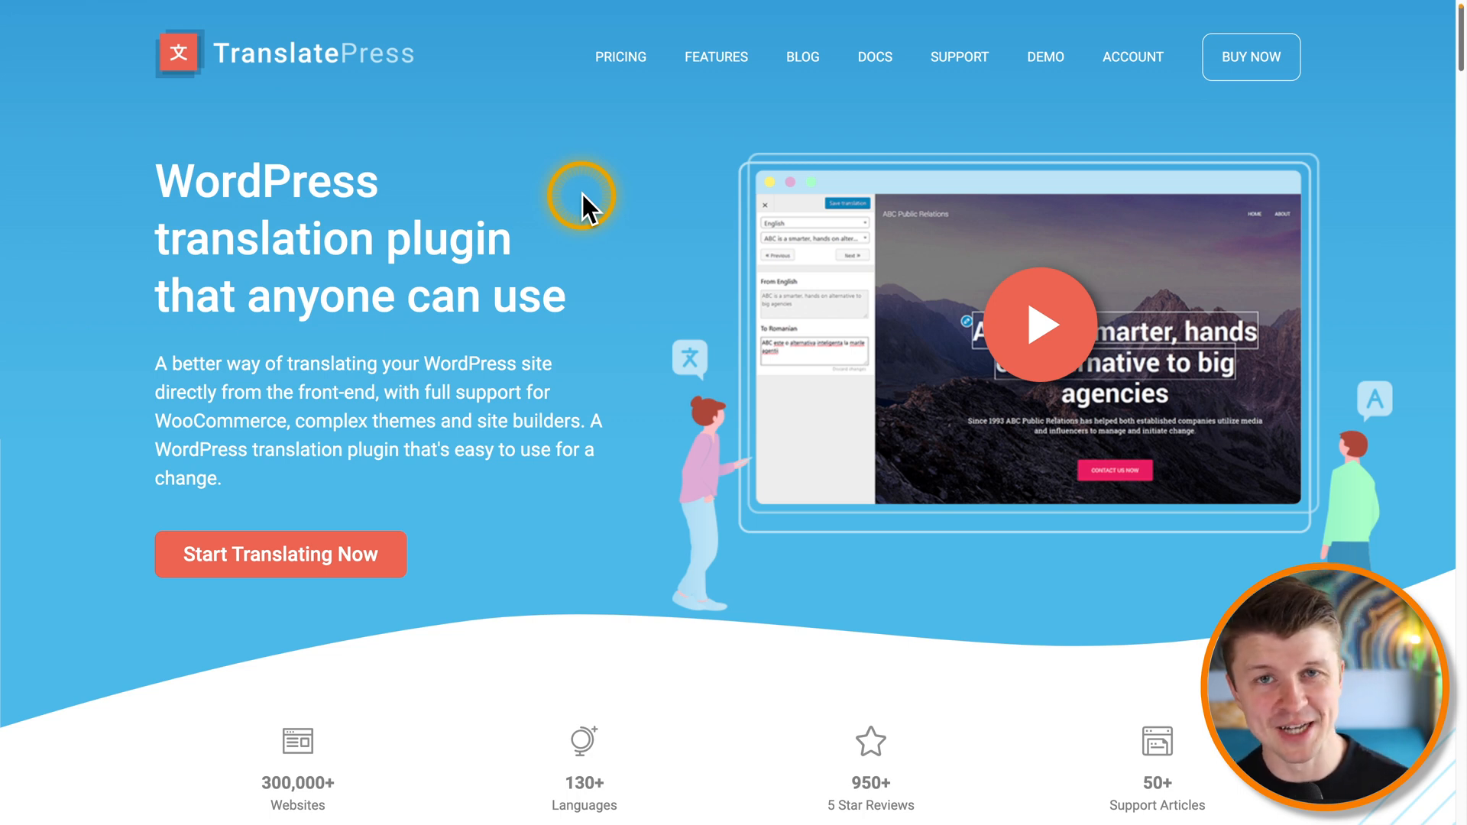
pyautogui.moveTo(374, 97)
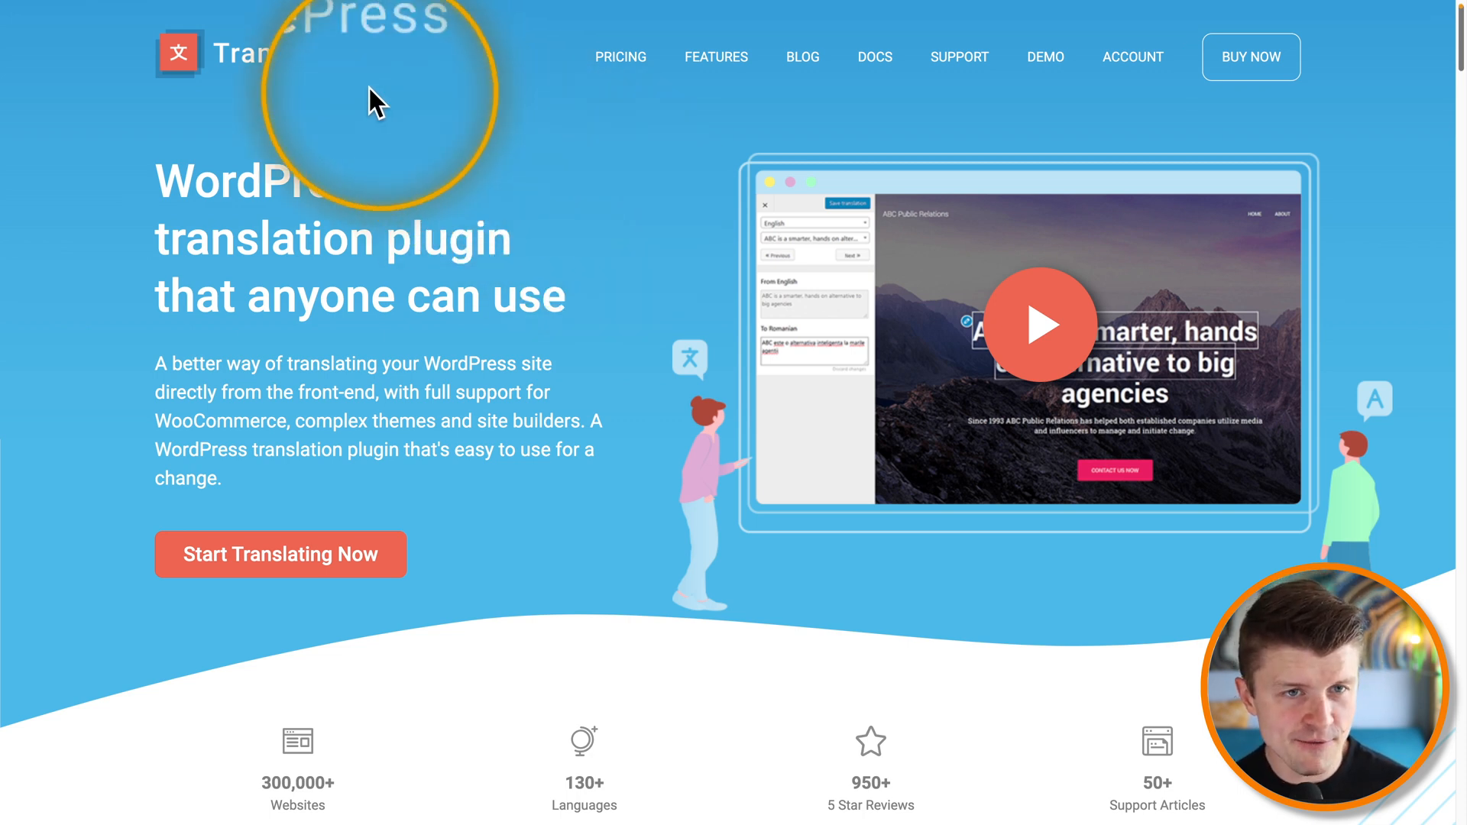
pyautogui.moveTo(323, 84)
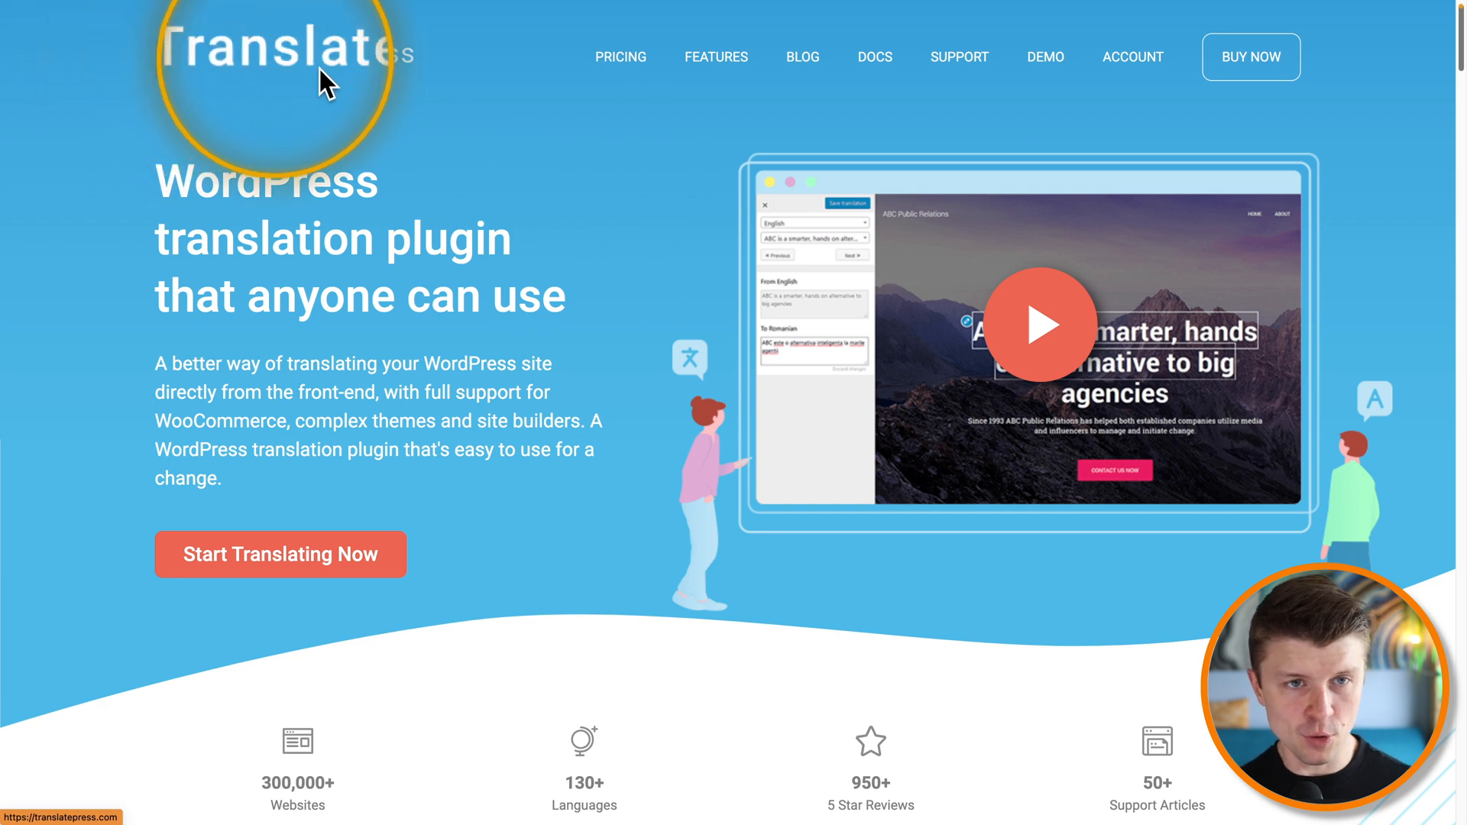
pyautogui.moveTo(453, 127)
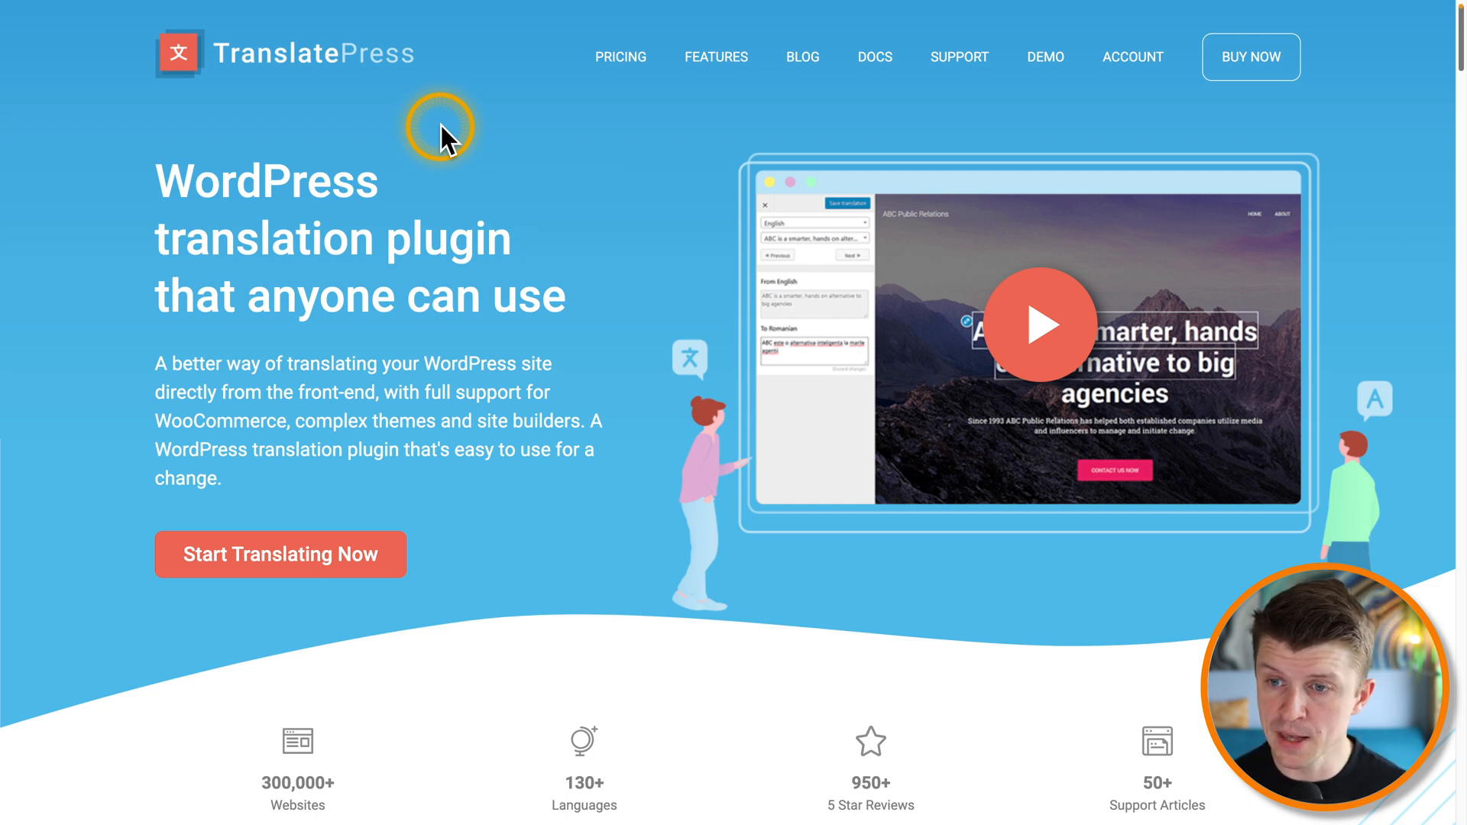
pyautogui.moveTo(591, 491)
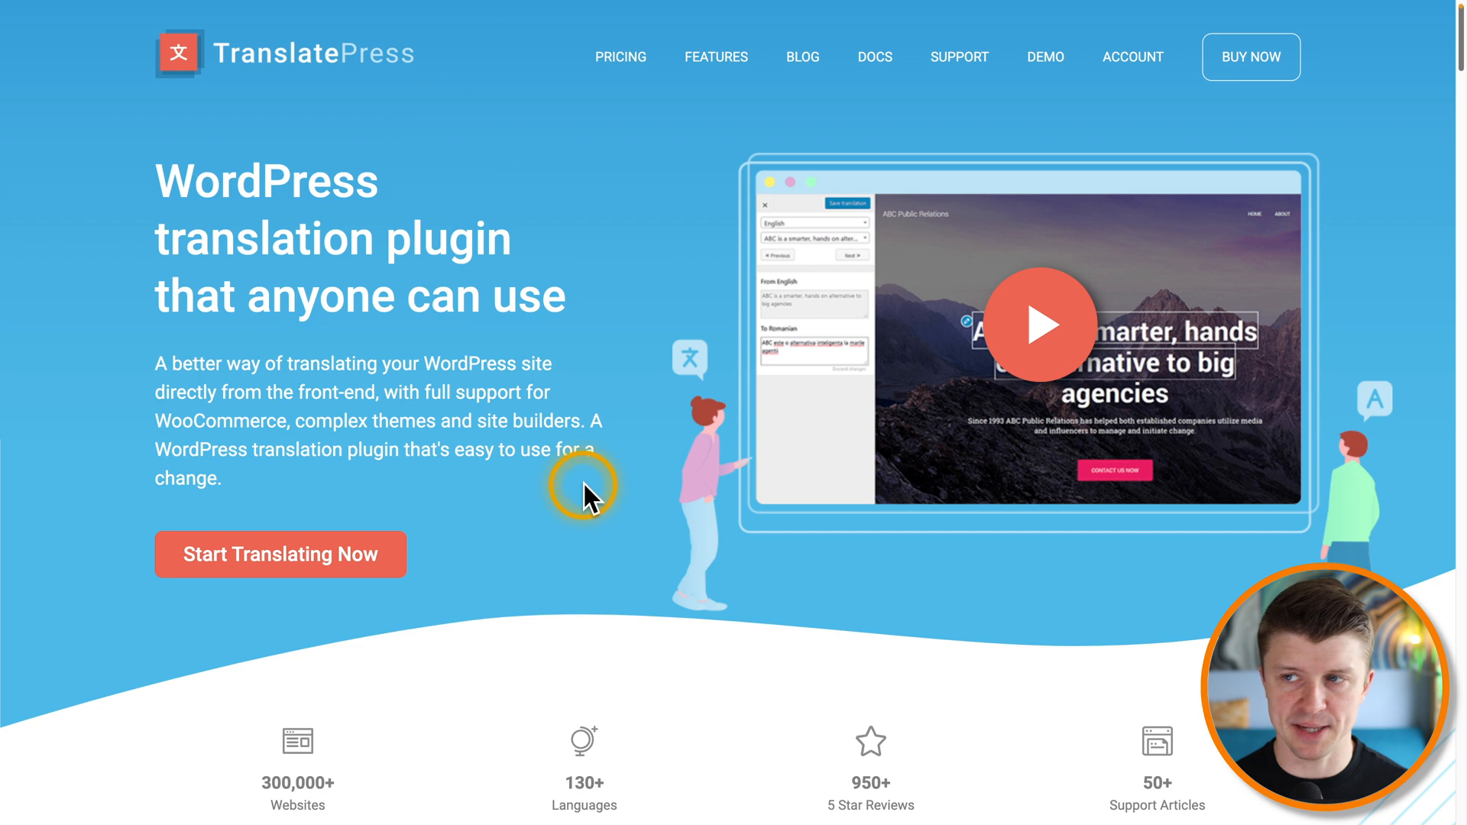
# Step: Scroll the Kemp Center homepage down to the footer Language list
pyautogui.scroll(-3)
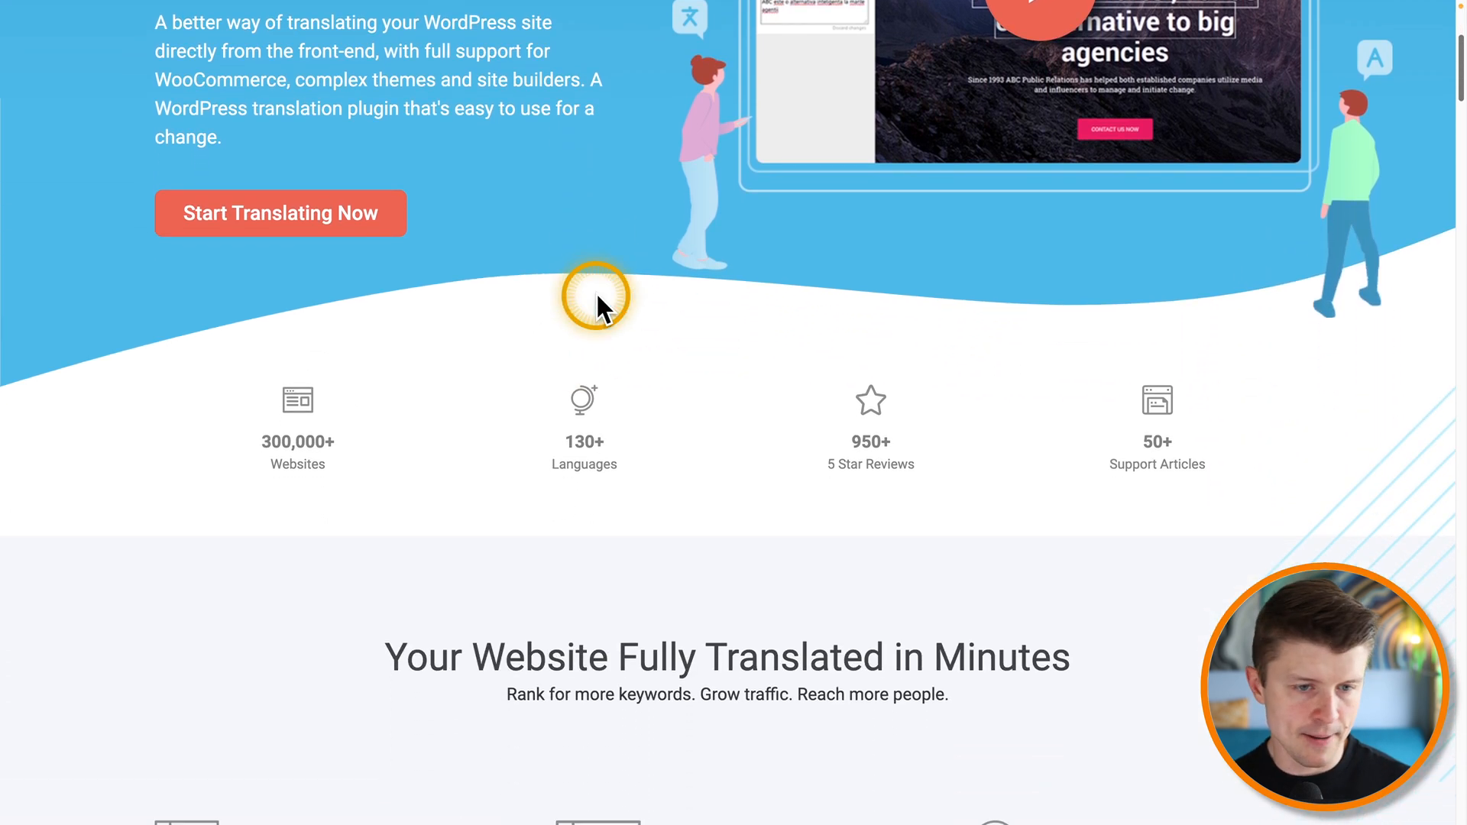
pyautogui.scroll(3)
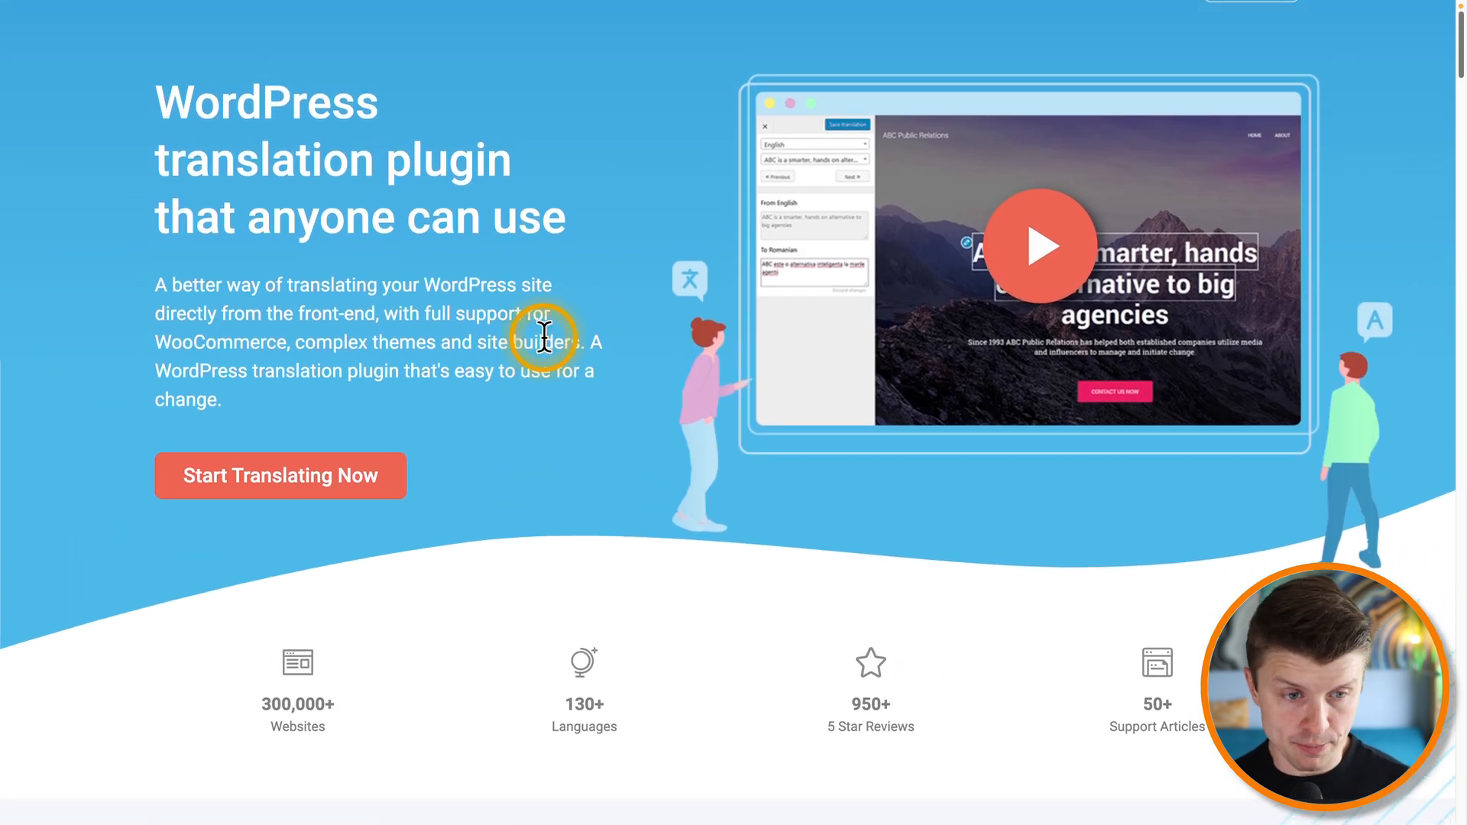
pyautogui.scroll(-3)
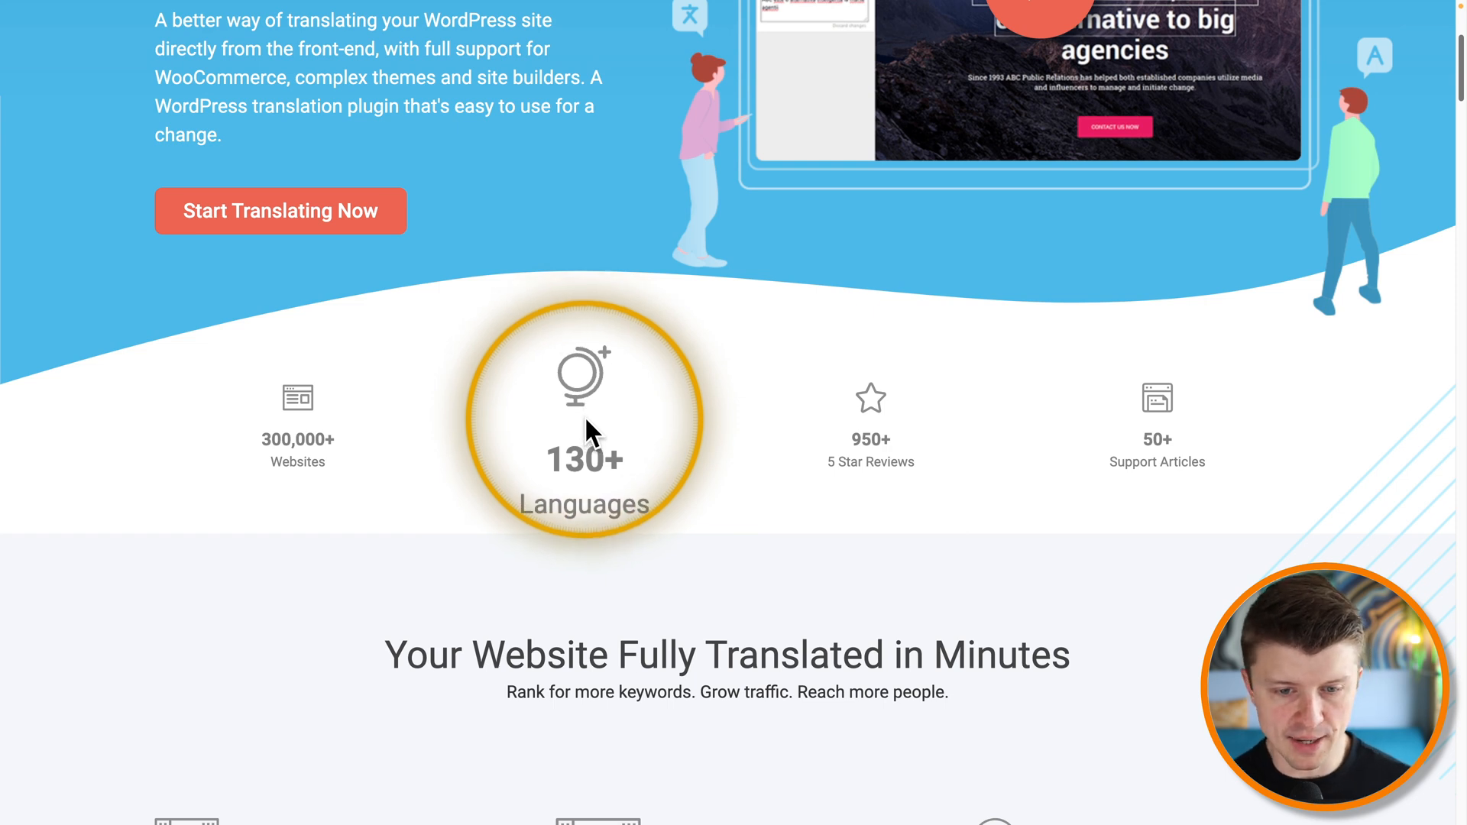
pyautogui.scroll(-3)
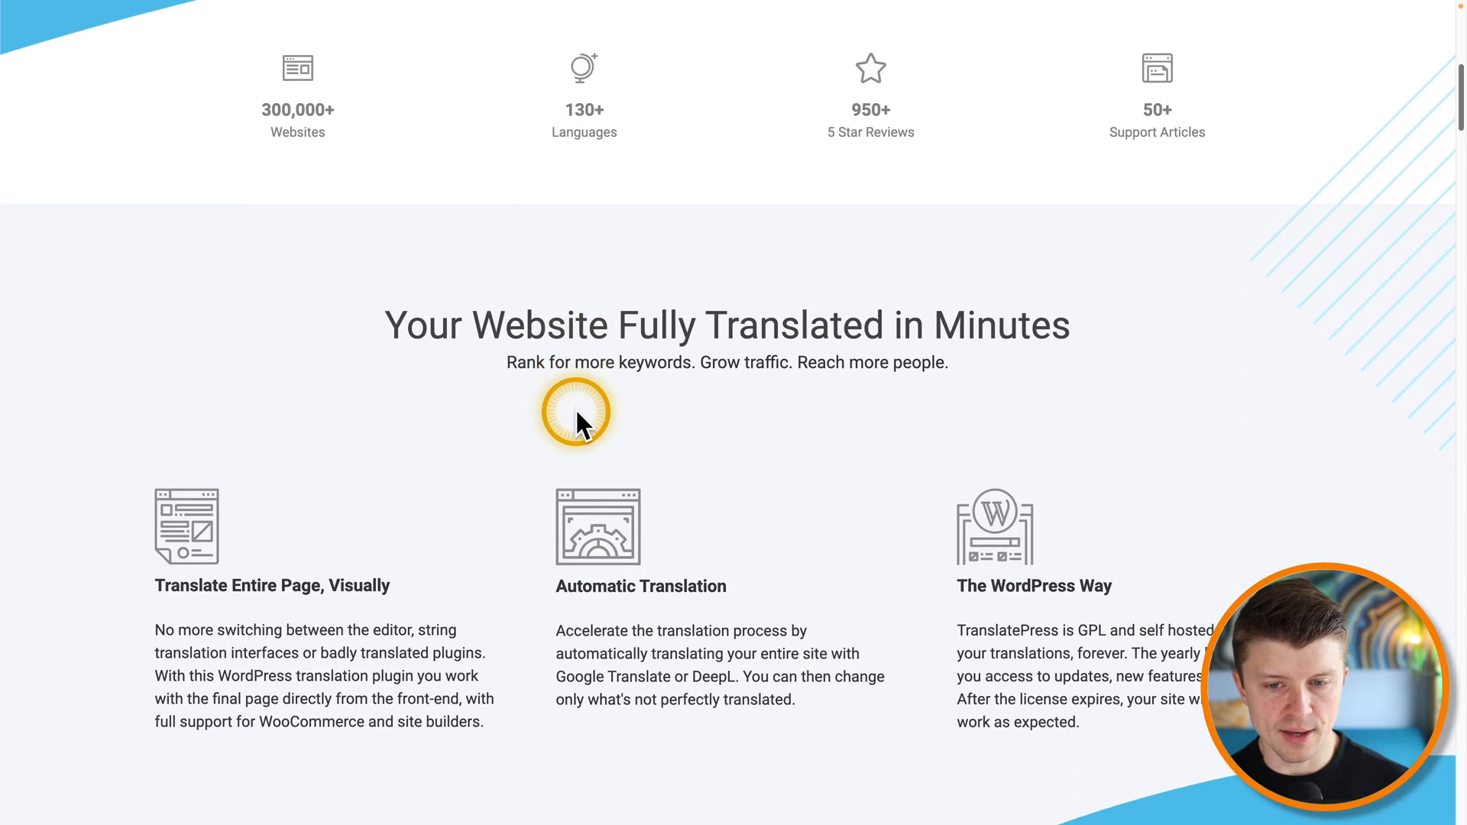
pyautogui.scroll(-3)
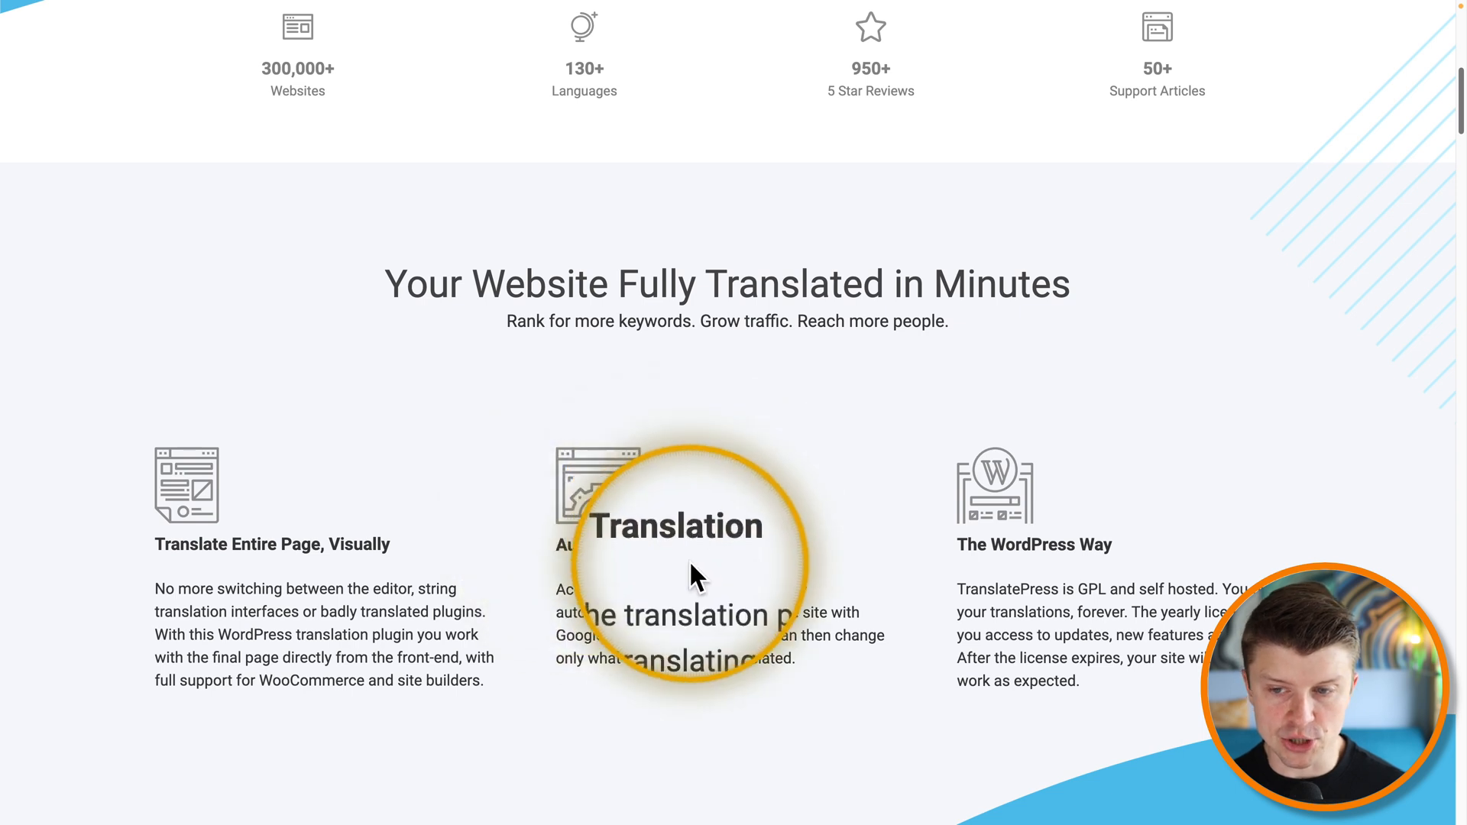
pyautogui.scroll(-3)
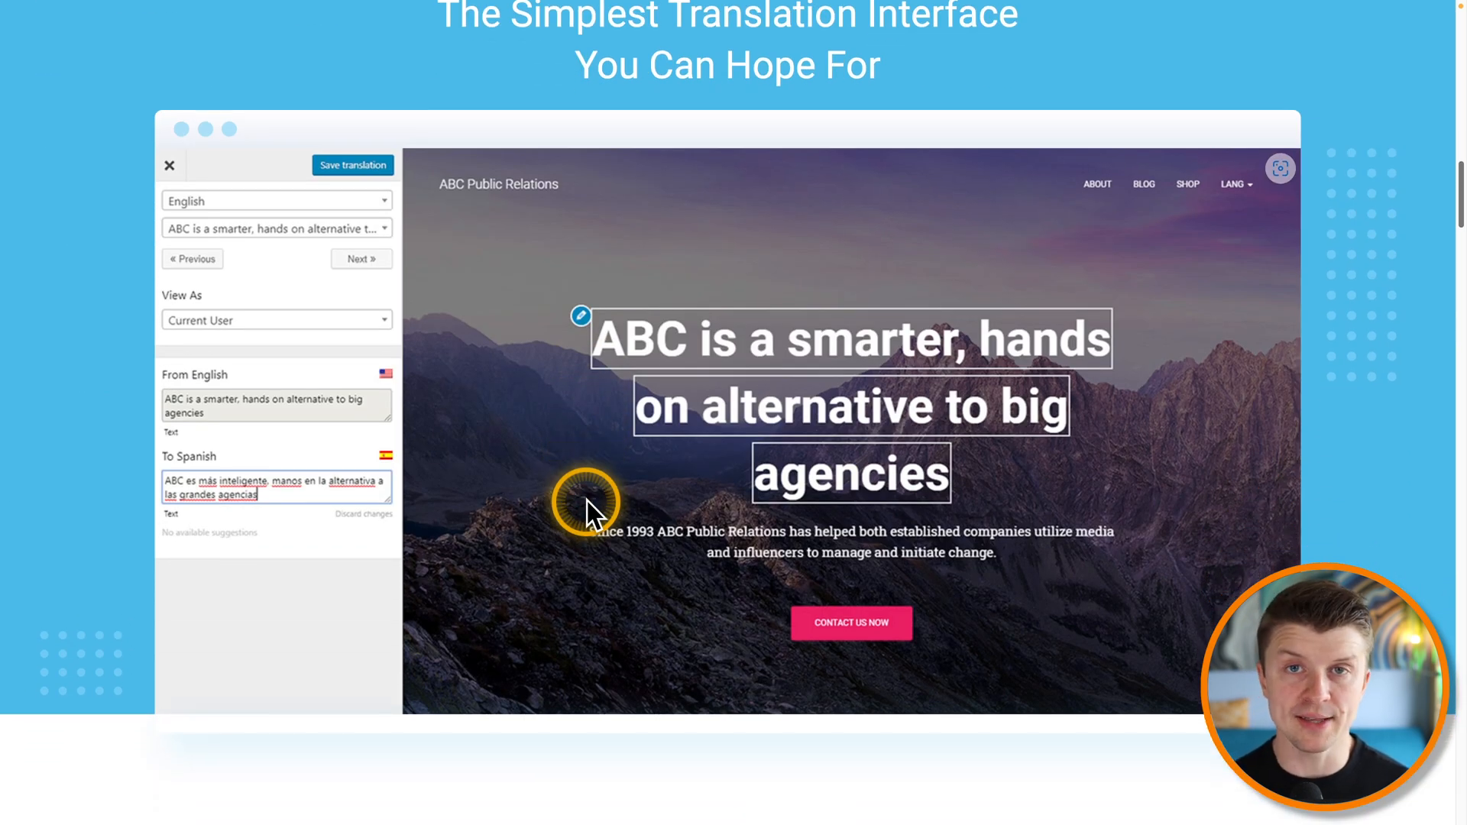
pyautogui.scroll(-3)
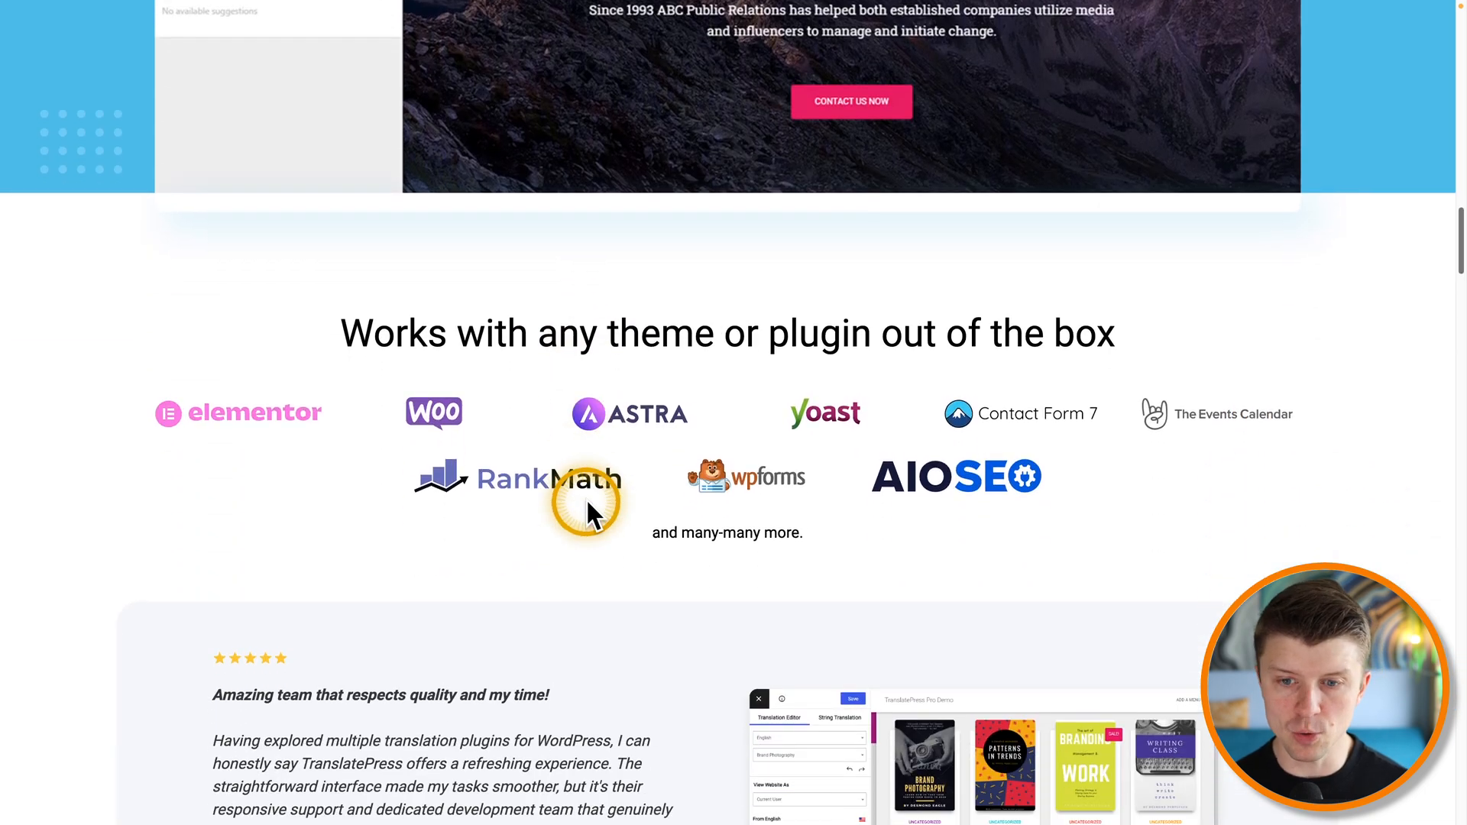
pyautogui.scroll(-3)
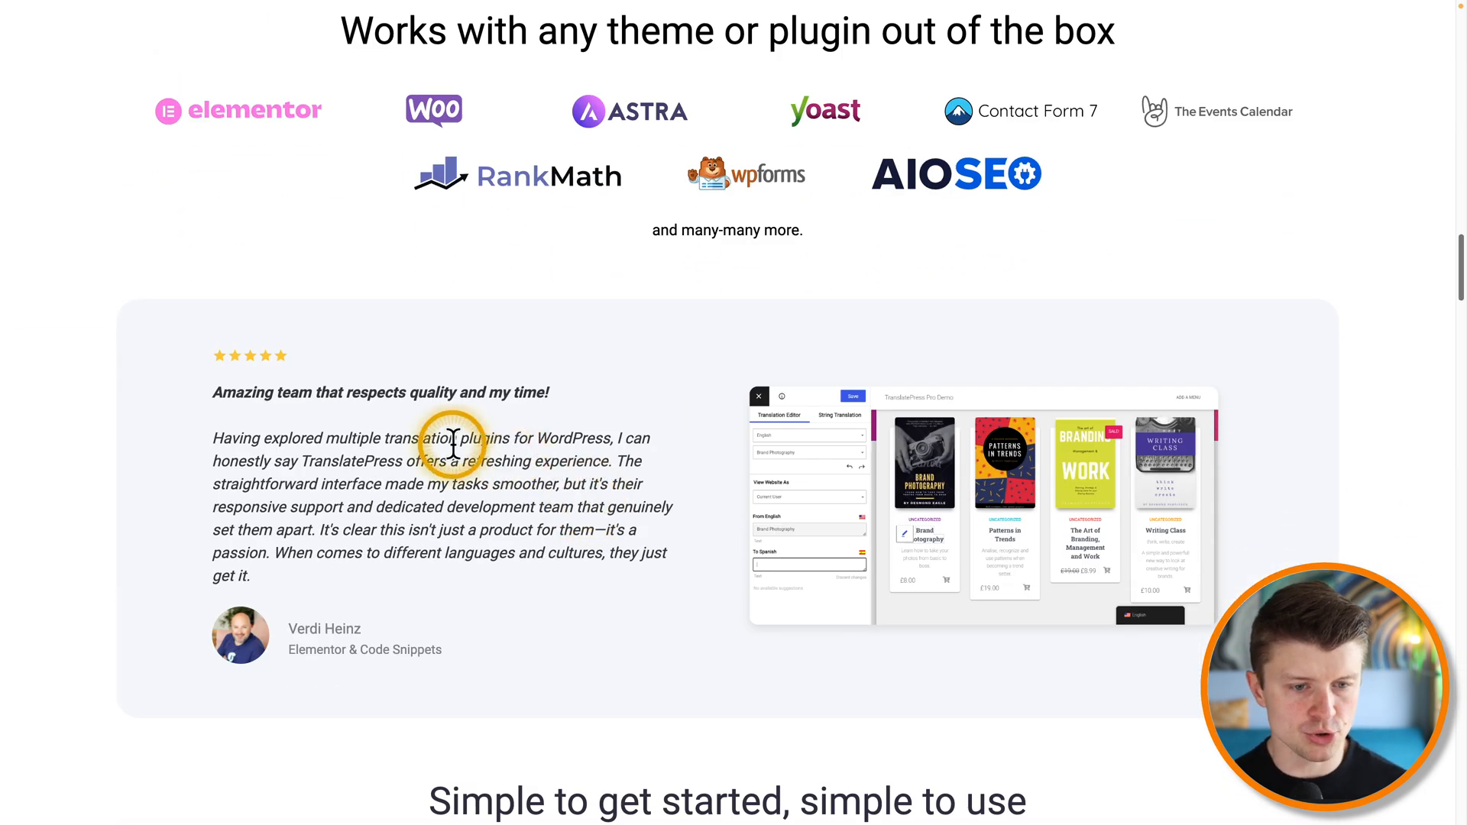
pyautogui.moveTo(506, 260)
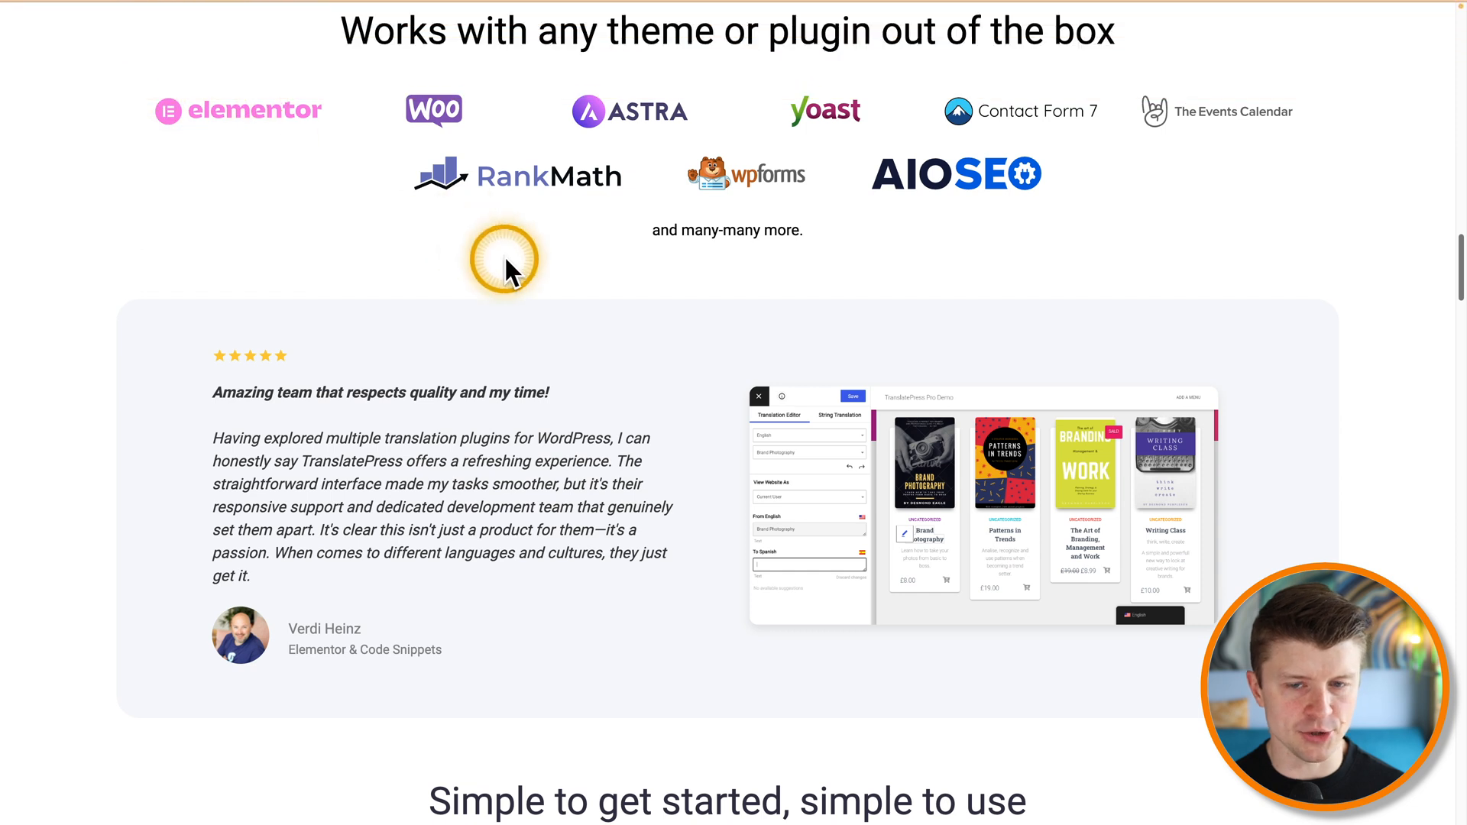
pyautogui.scroll(-3)
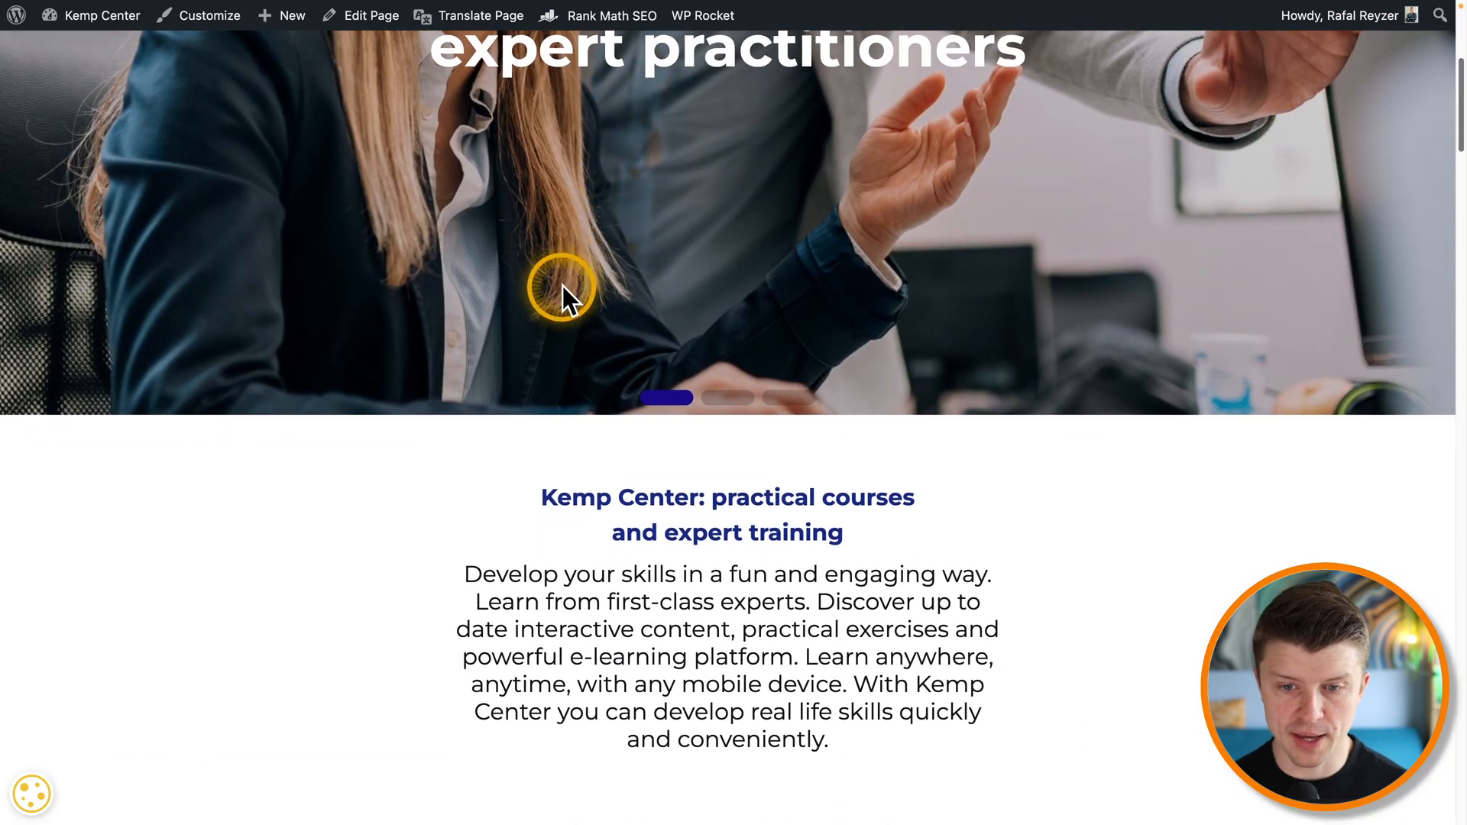
# Step: Scroll through the German version of the homepage, viewing translated headings, courses and footer
pyautogui.scroll(-3)
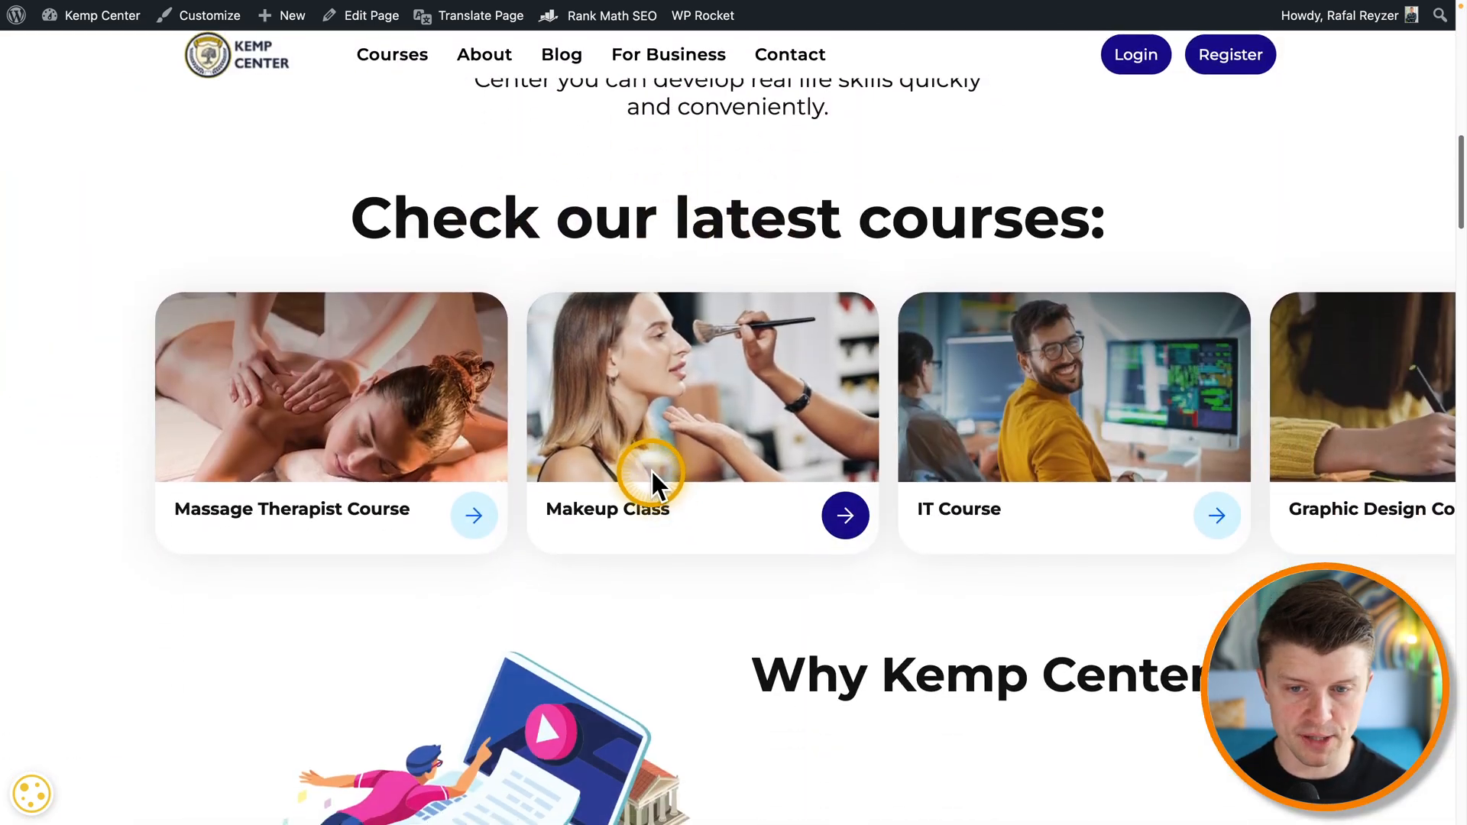
pyautogui.scroll(-3)
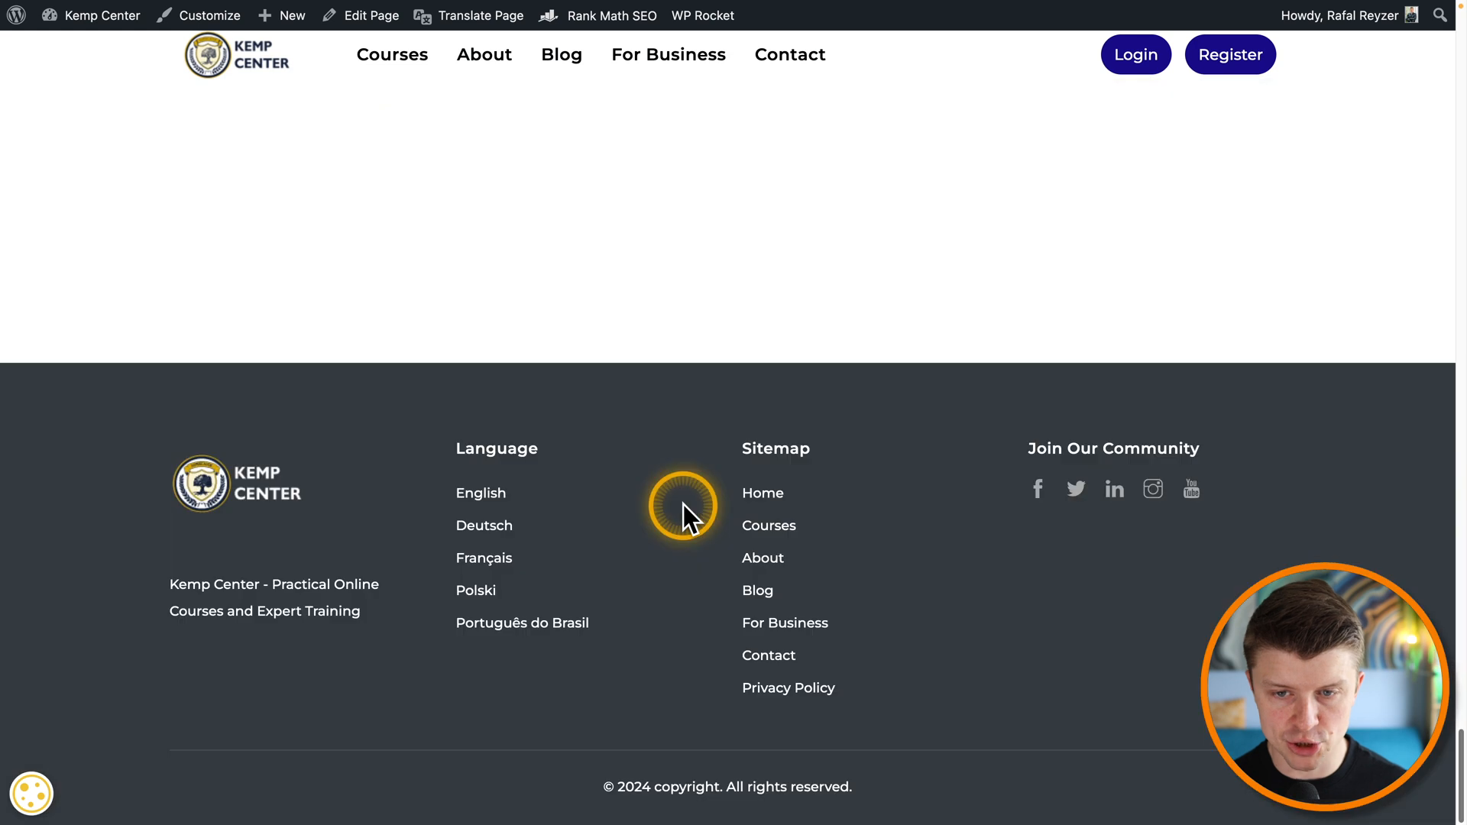
pyautogui.scroll(3)
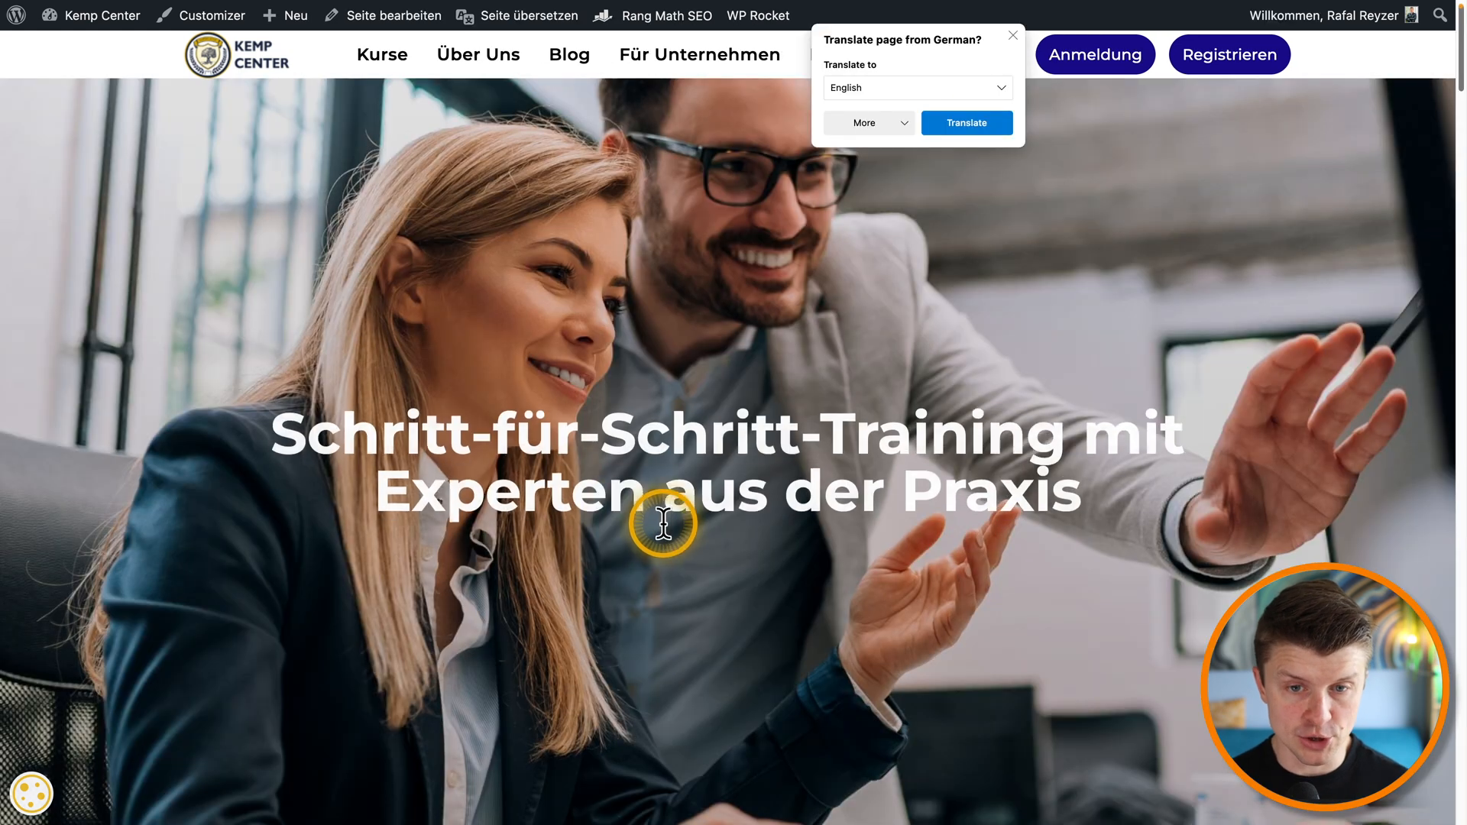
pyautogui.moveTo(294, 448)
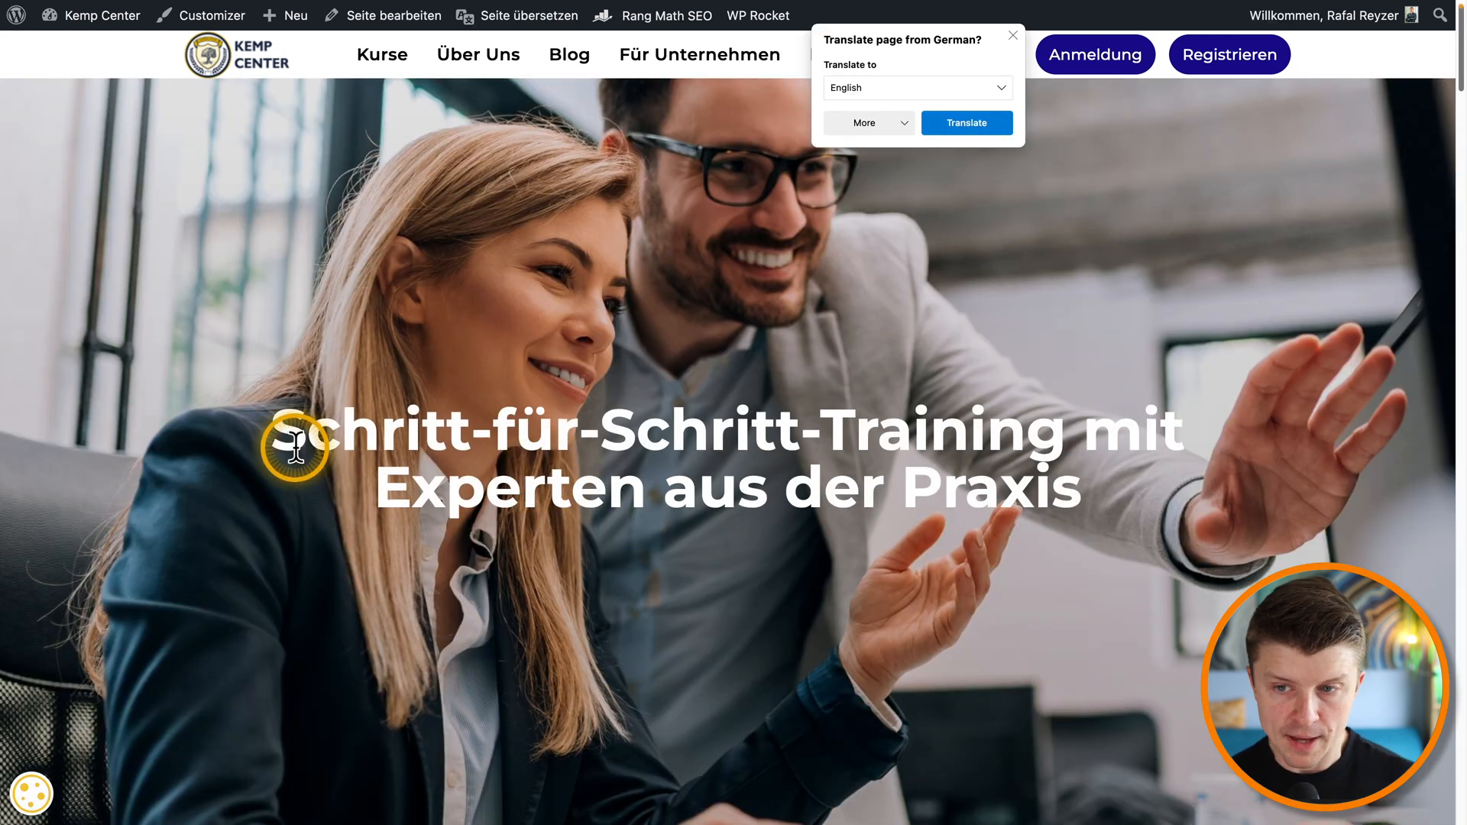
pyautogui.scroll(-3)
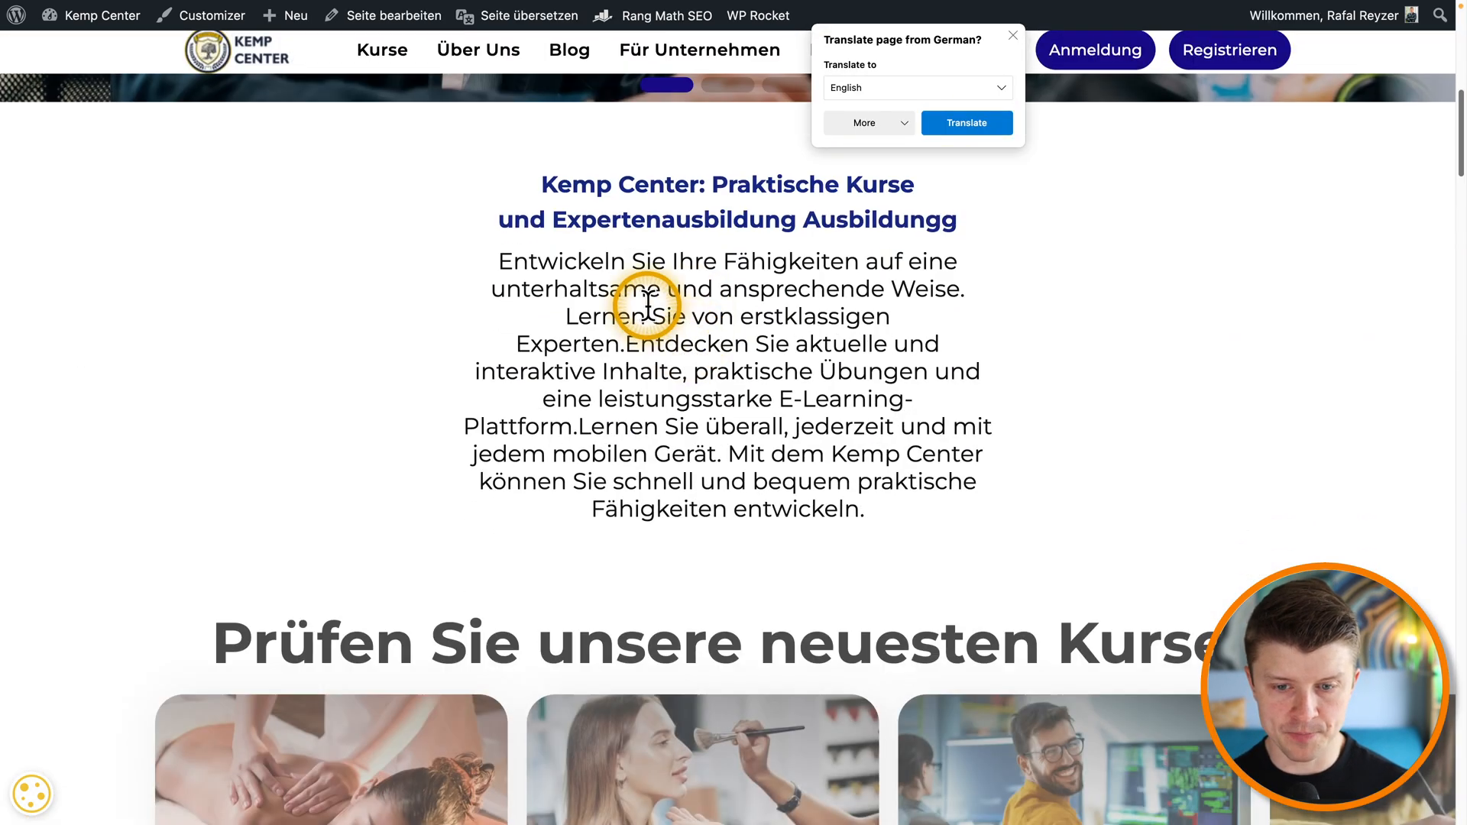
pyautogui.scroll(-3)
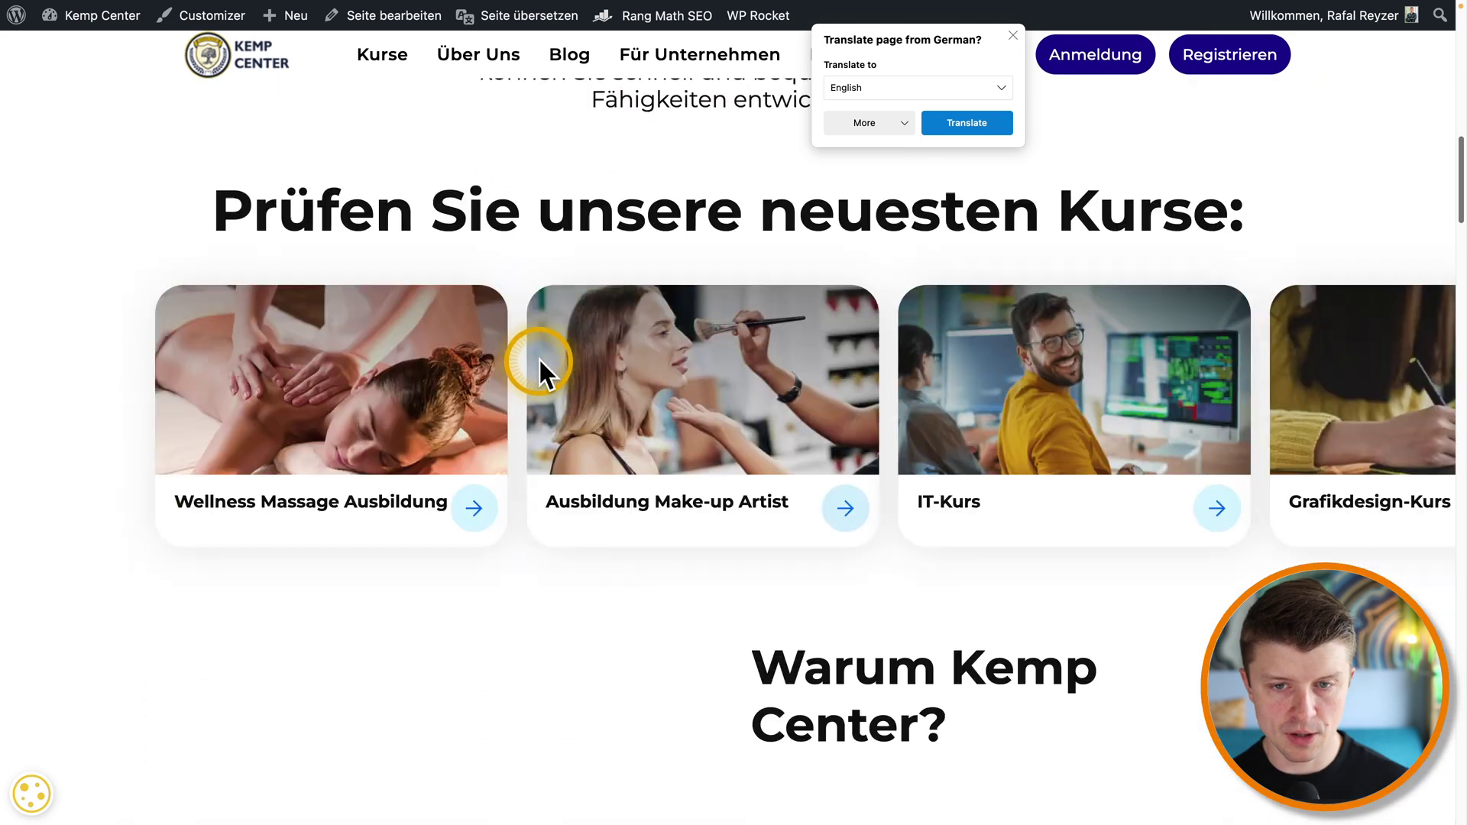
pyautogui.scroll(-3)
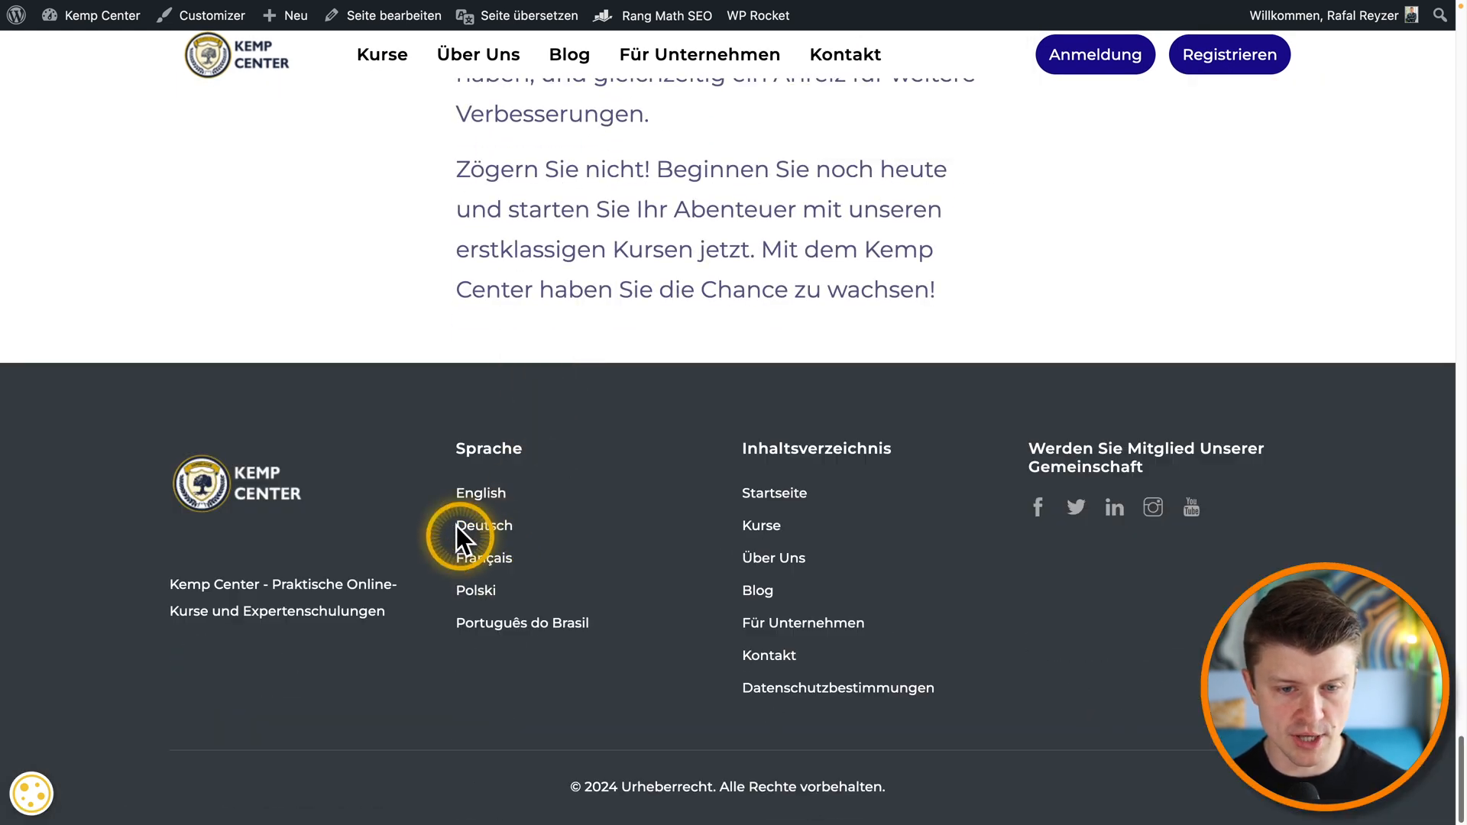
# Step: Switch the site to Français from the footer and scroll back up through the French homepage
pyautogui.click(483, 558)
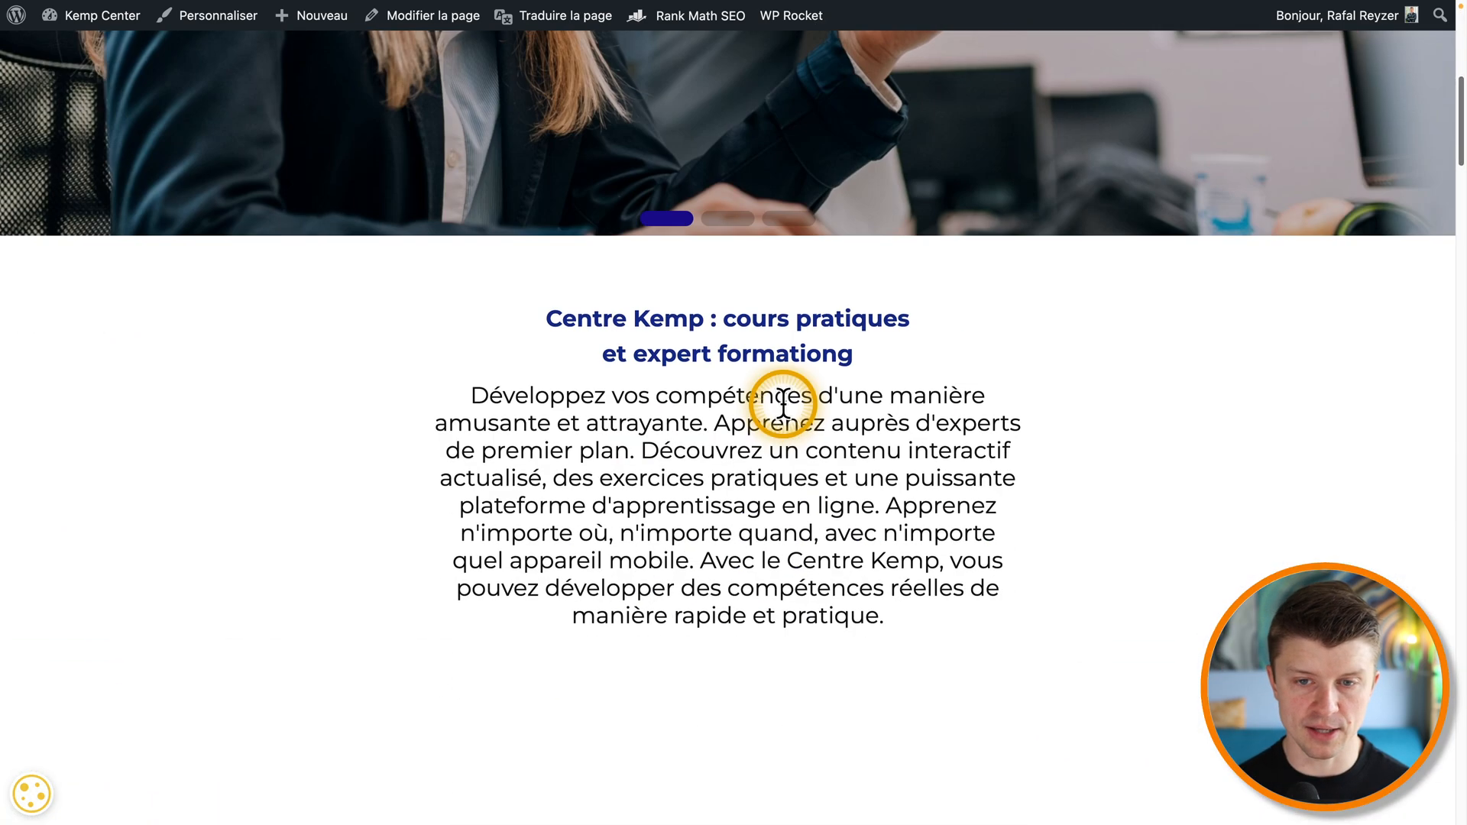
pyautogui.scroll(-3)
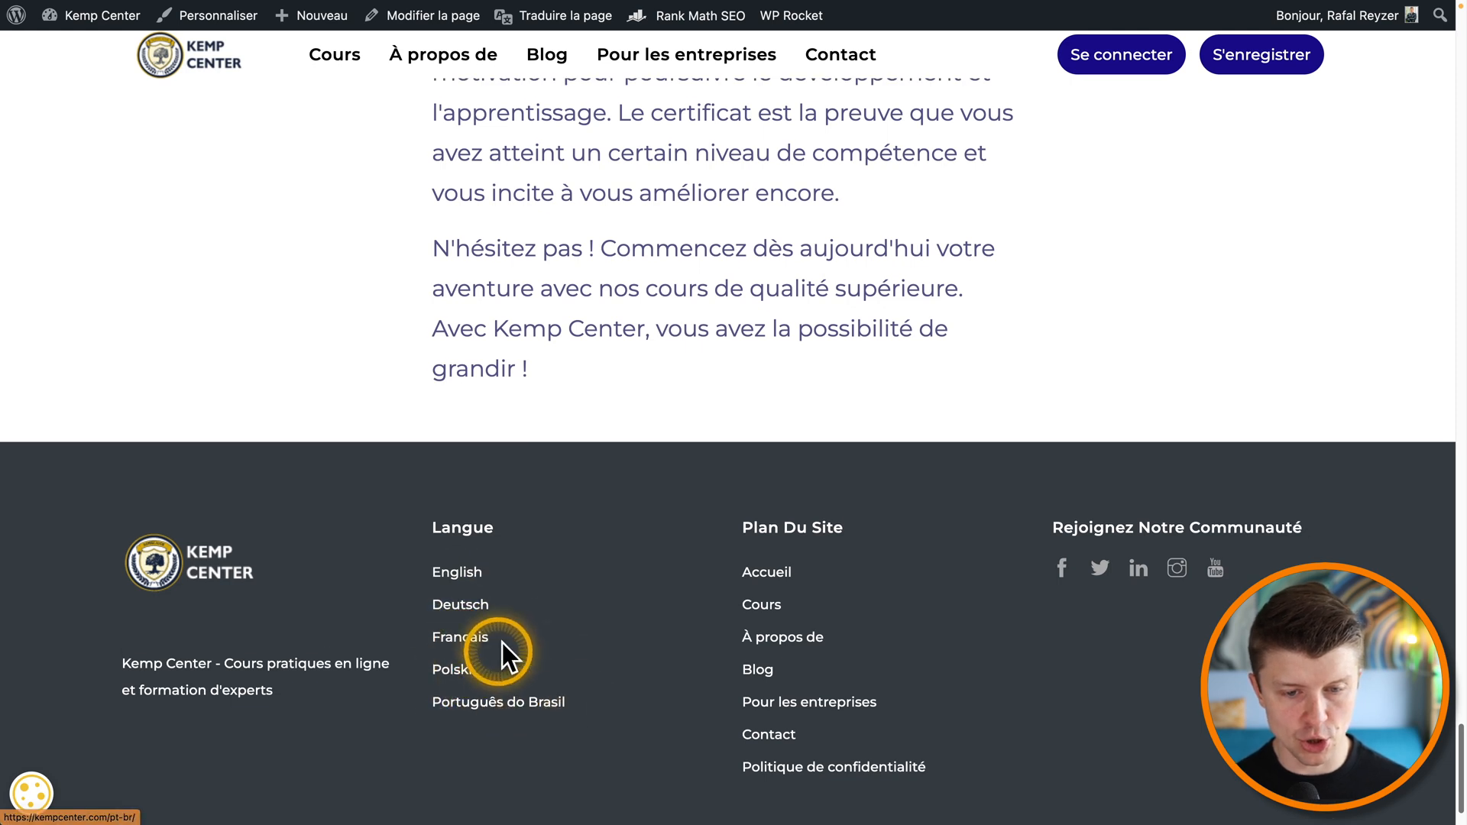
pyautogui.moveTo(496, 711)
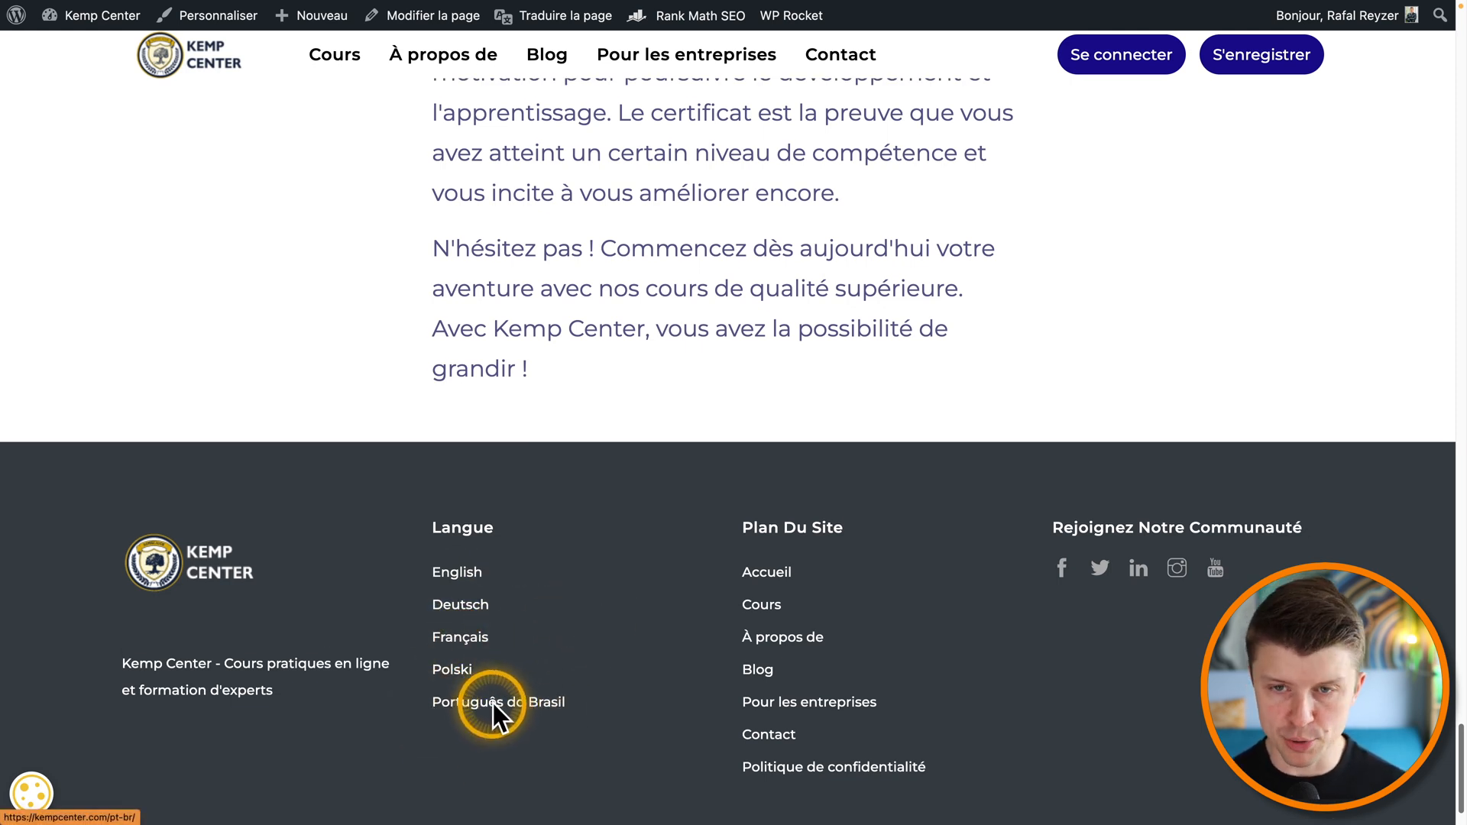
pyautogui.scroll(3)
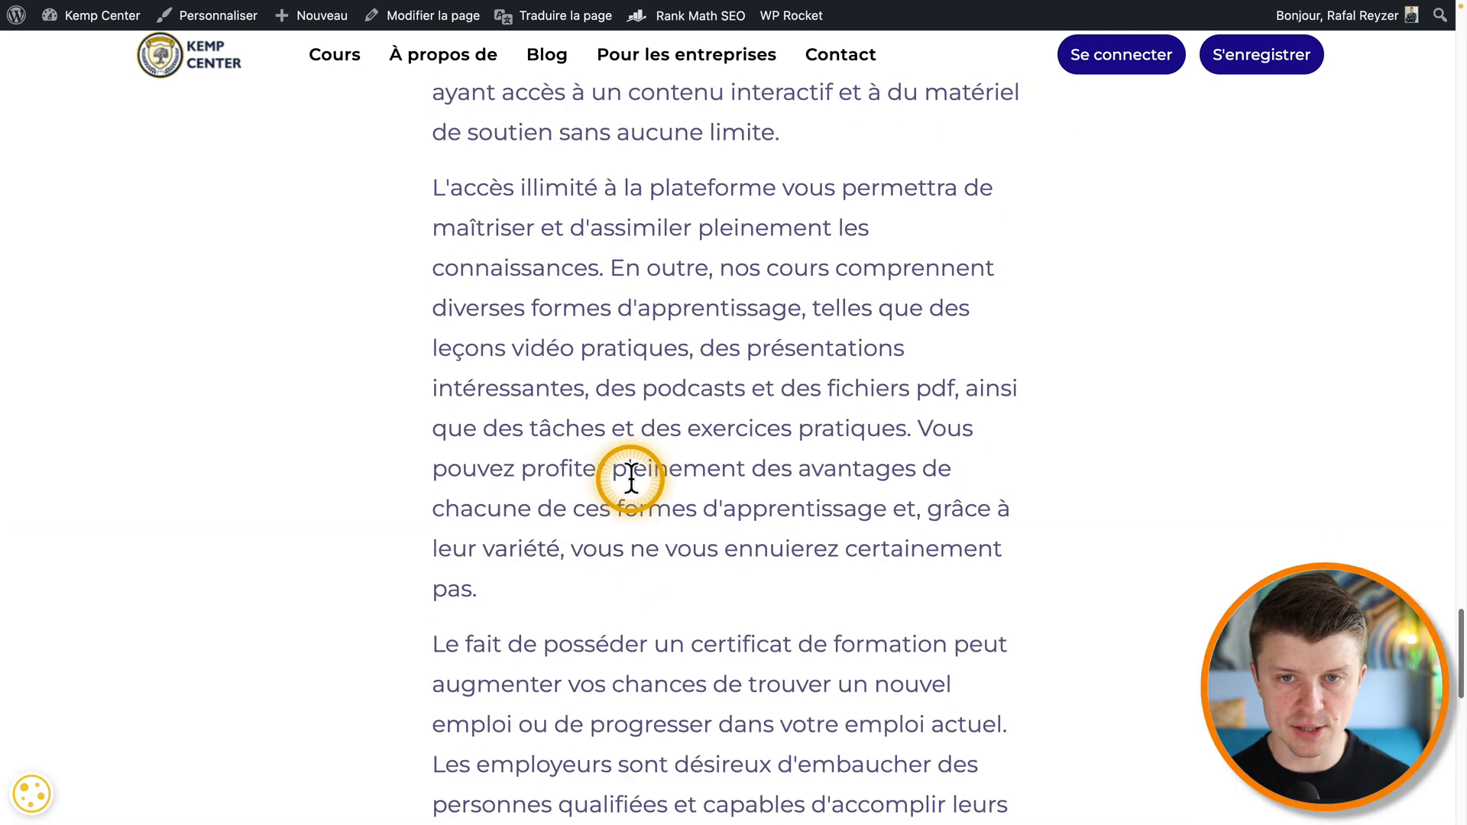
pyautogui.scroll(3)
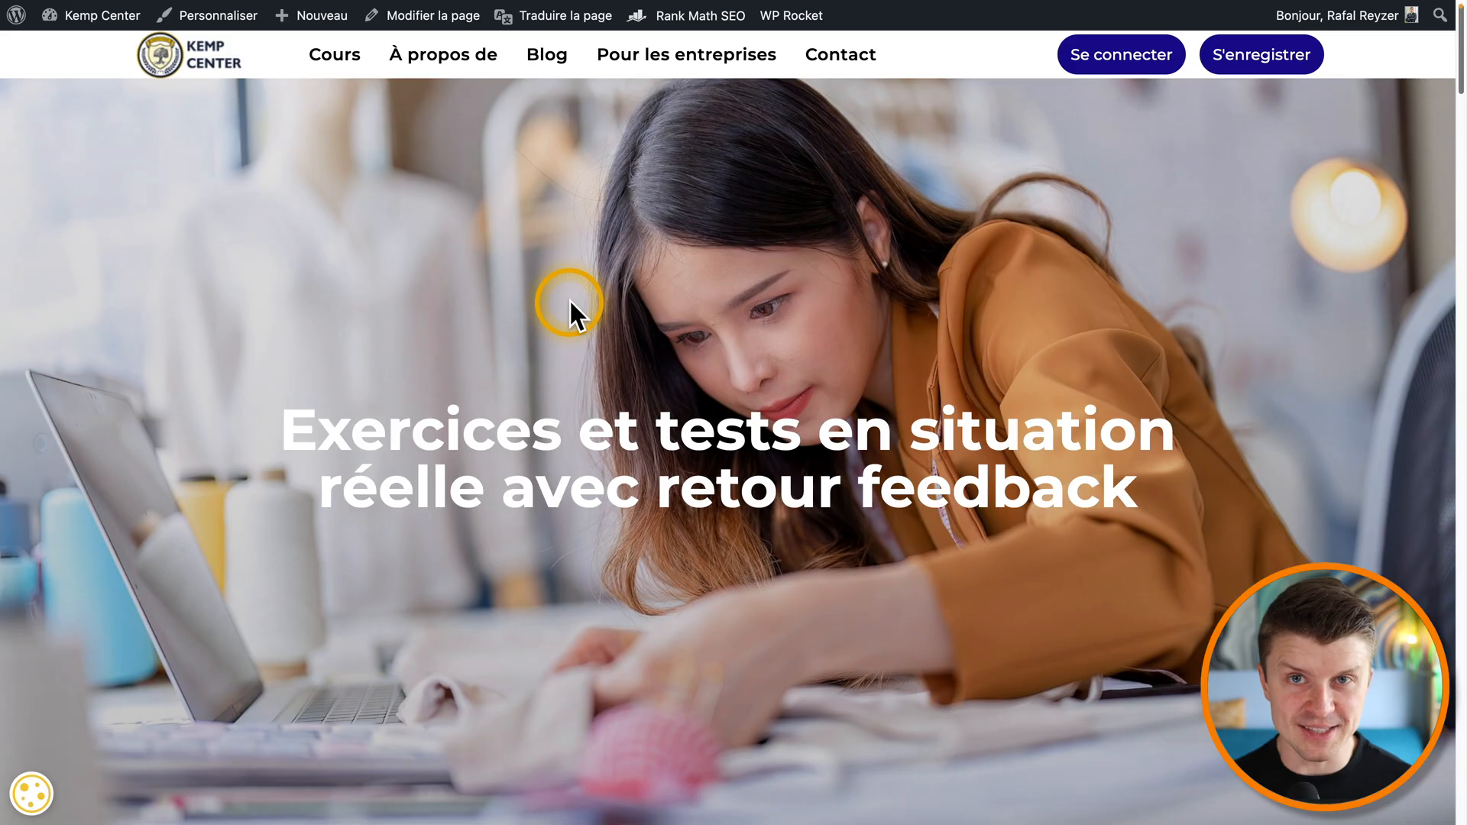
pyautogui.moveTo(577, 347)
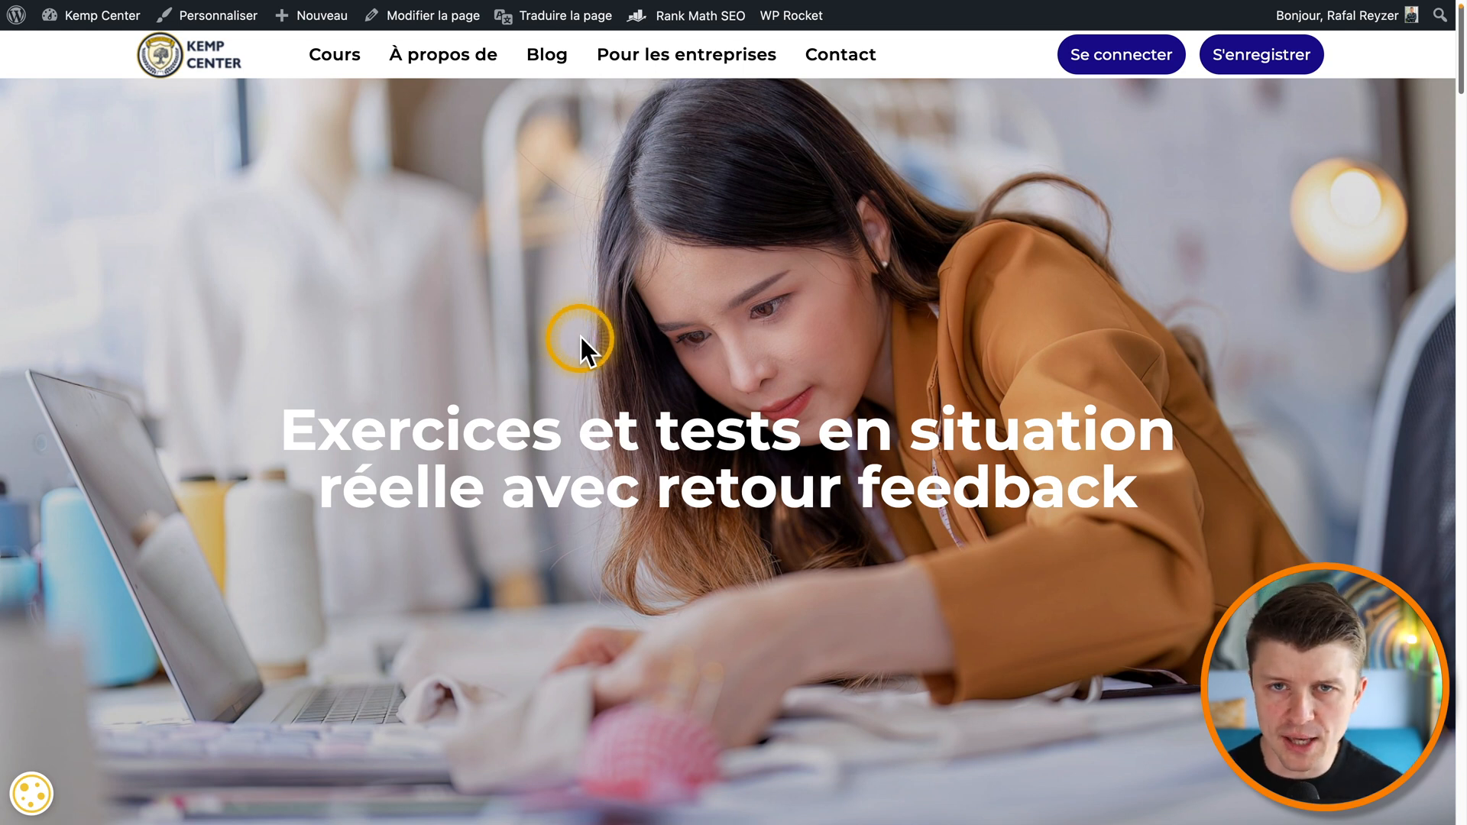
pyautogui.scroll(-3)
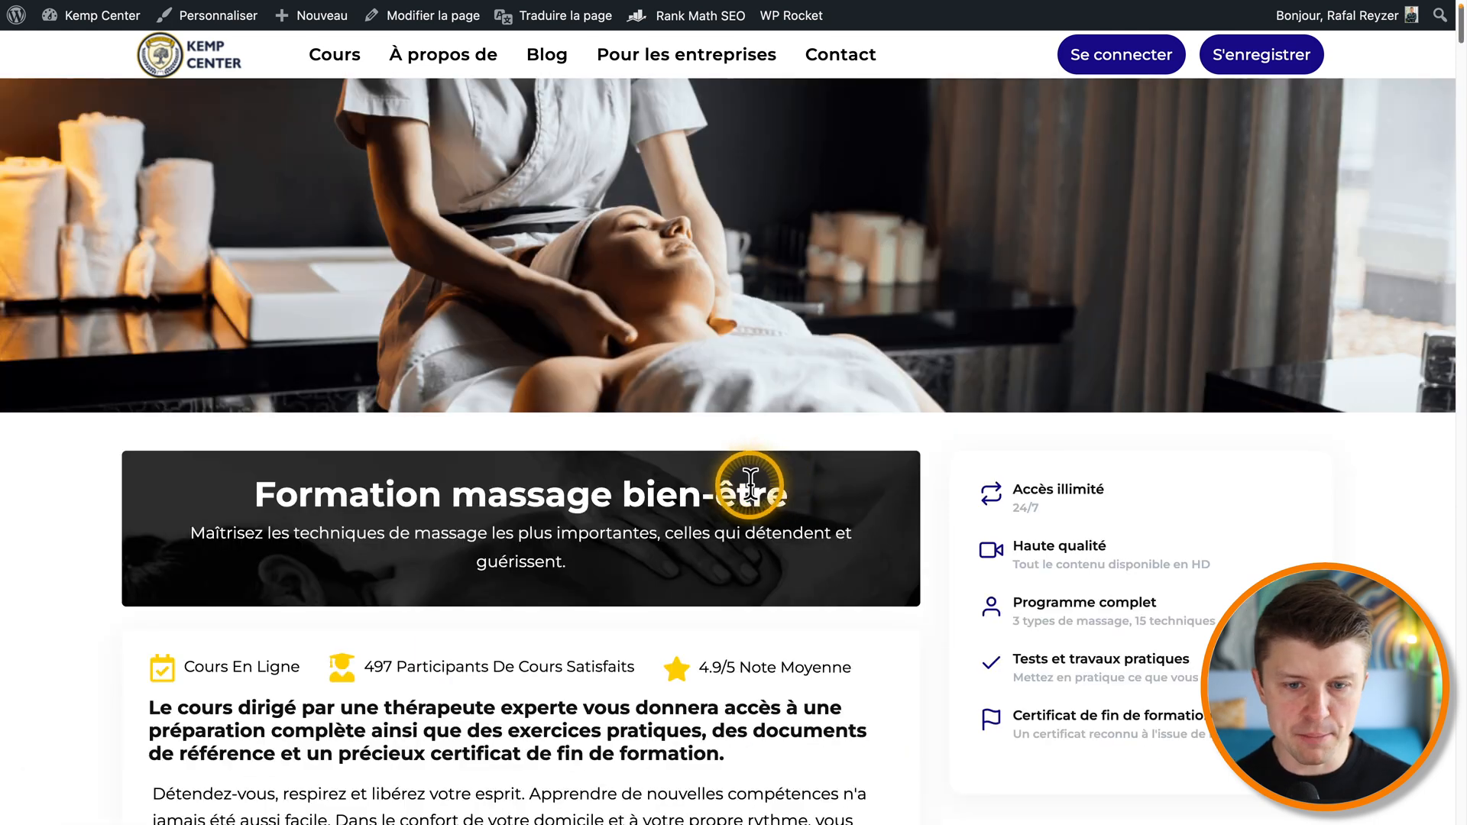
pyautogui.scroll(-3)
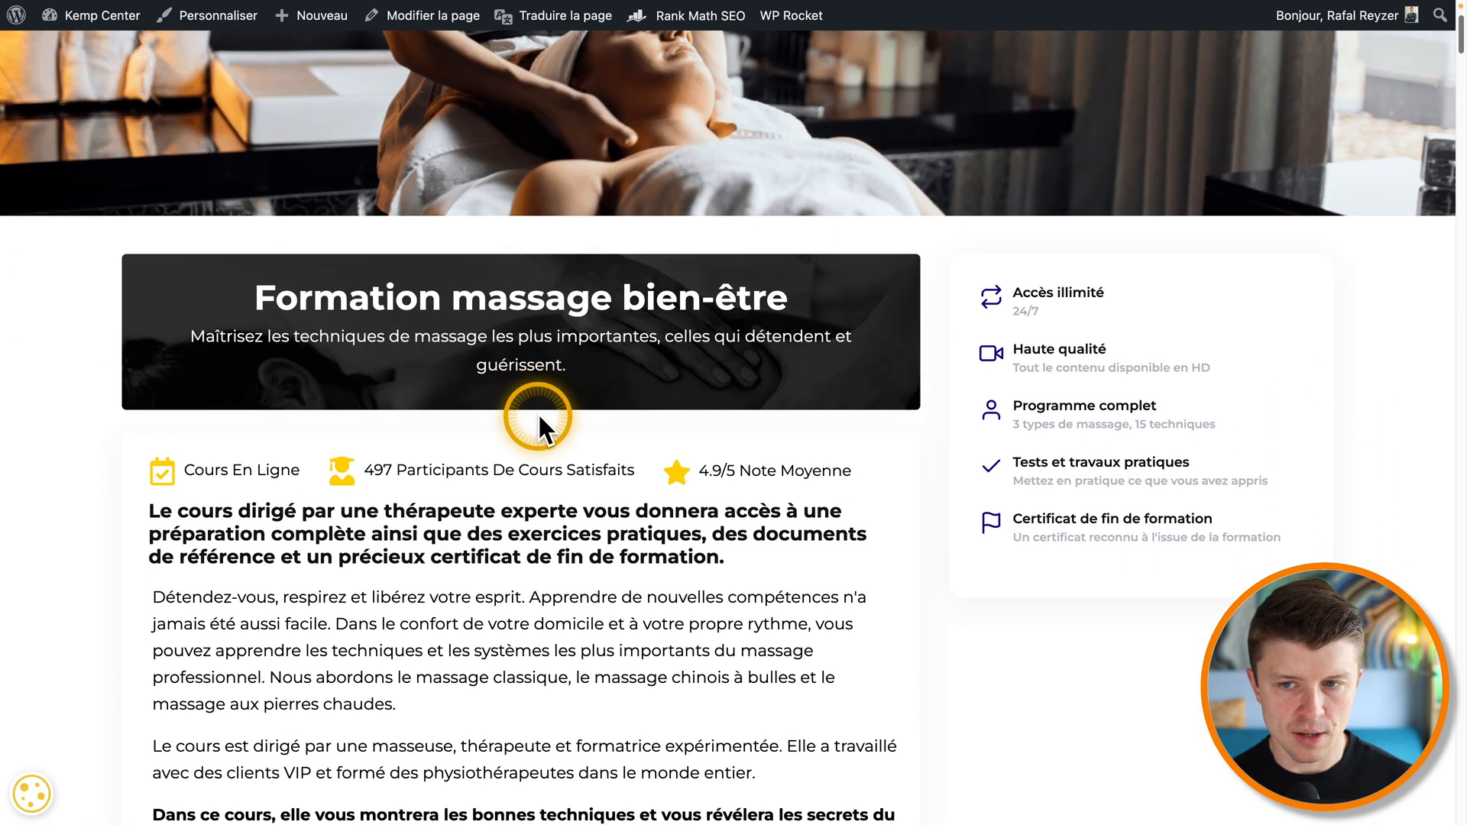
pyautogui.scroll(-3)
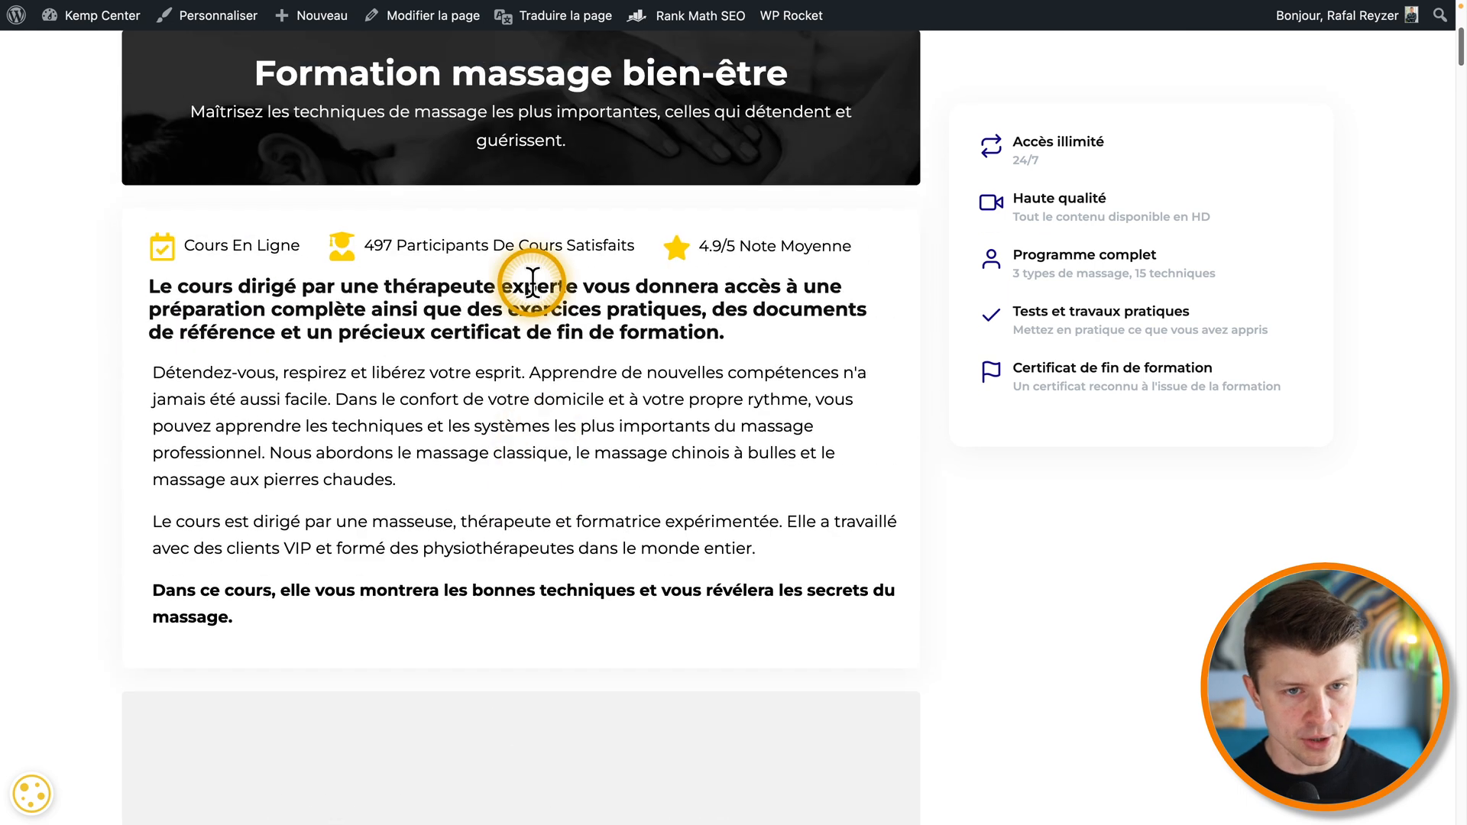
pyautogui.scroll(3)
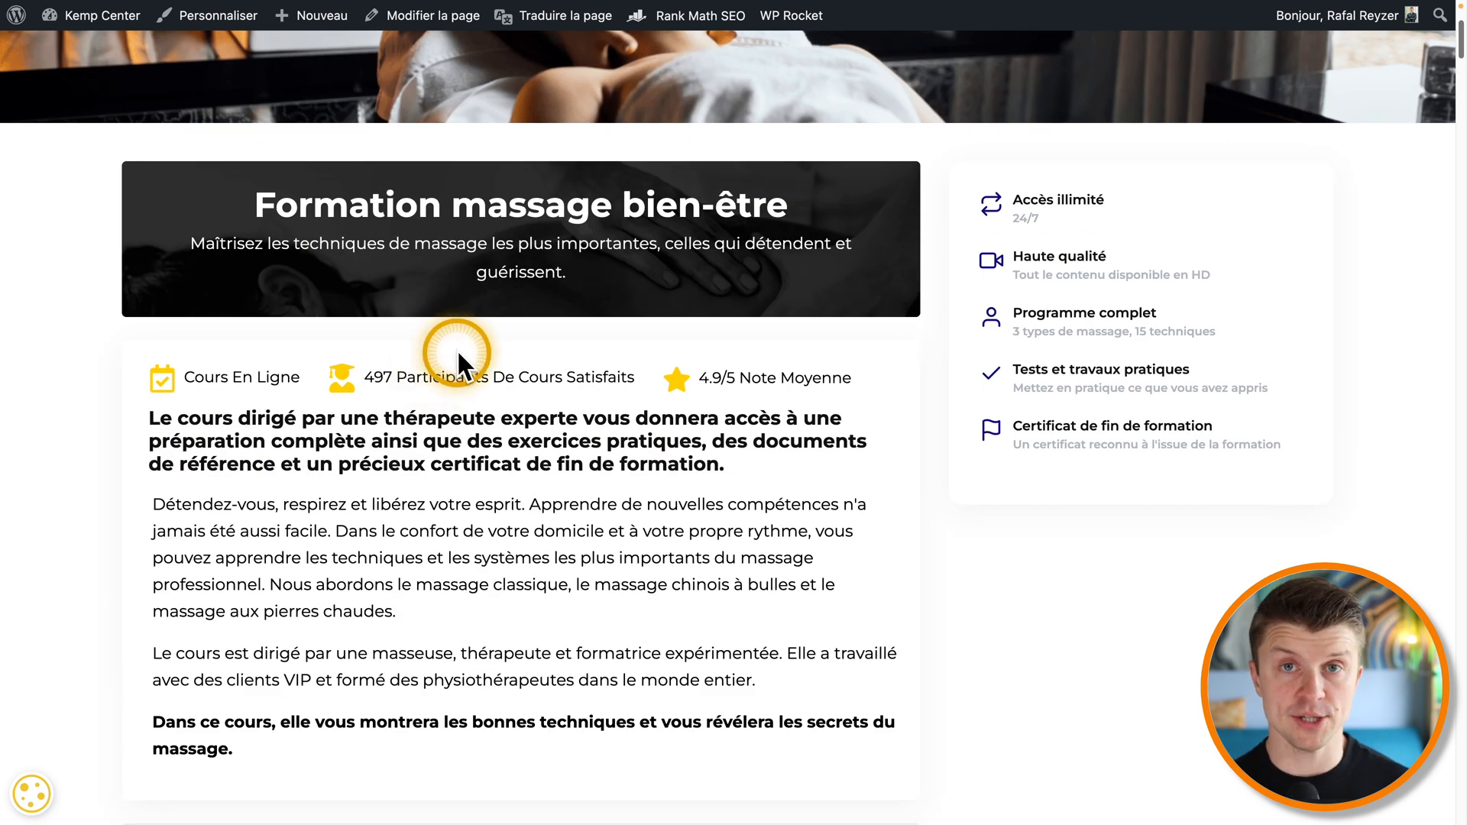
pyautogui.scroll(-3)
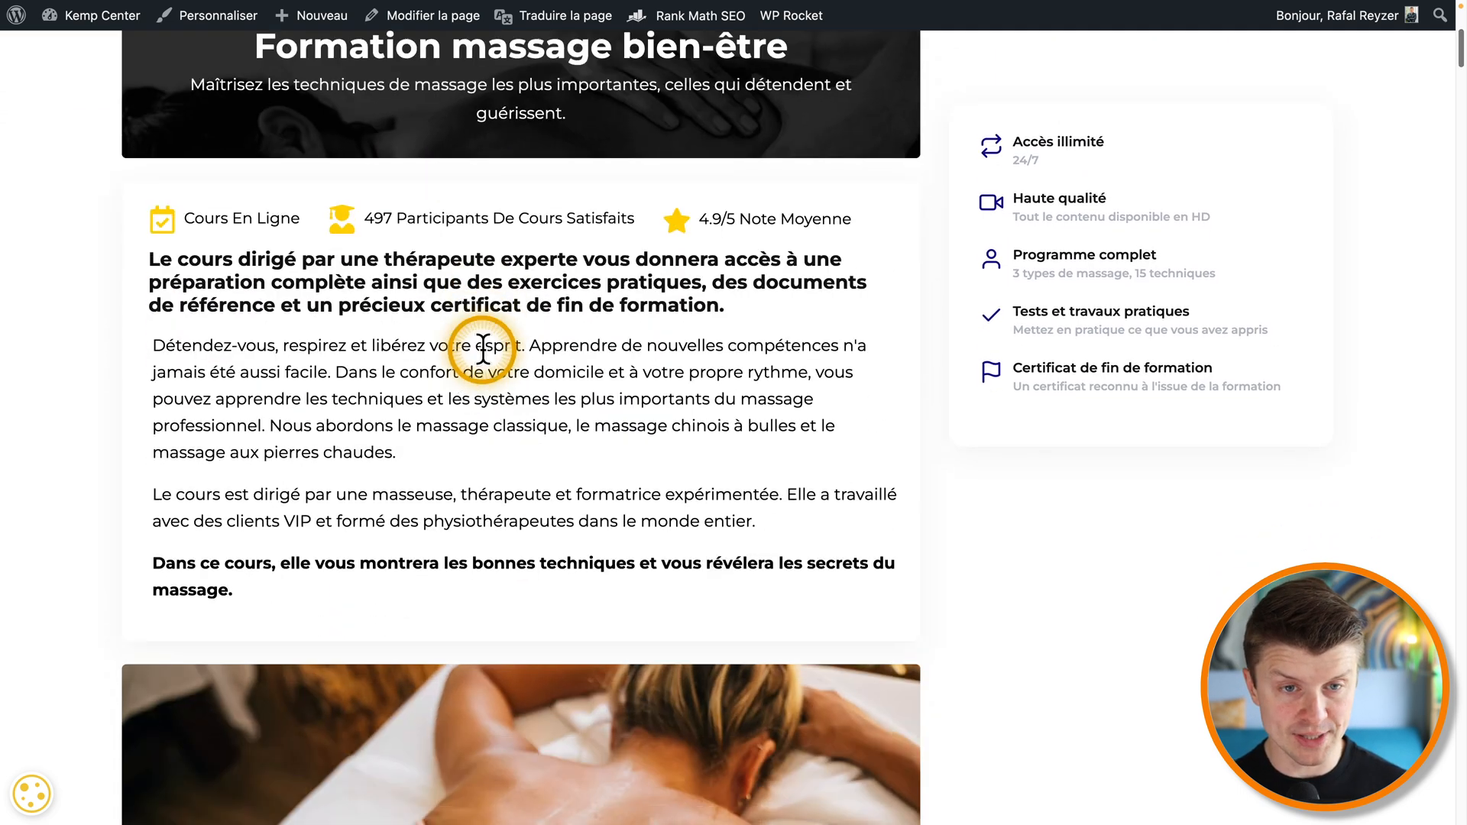
pyautogui.scroll(-3)
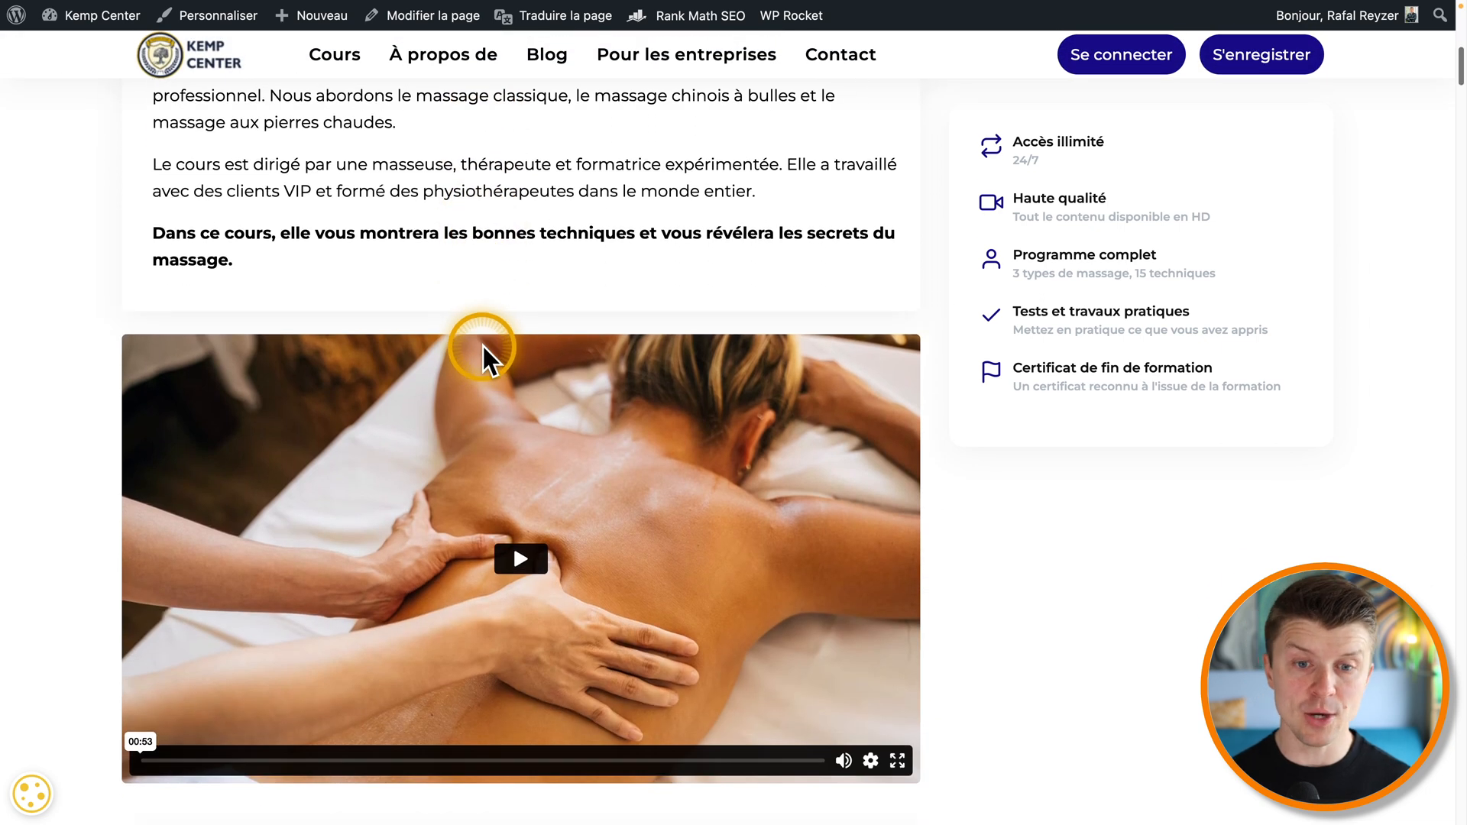
pyautogui.scroll(-3)
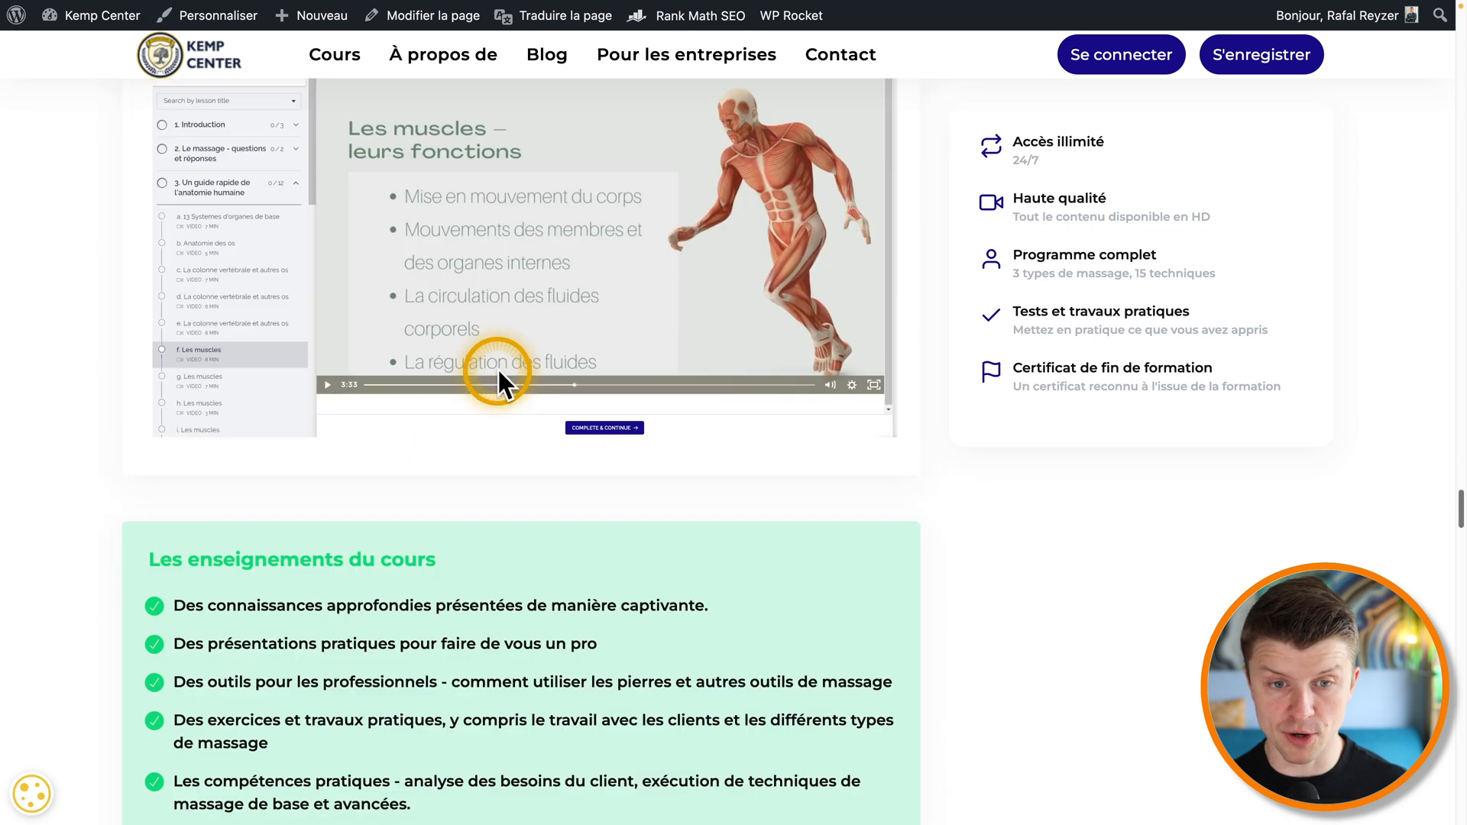
pyautogui.scroll(-3)
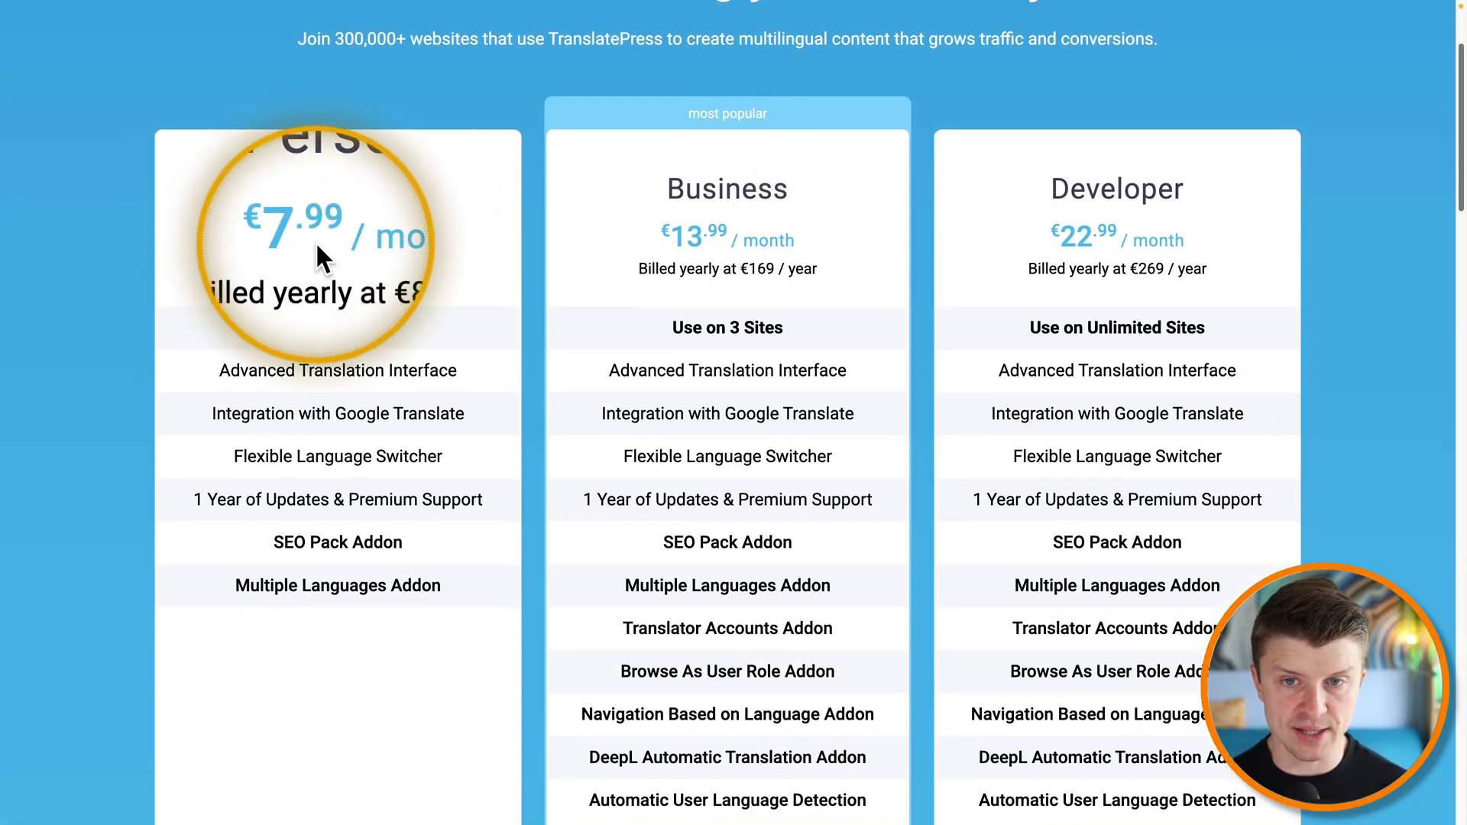
pyautogui.moveTo(707, 236)
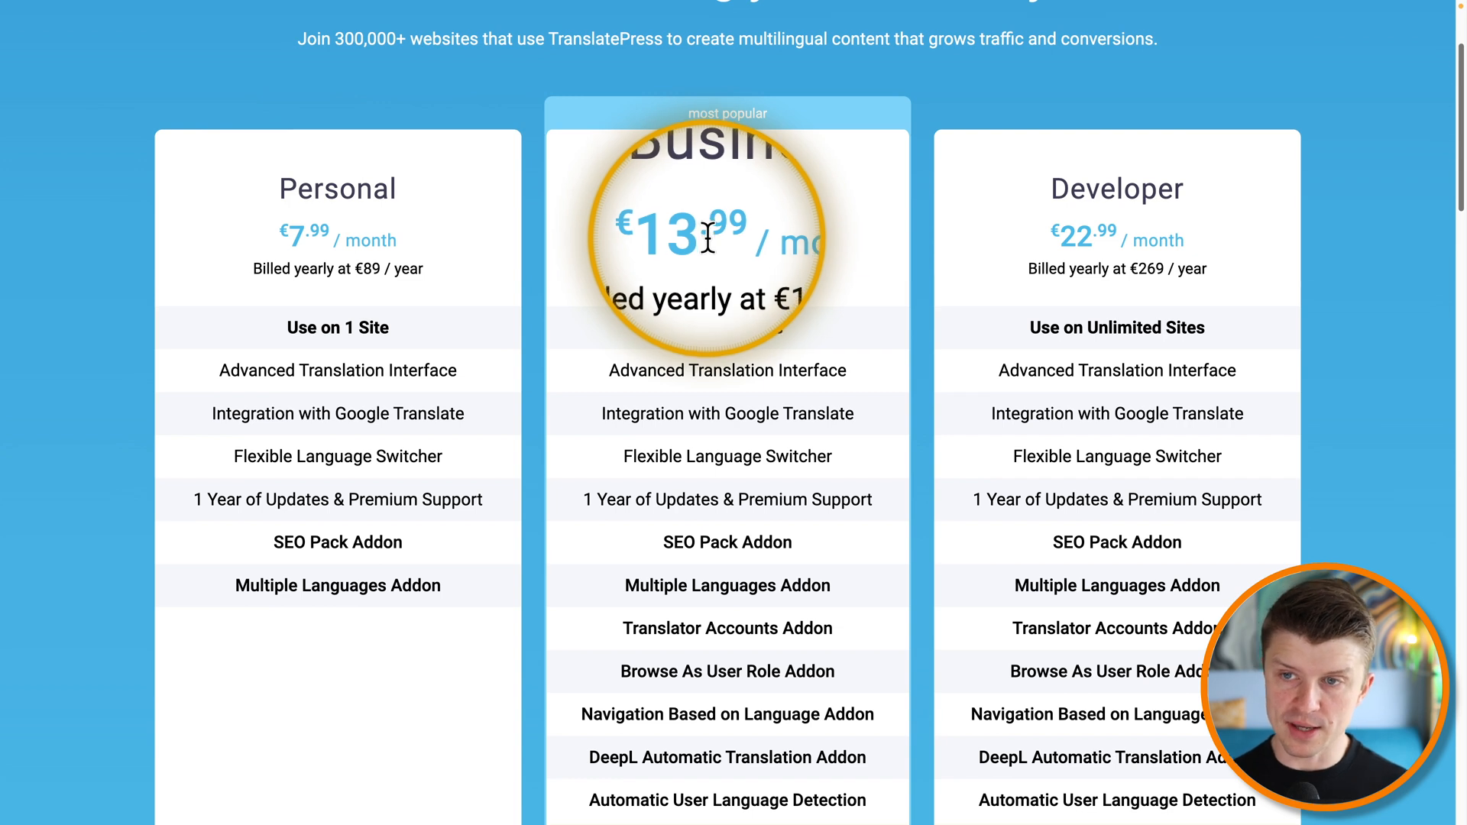
pyautogui.moveTo(948, 269)
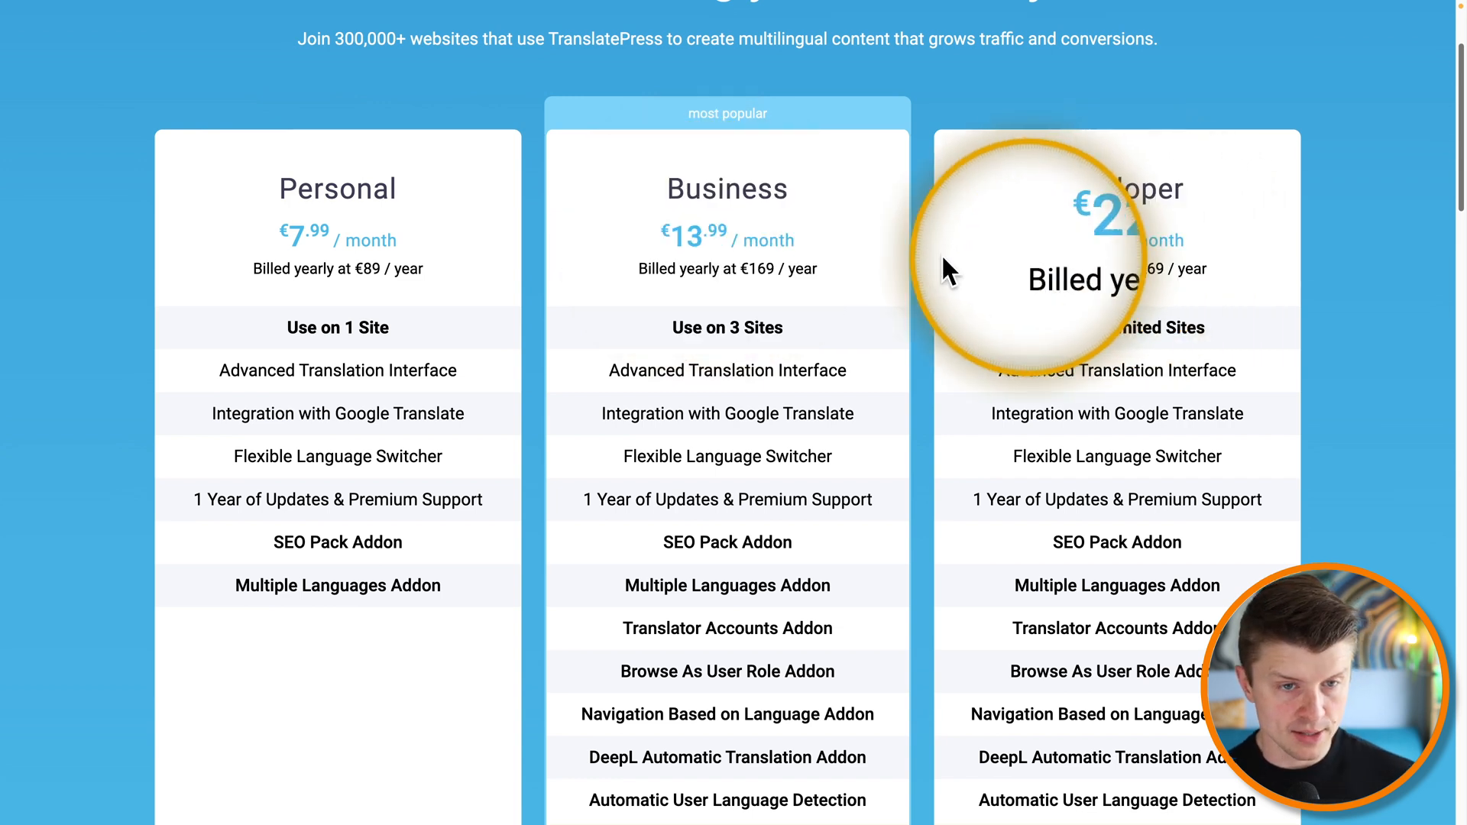
pyautogui.moveTo(322, 327)
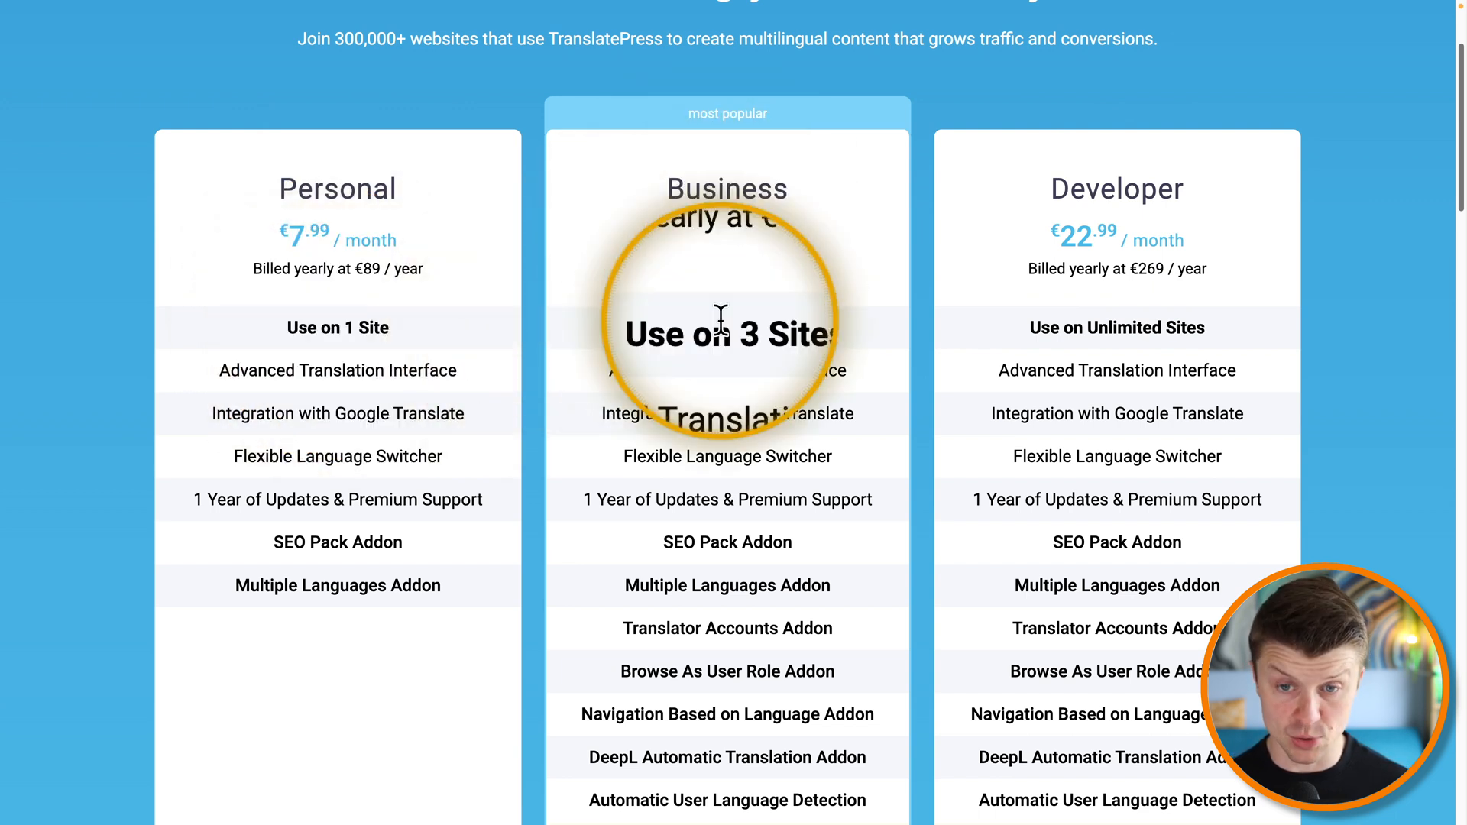
pyautogui.moveTo(739, 352)
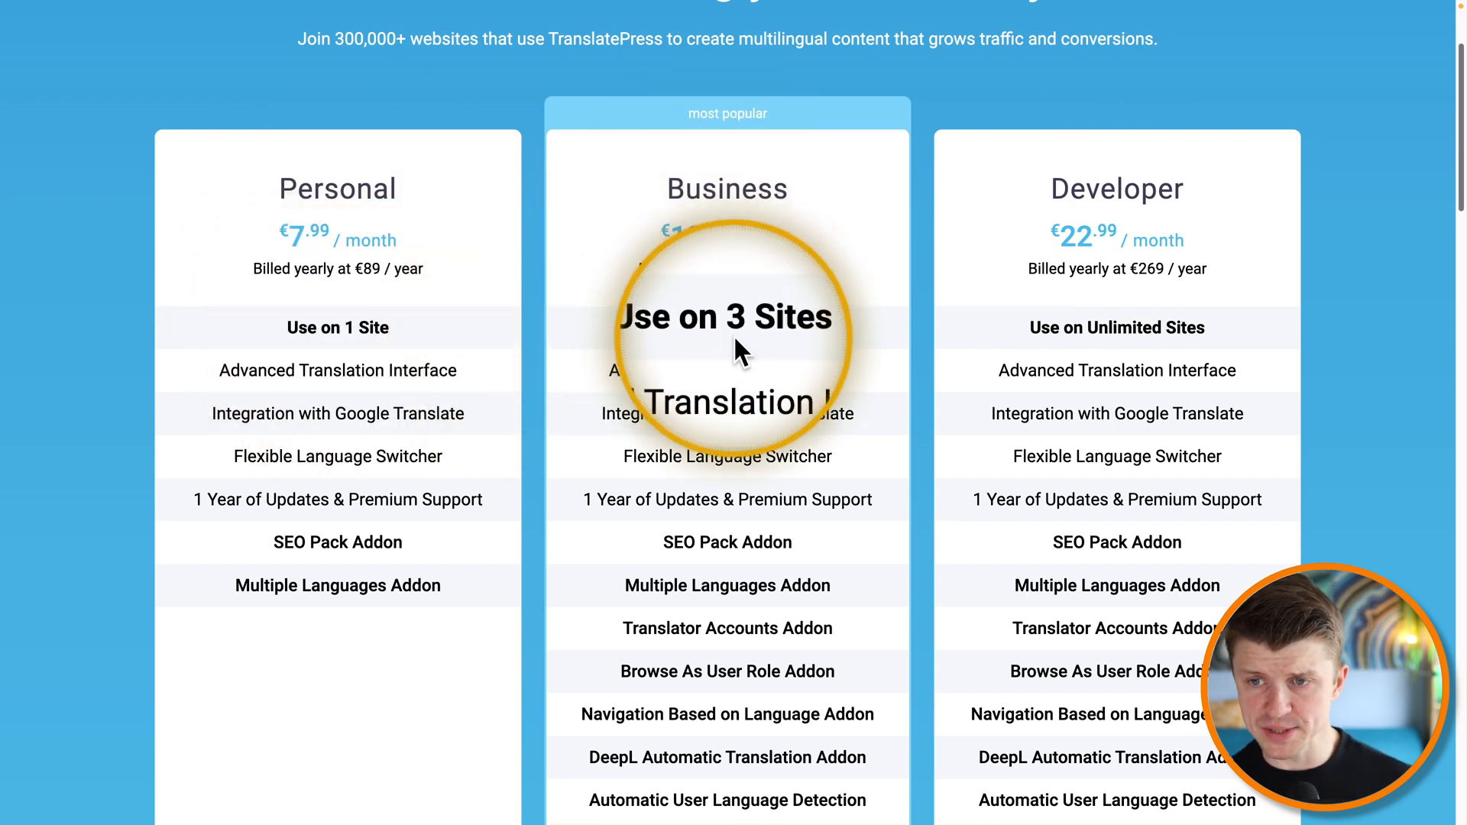
pyautogui.moveTo(1103, 318)
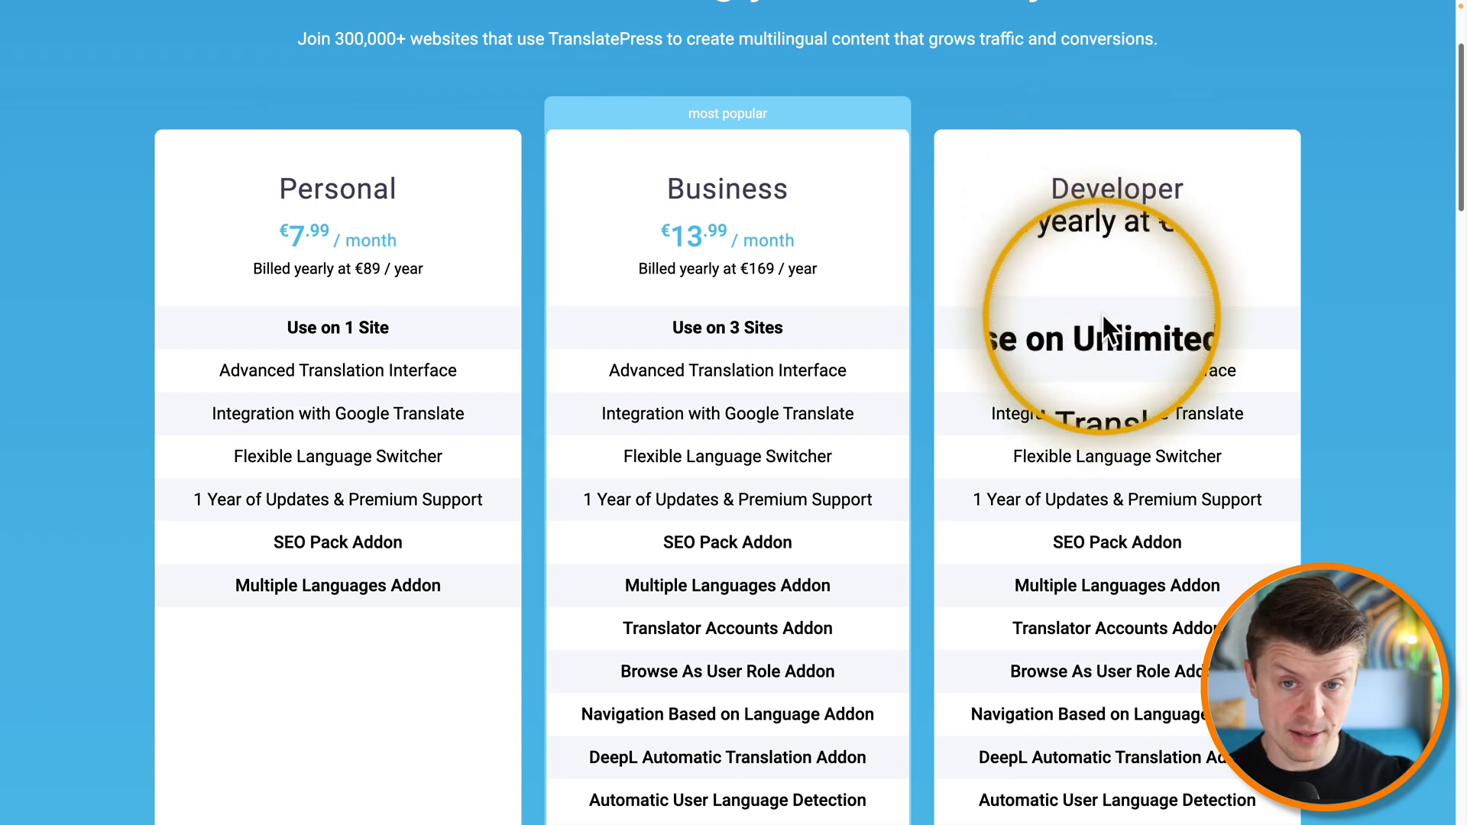
pyautogui.moveTo(720, 186)
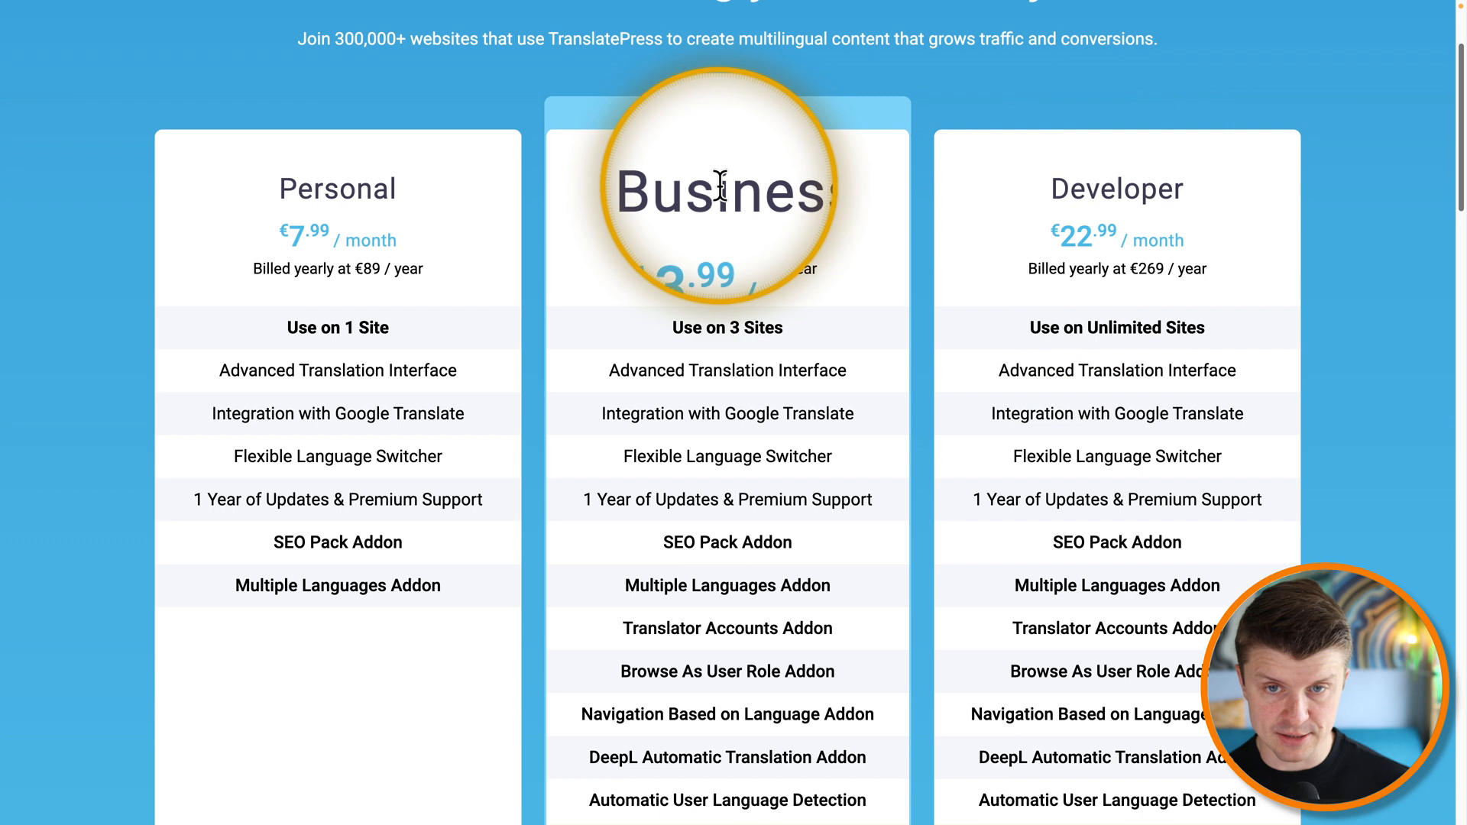
pyautogui.moveTo(715, 299)
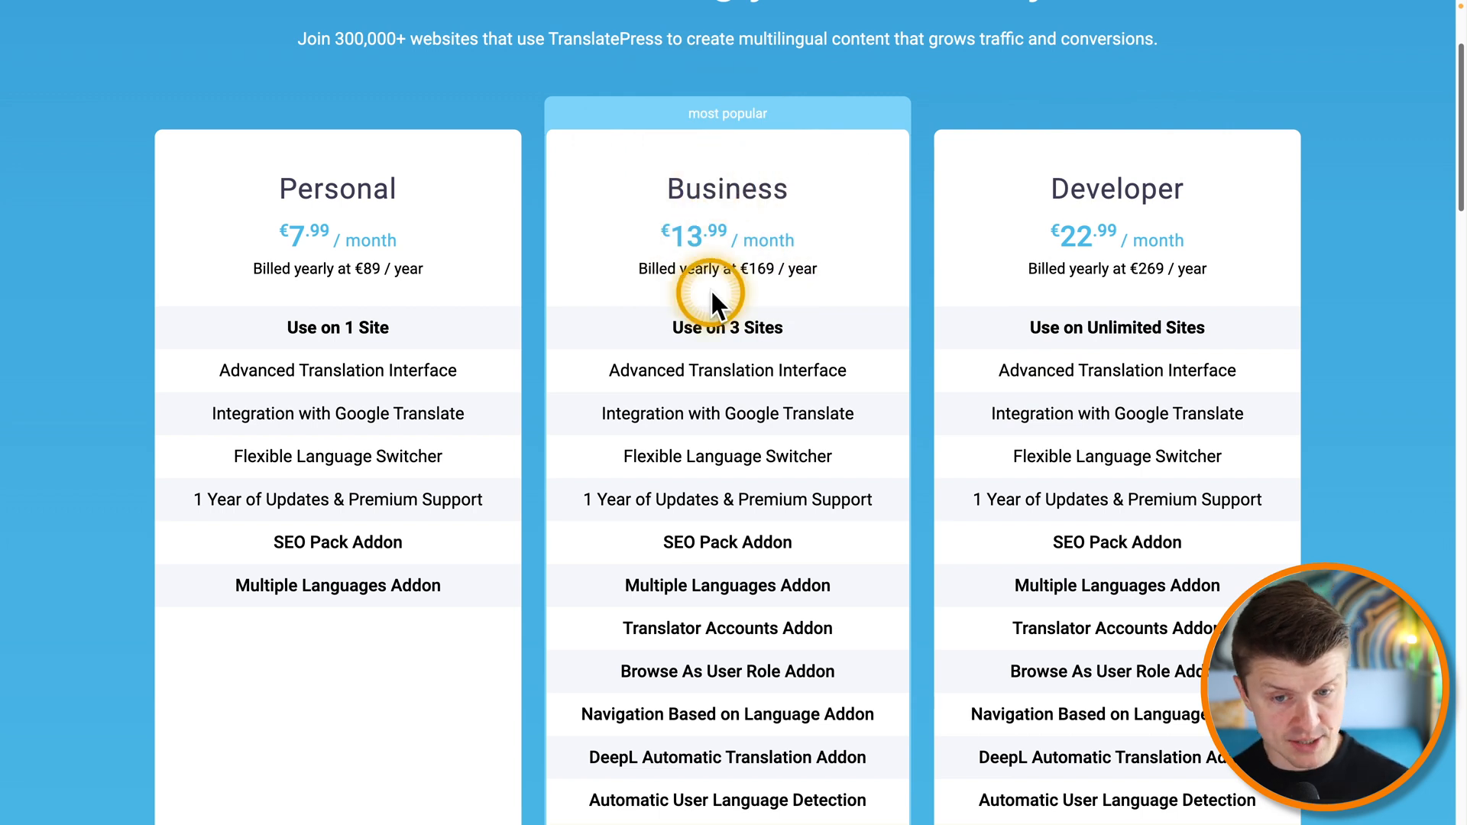
# Step: Scroll the pricing page to compare Personal, Business and Developer plans and their add-ons
pyautogui.scroll(-3)
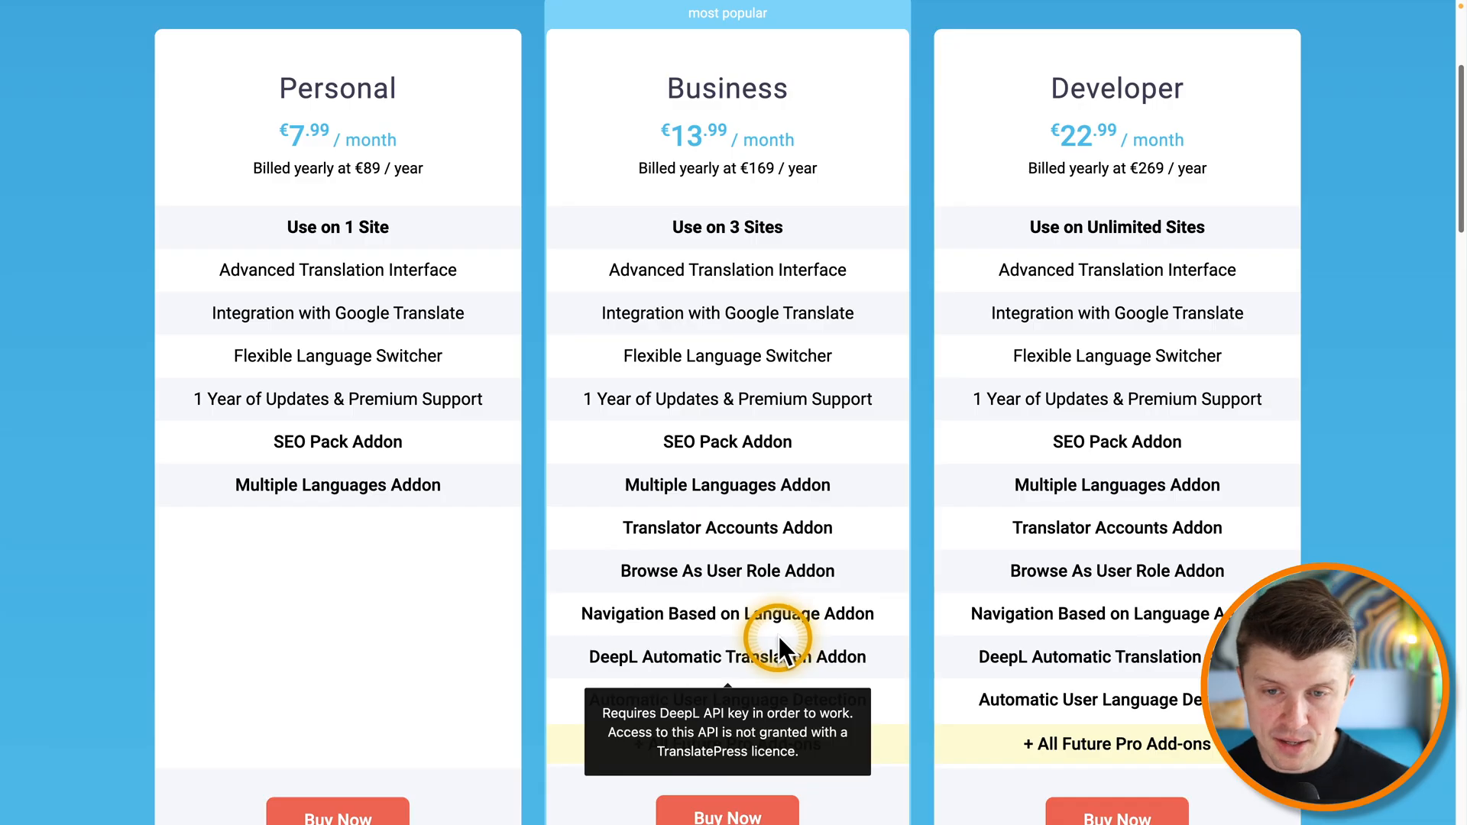
pyautogui.moveTo(829, 543)
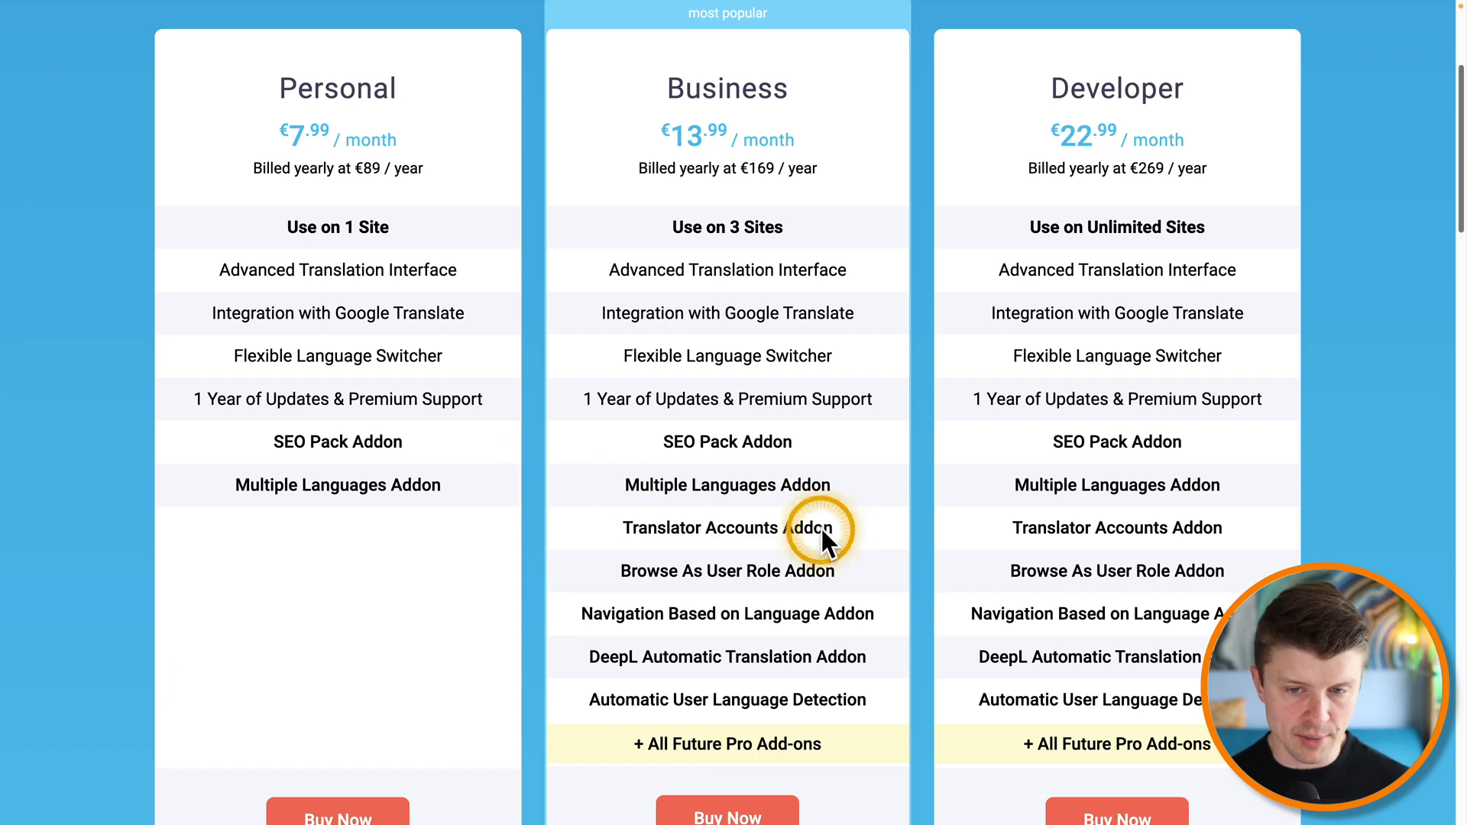
pyautogui.moveTo(645, 445)
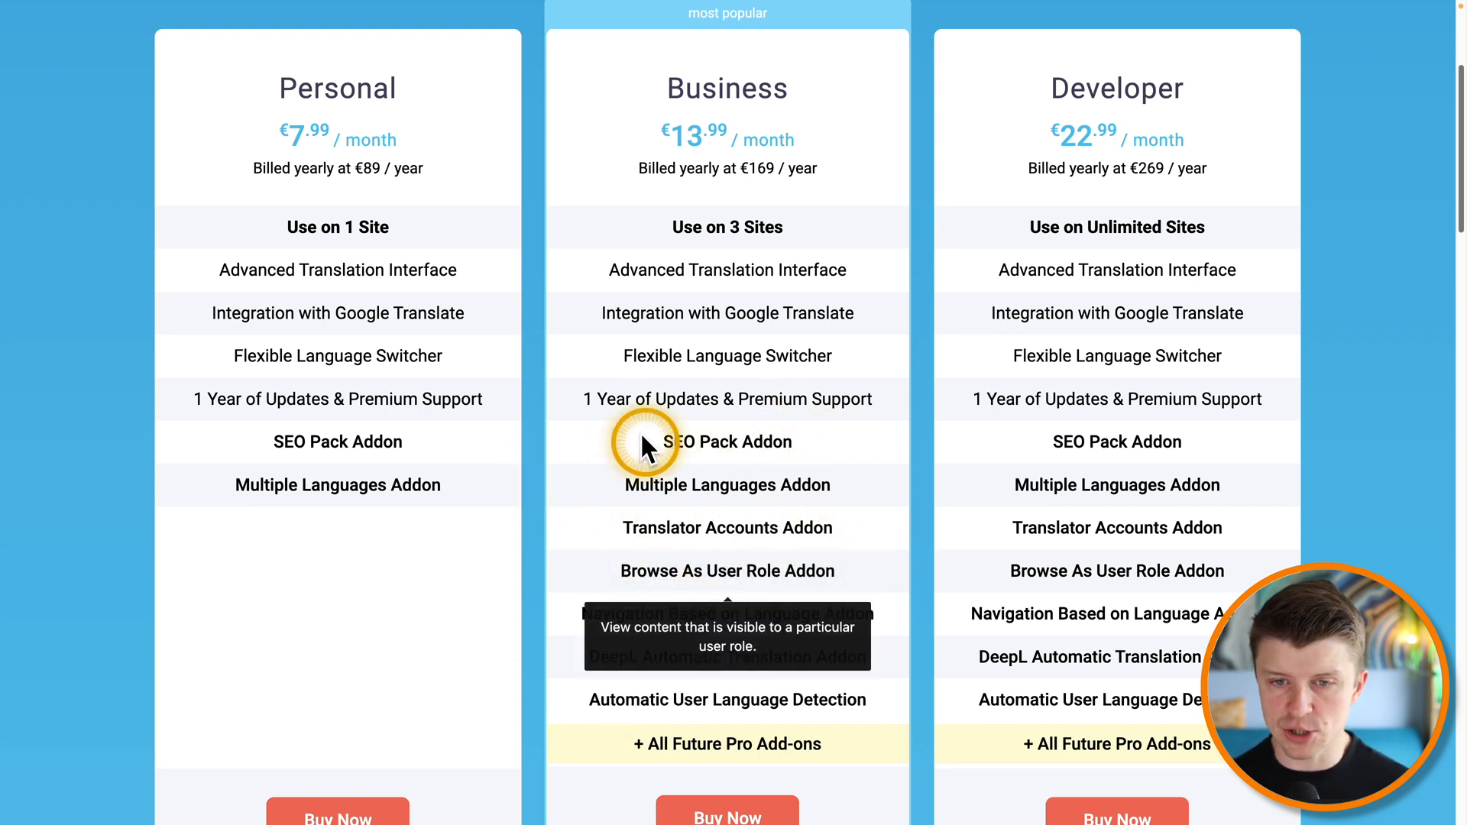
pyautogui.moveTo(727, 442)
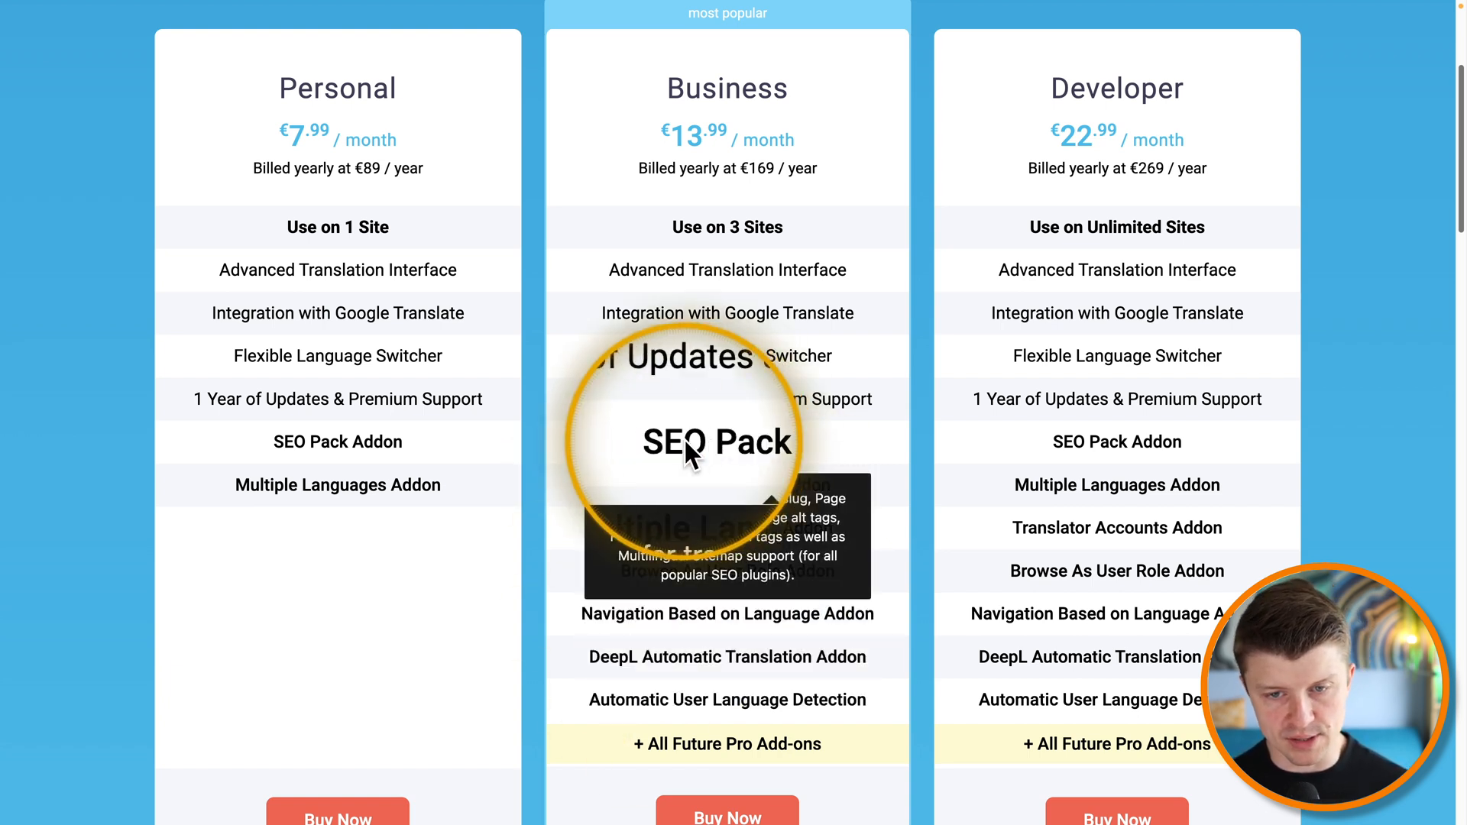
pyautogui.moveTo(753, 459)
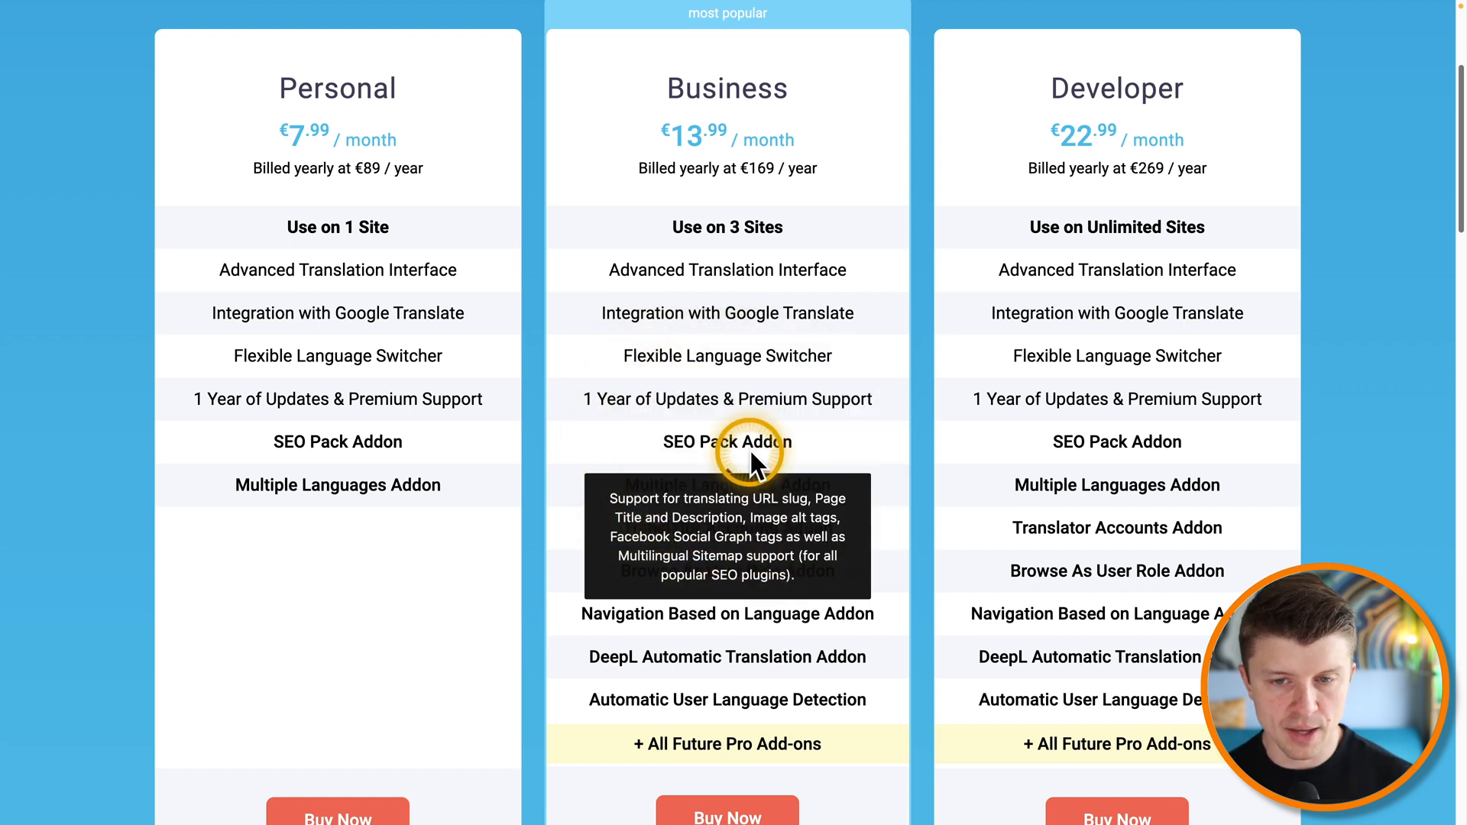
pyautogui.moveTo(552, 384)
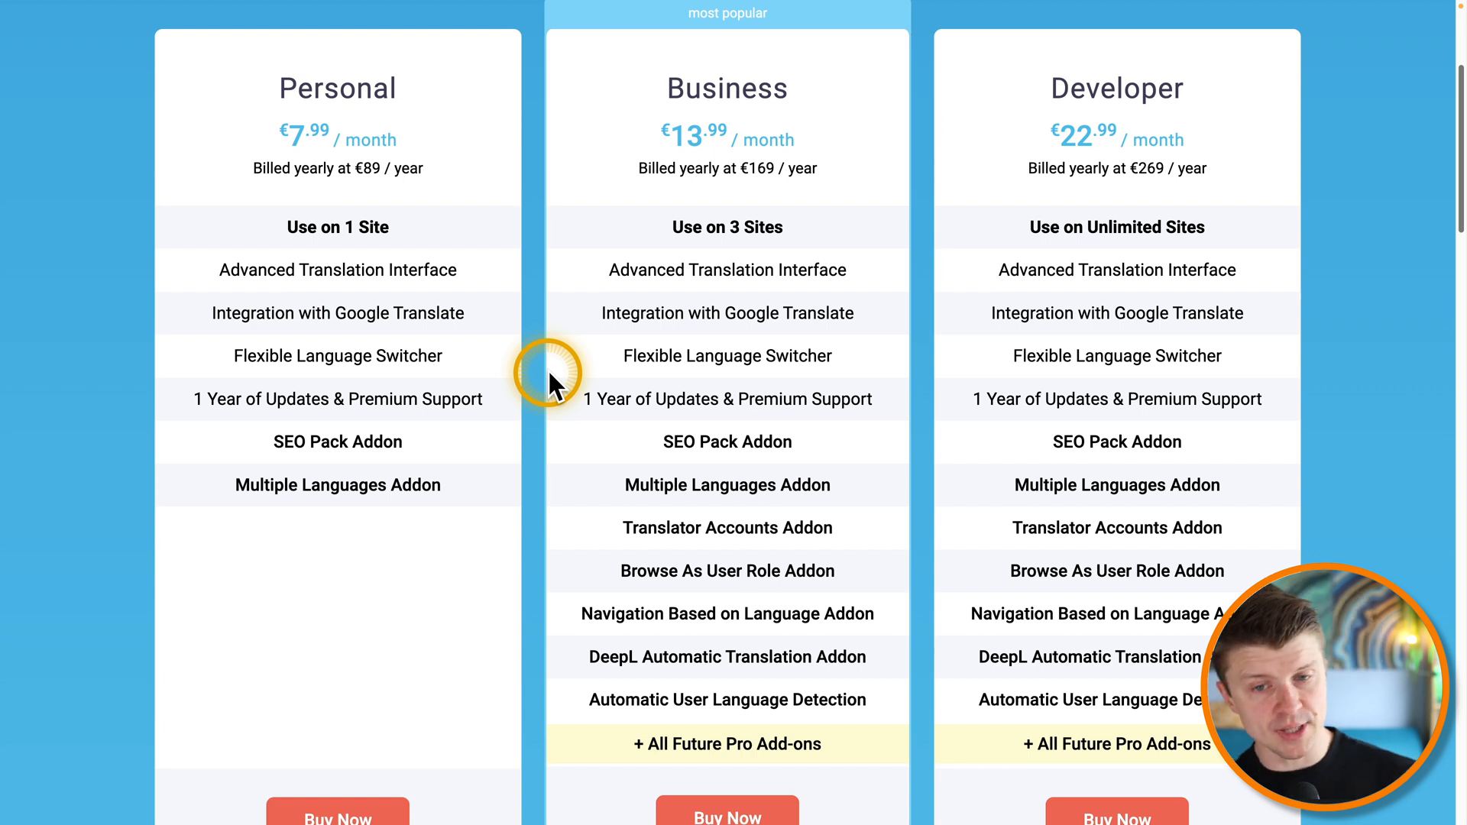
pyautogui.scroll(-3)
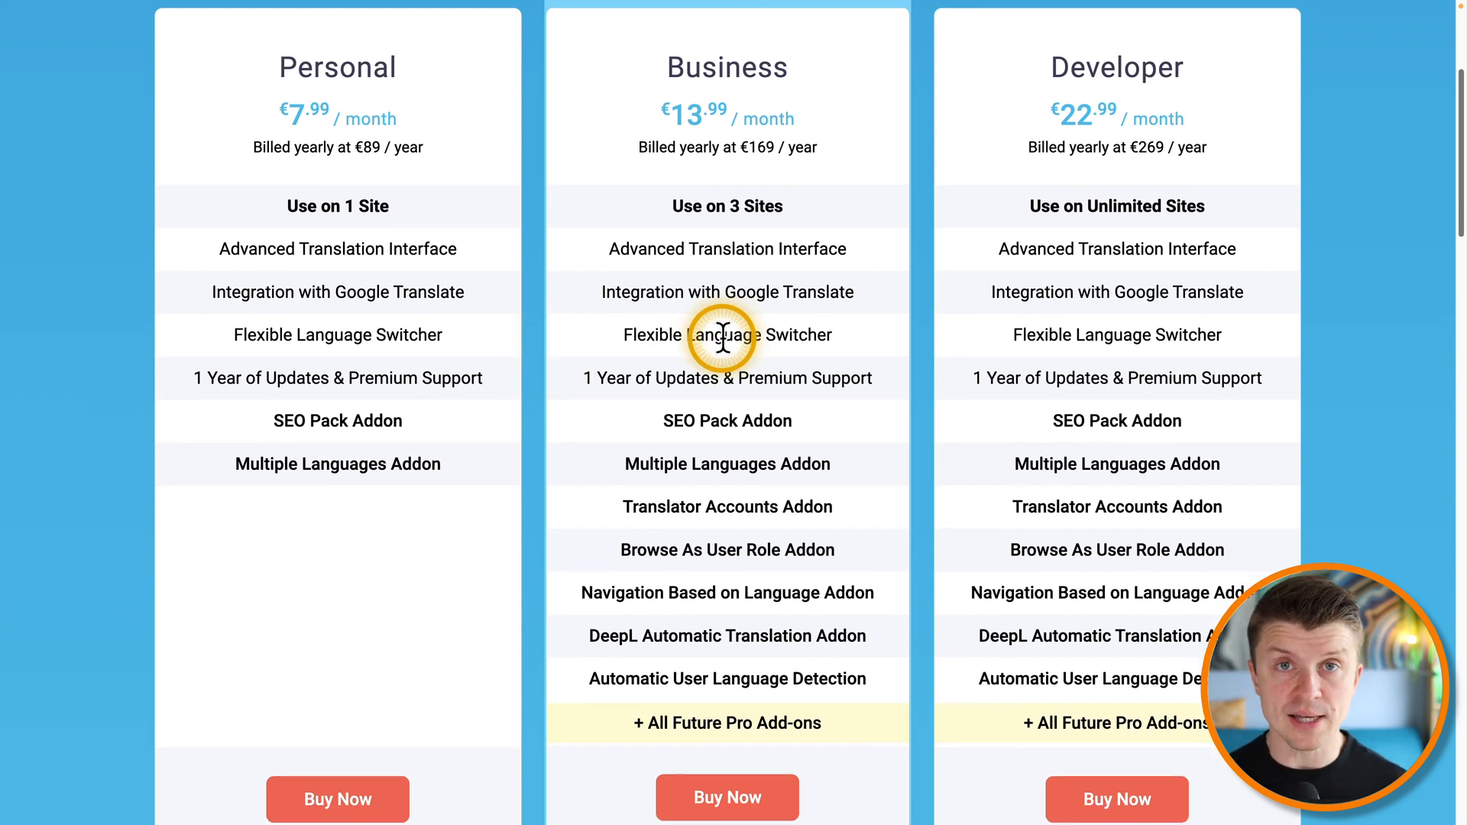
pyautogui.moveTo(727, 243)
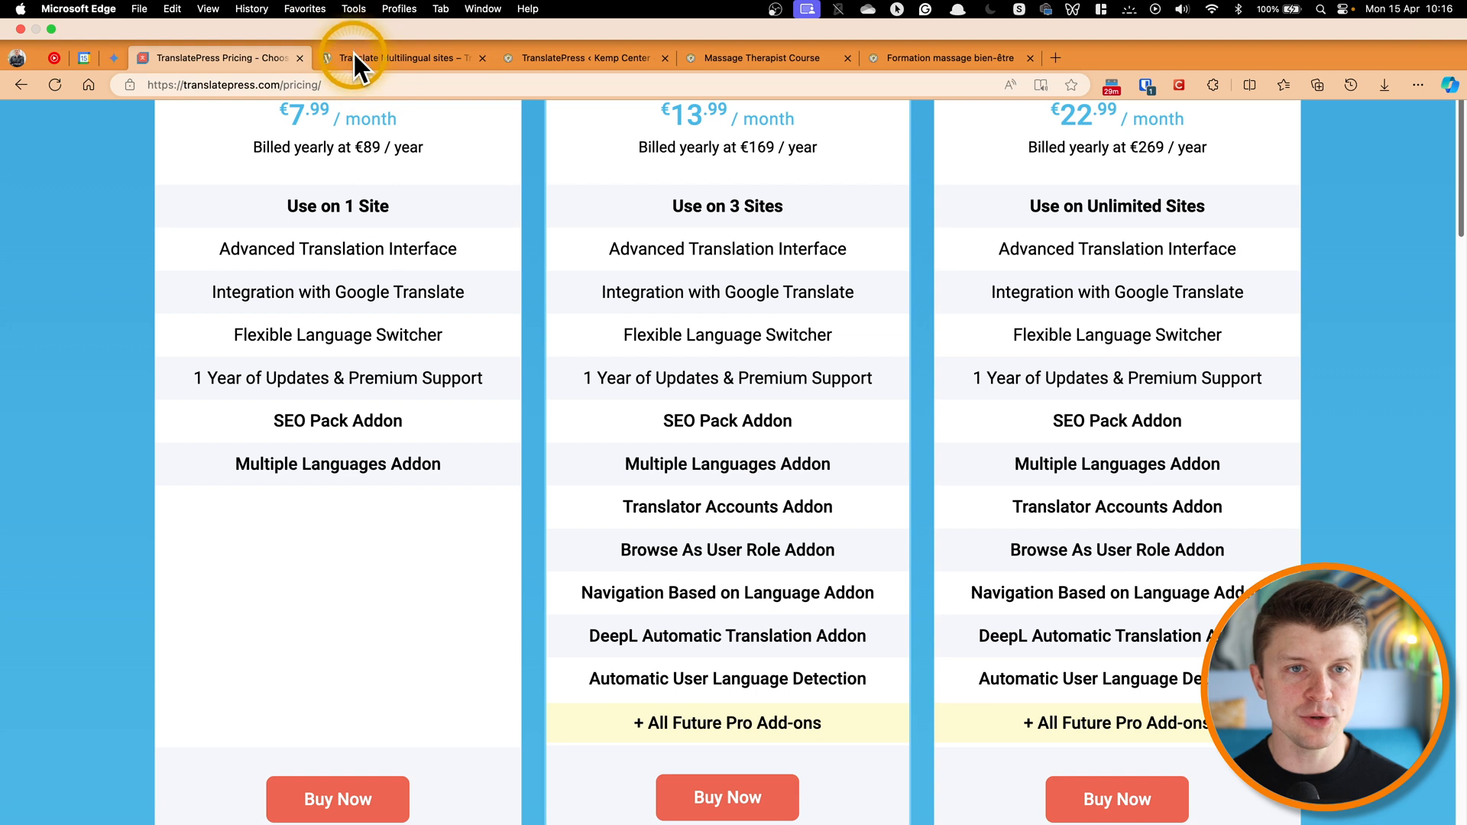
# Step: View the wordpress.org TranslatePress plugin page, then return to the site's TranslatePress settings tab
pyautogui.click(402, 58)
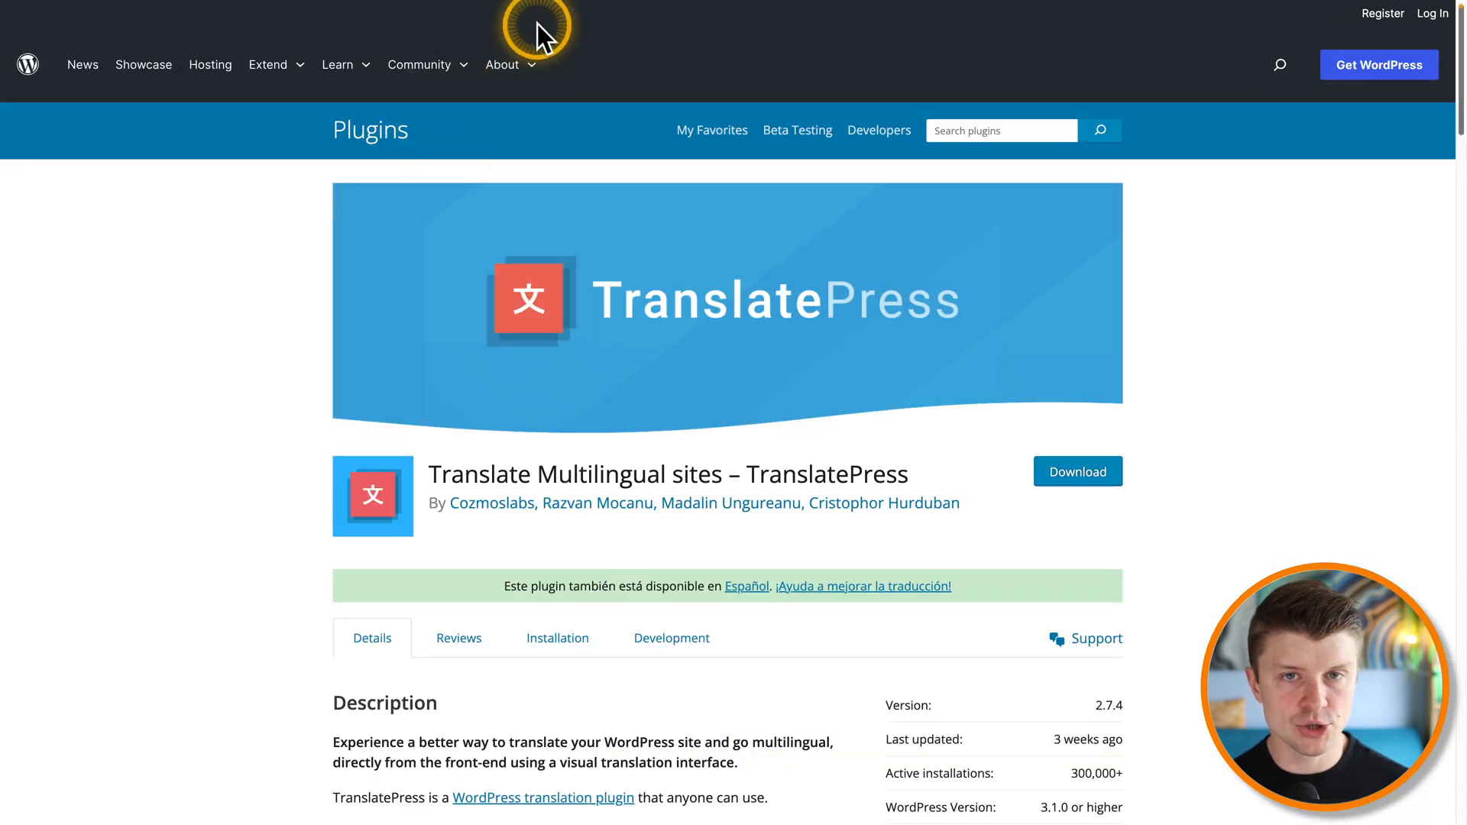
pyautogui.click(581, 57)
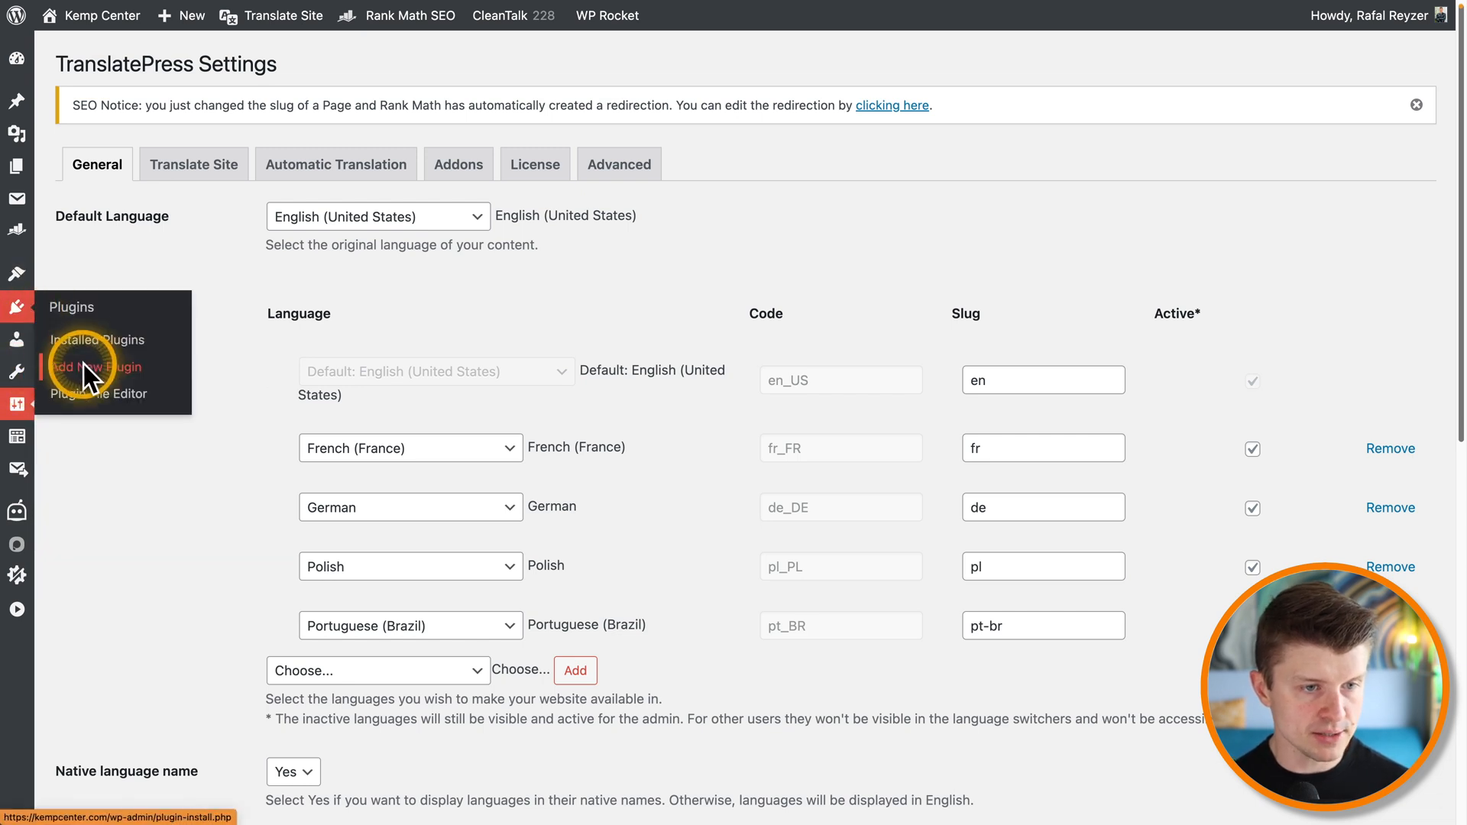
pyautogui.moveTo(112, 373)
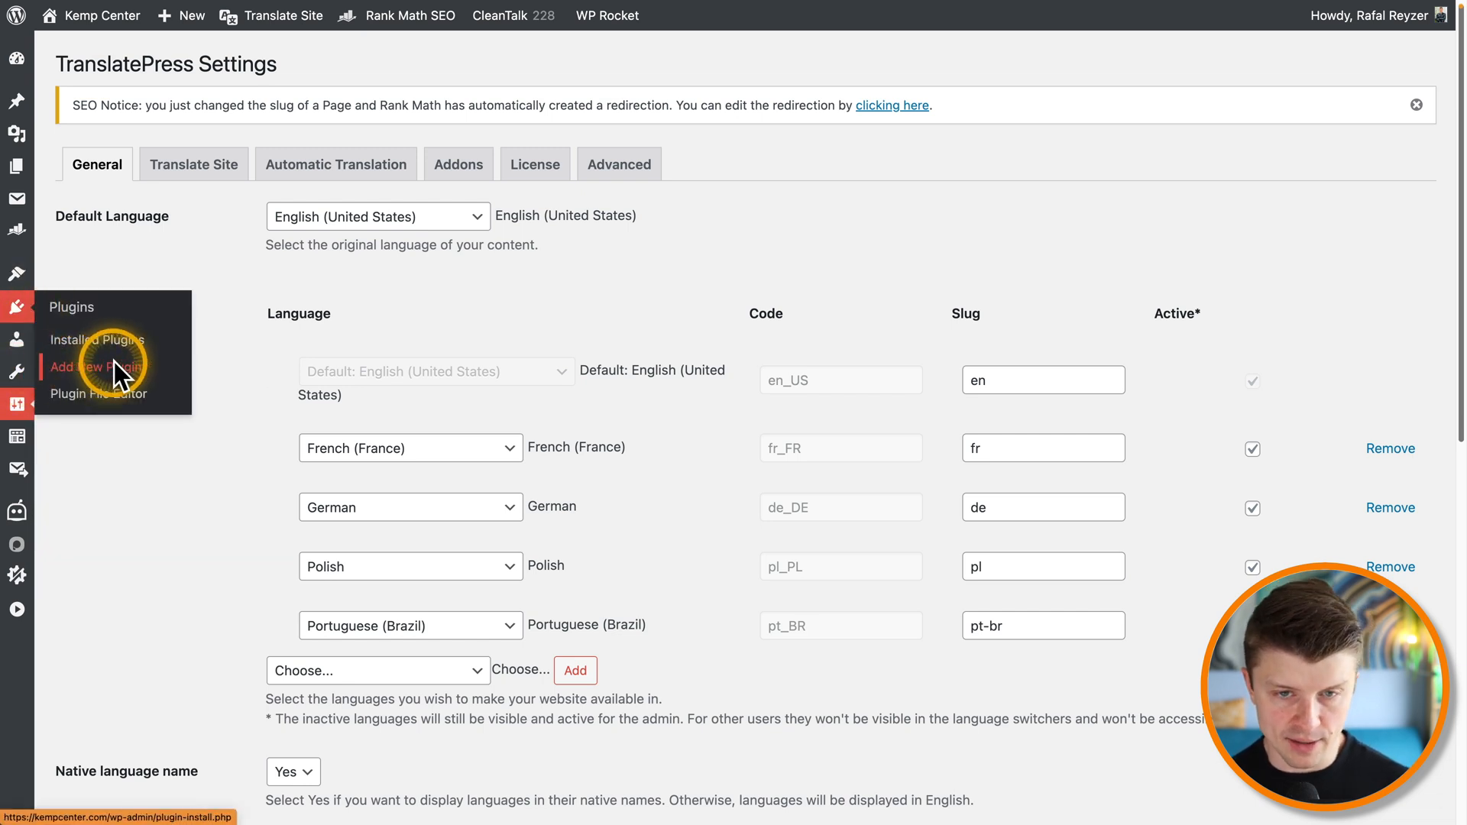
pyautogui.moveTo(397, 300)
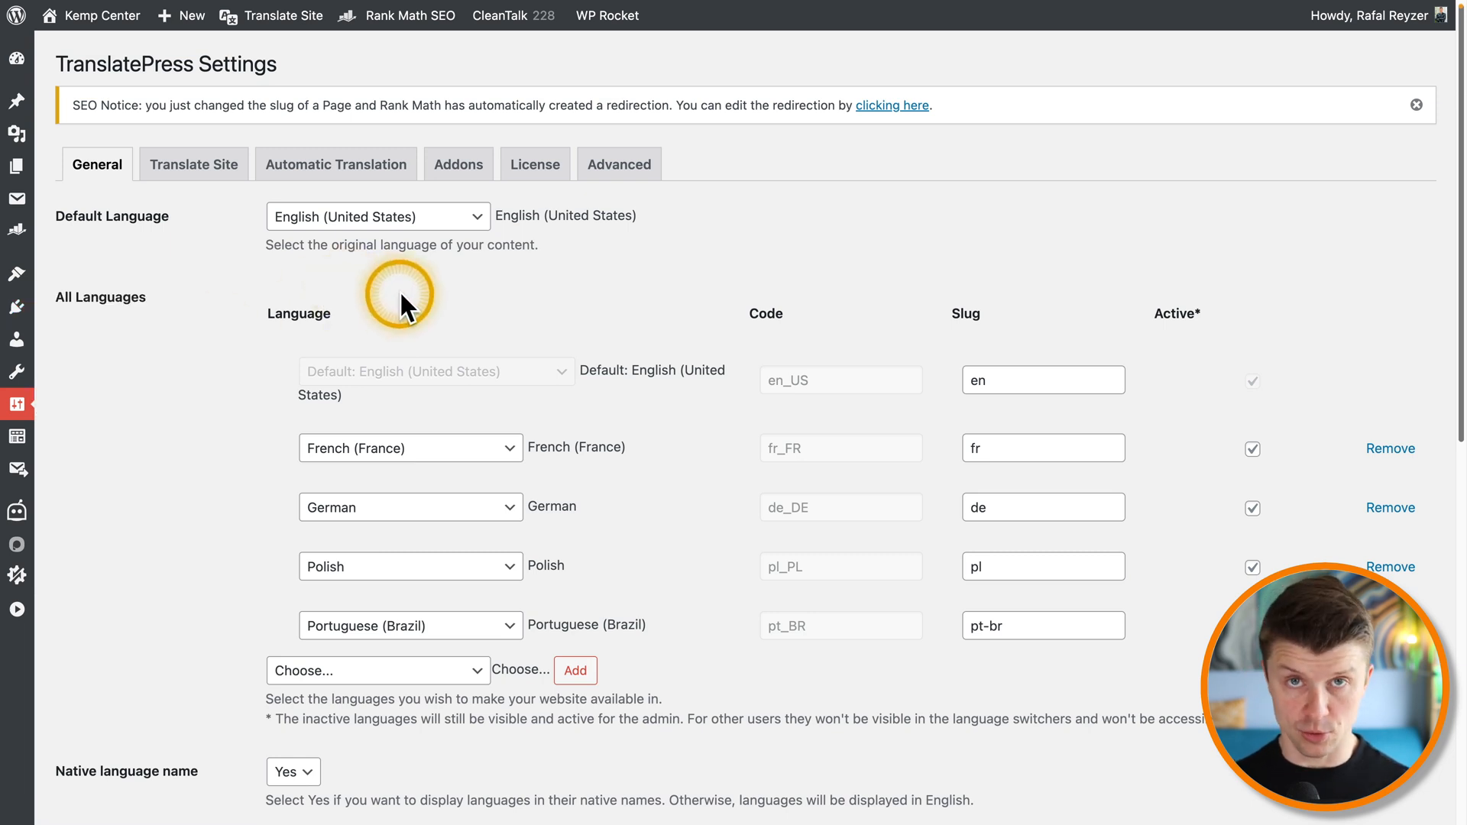
pyautogui.moveTo(431, 199)
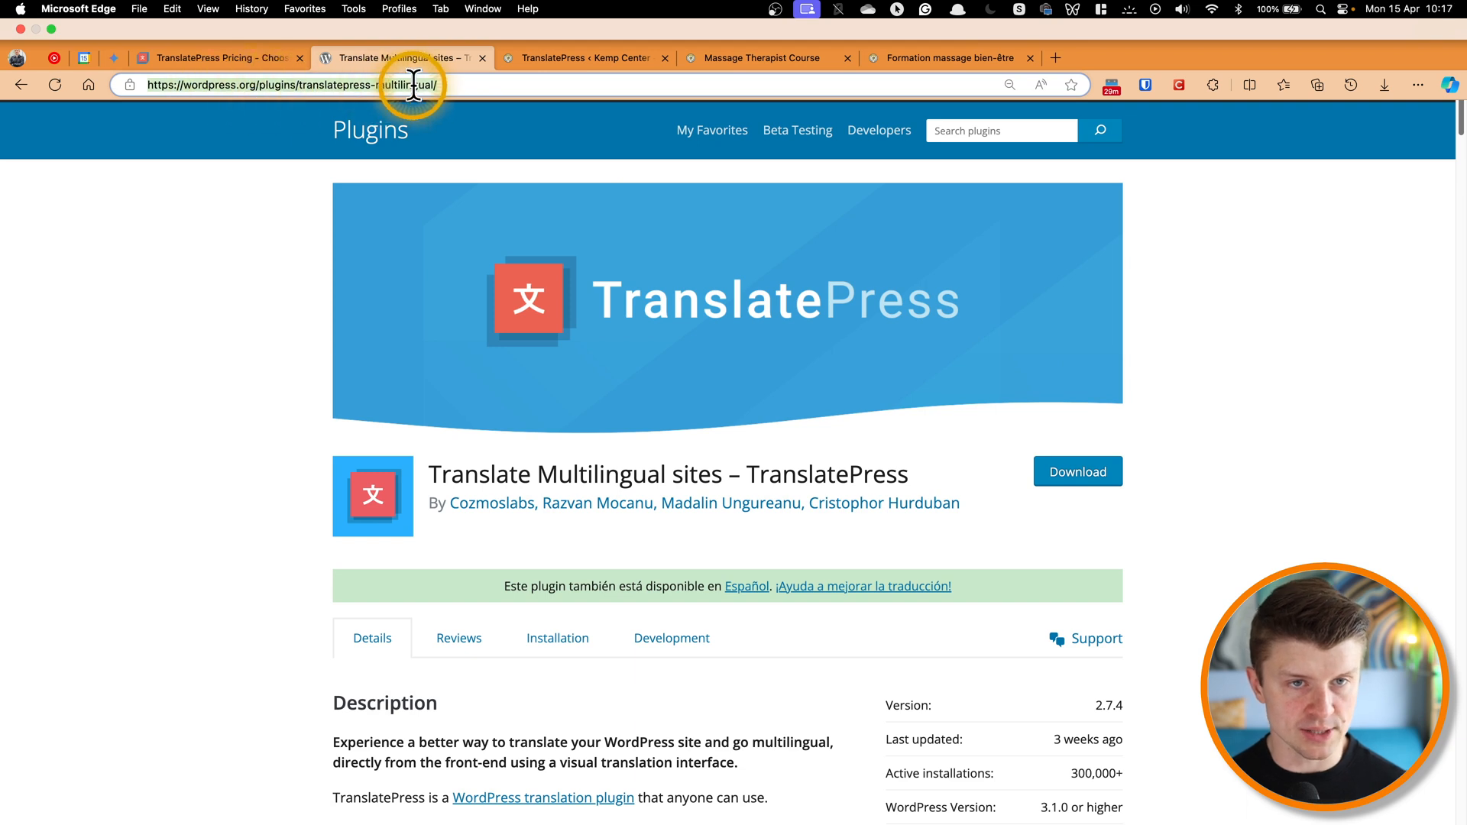
pyautogui.click(581, 56)
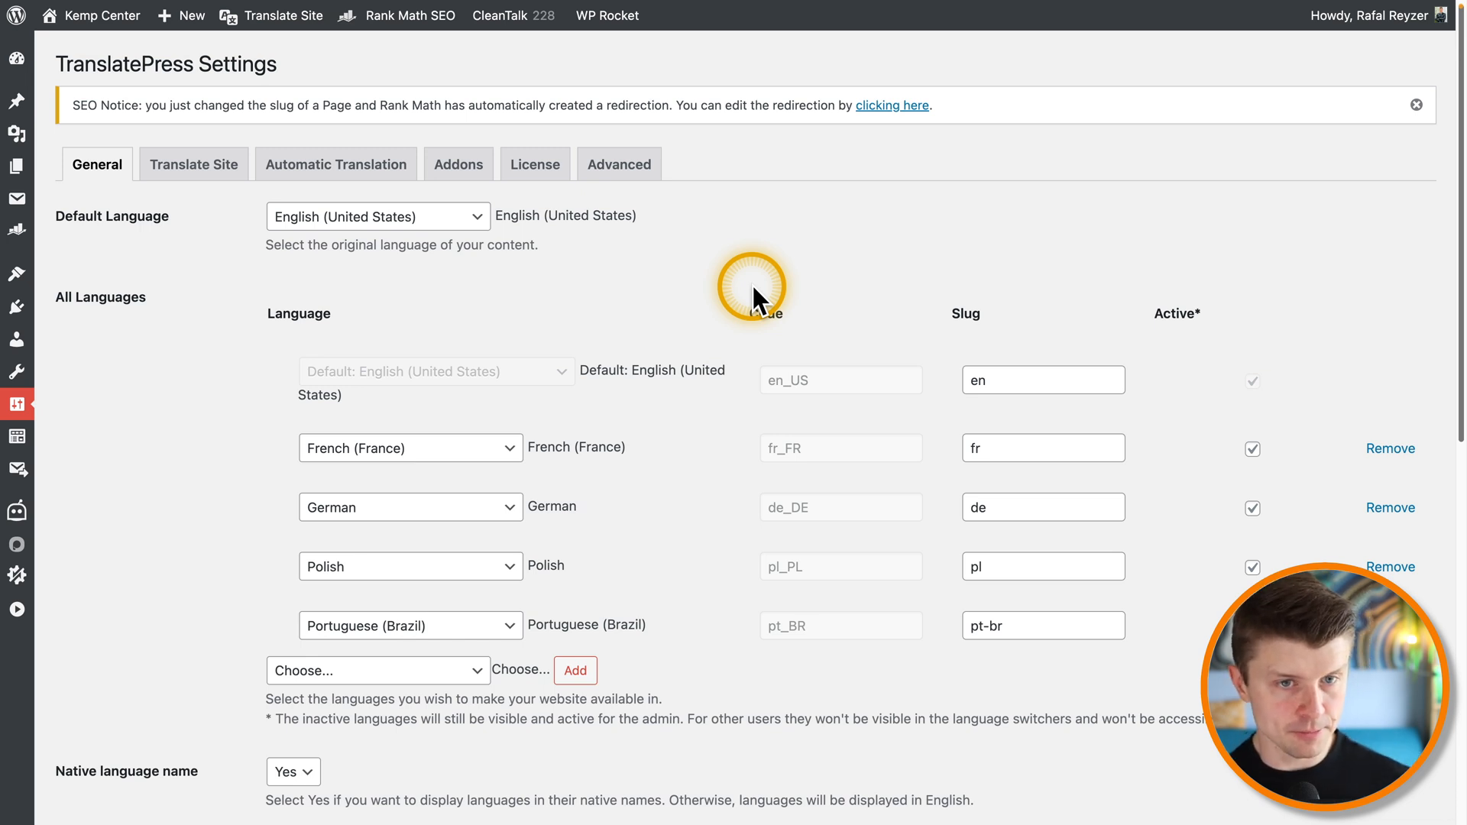
pyautogui.moveTo(135, 64)
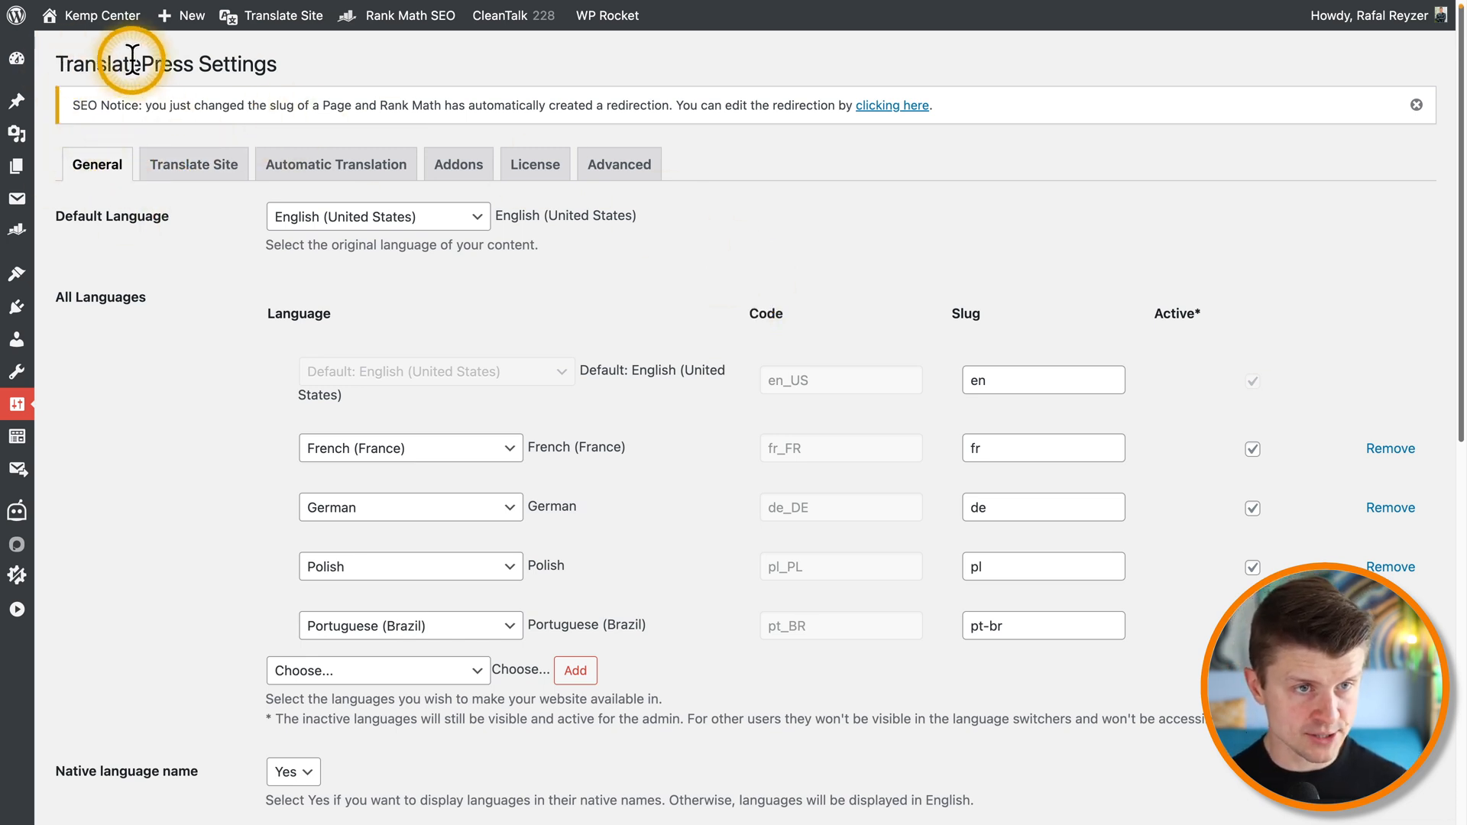
pyautogui.moveTo(256, 65)
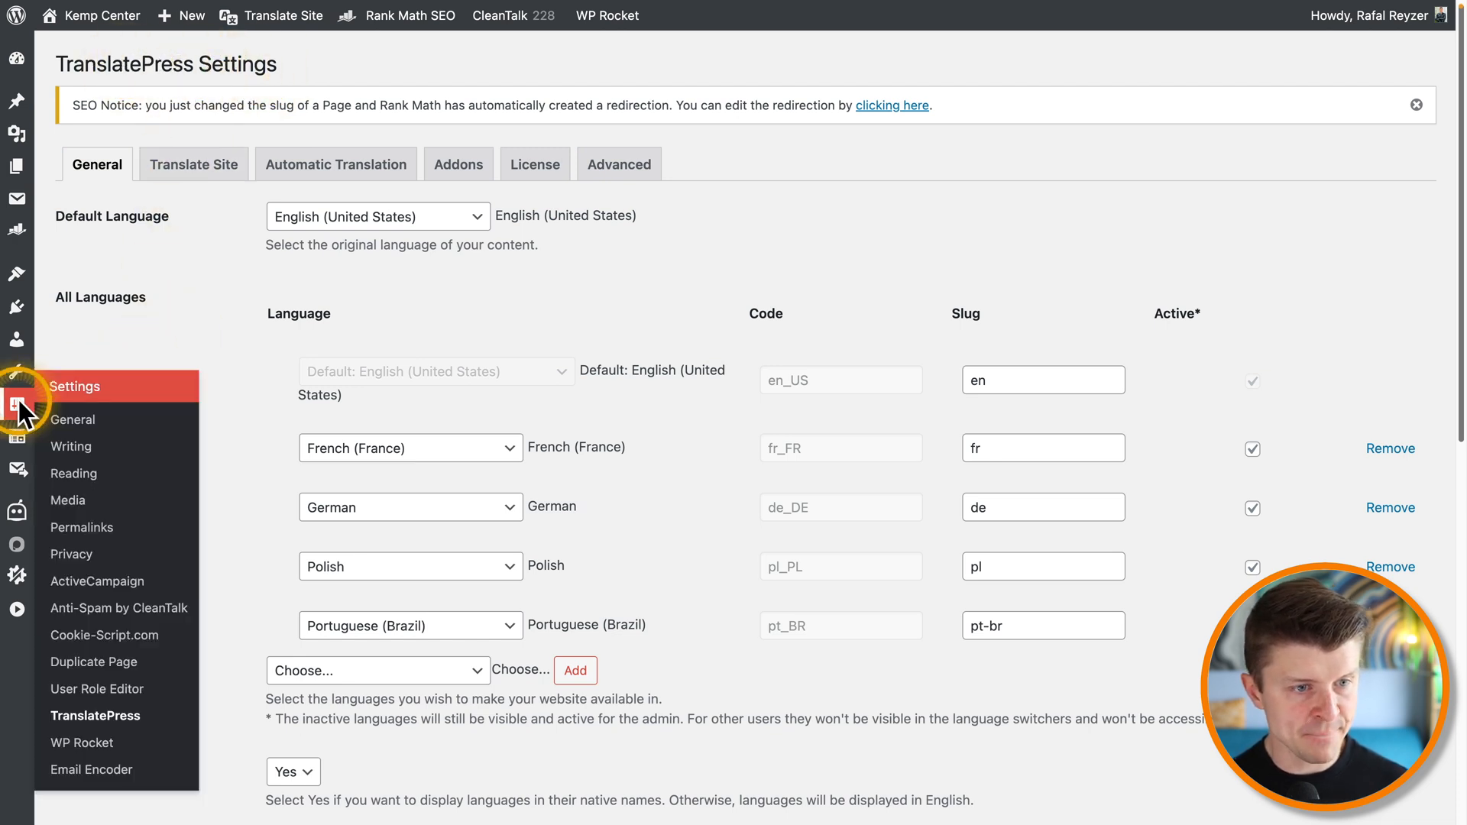
pyautogui.moveTo(74, 387)
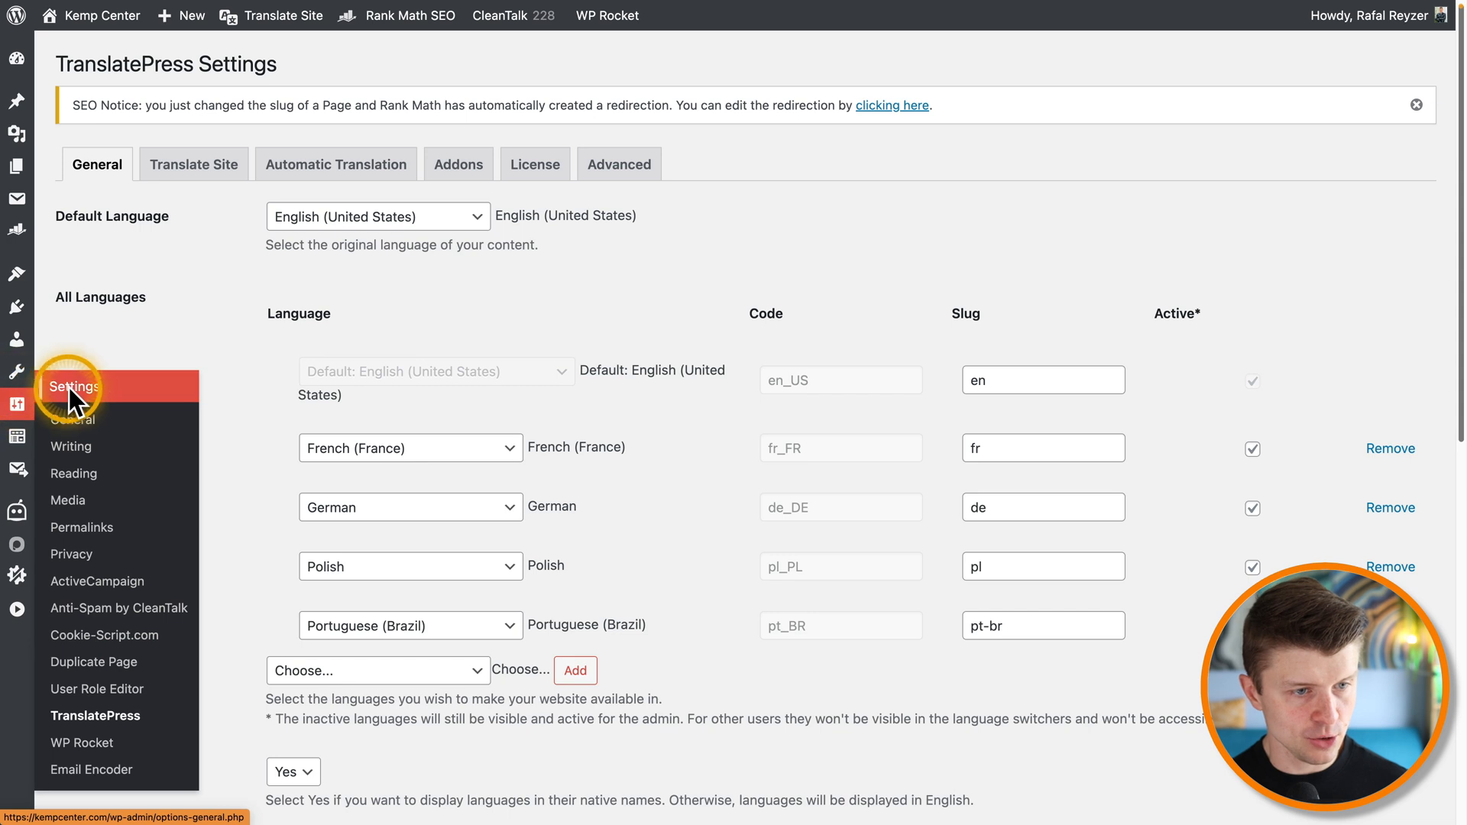
pyautogui.moveTo(95, 716)
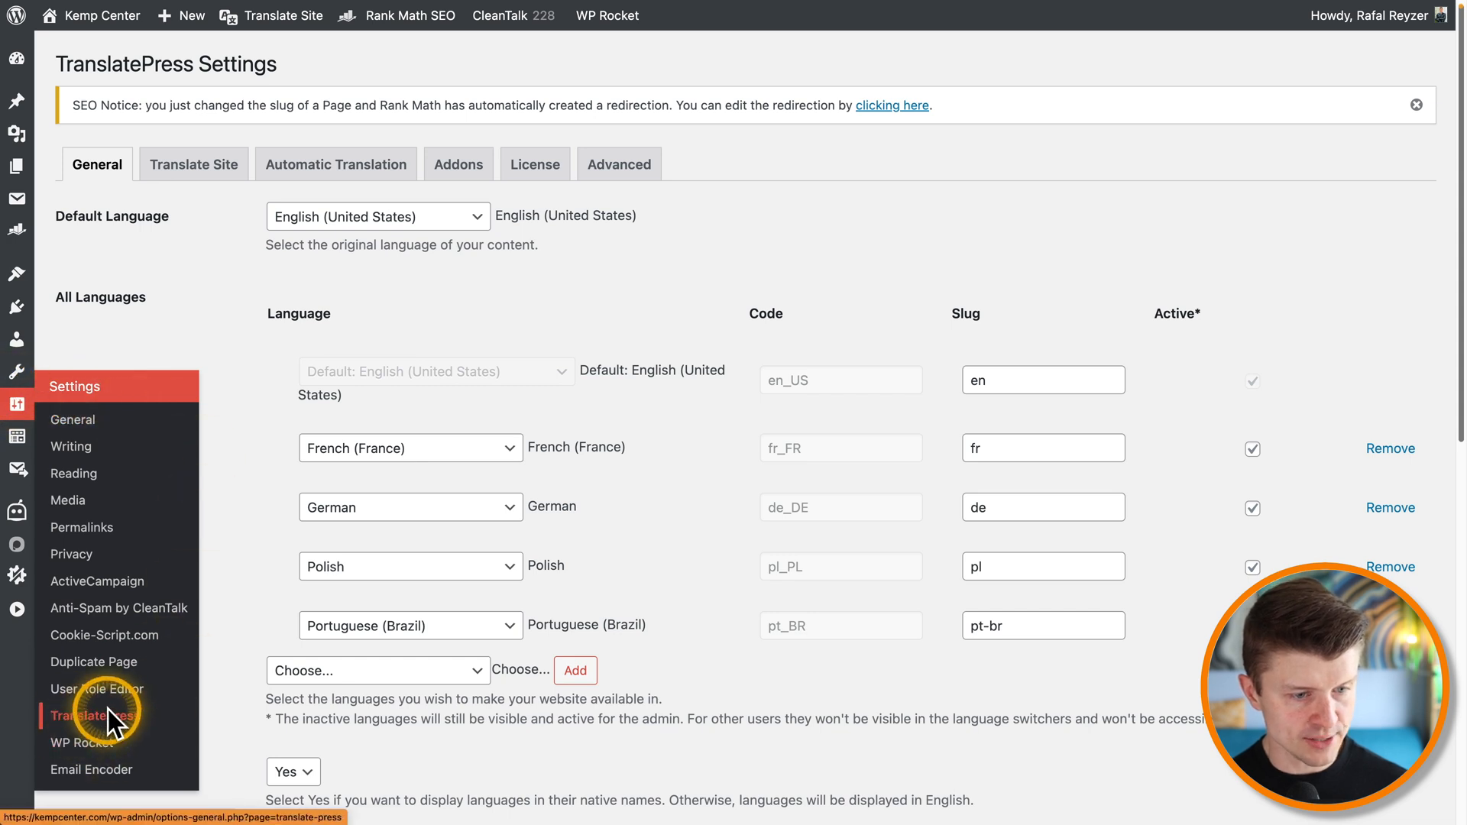
pyautogui.moveTo(244, 336)
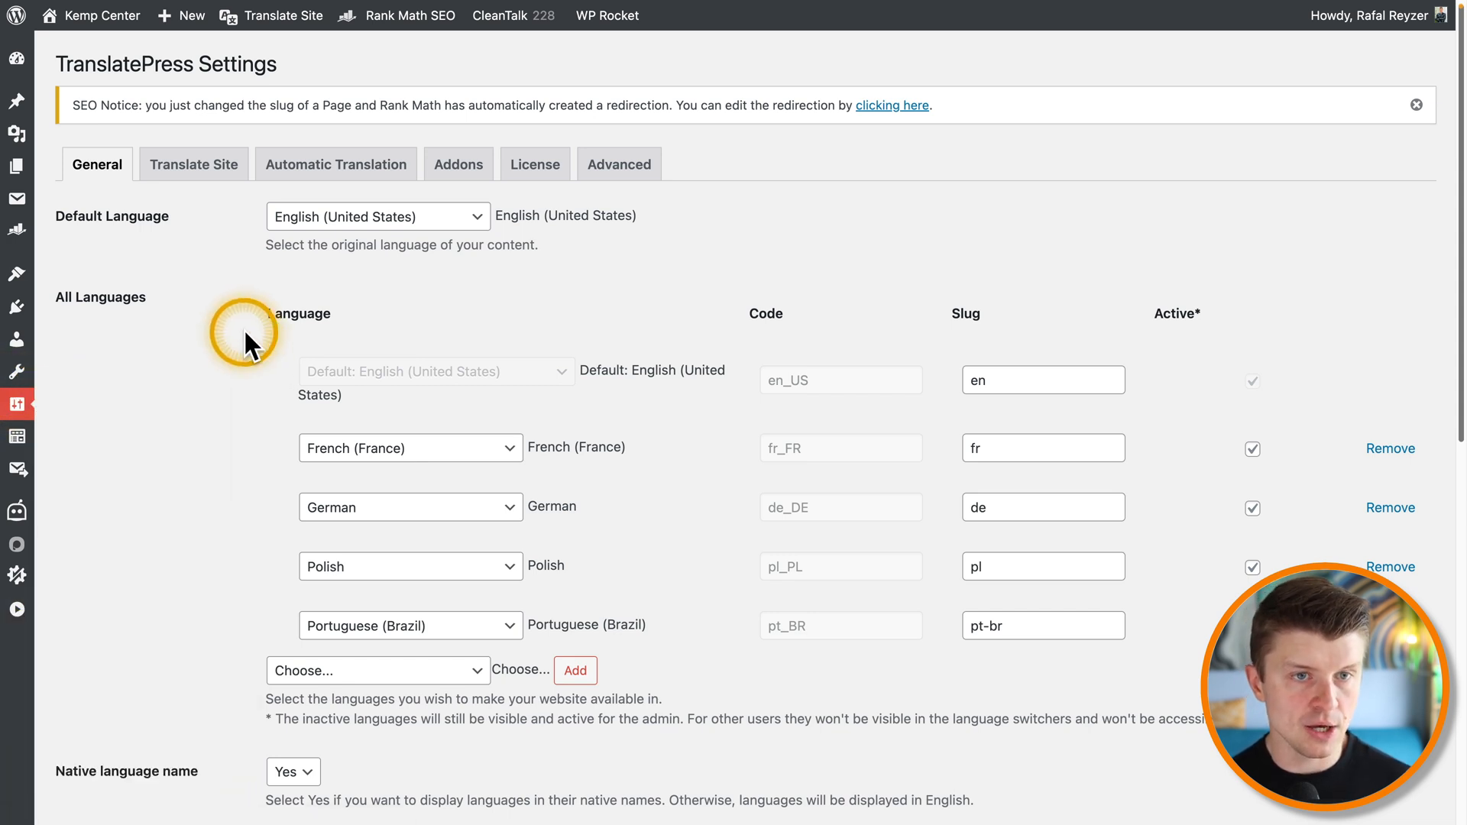
pyautogui.moveTo(318, 75)
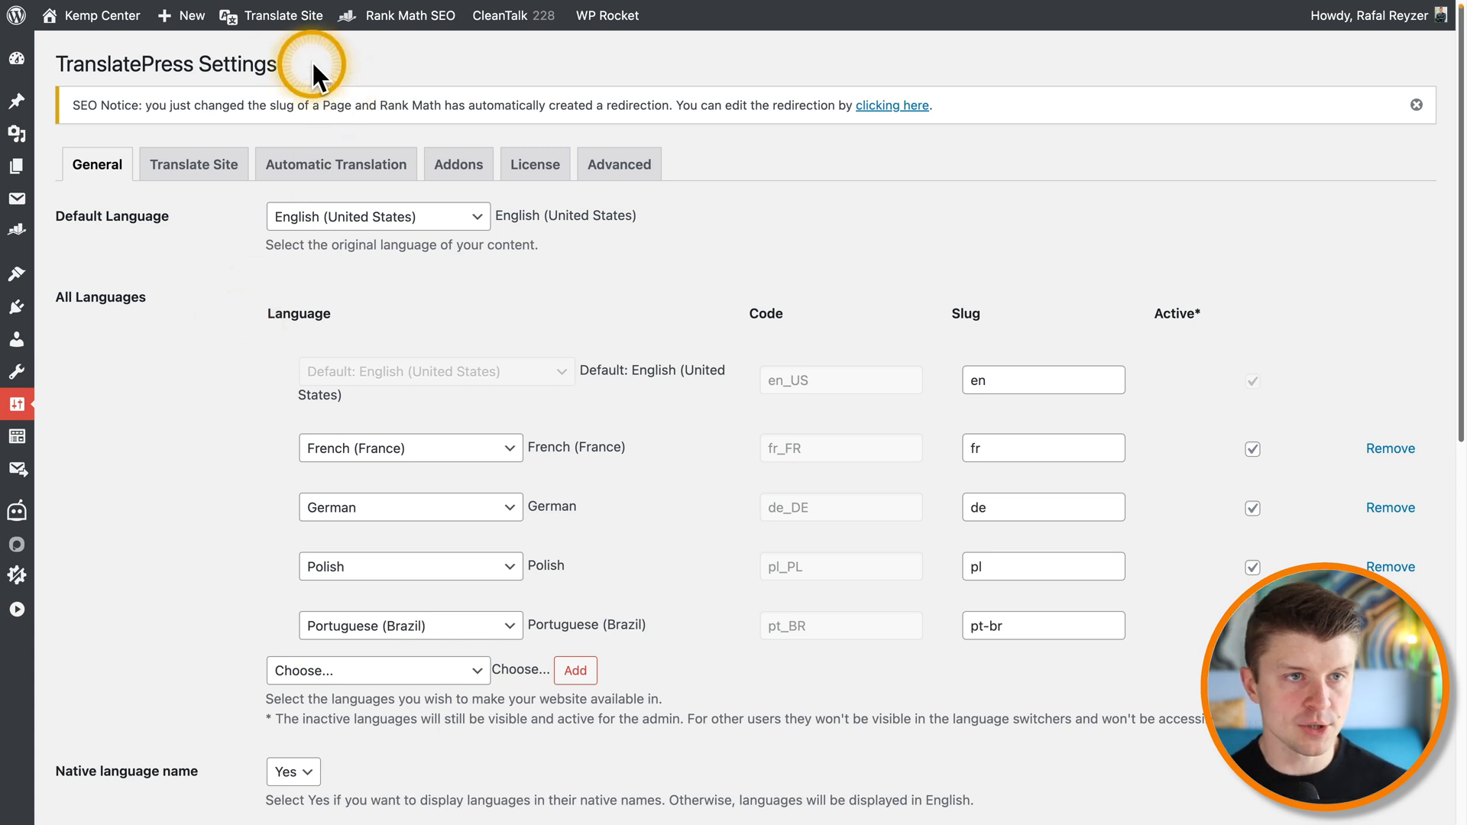
pyautogui.moveTo(284, 16)
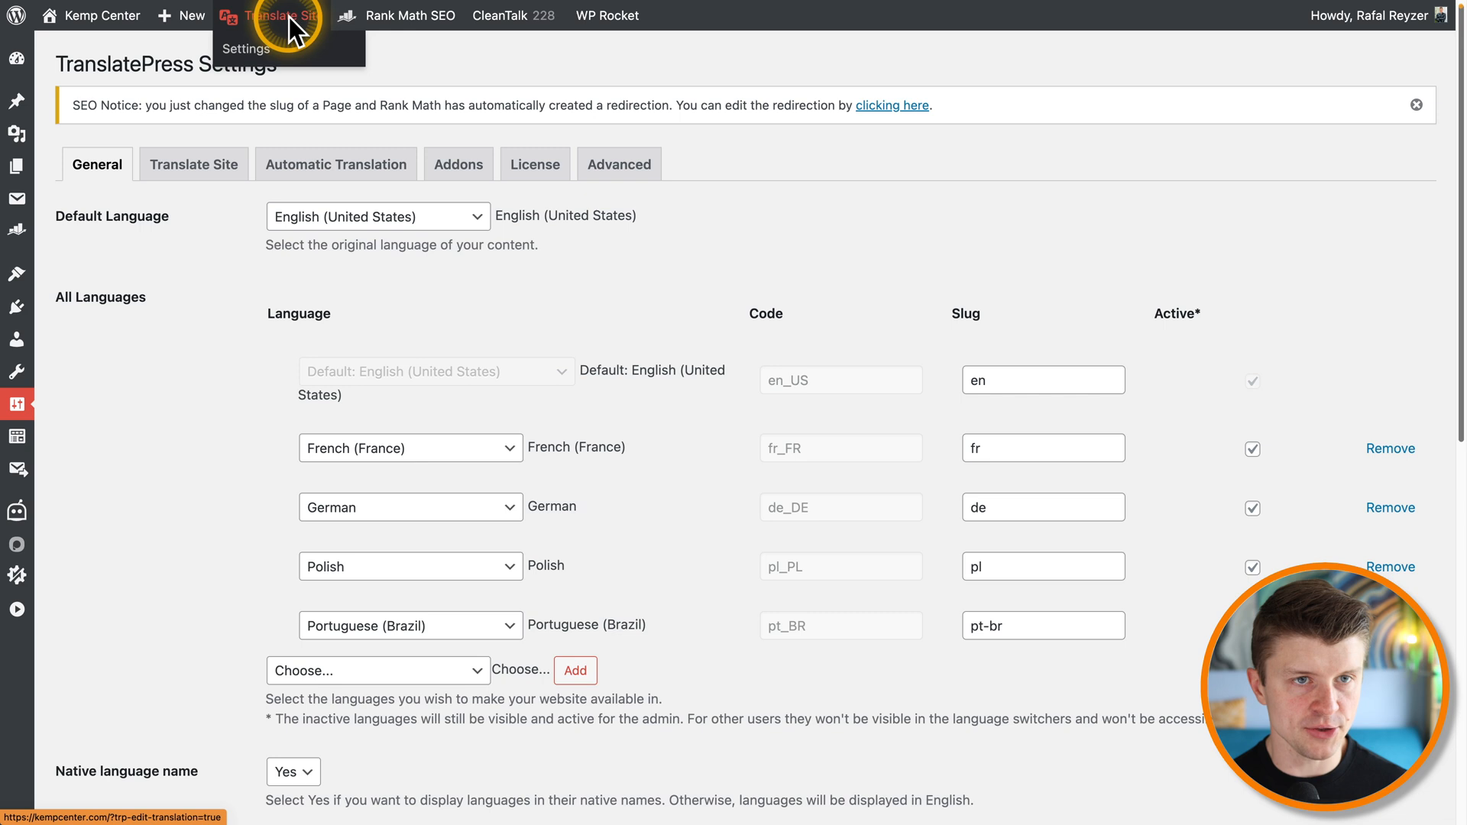
pyautogui.moveTo(272, 232)
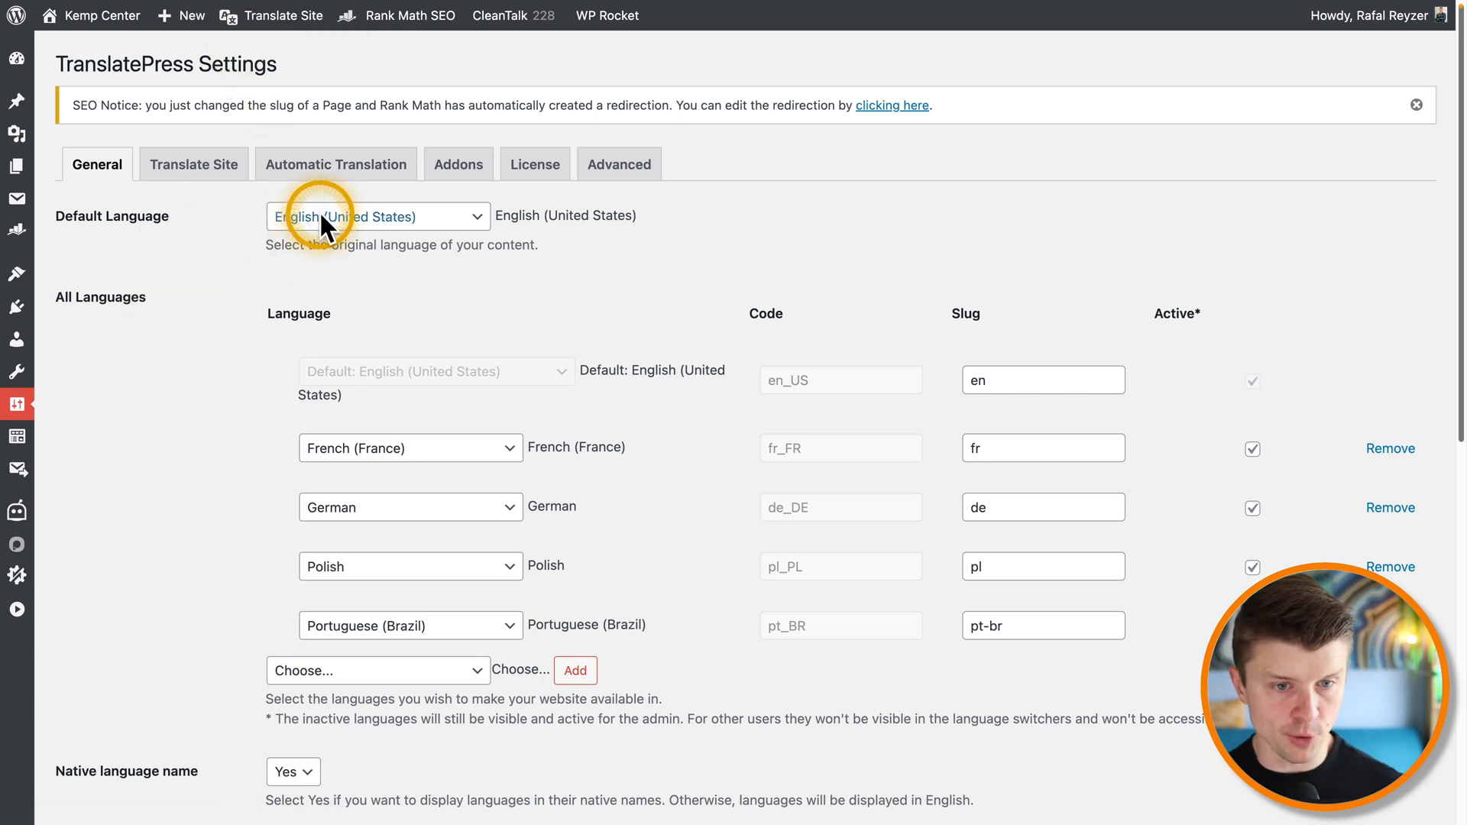
pyautogui.moveTo(459, 373)
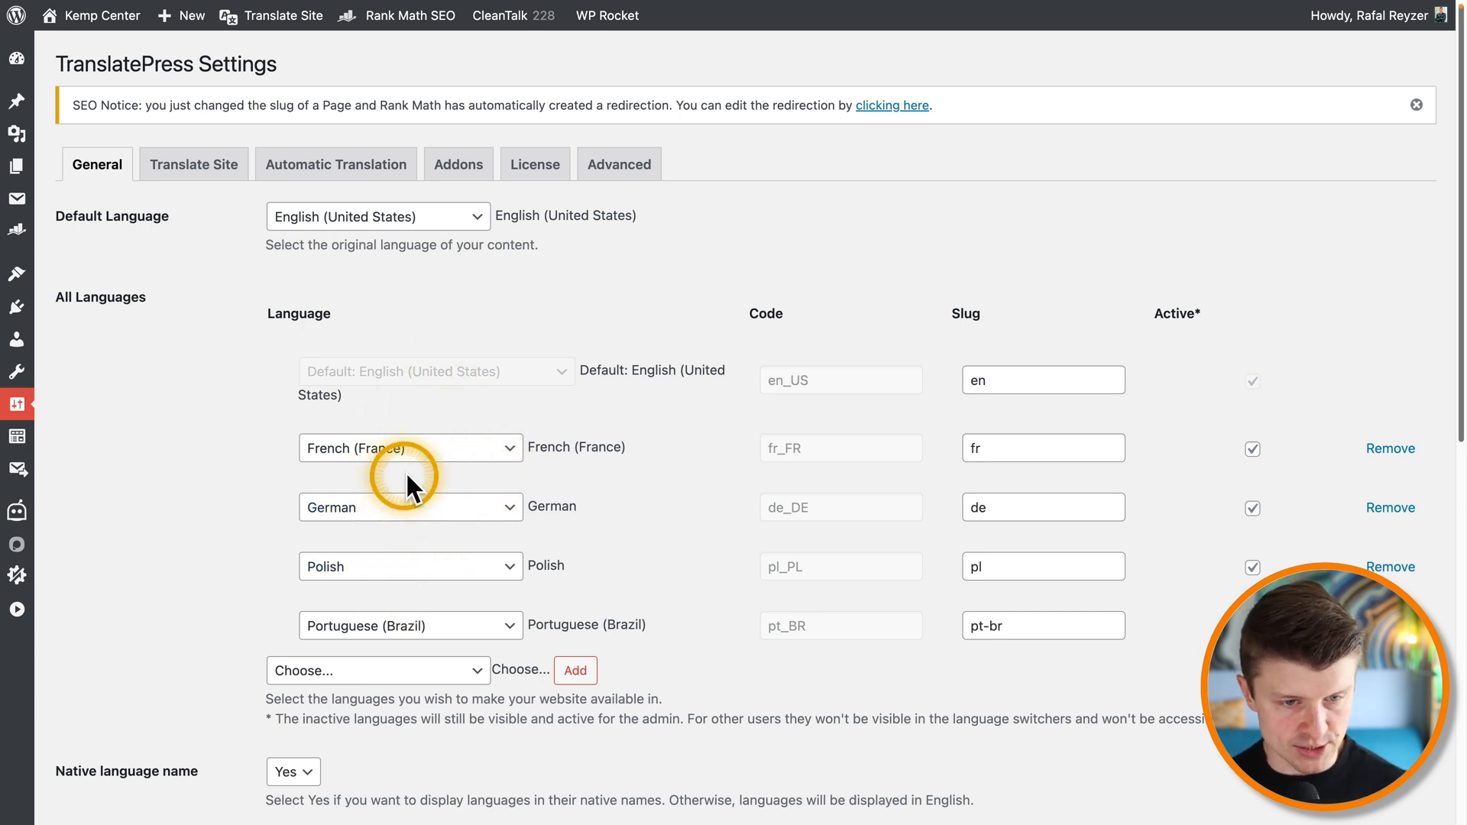
pyautogui.scroll(-3)
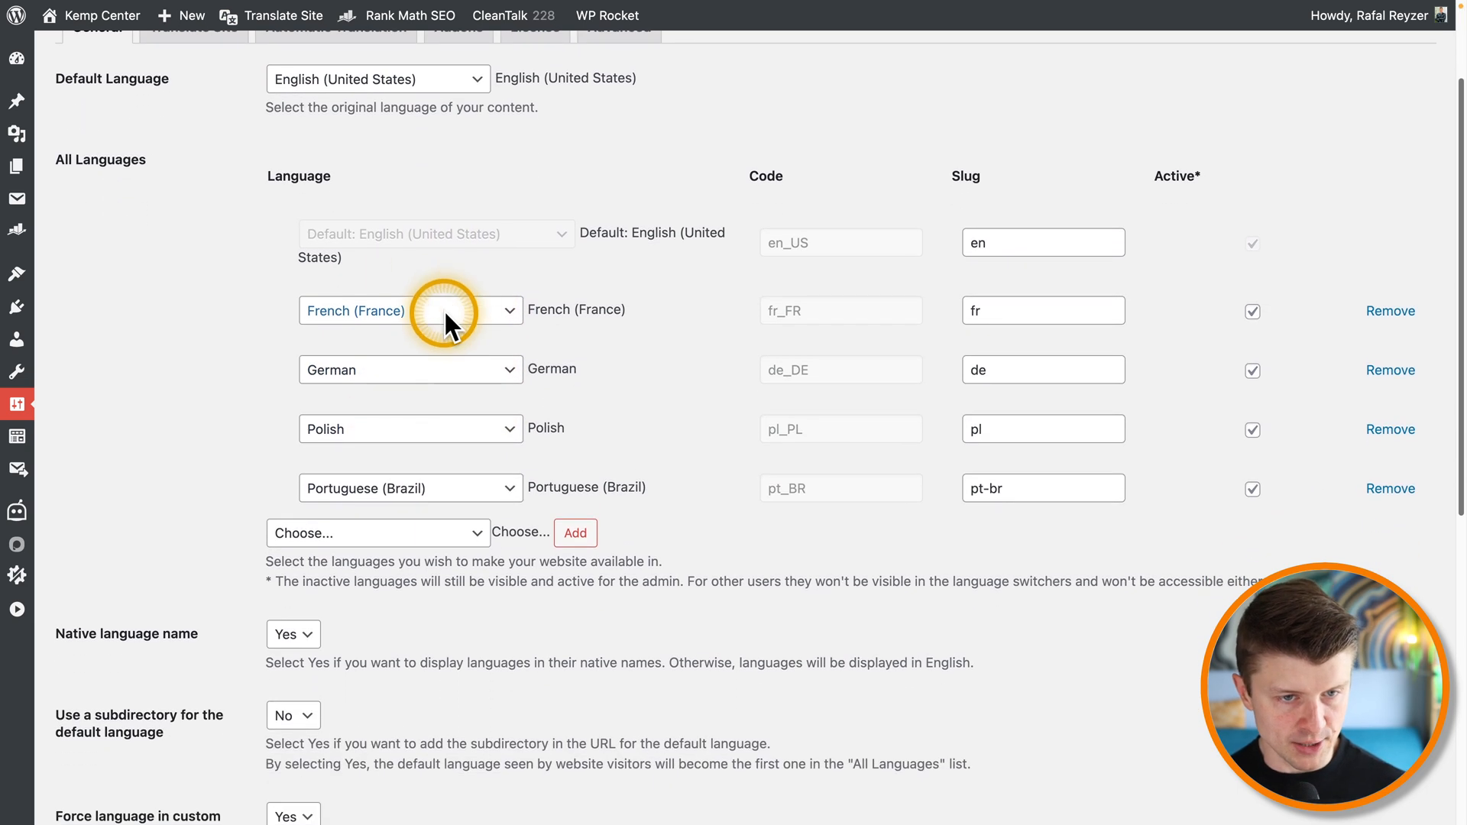
pyautogui.moveTo(480, 488)
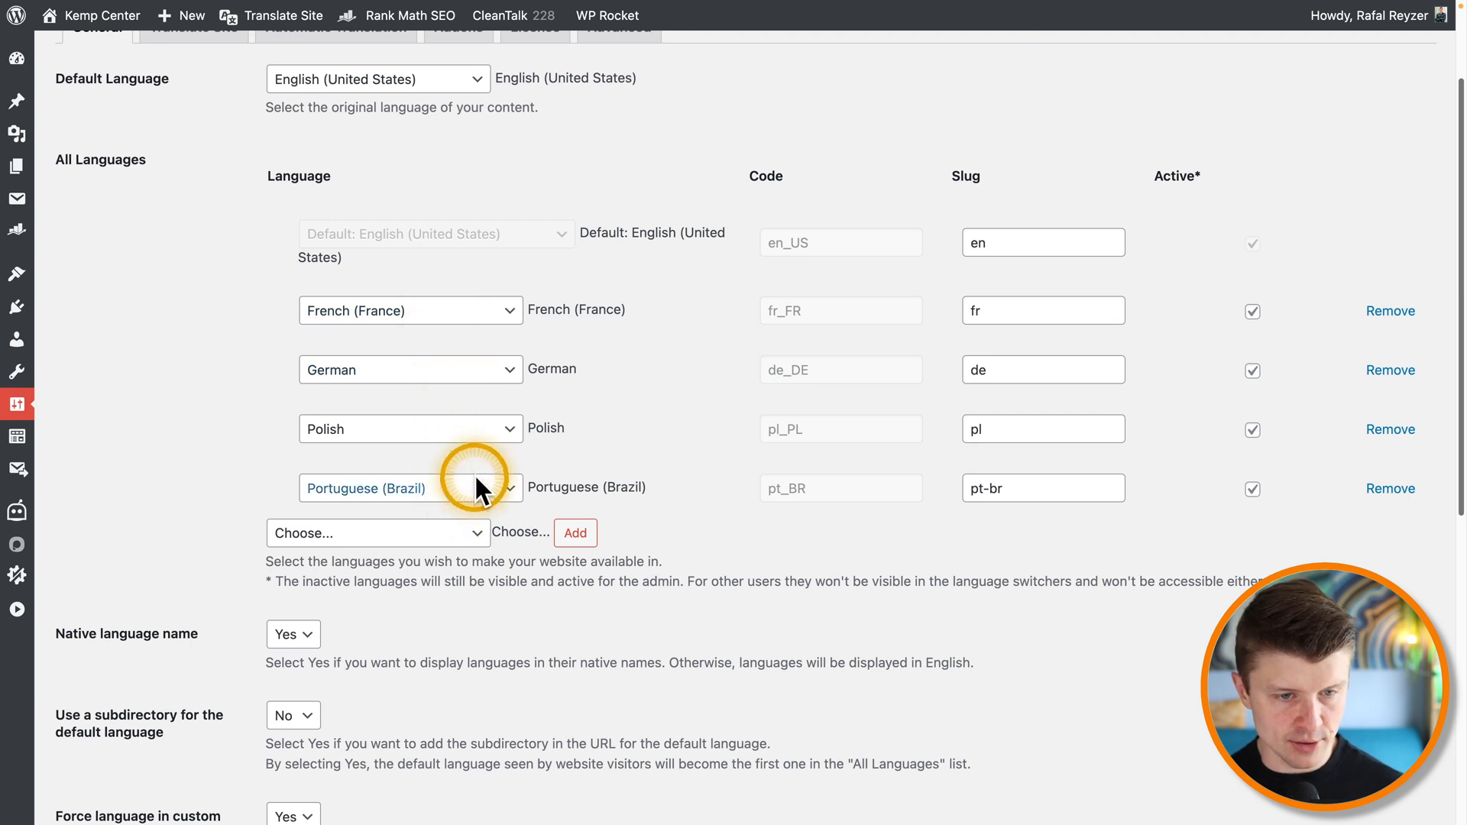
pyautogui.moveTo(496, 517)
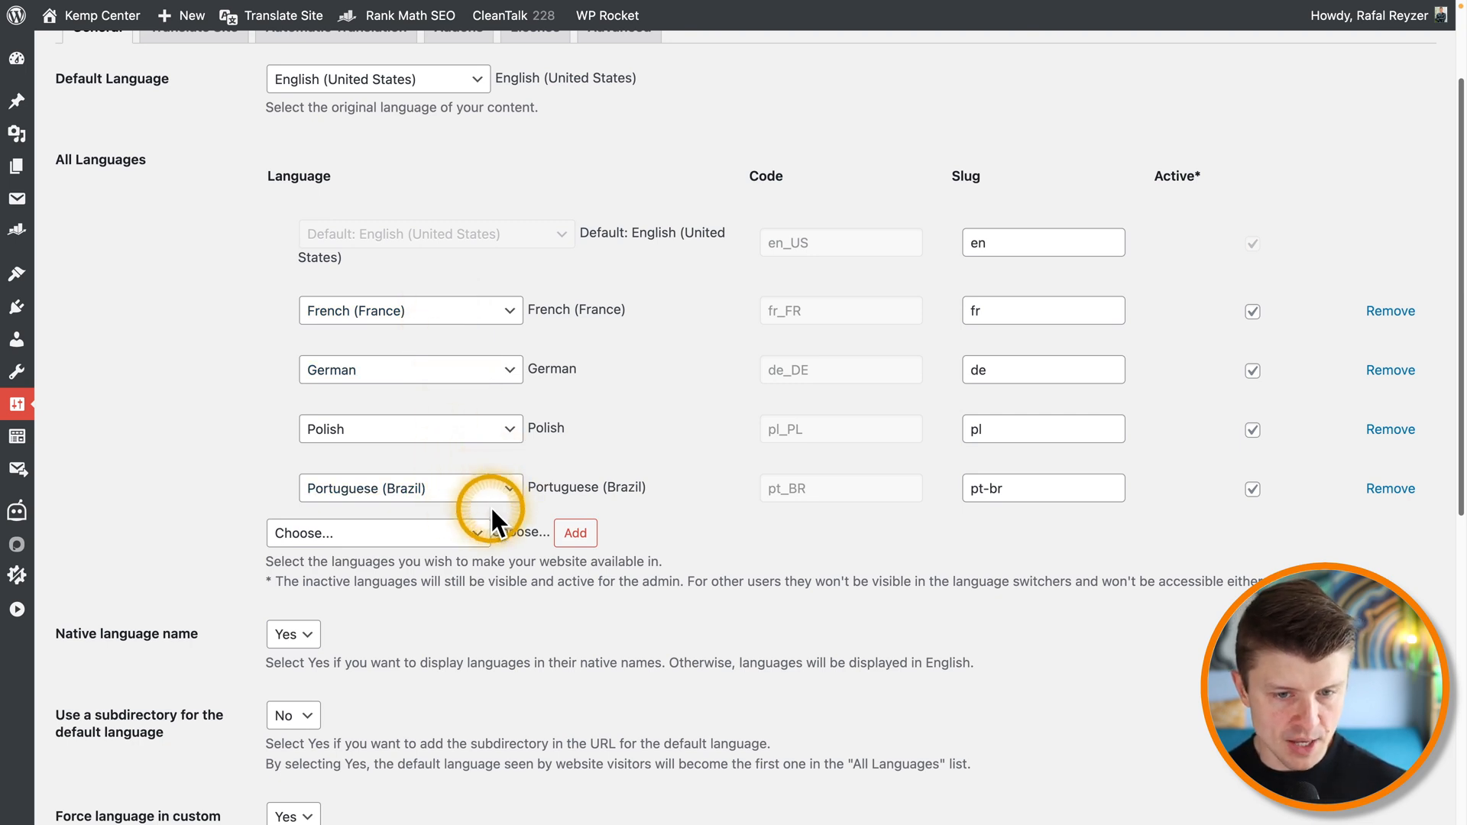
pyautogui.click(375, 532)
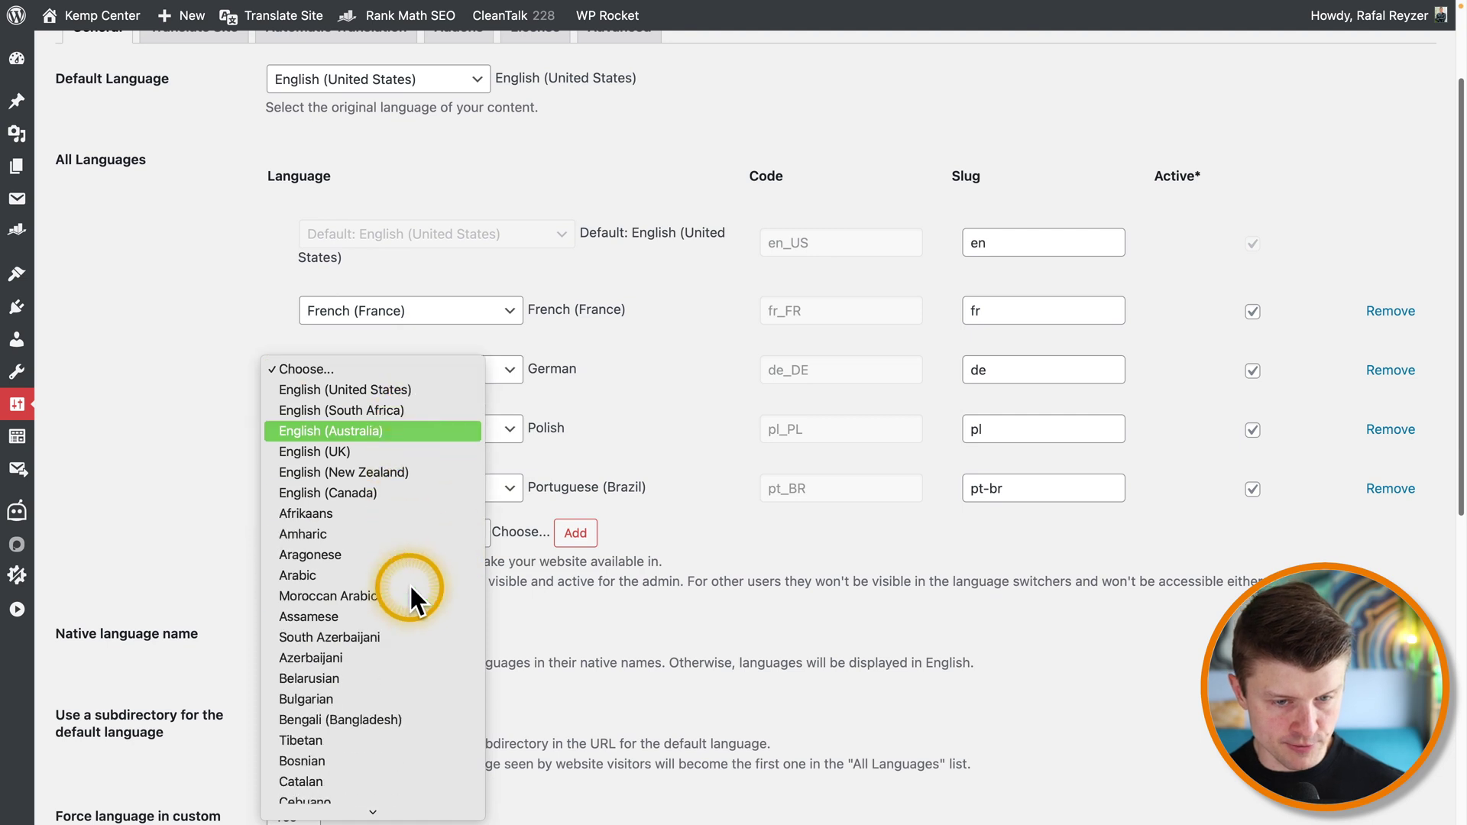
pyautogui.scroll(-3)
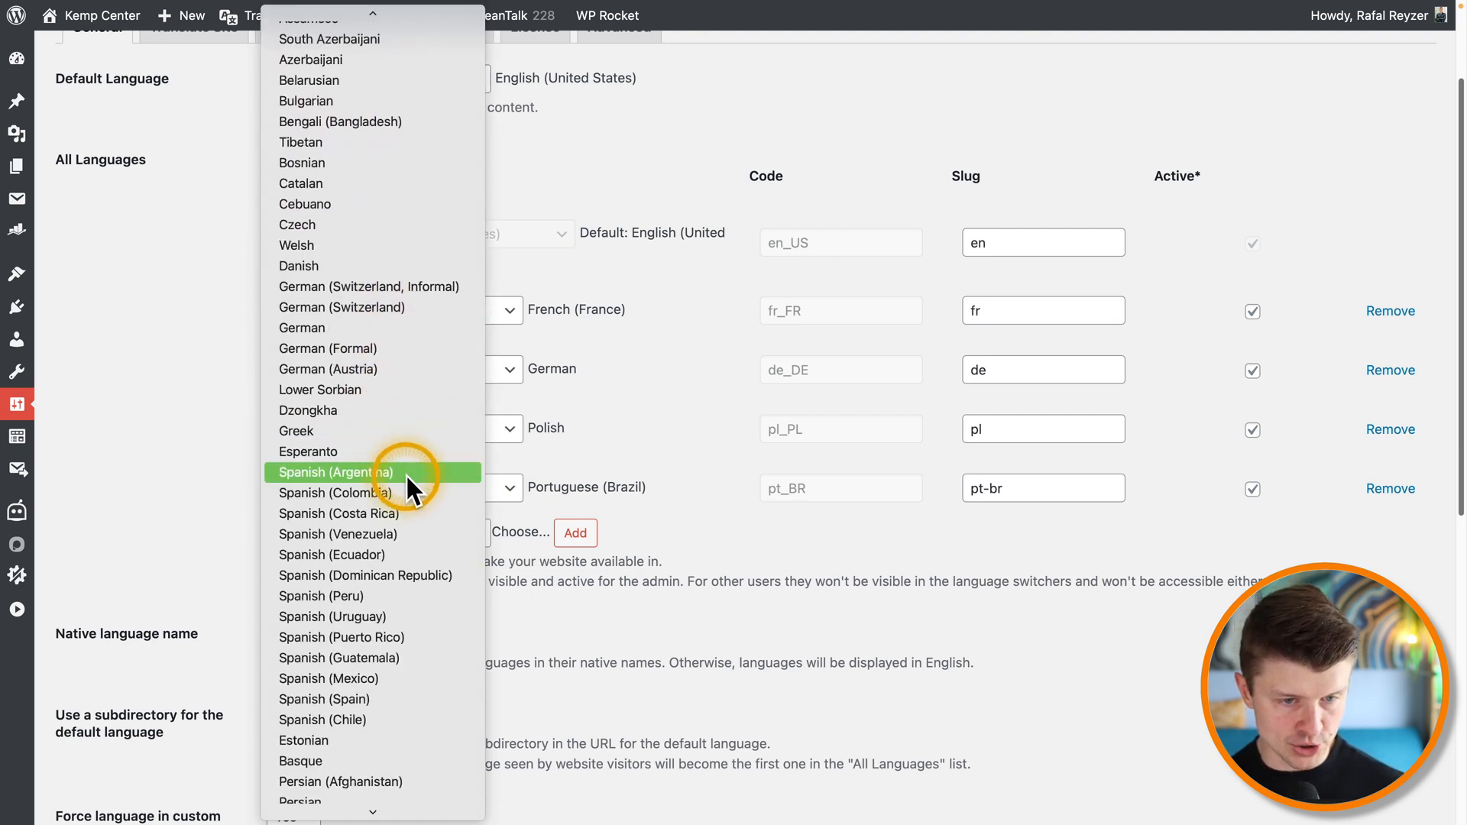
pyautogui.scroll(-3)
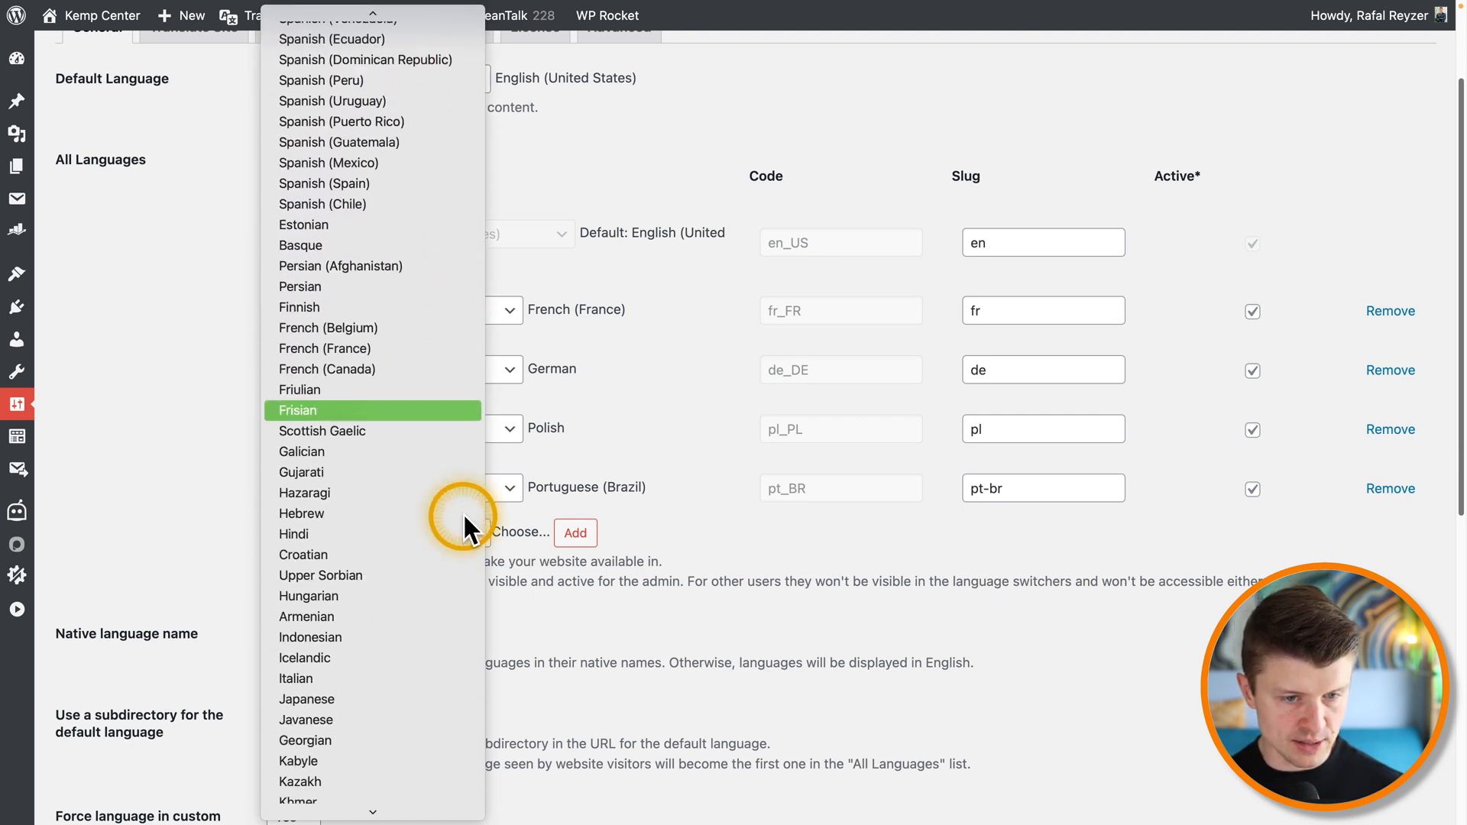
pyautogui.scroll(-3)
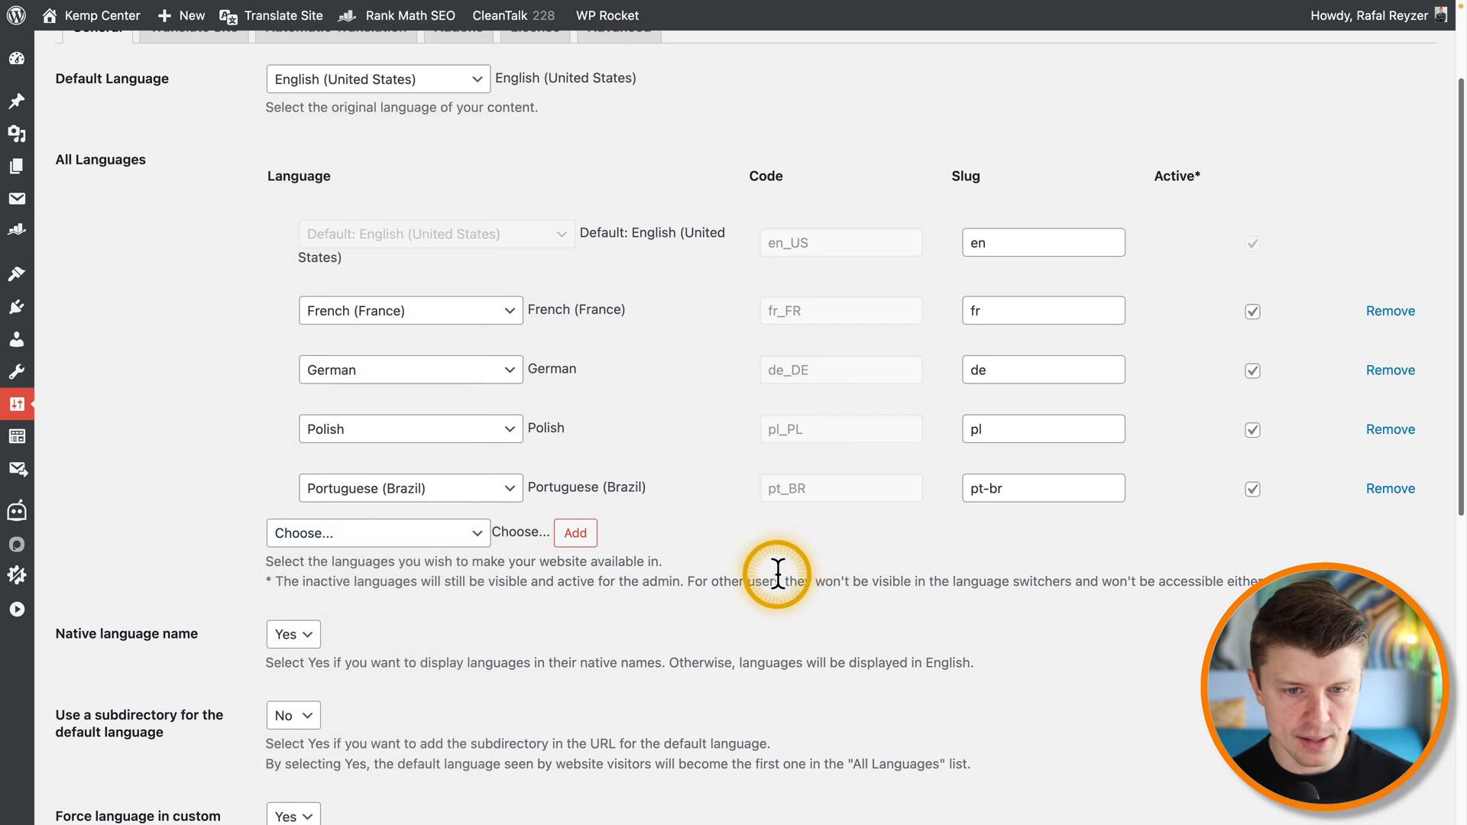
pyautogui.moveTo(388, 527)
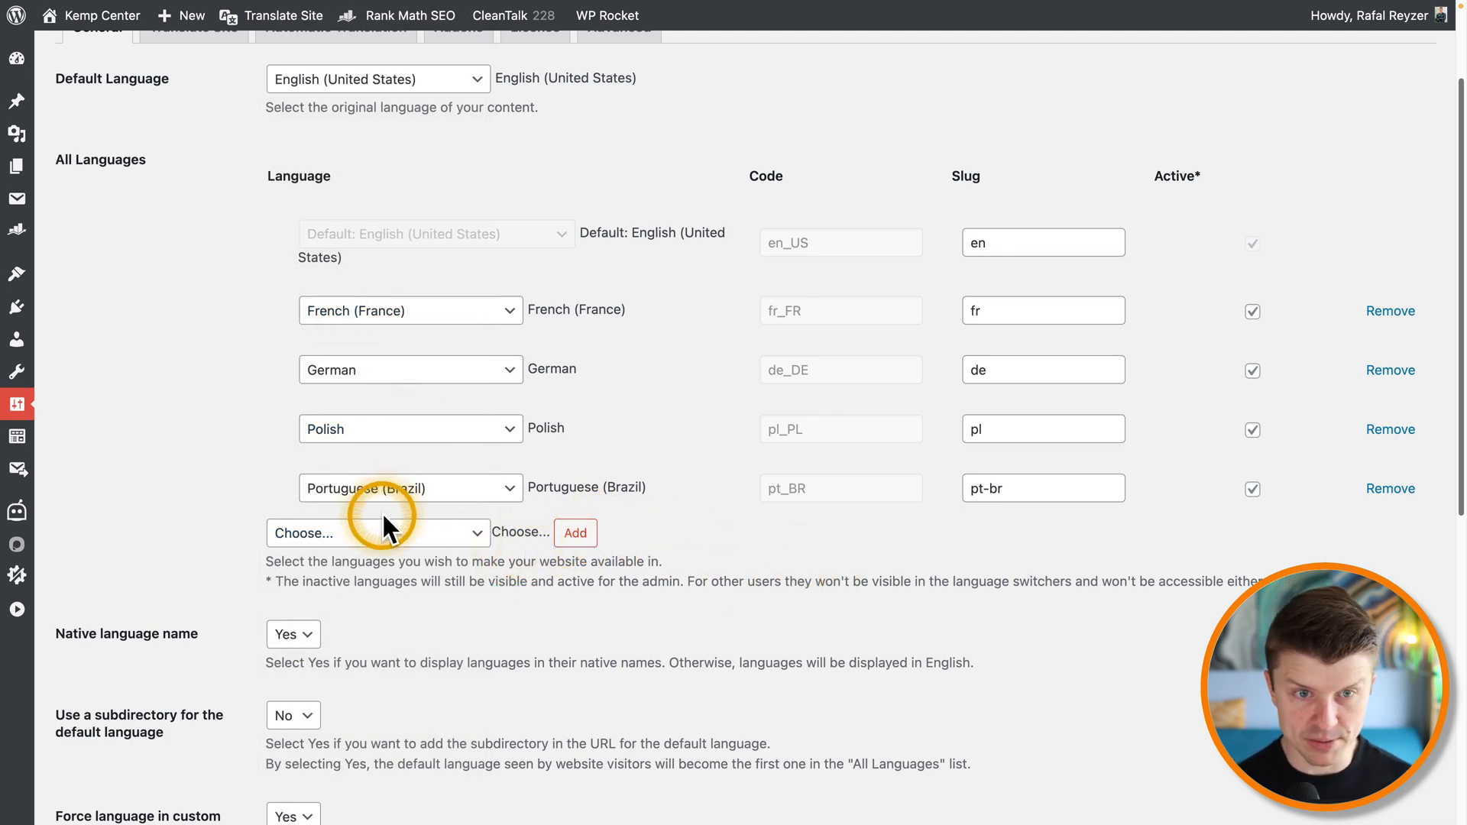
pyautogui.moveTo(669, 327)
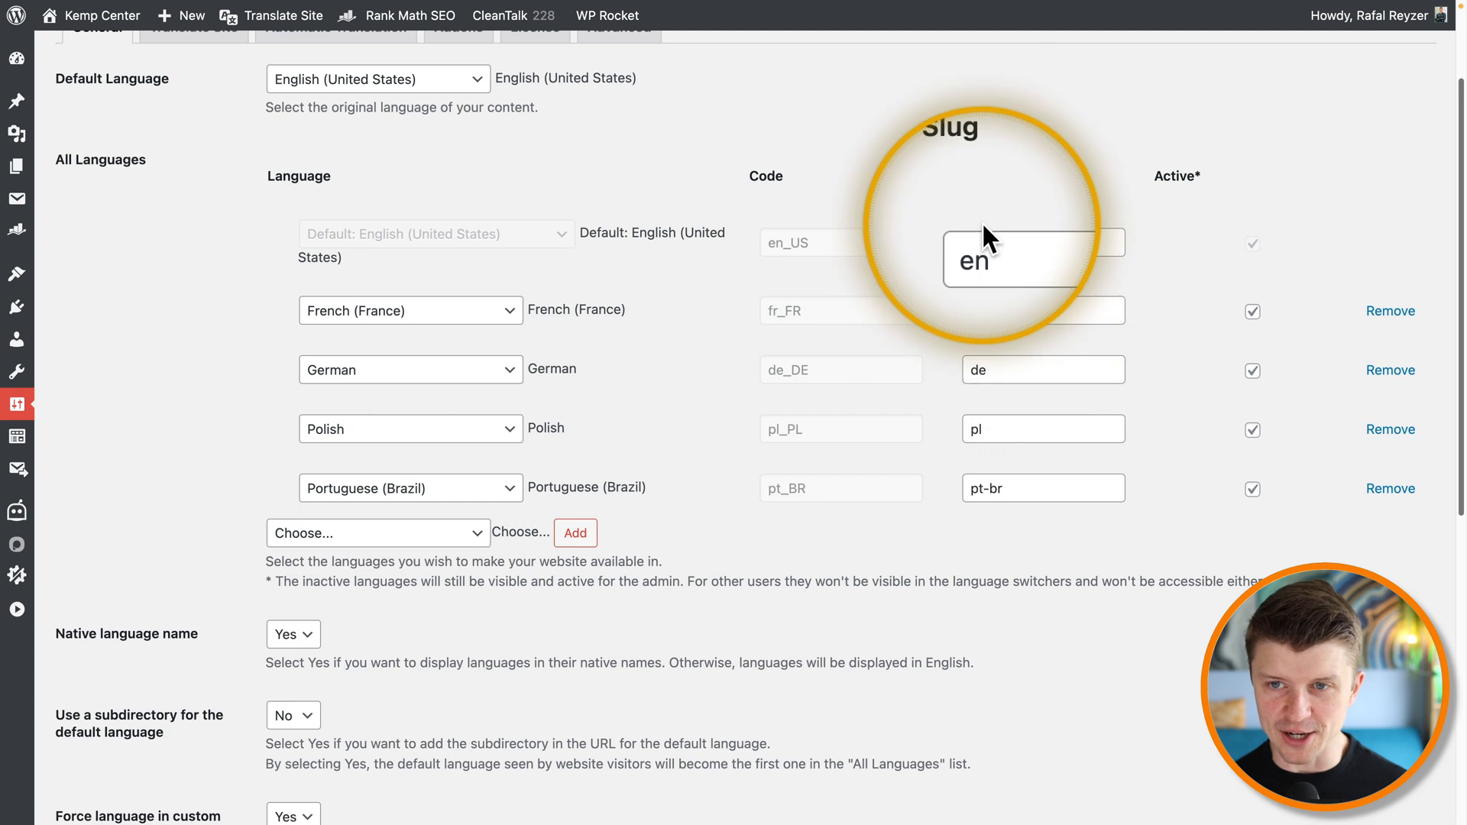
pyautogui.click(407, 15)
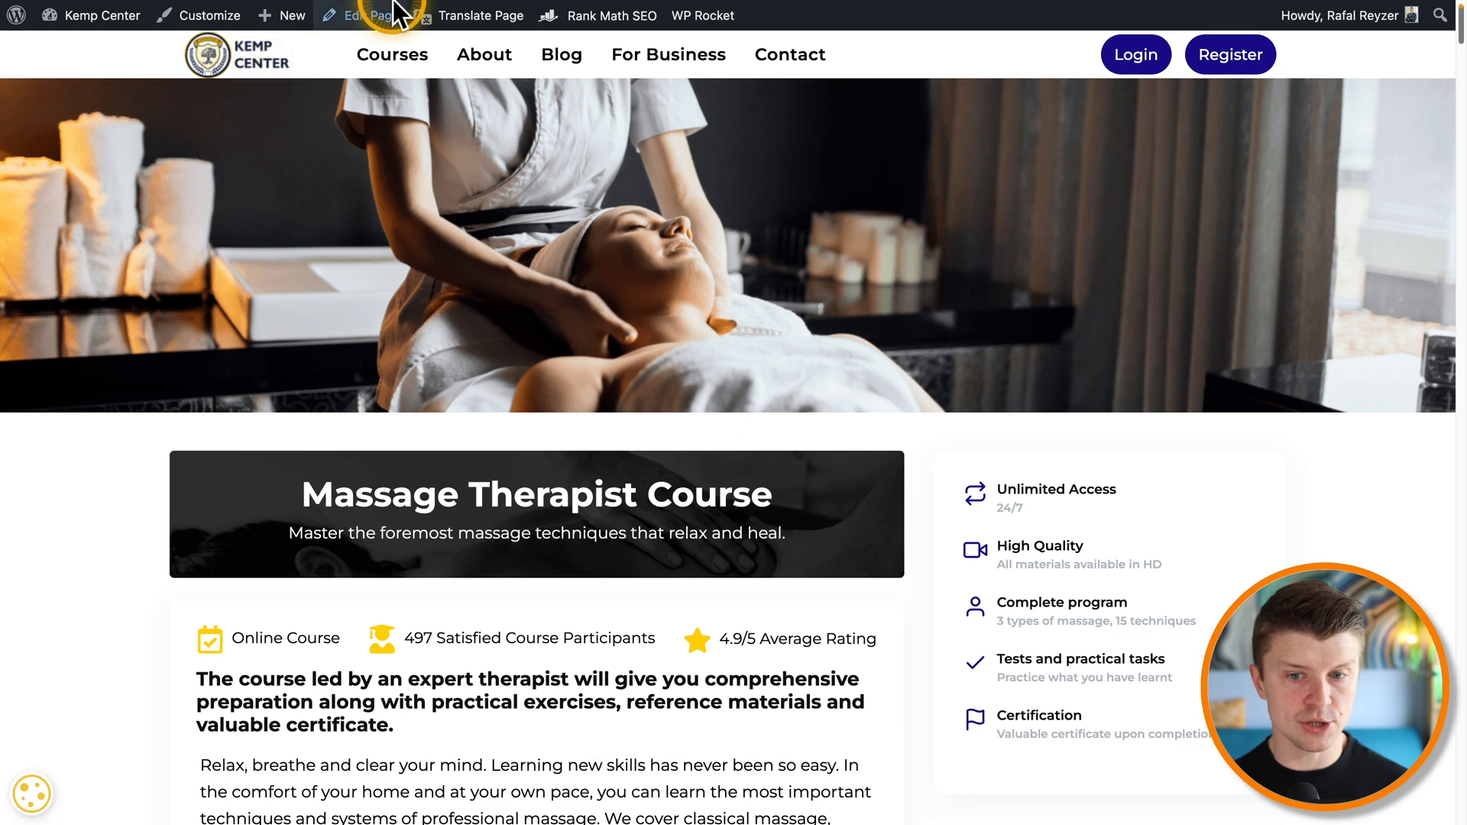
pyautogui.moveTo(246, 79)
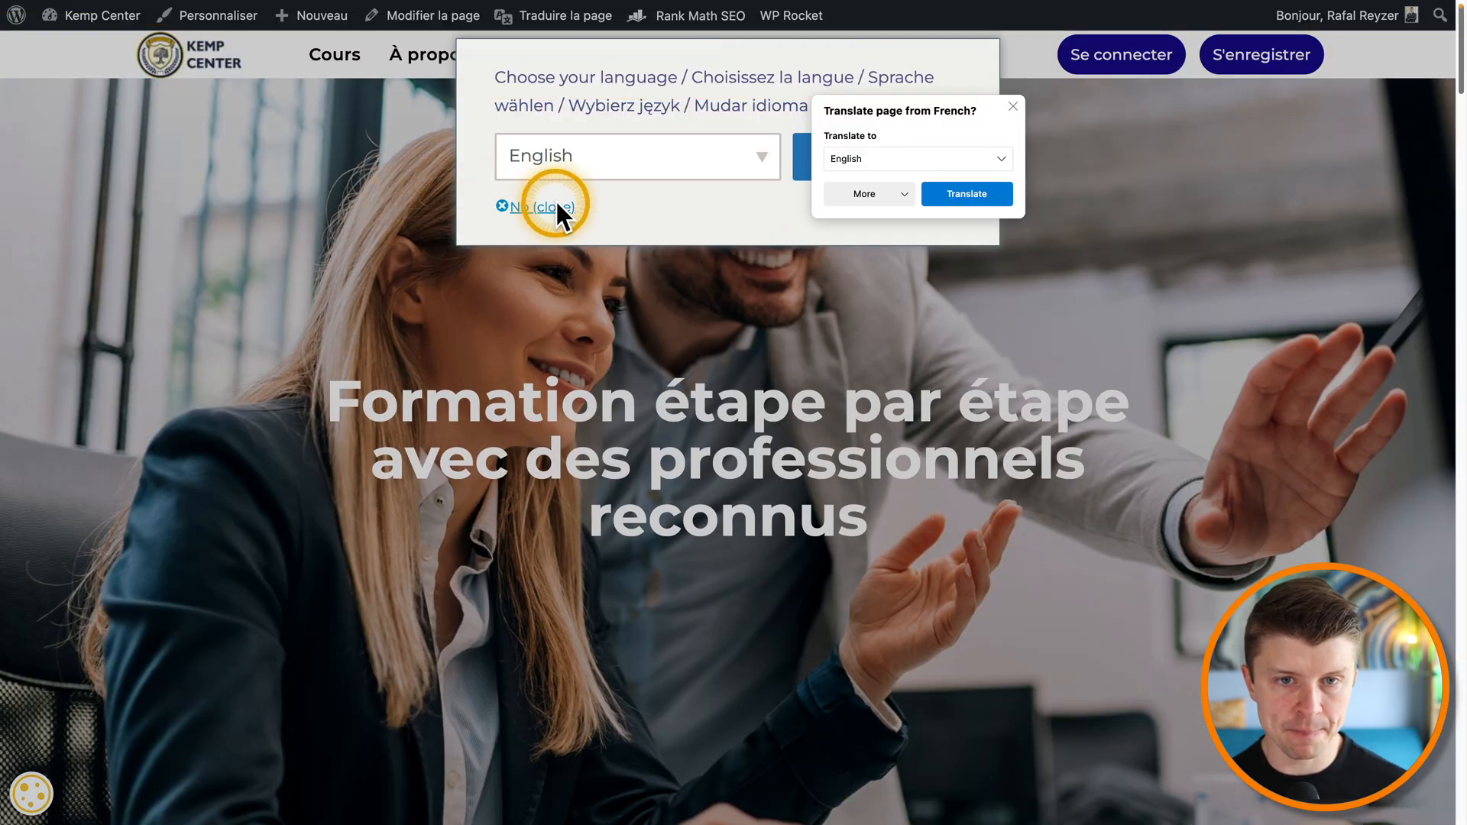
pyautogui.moveTo(571, 424)
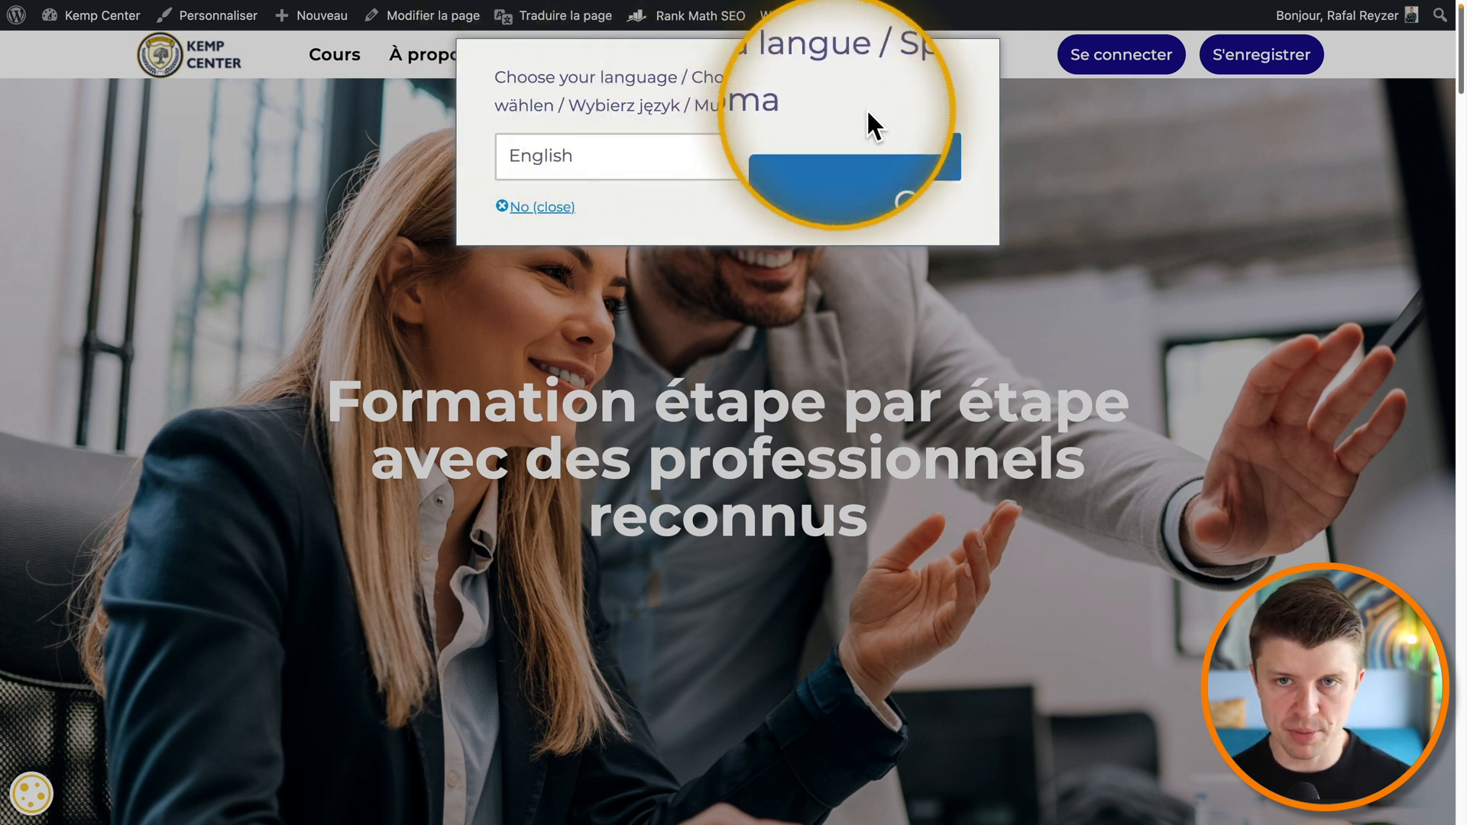
# Step: Dismiss the language suggestion popup with 'No (close)' and view the French /fr/ makeup course page
pyautogui.click(617, 156)
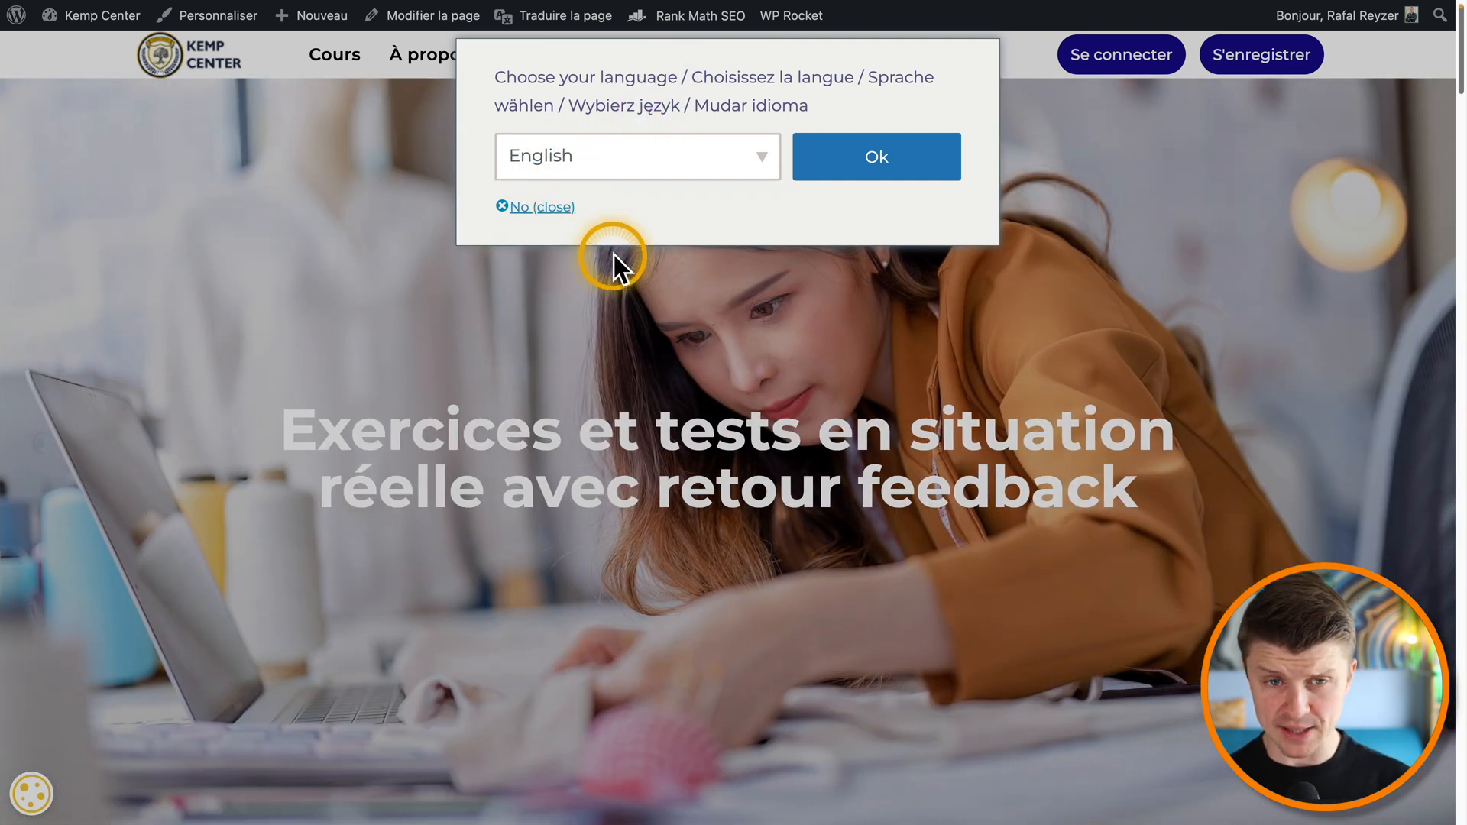
pyautogui.click(542, 206)
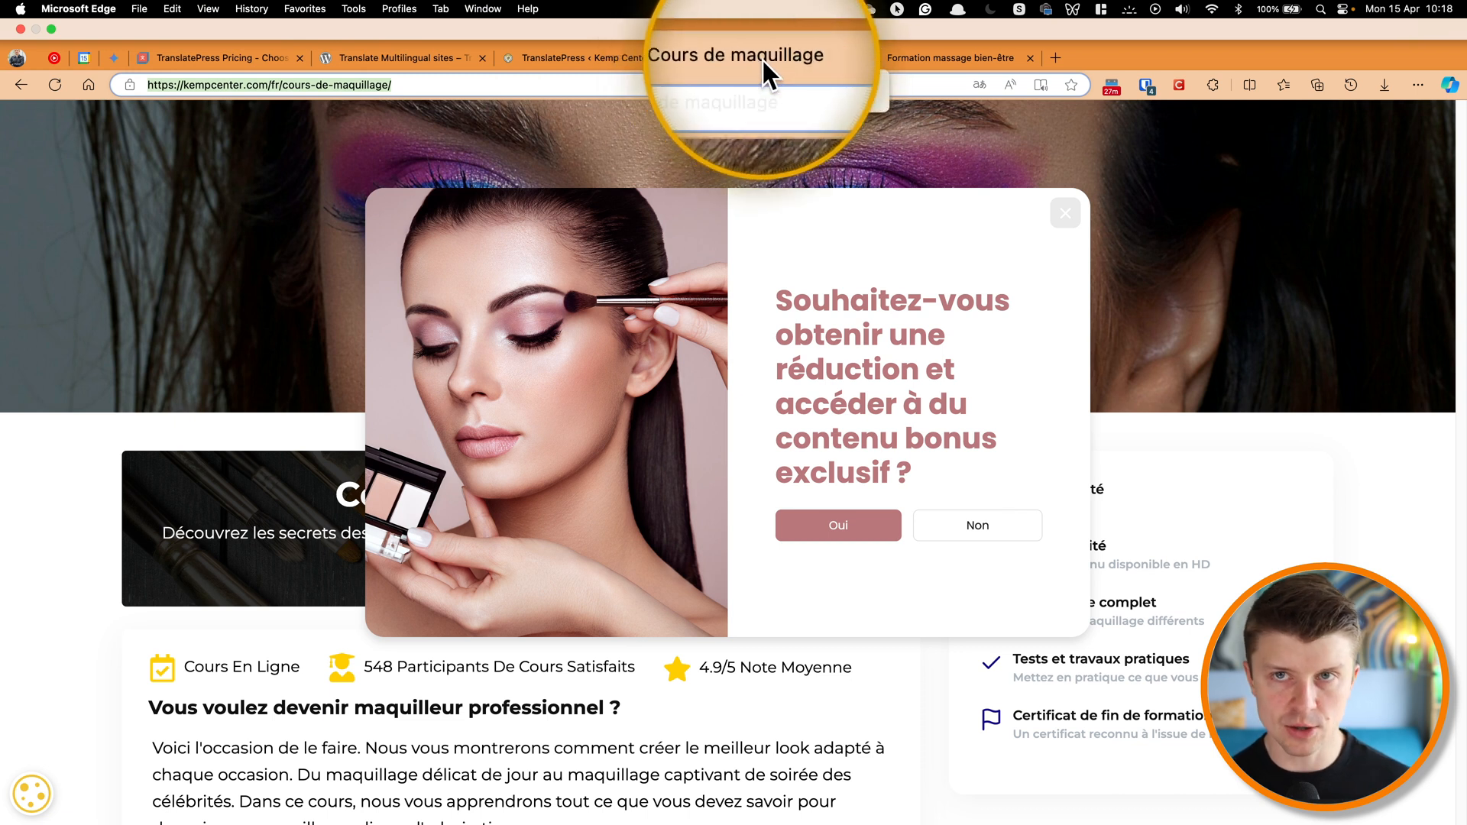
pyautogui.click(749, 58)
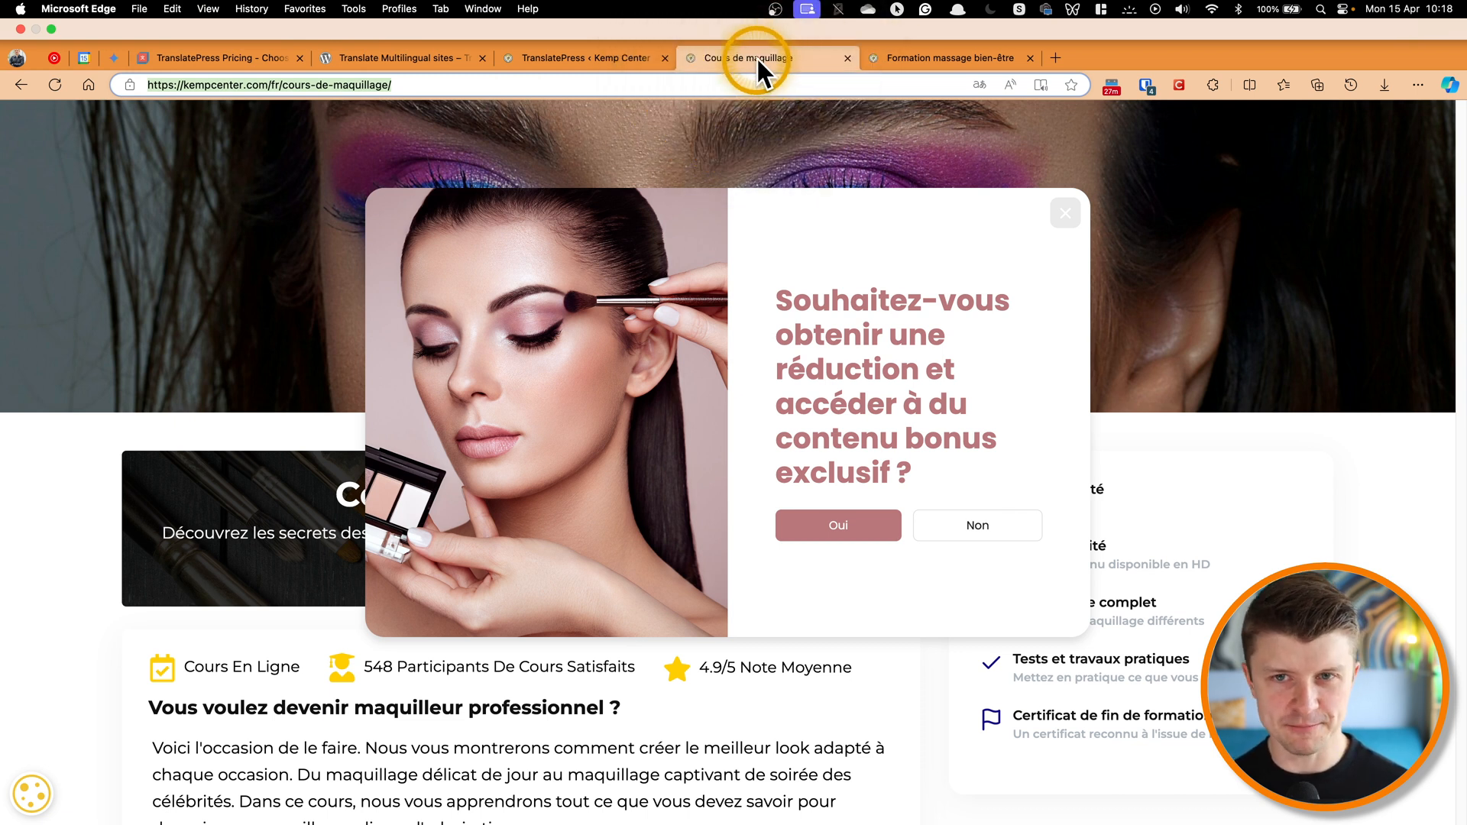
pyautogui.moveTo(440, 58)
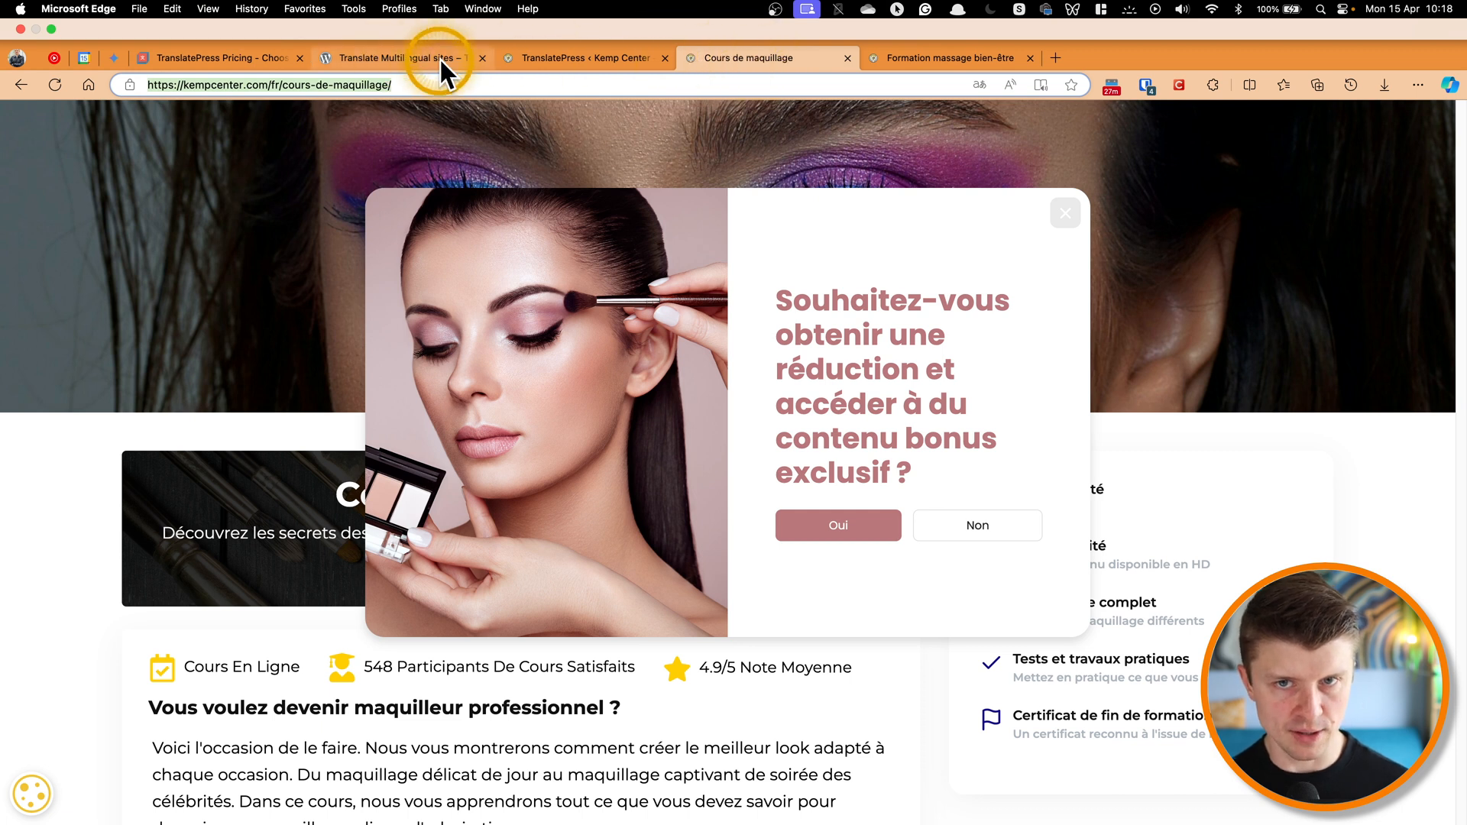
pyautogui.click(397, 59)
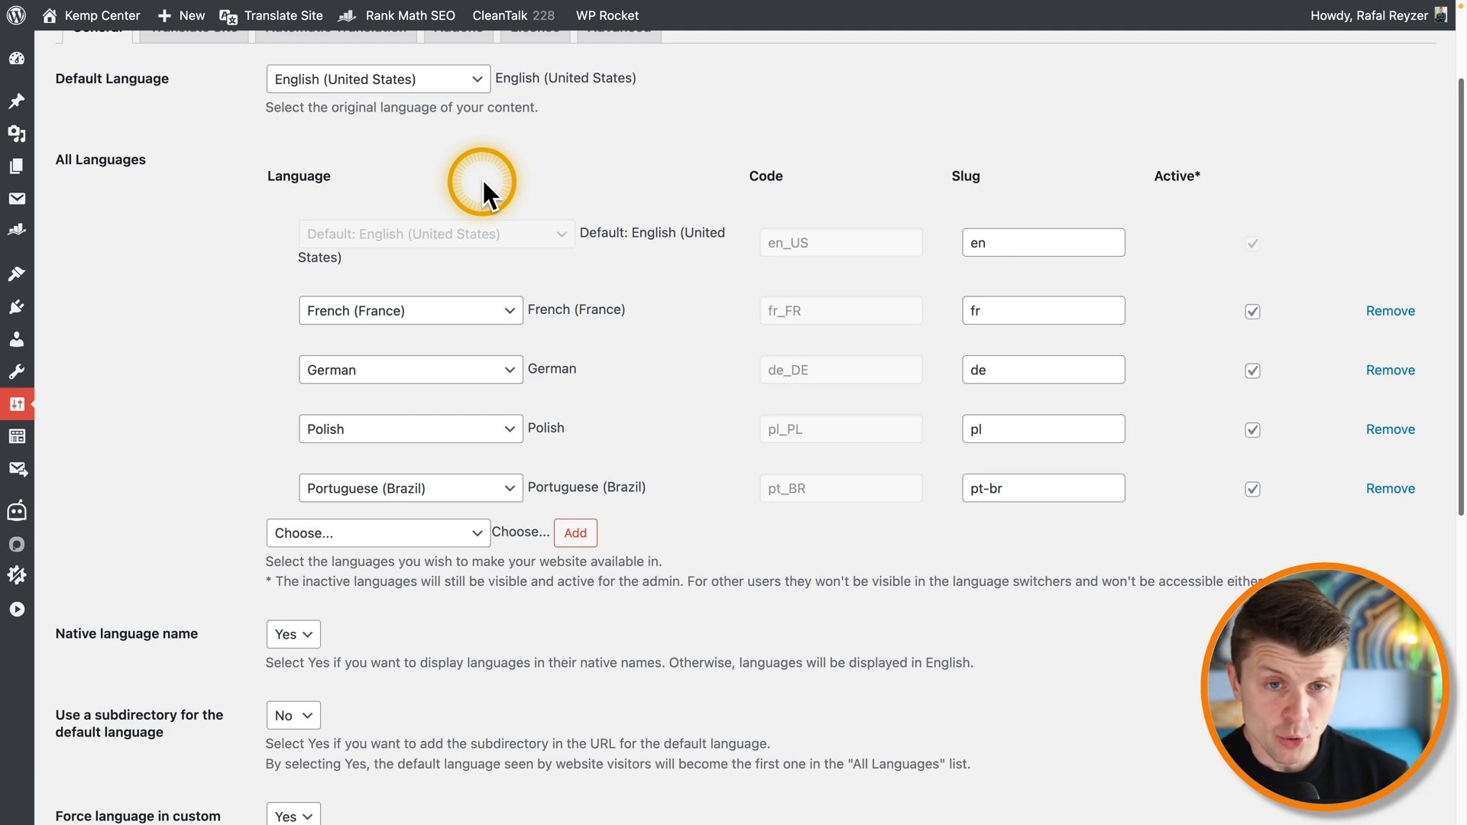
pyautogui.scroll(-3)
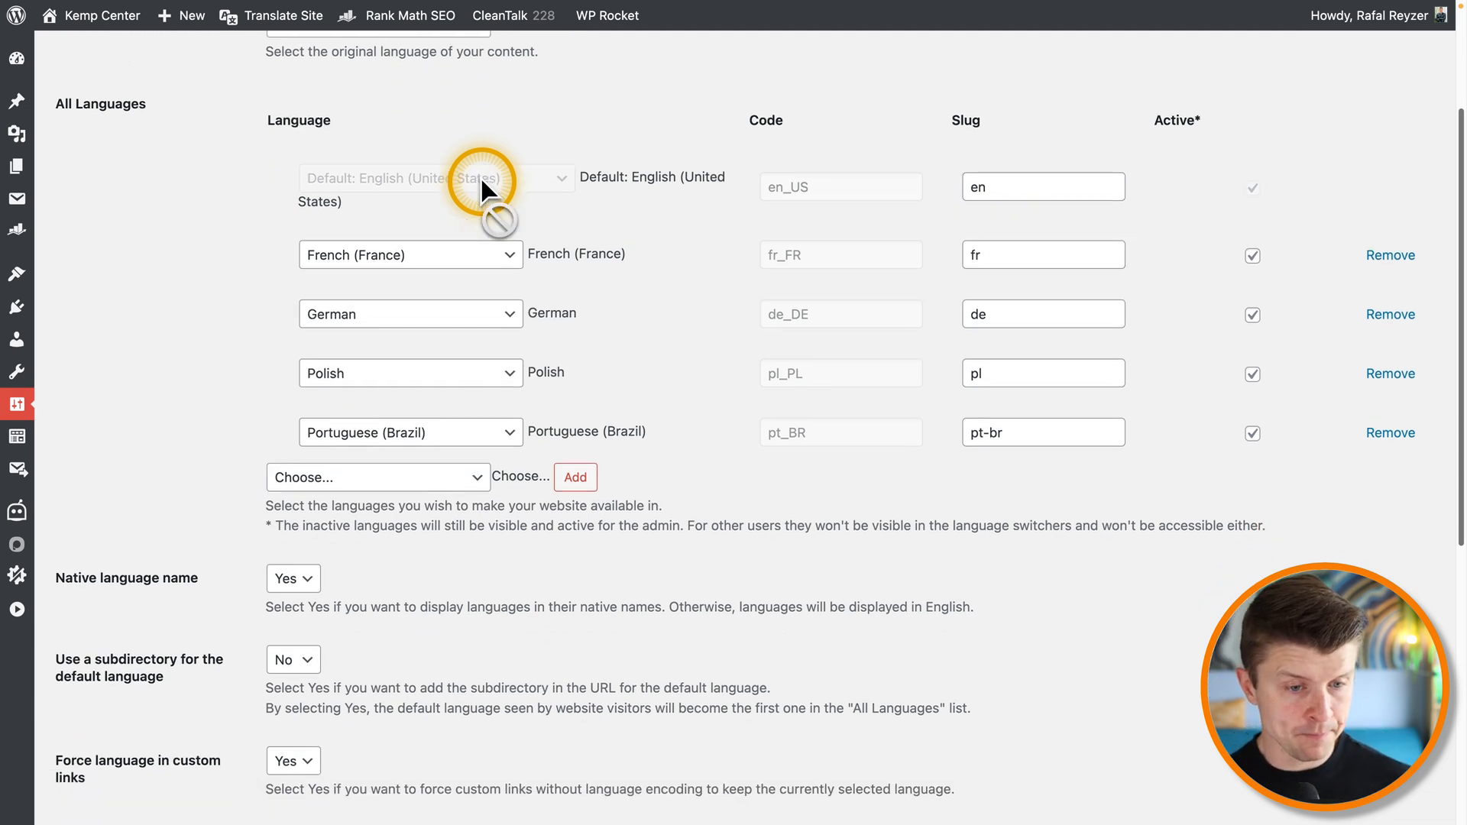
pyautogui.scroll(3)
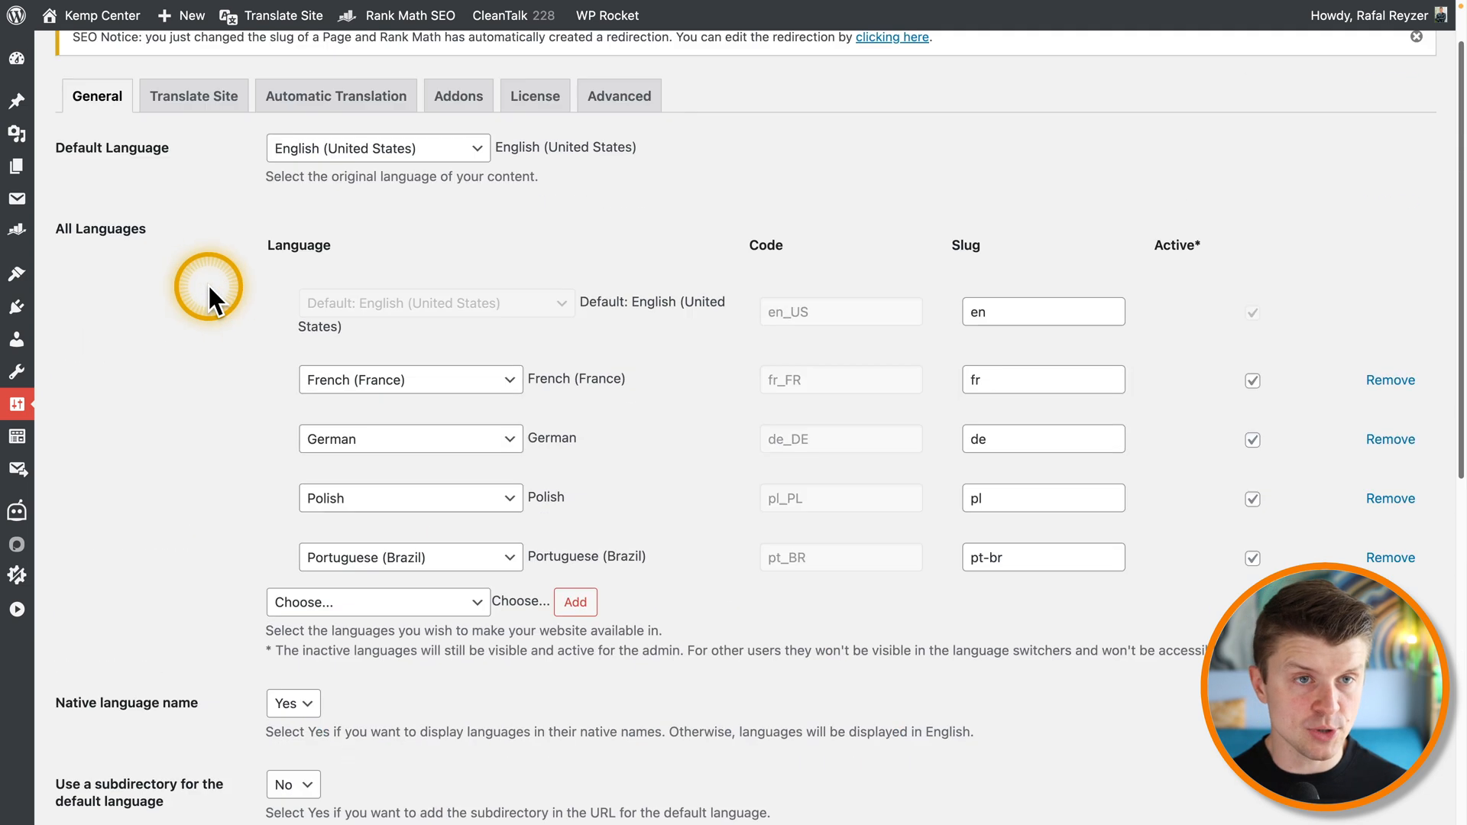
pyautogui.scroll(3)
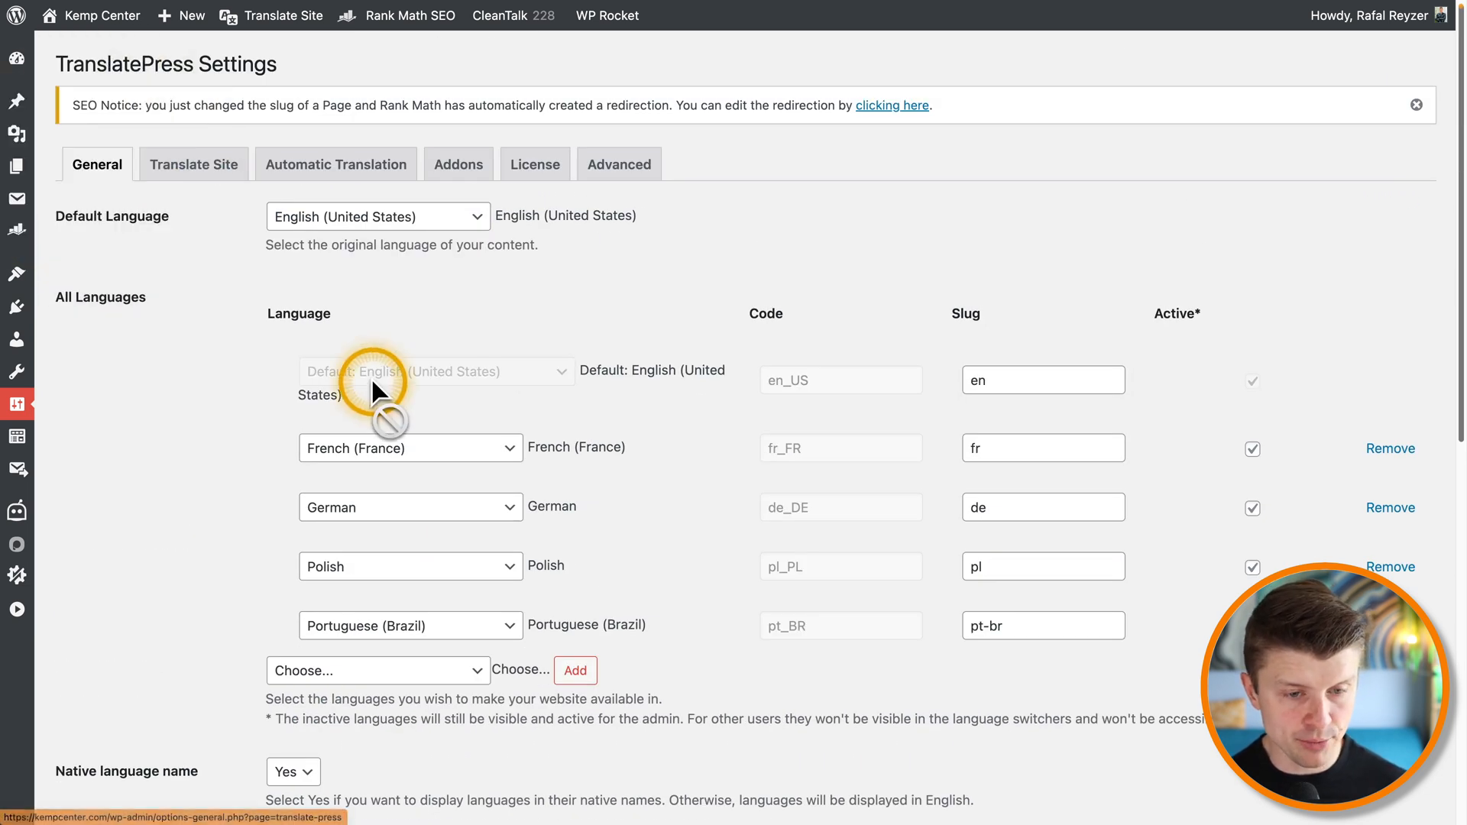
pyautogui.scroll(-3)
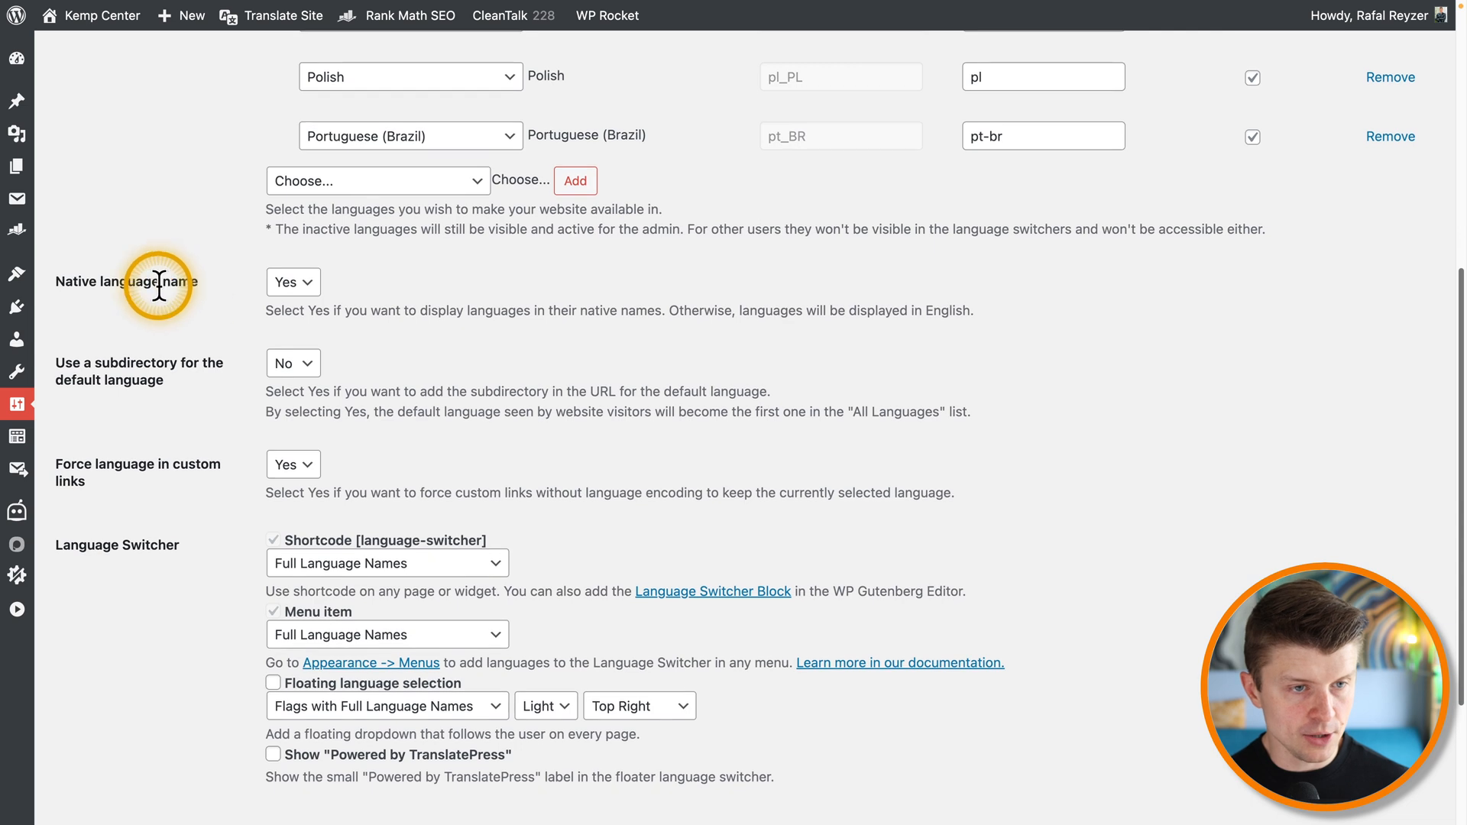
pyautogui.scroll(-3)
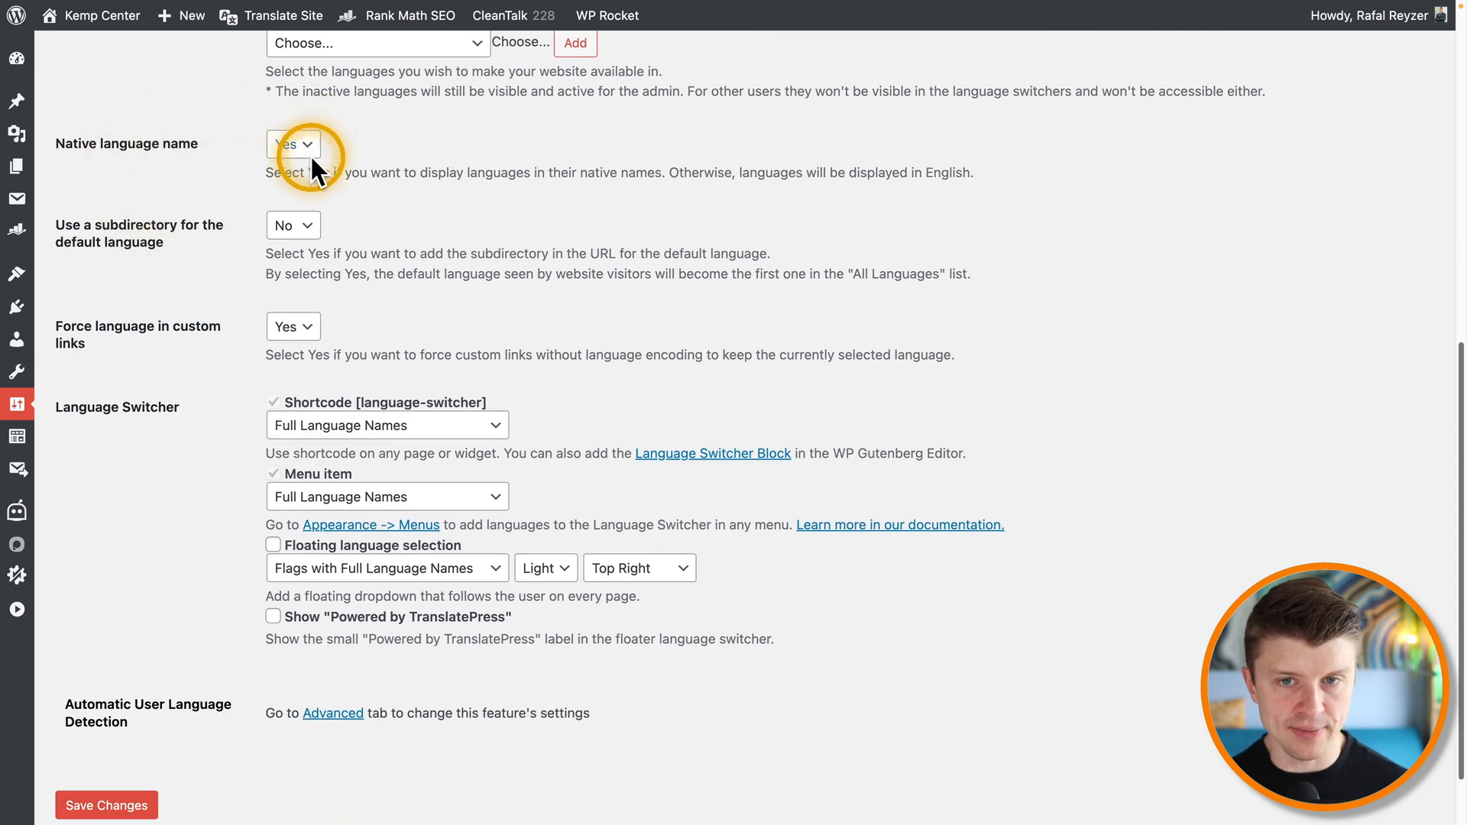
pyautogui.moveTo(234, 252)
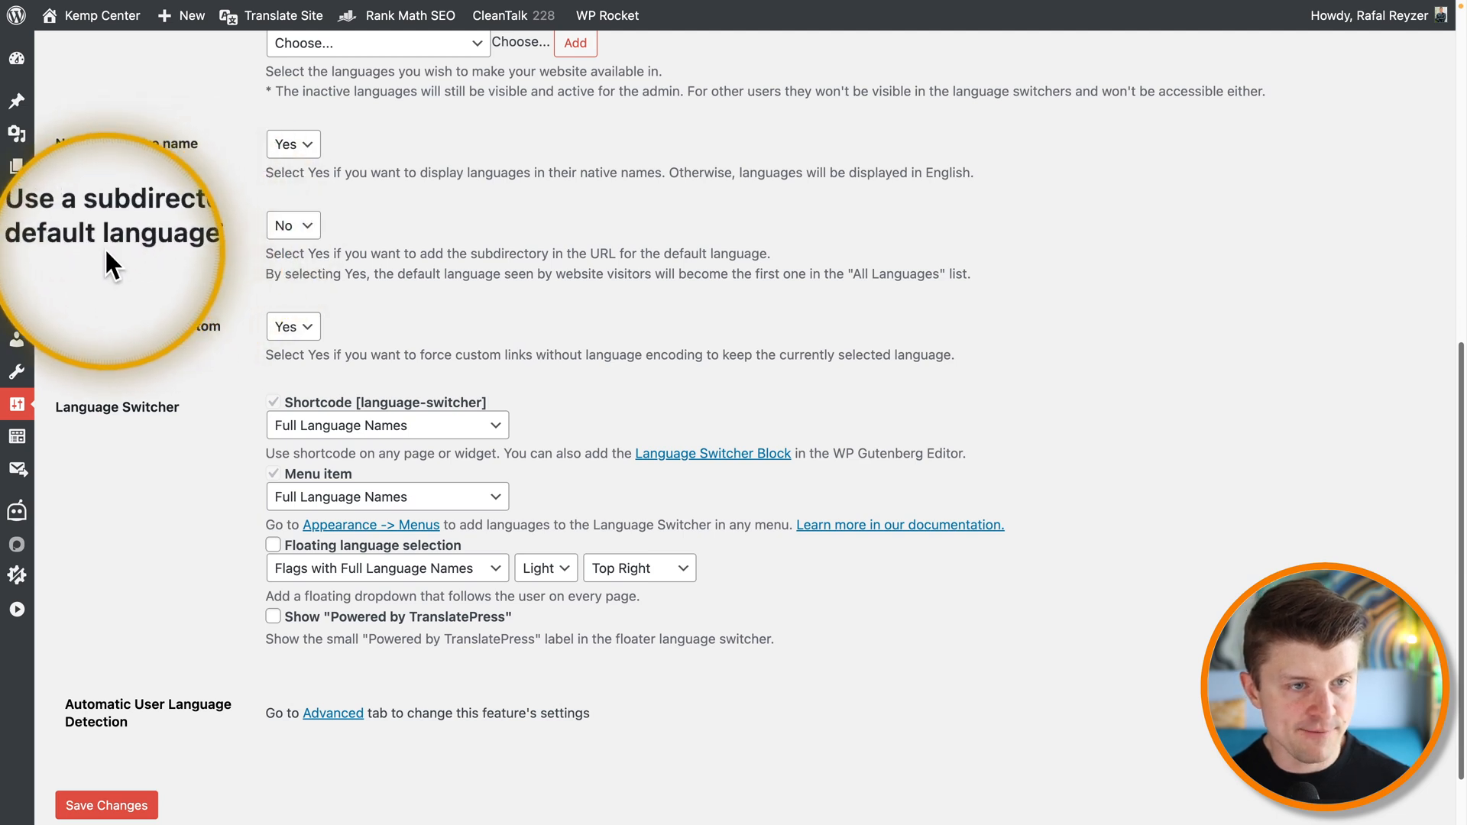
pyautogui.moveTo(186, 361)
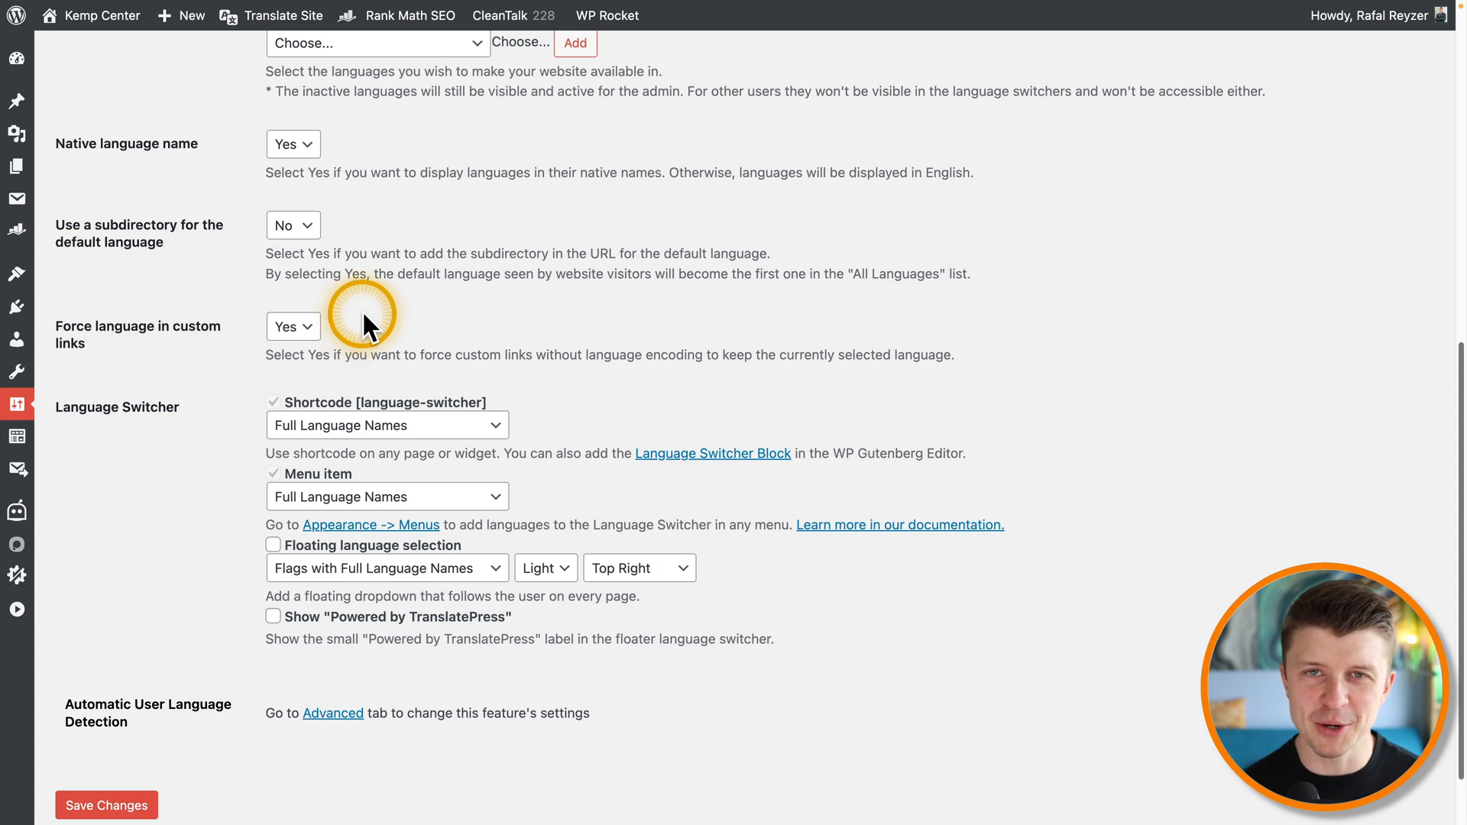
pyautogui.moveTo(440, 332)
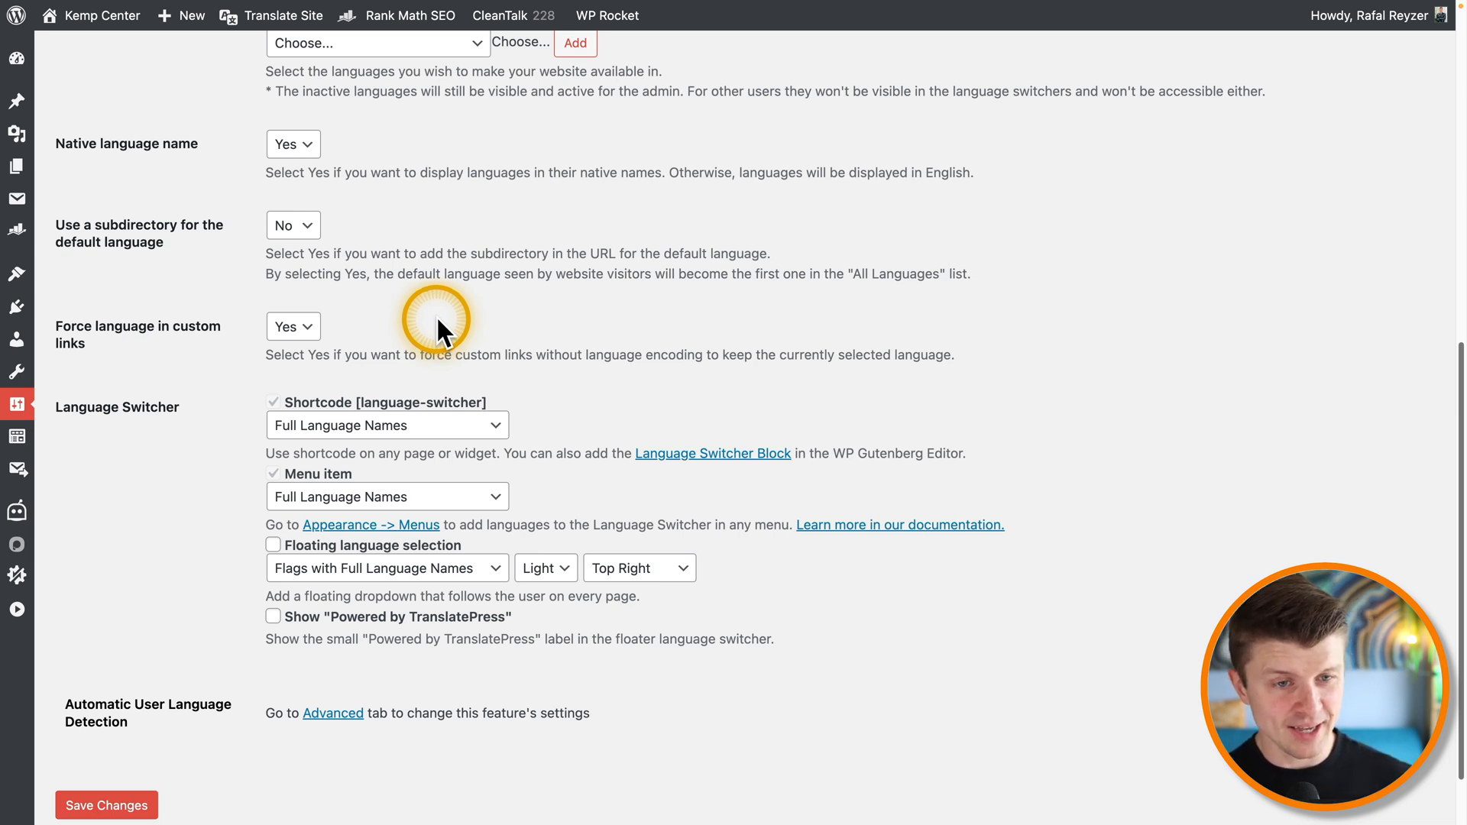
pyautogui.moveTo(168, 403)
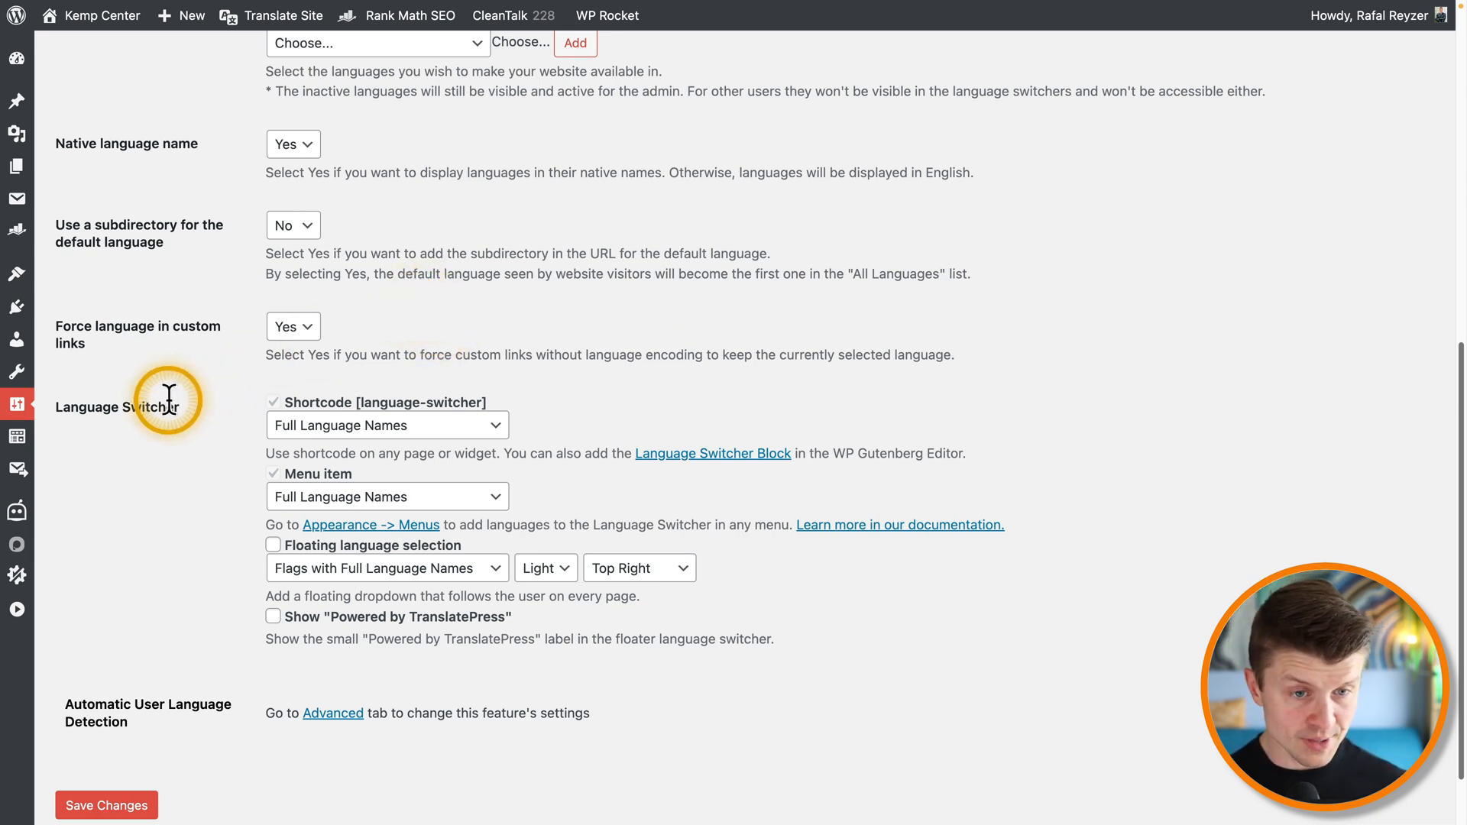
pyautogui.moveTo(302, 411)
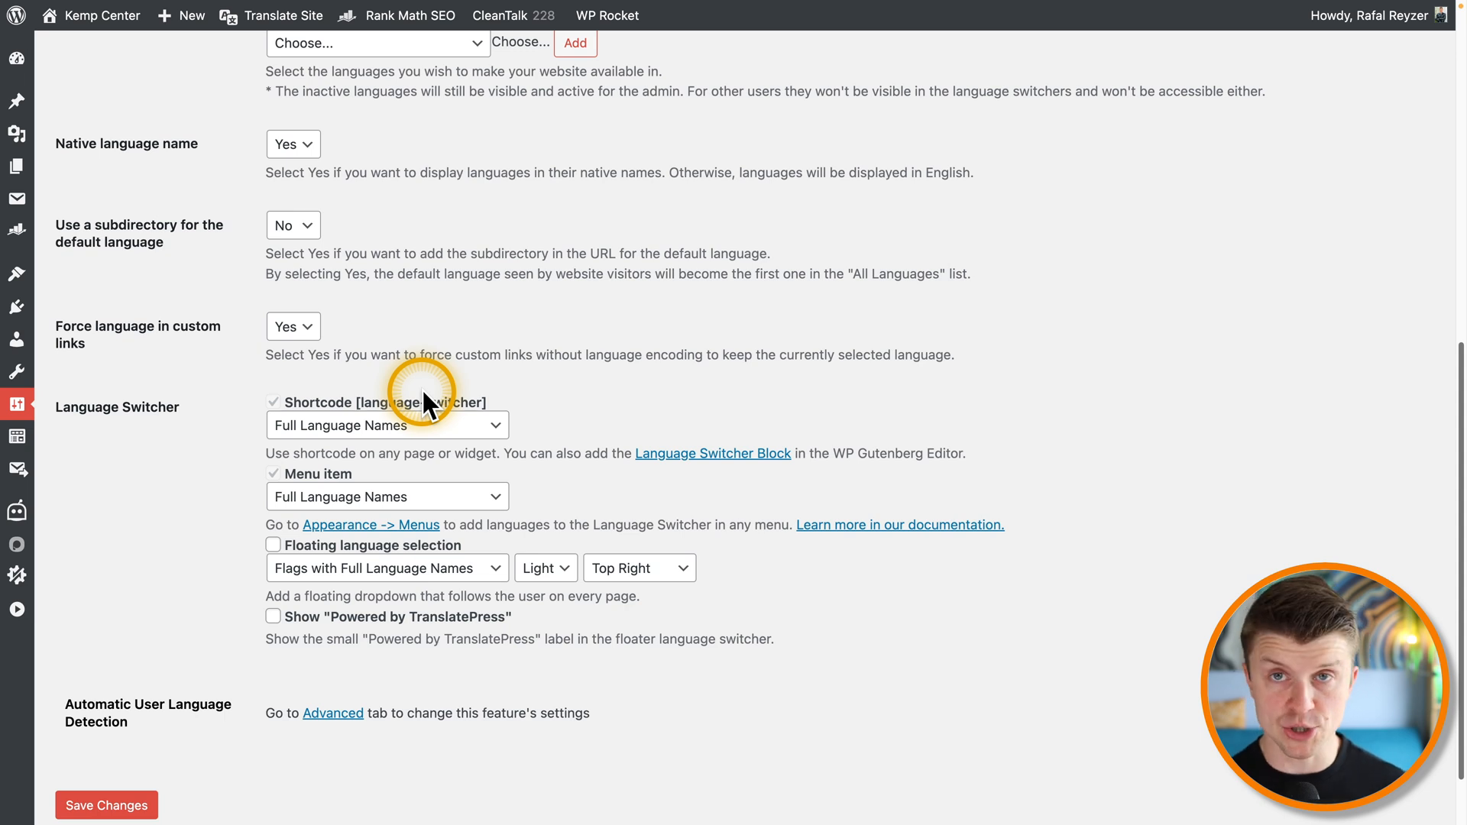
pyautogui.moveTo(351, 383)
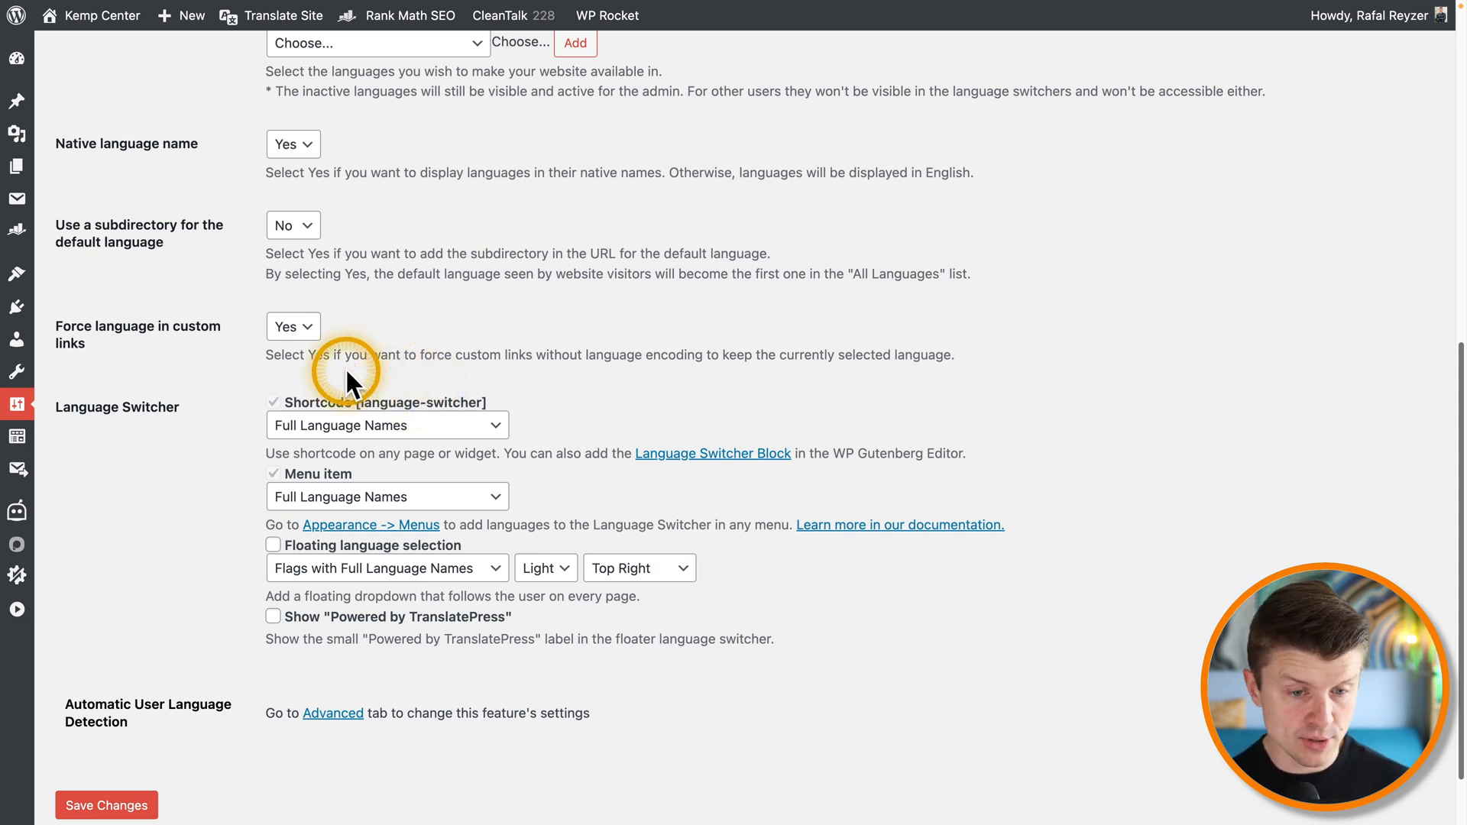
pyautogui.scroll(-3)
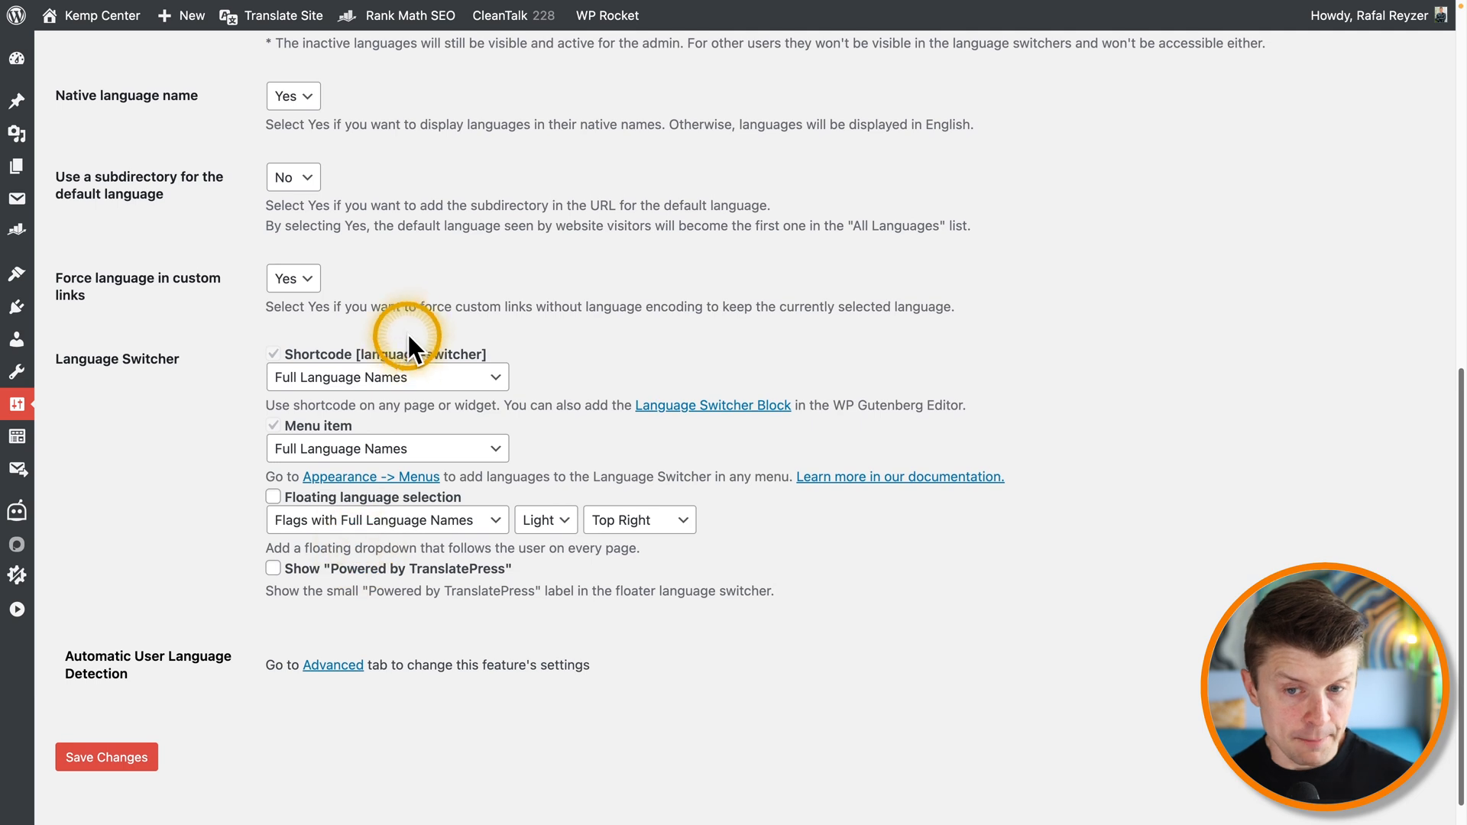
pyautogui.moveTo(272, 468)
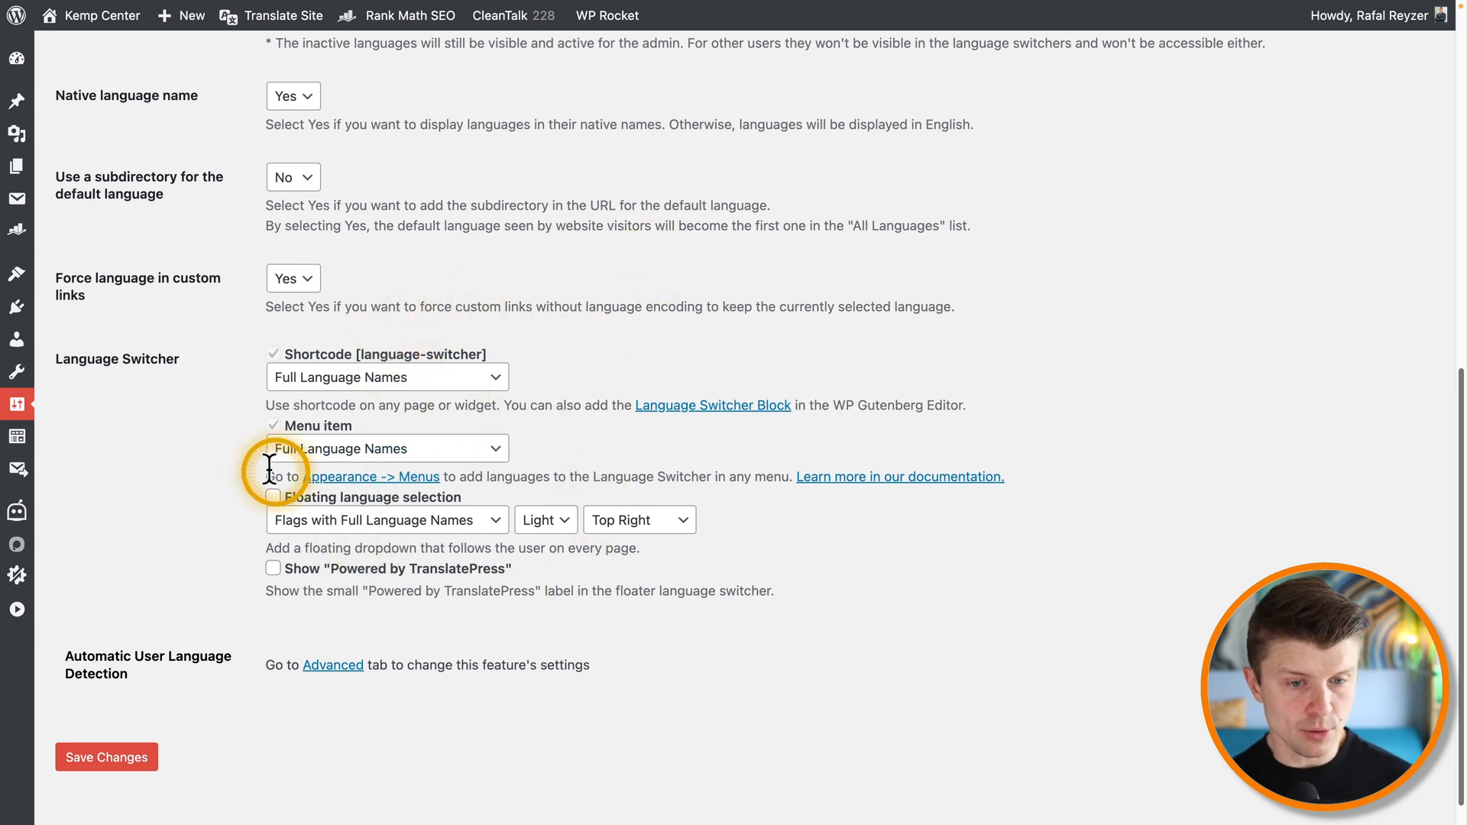
pyautogui.moveTo(422, 323)
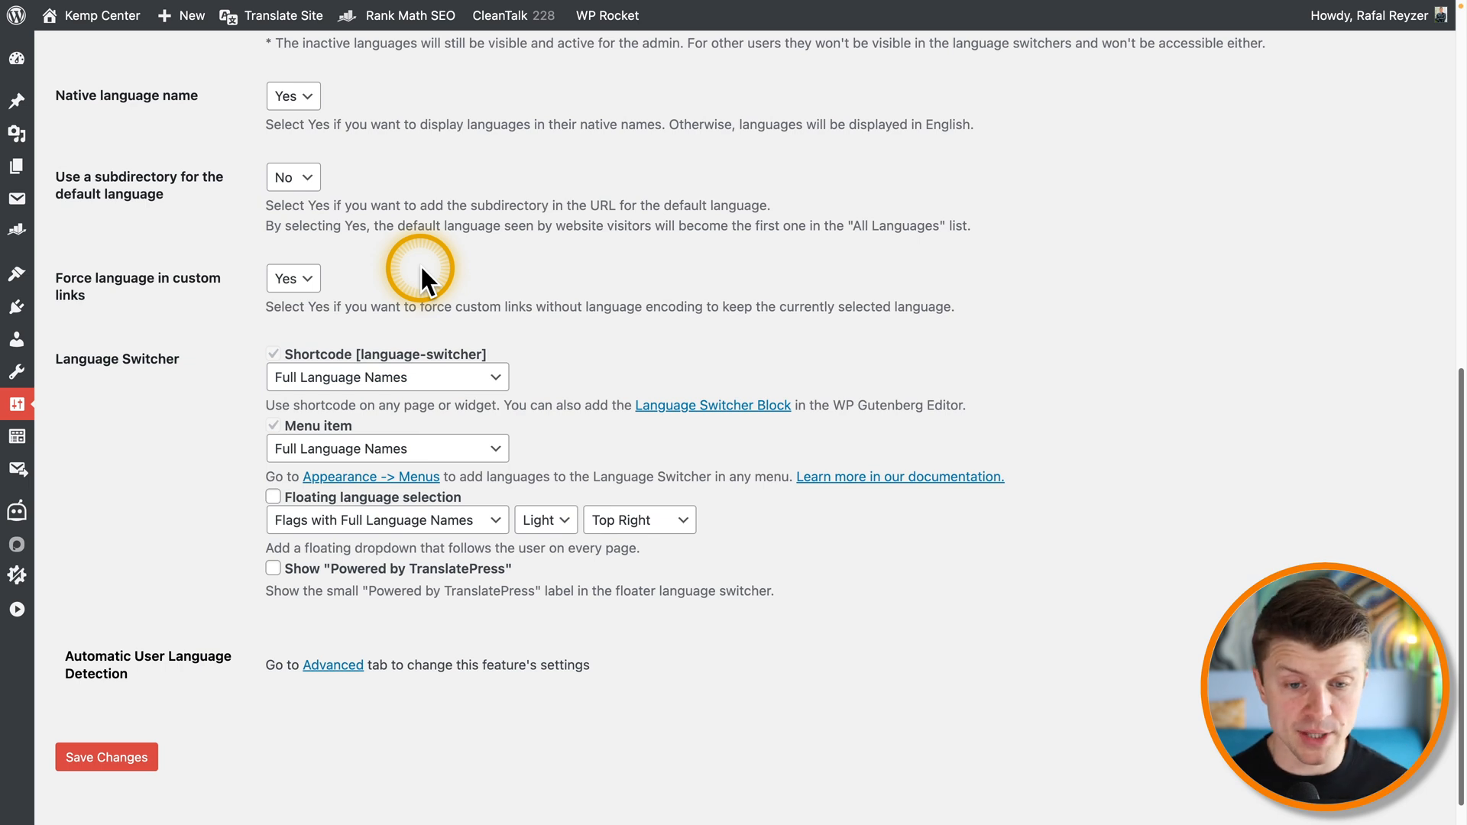
pyautogui.moveTo(83, 398)
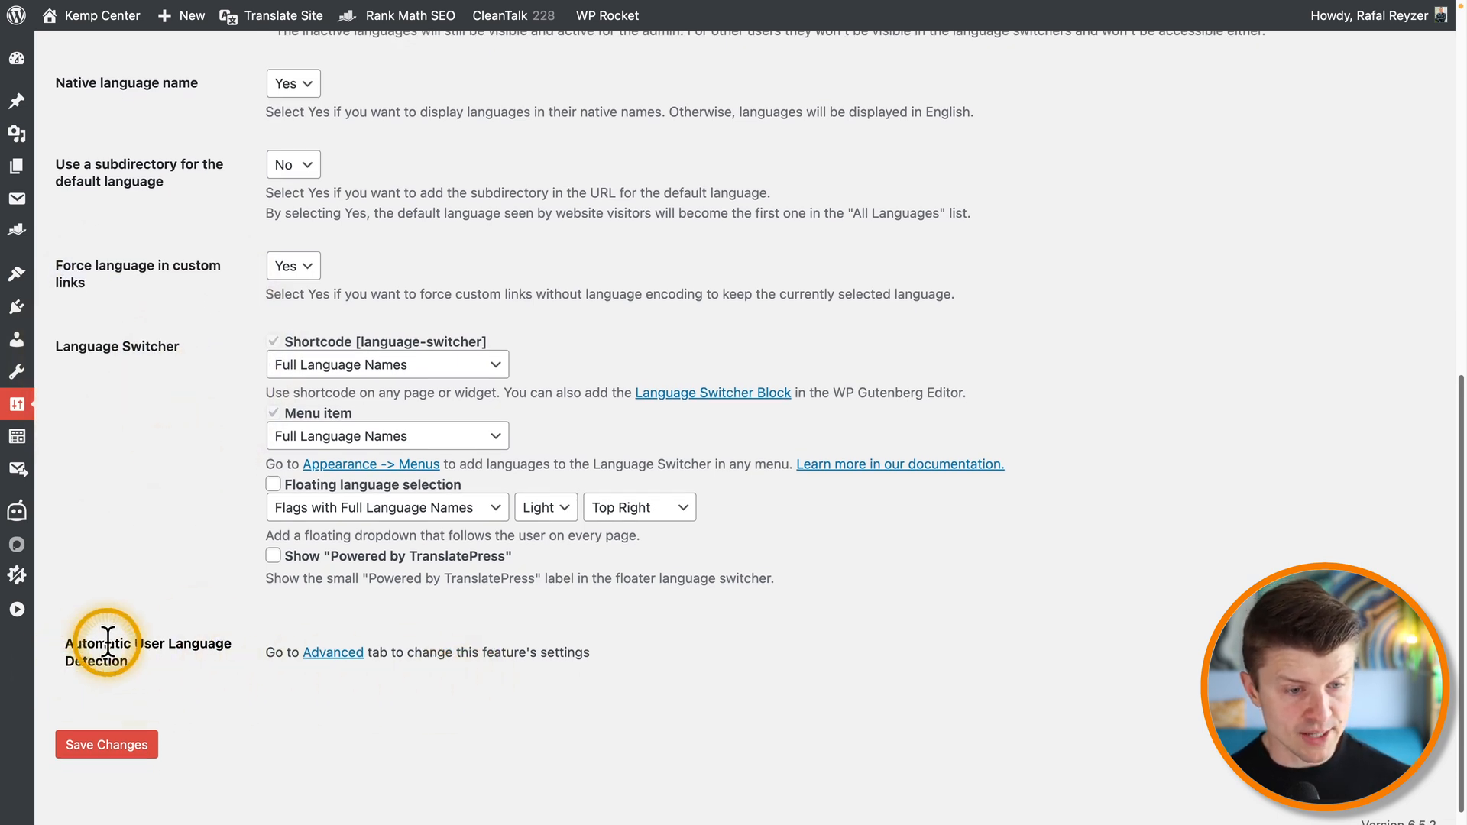
pyautogui.moveTo(334, 653)
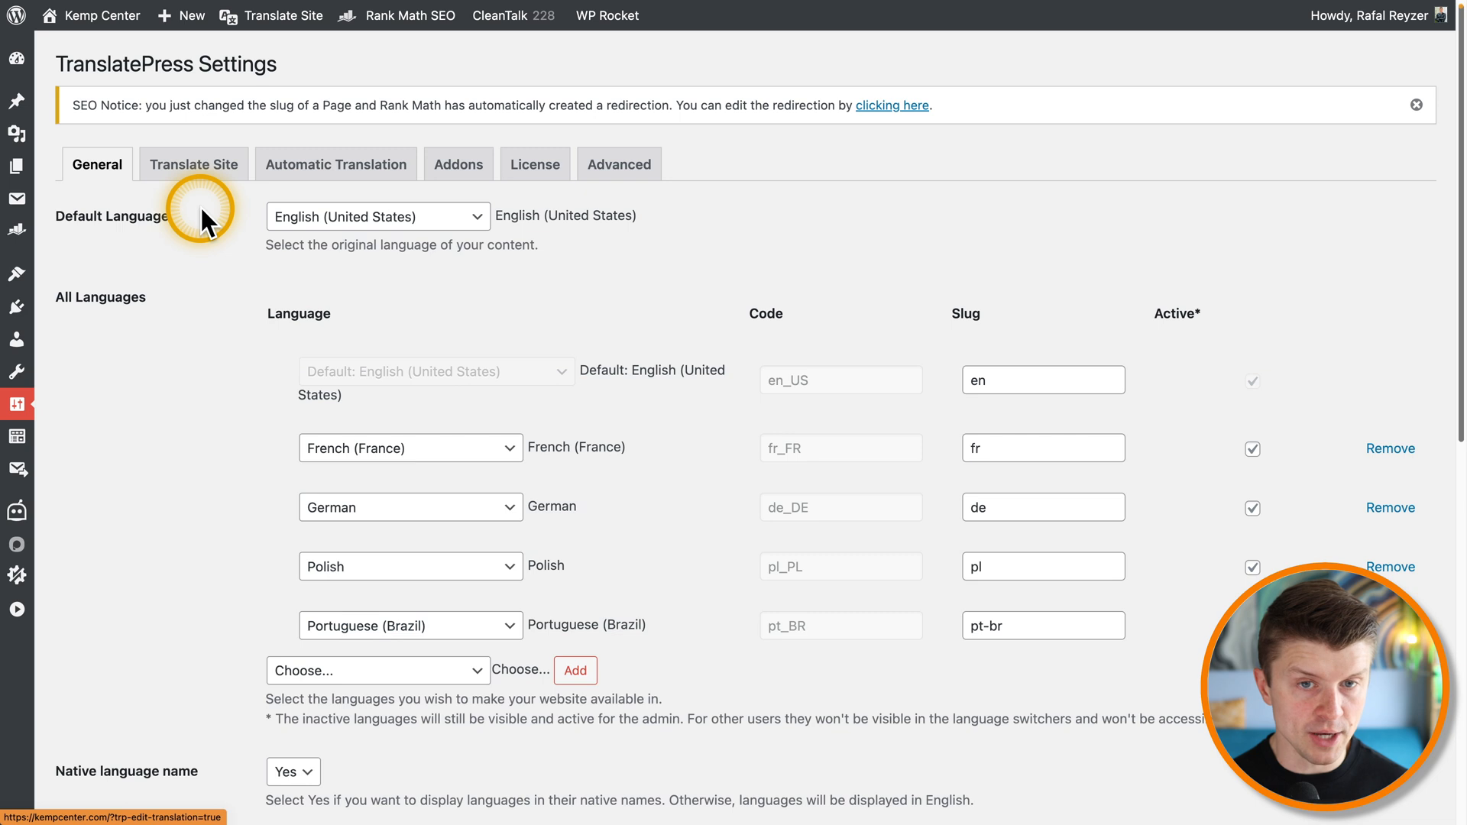
pyautogui.moveTo(520, 216)
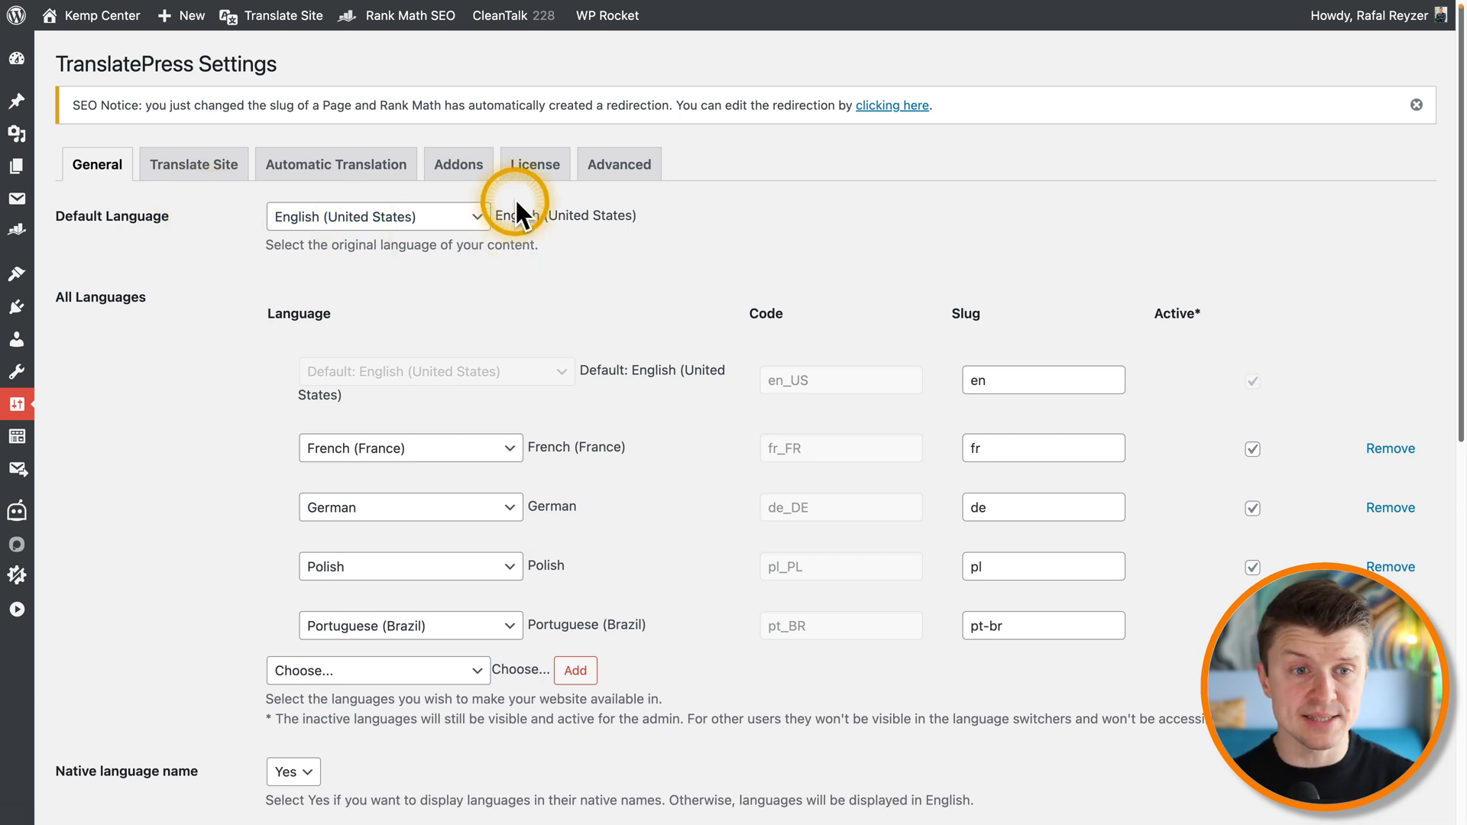
pyautogui.moveTo(194, 163)
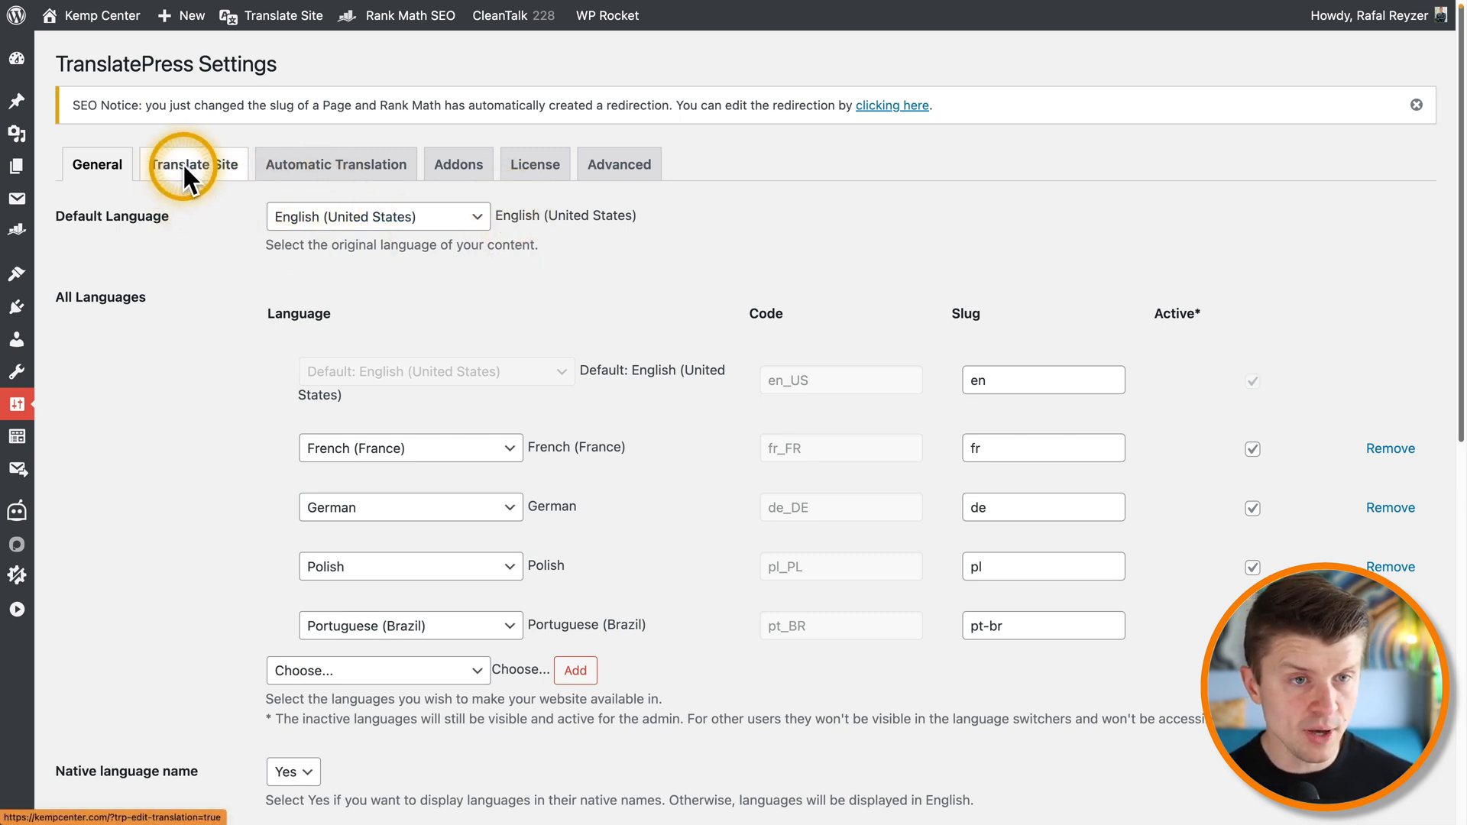
pyautogui.click(194, 164)
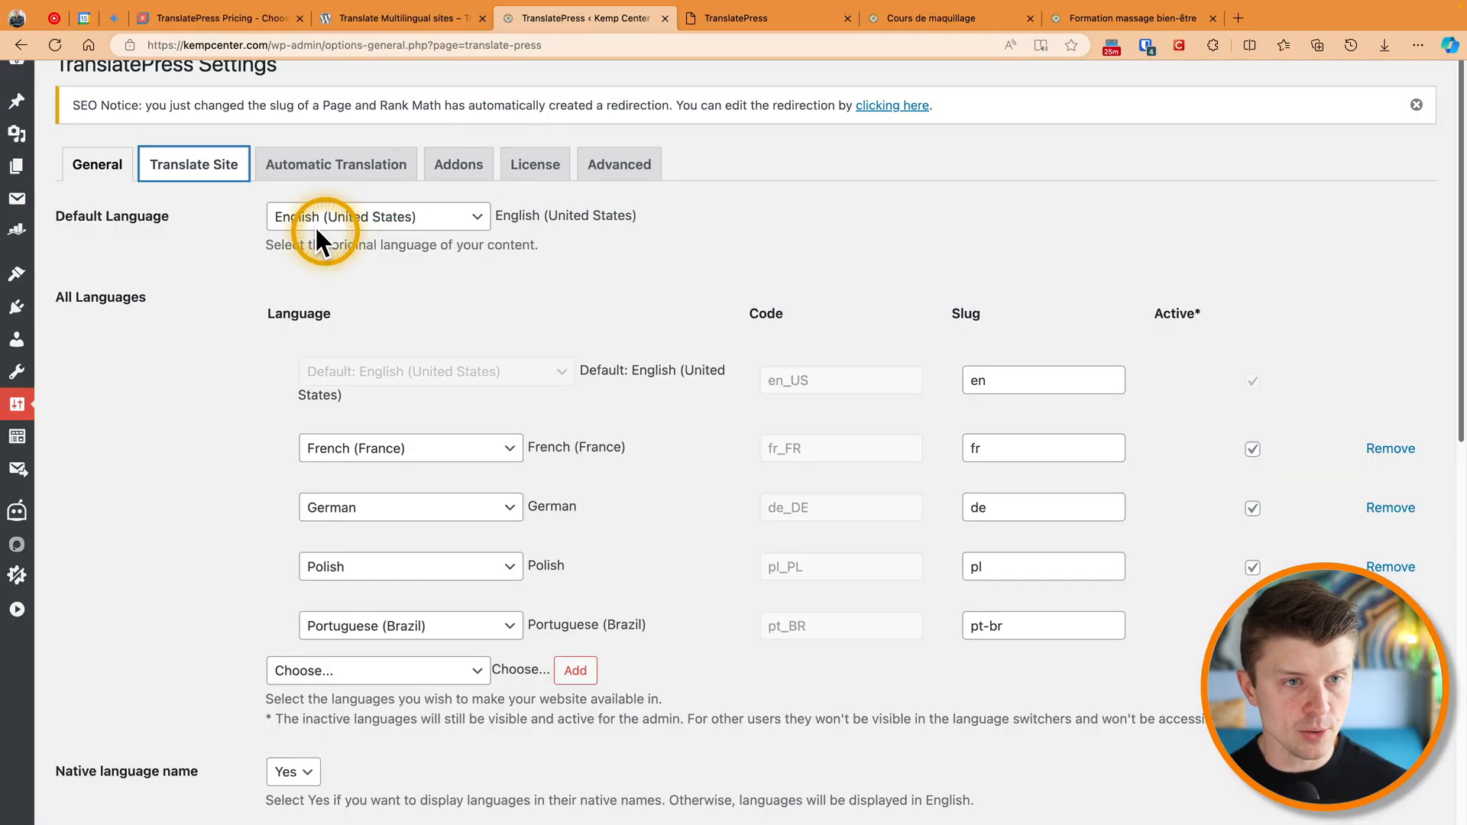
pyautogui.moveTo(194, 164)
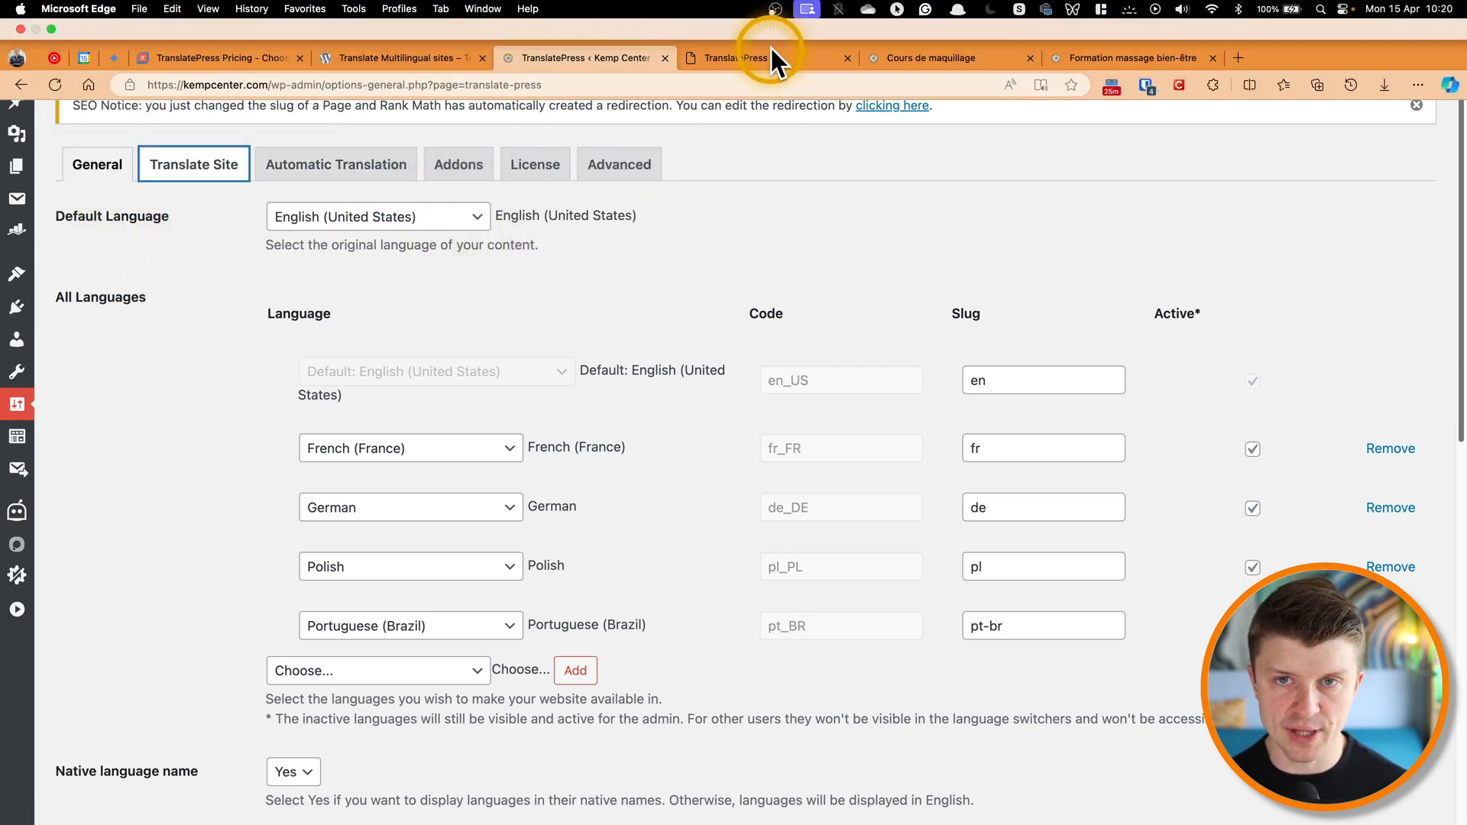
pyautogui.click(736, 56)
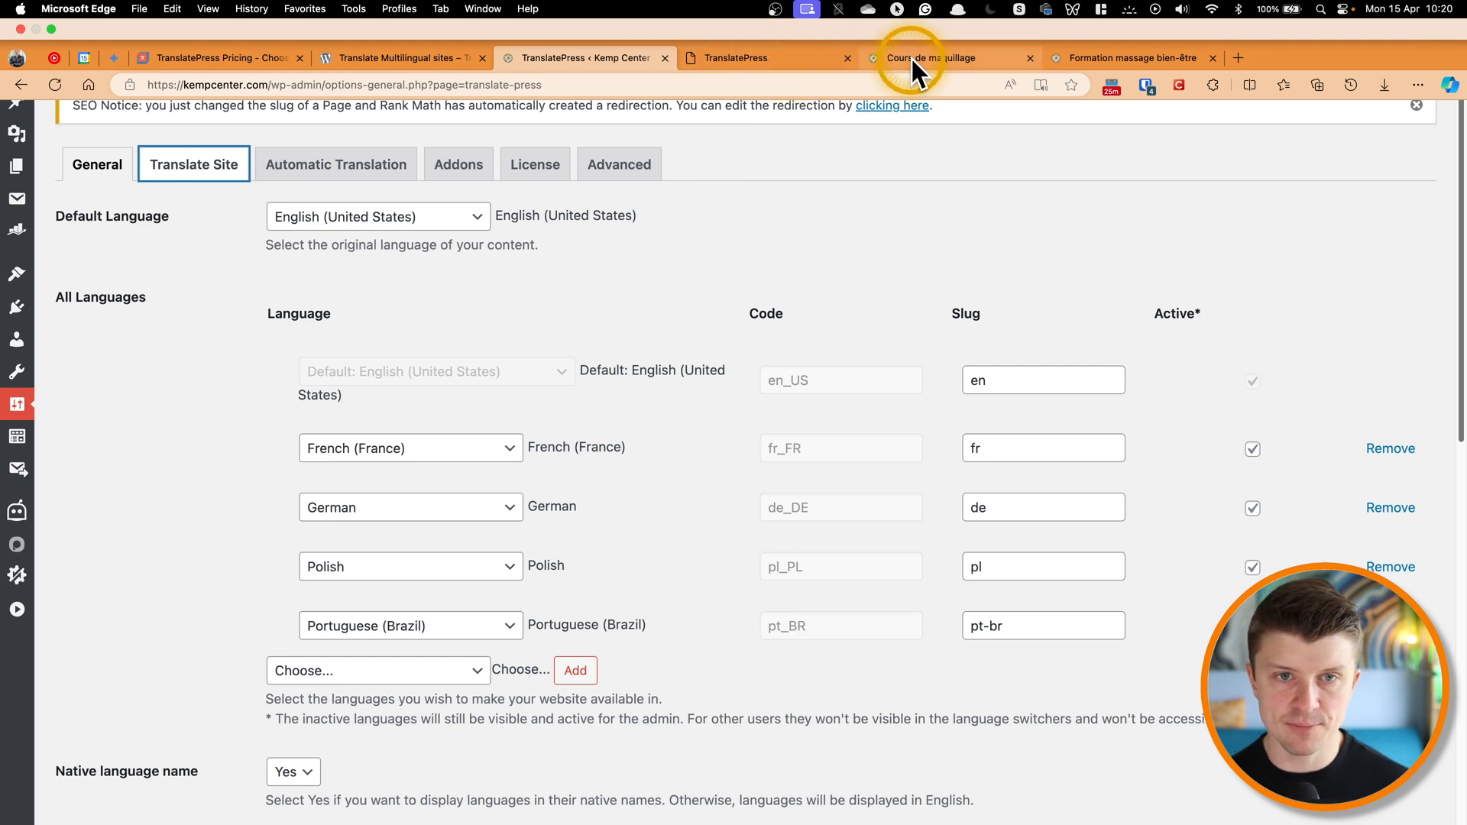
# Step: On the 'Cours de maquillage' page, switch to English from the footer Langue list
pyautogui.click(936, 58)
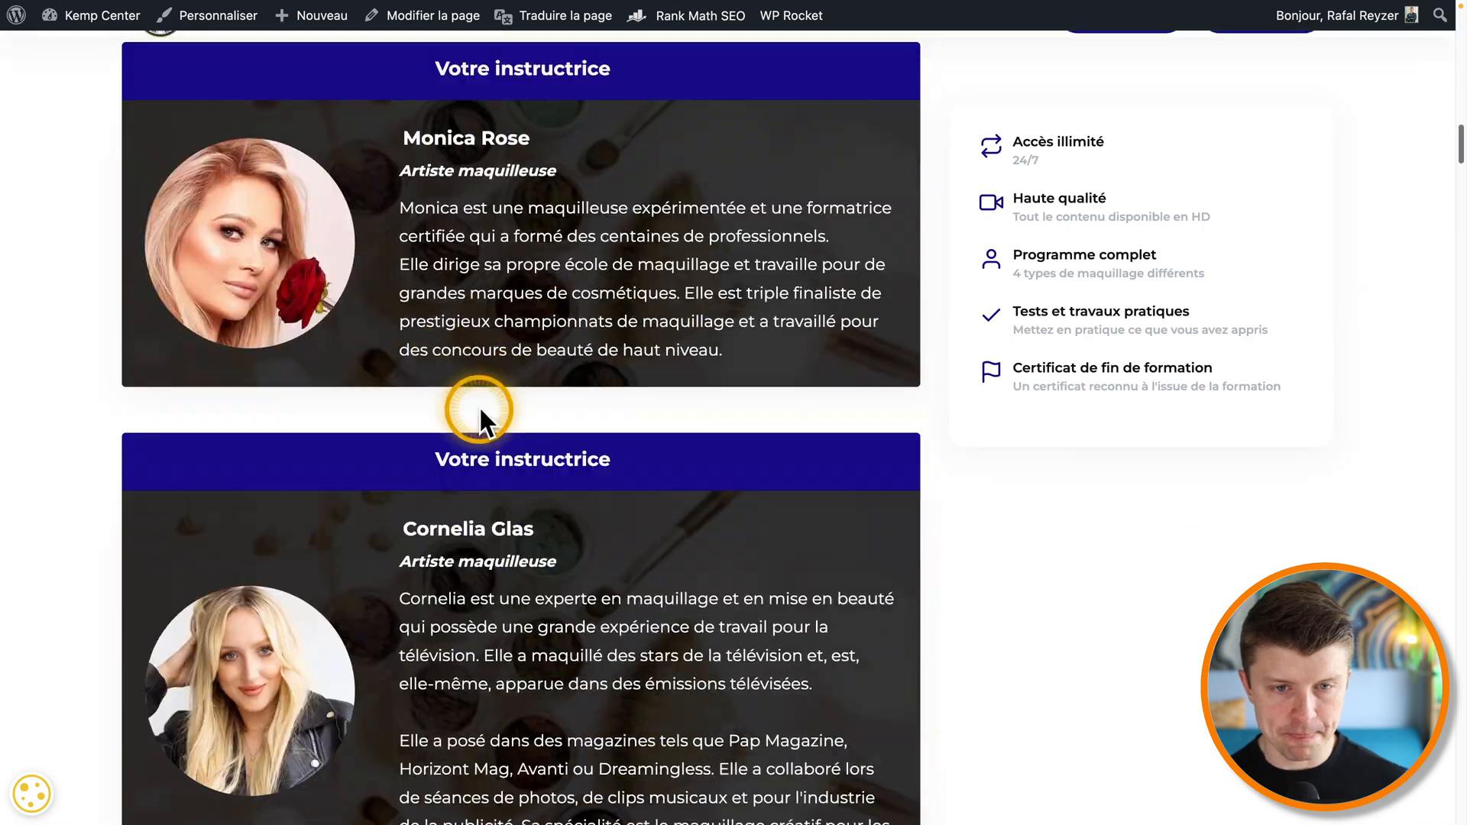
pyautogui.scroll(-3)
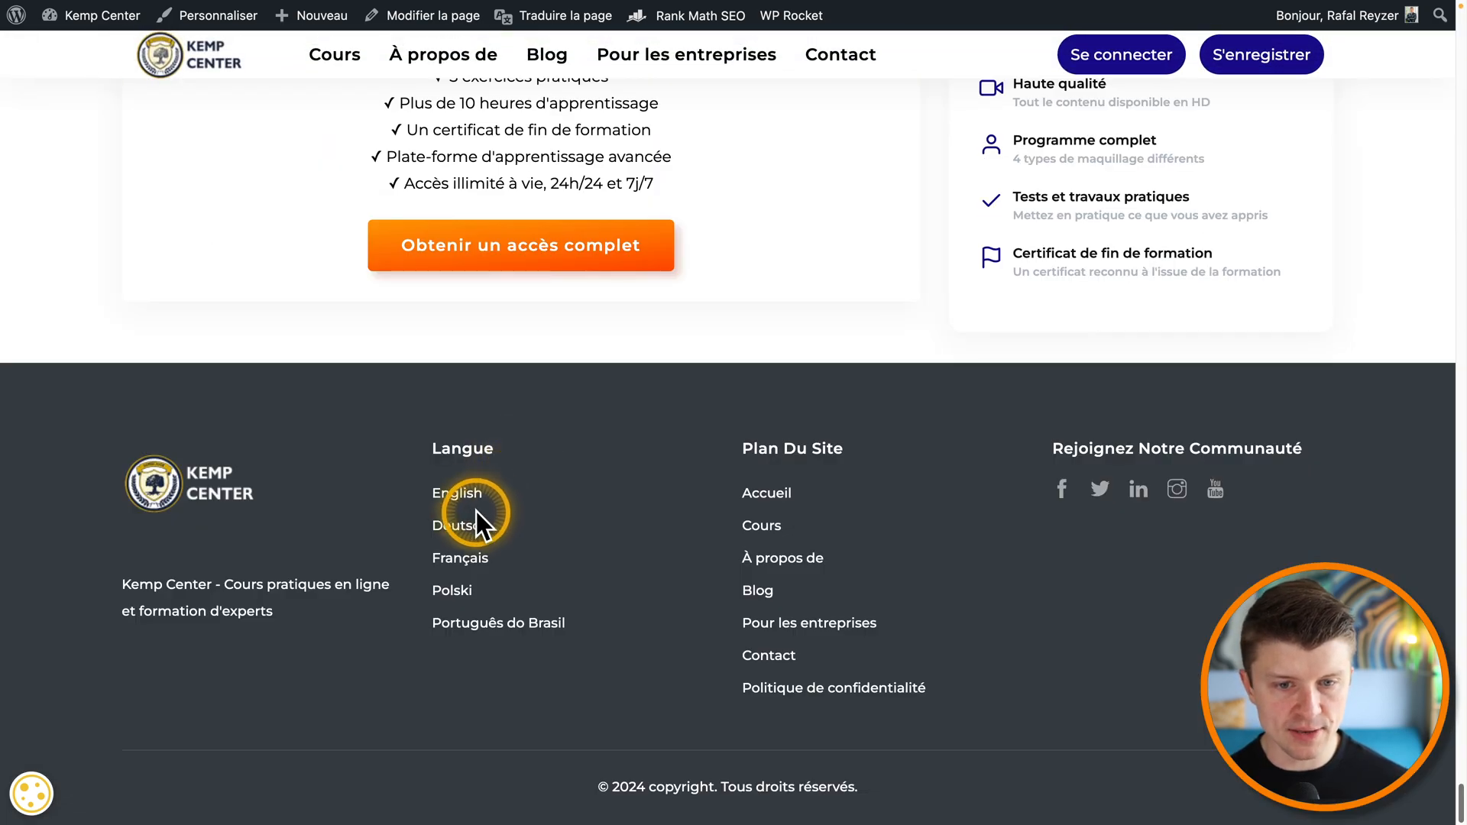
pyautogui.click(457, 494)
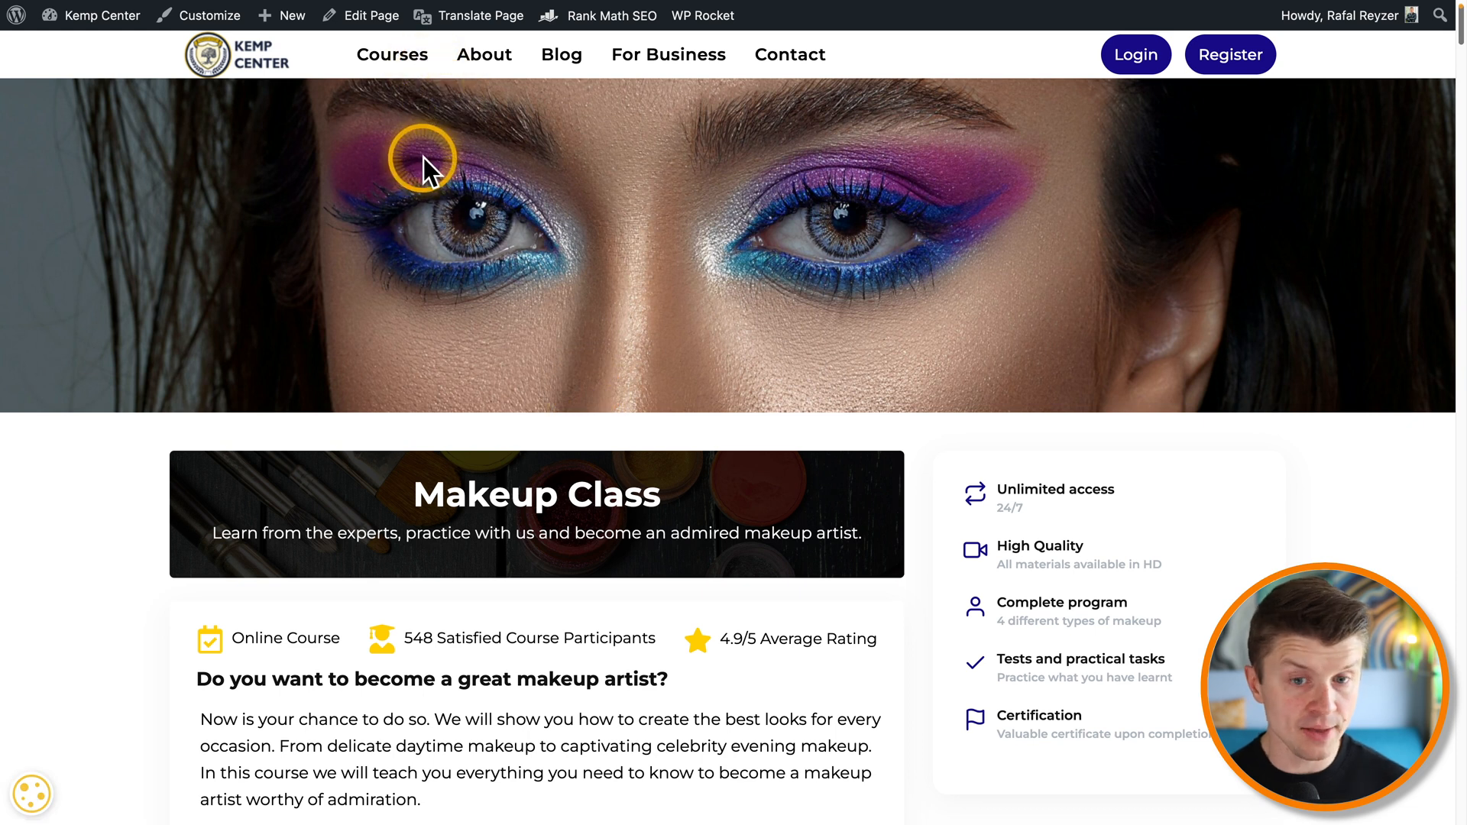
pyautogui.moveTo(448, 180)
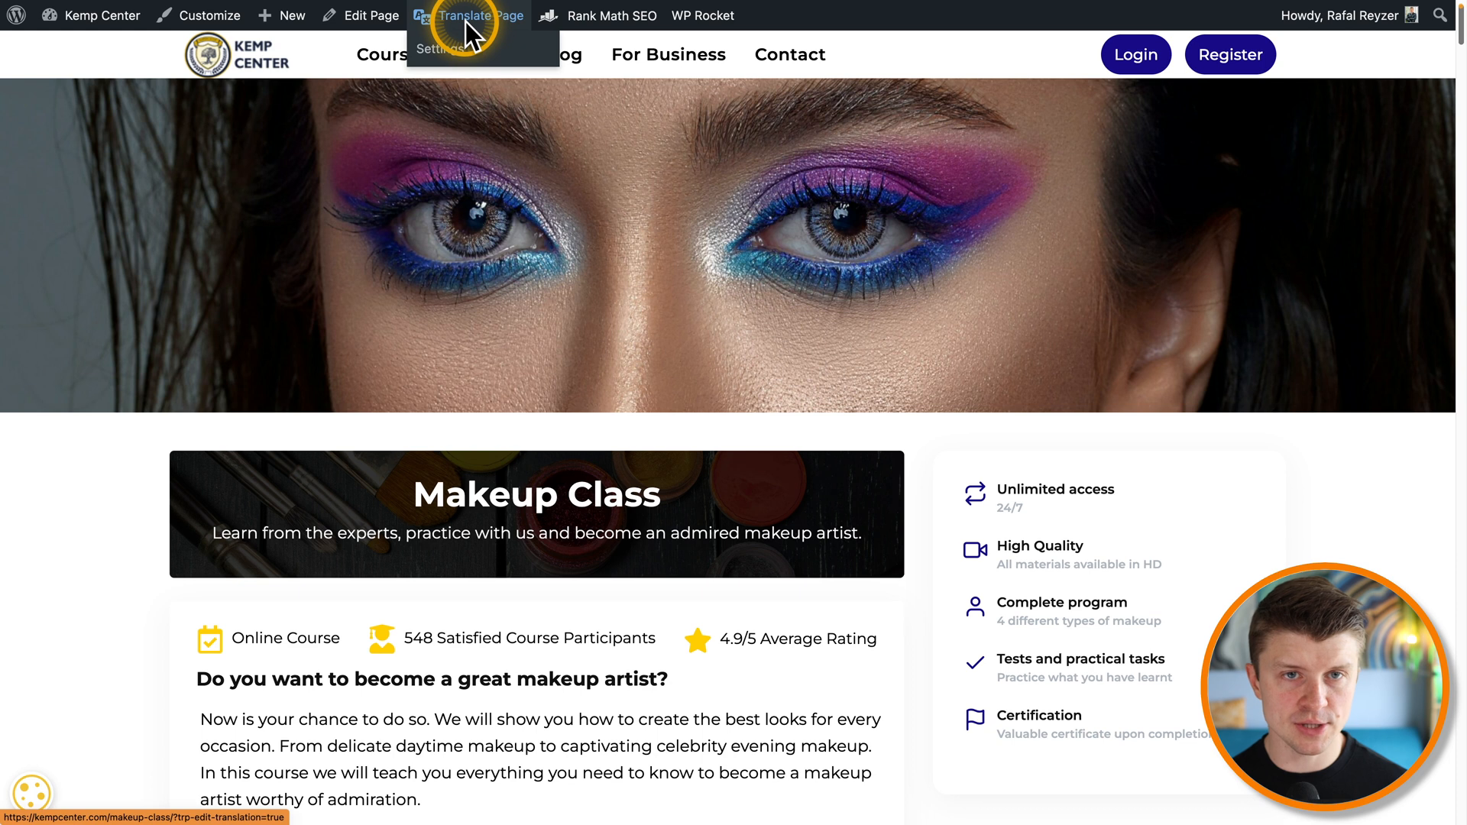
# Step: Launch Translate Page on the homepage and scroll over strings showing their edit pencils
pyautogui.click(475, 16)
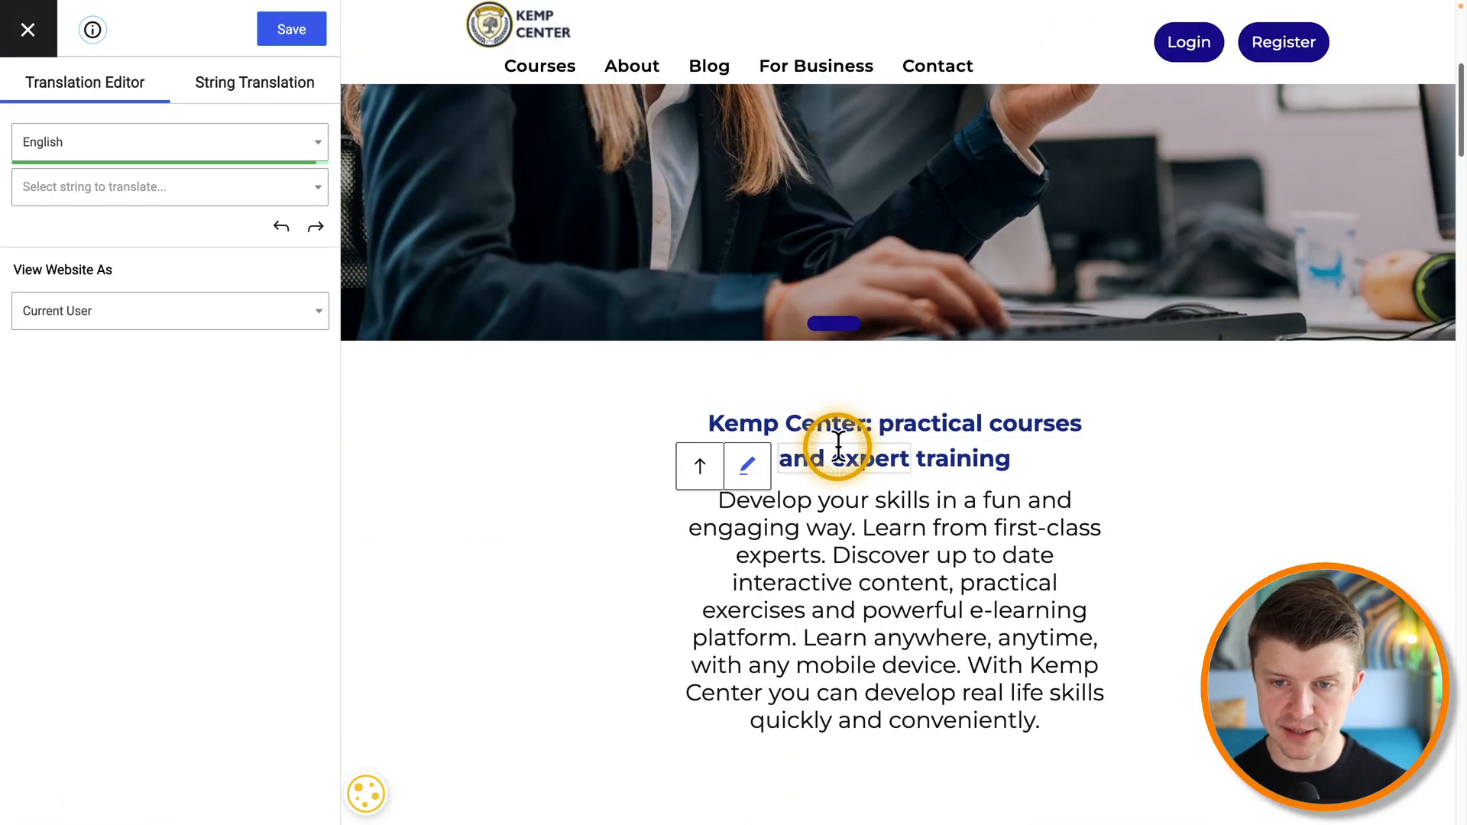
pyautogui.scroll(-3)
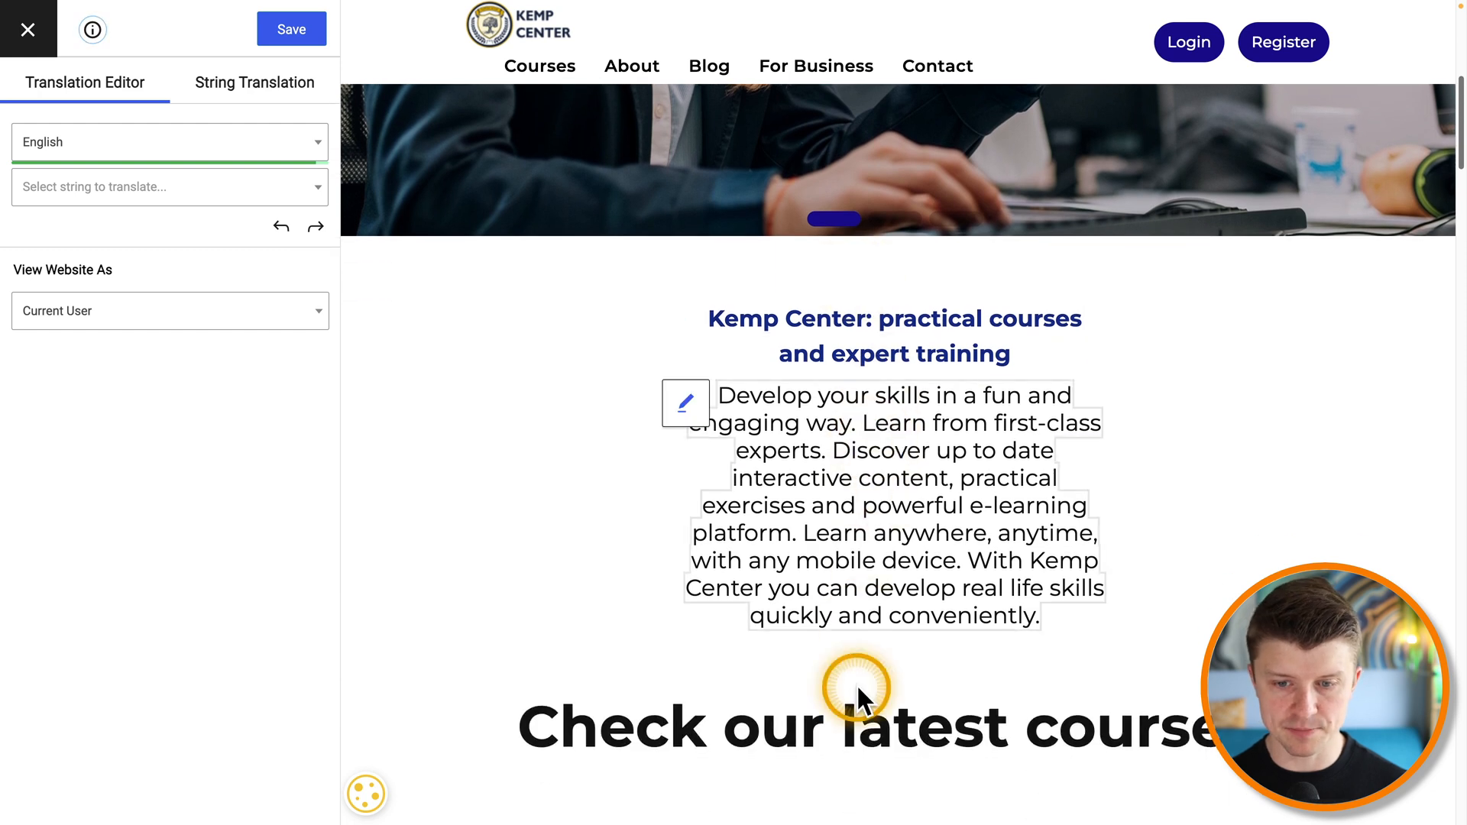
pyautogui.moveTo(485, 720)
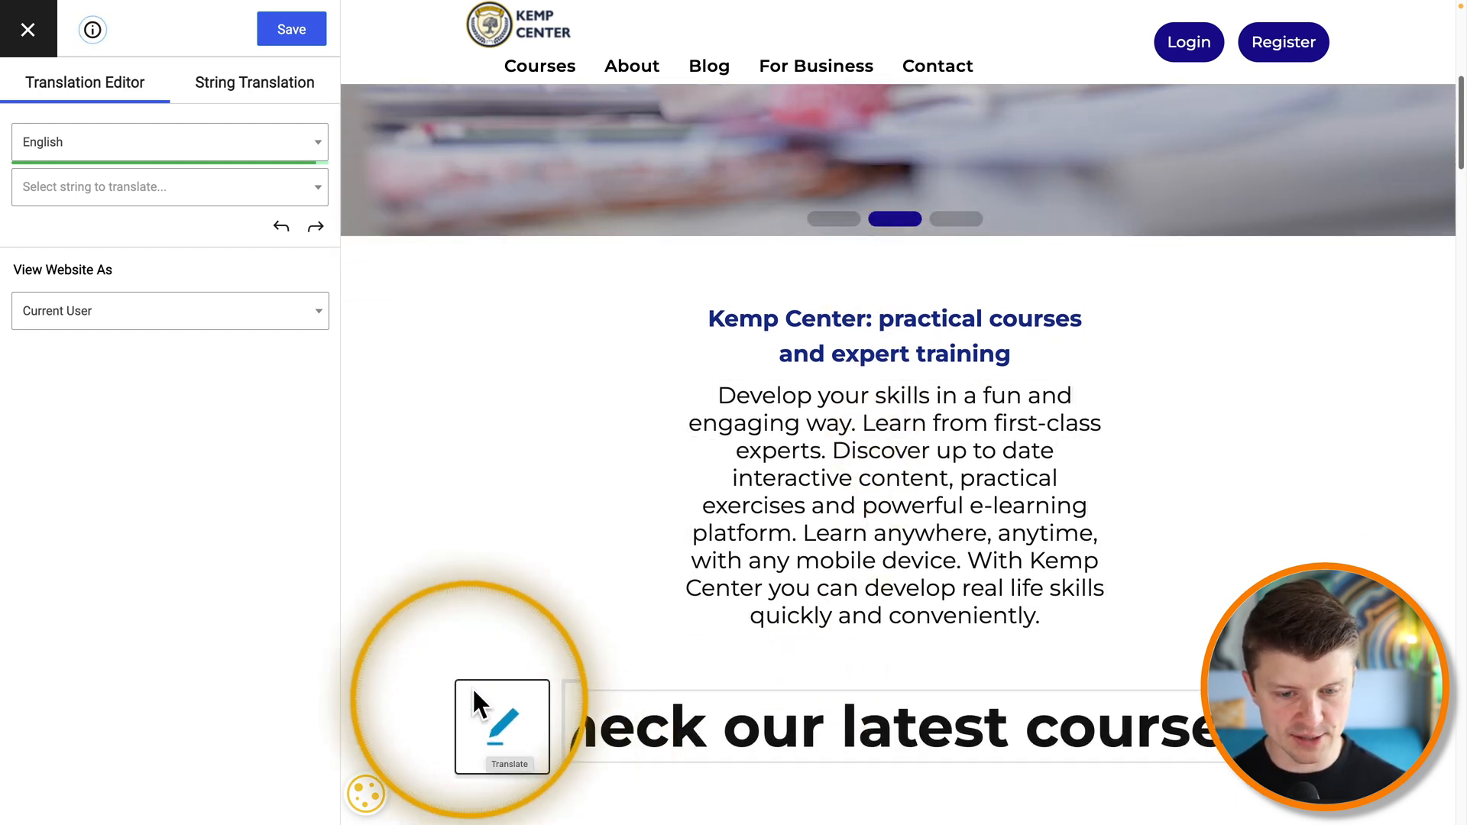
pyautogui.moveTo(693, 411)
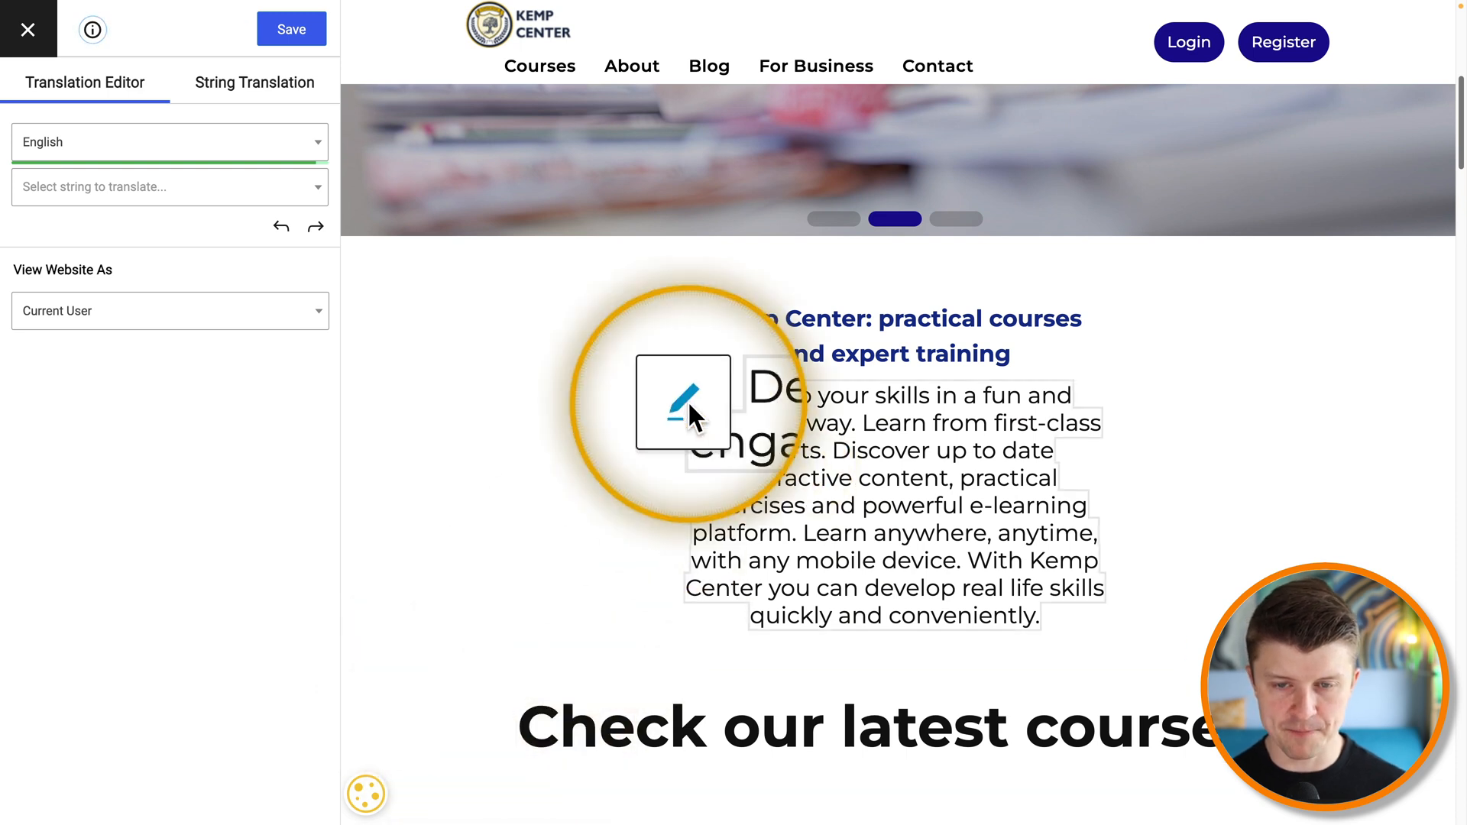
pyautogui.scroll(-3)
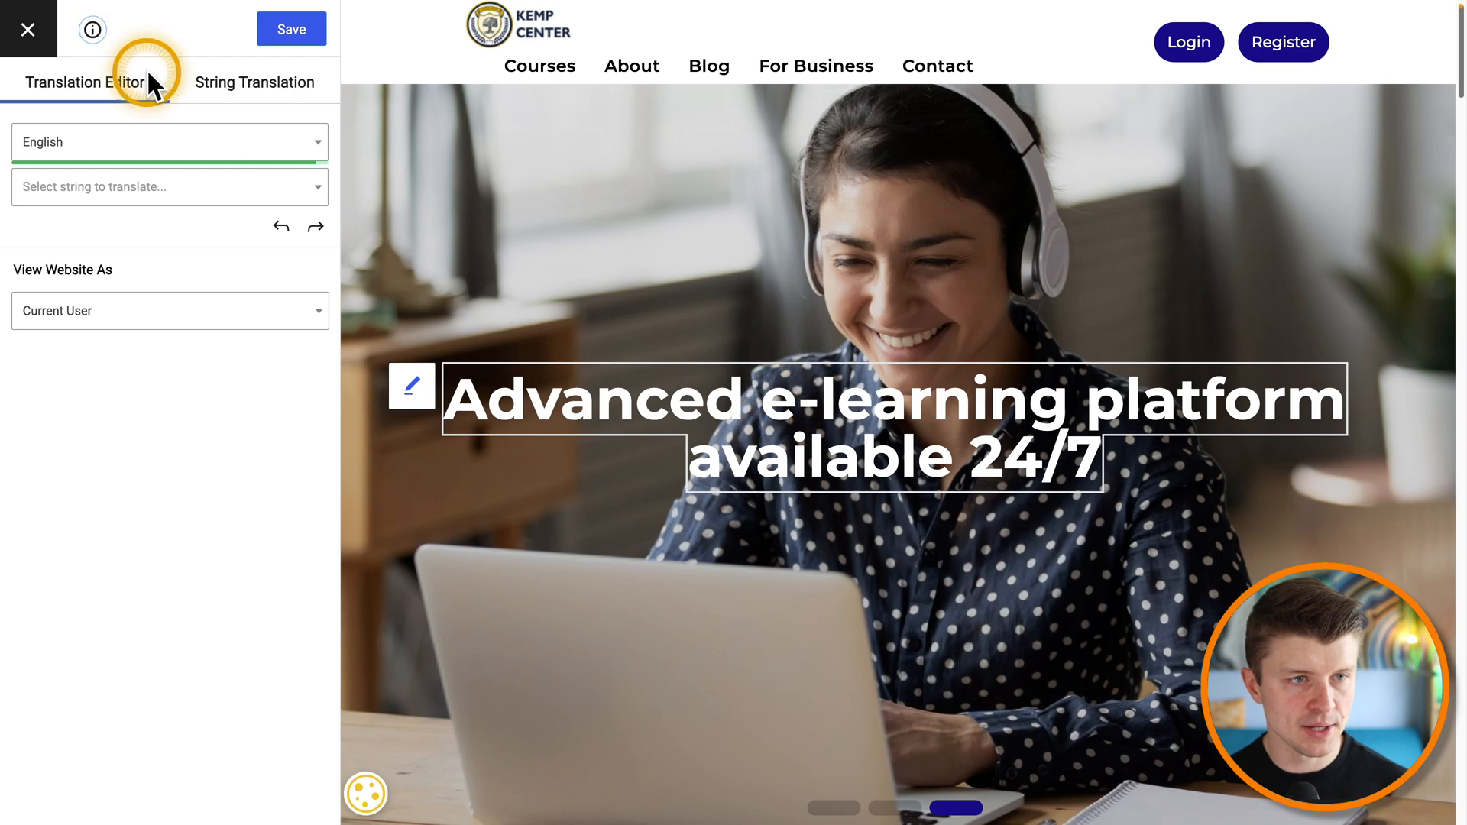
pyautogui.moveTo(538, 399)
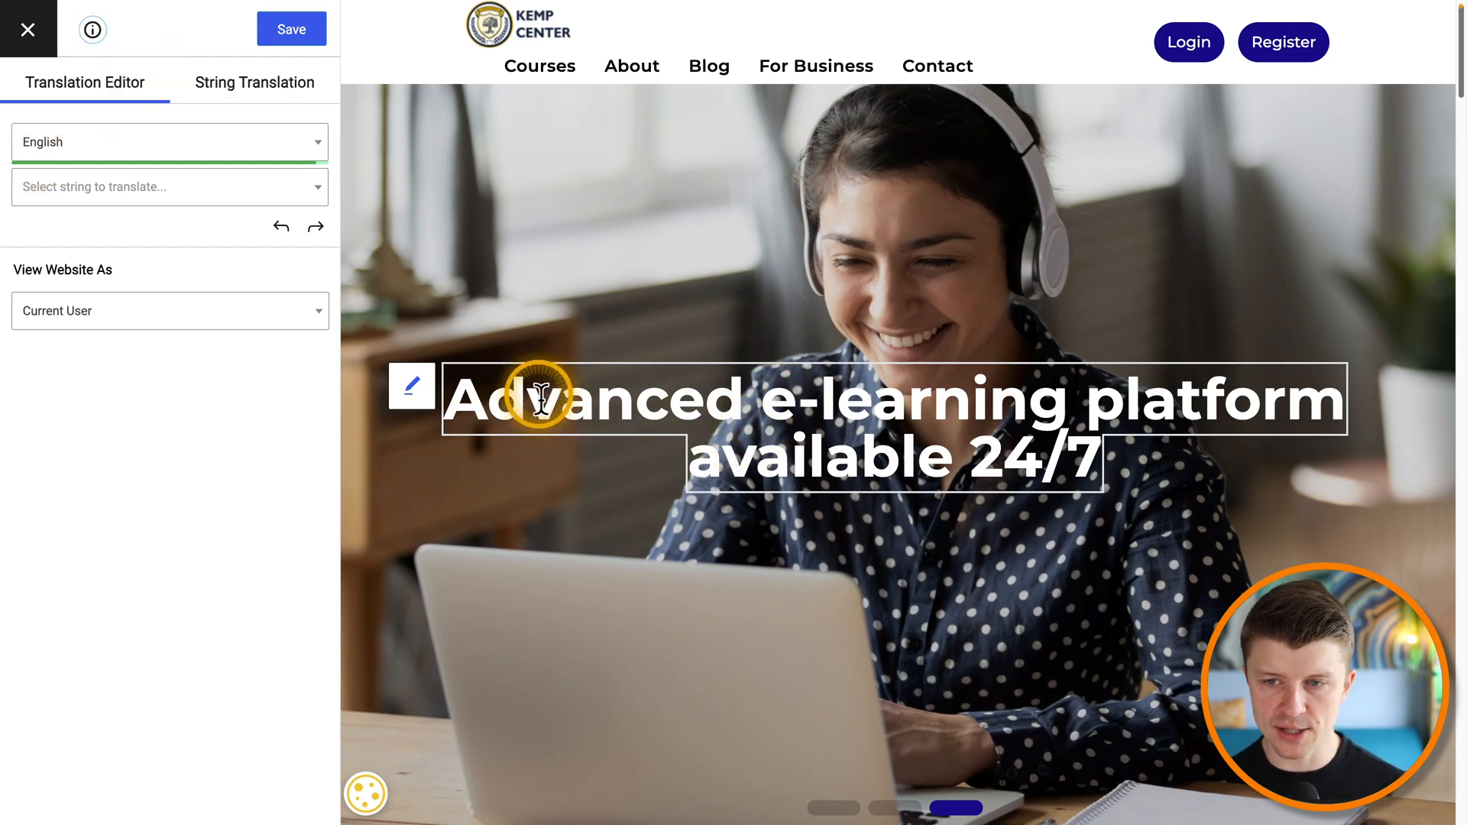
pyautogui.scroll(-3)
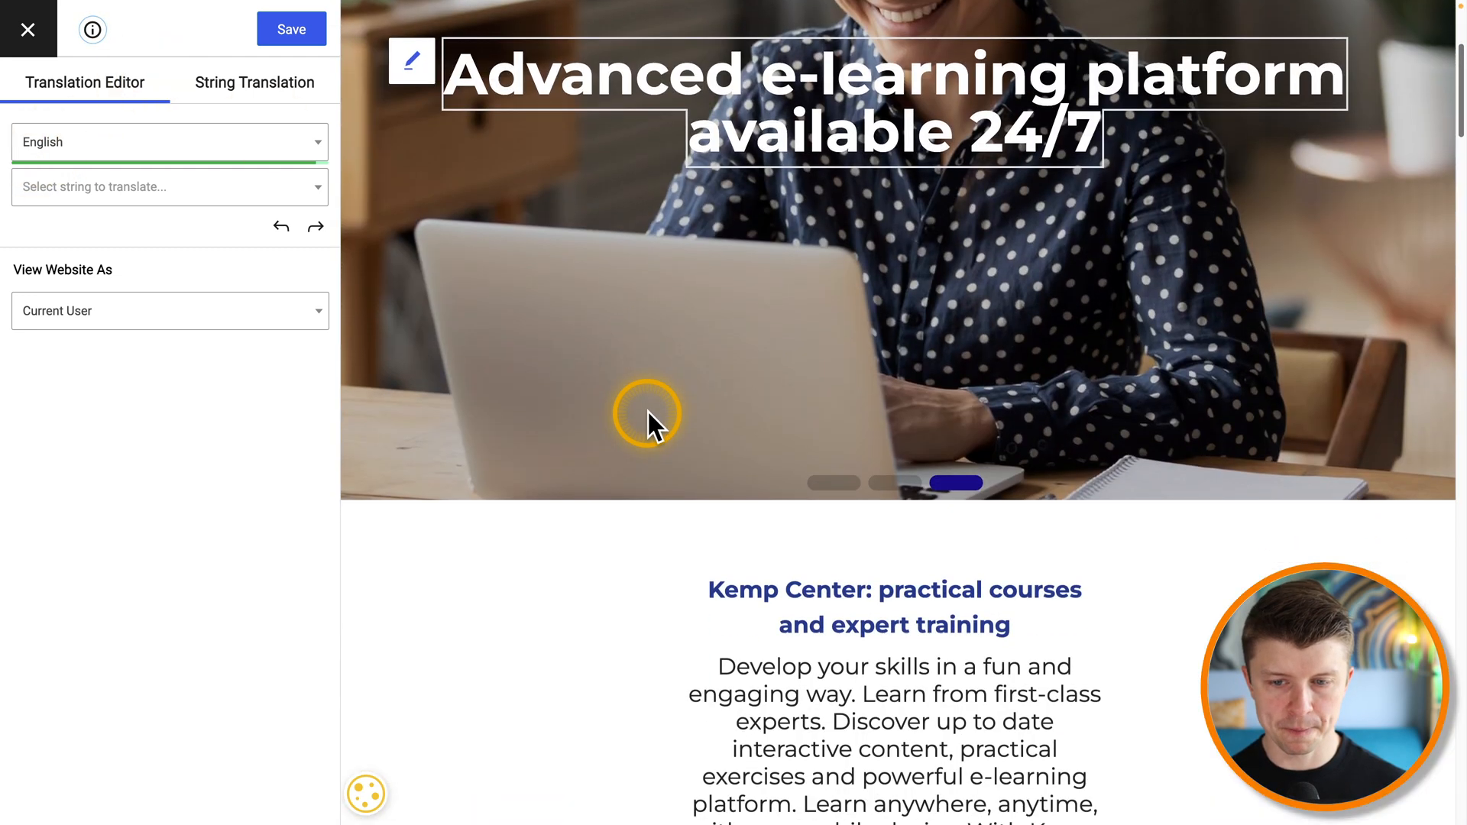
pyautogui.scroll(-3)
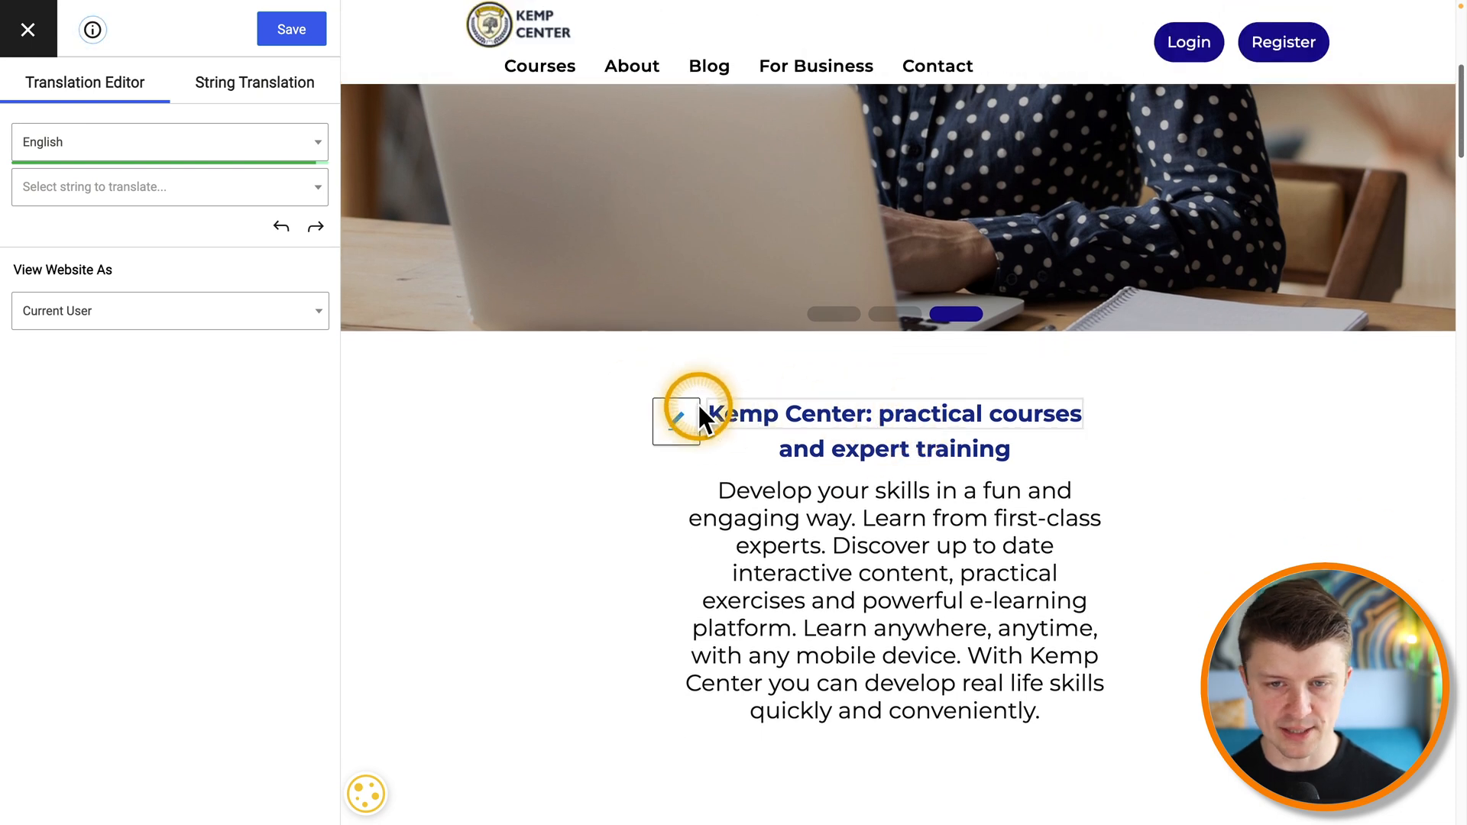
# Step: Select the 'Develop your skills' paragraph and review its French, German and Polish translations
pyautogui.click(676, 415)
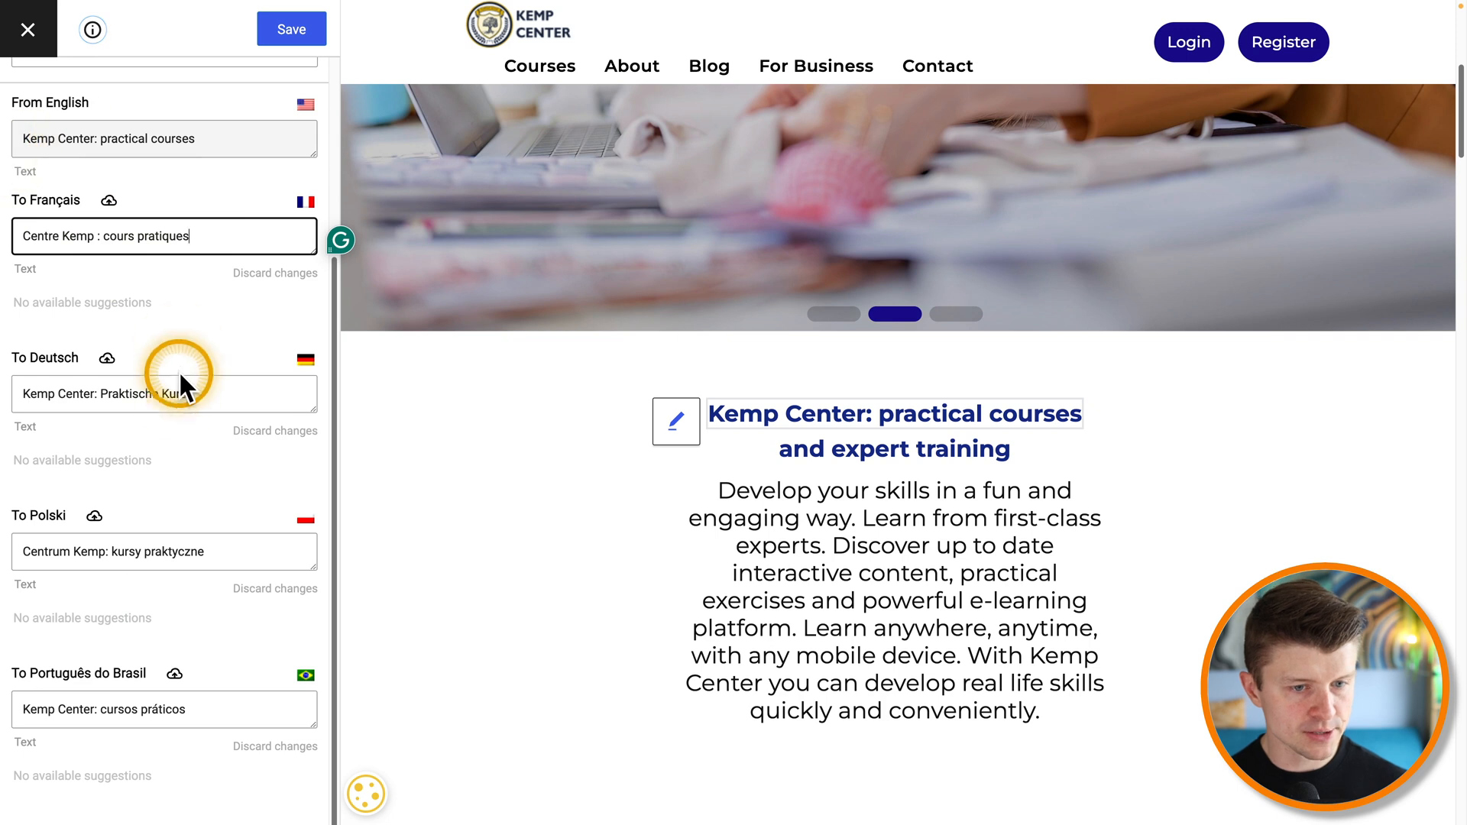
pyautogui.click(676, 502)
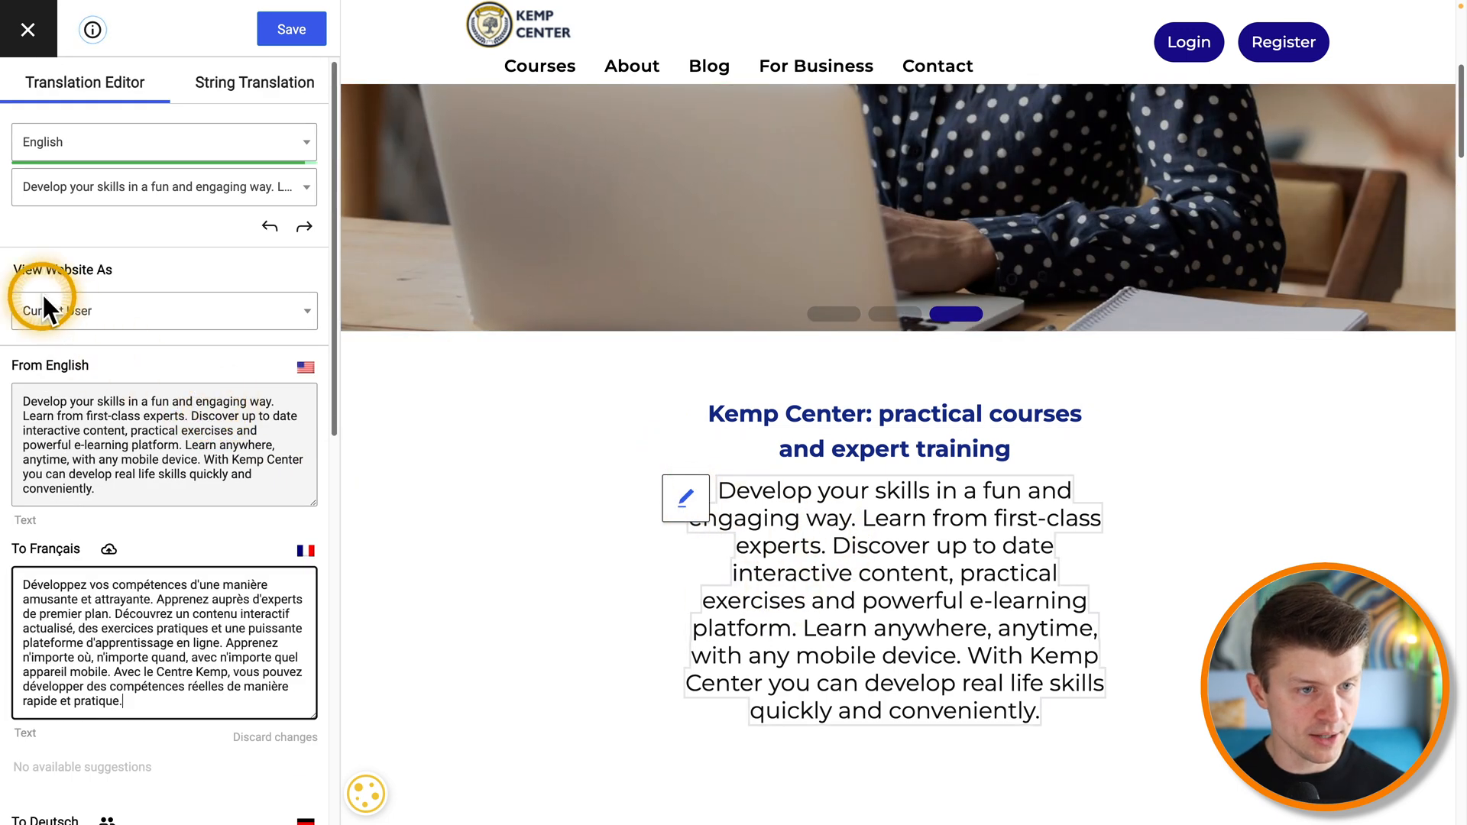
pyautogui.moveTo(164, 383)
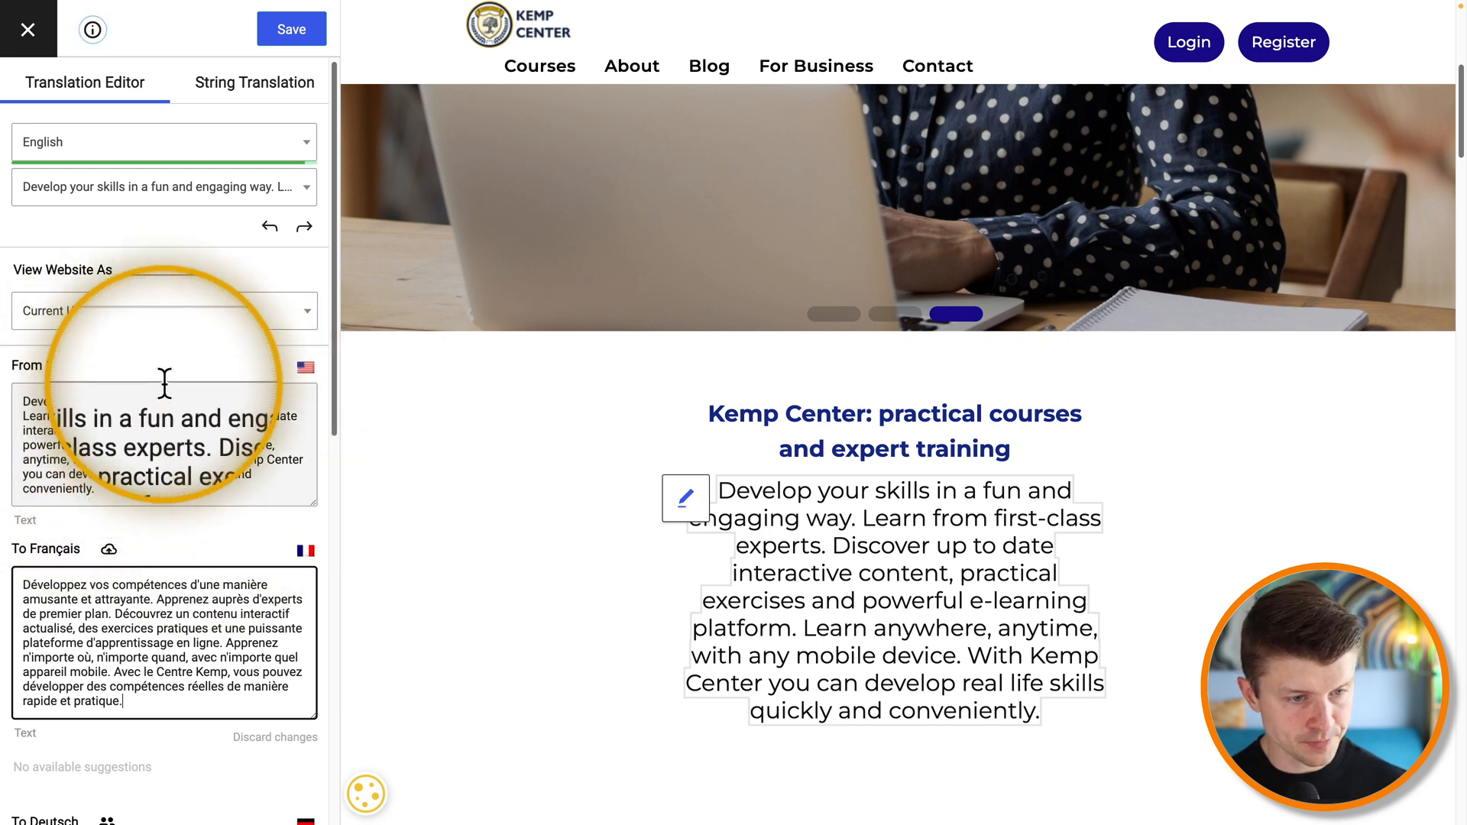
pyautogui.scroll(-3)
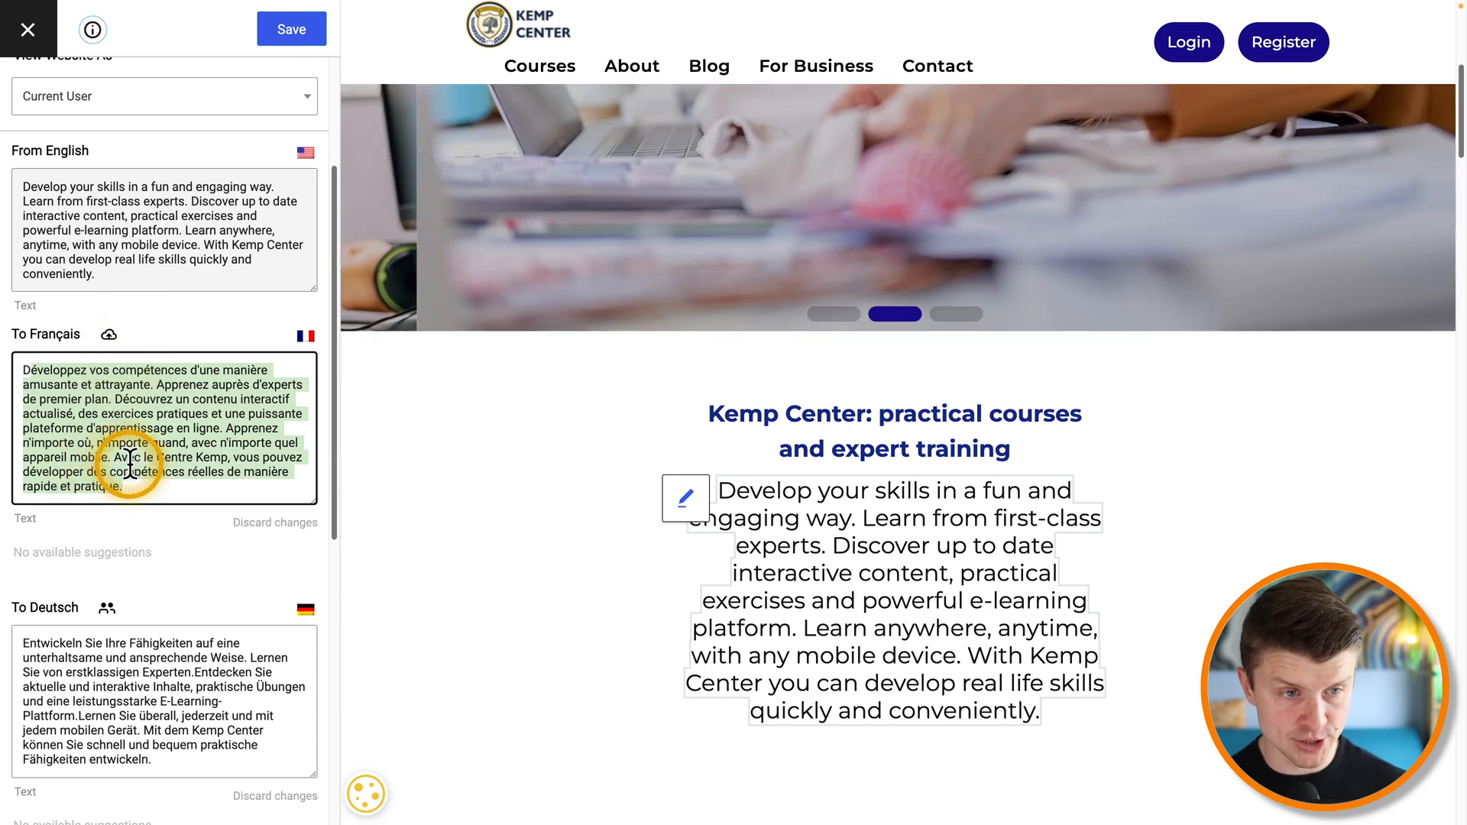
pyautogui.scroll(-3)
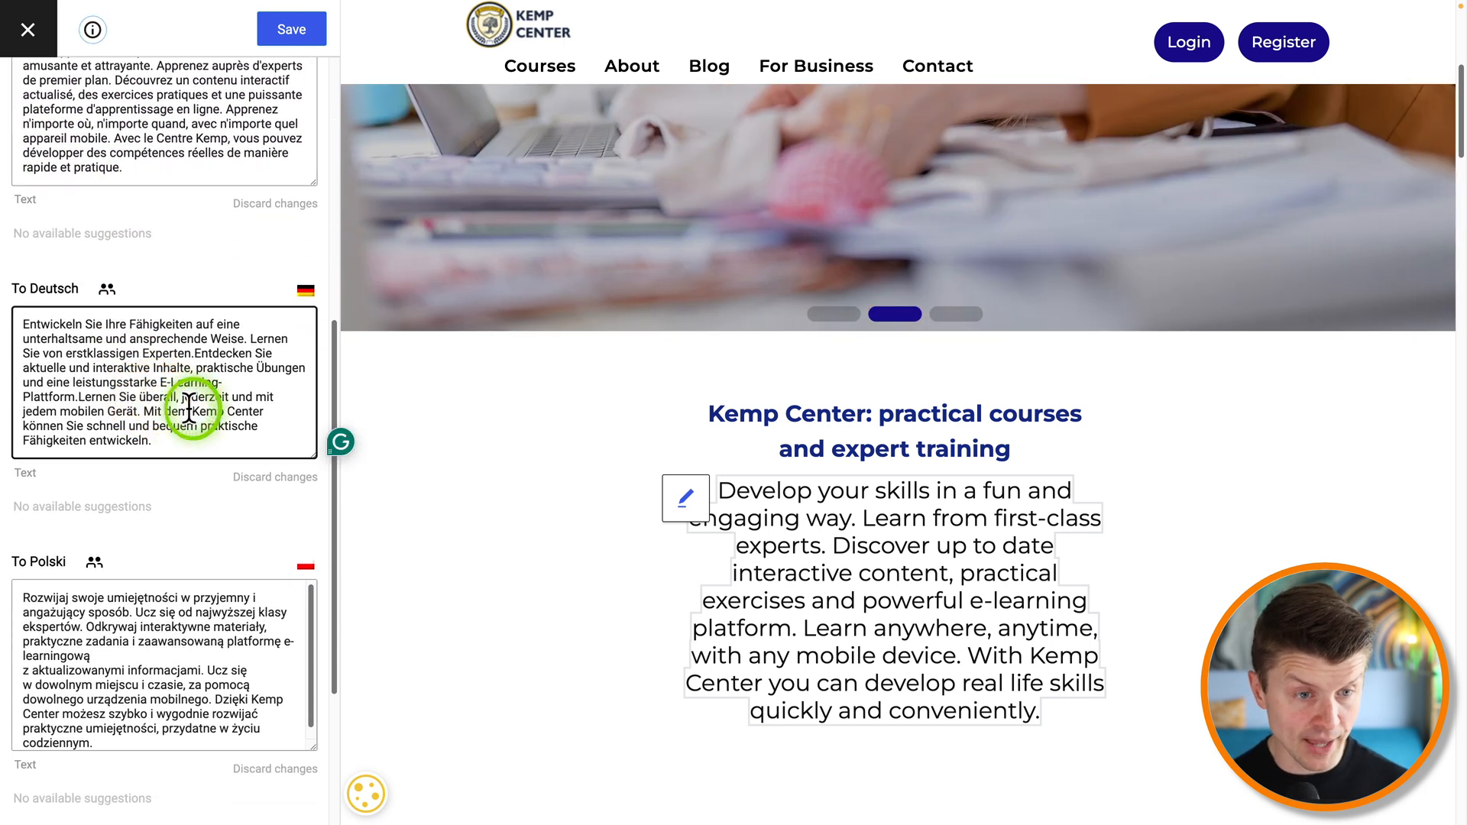
pyautogui.scroll(3)
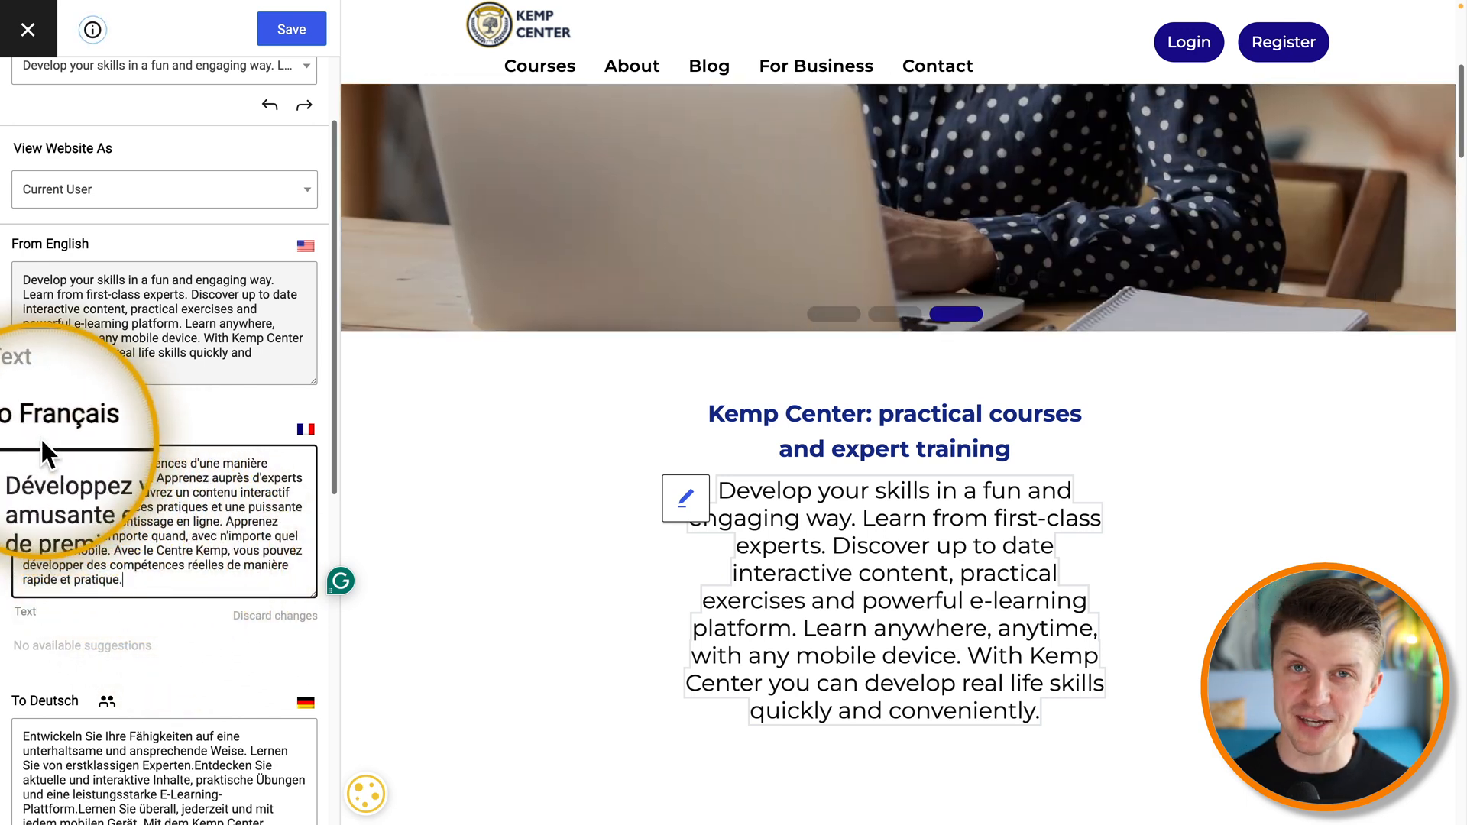
# Step: Edit the French translation of the paragraph and save the changes
pyautogui.click(109, 428)
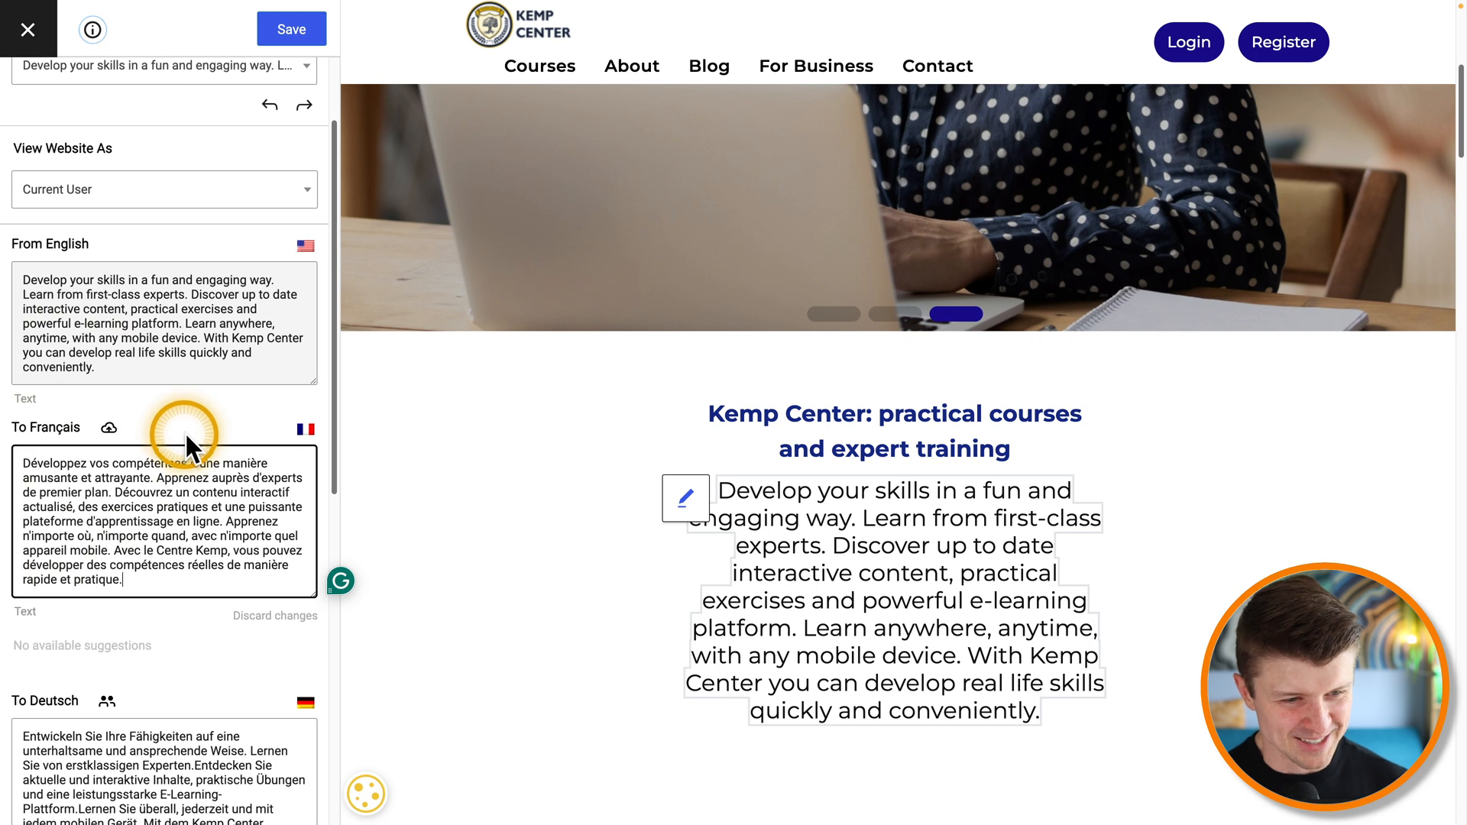
pyautogui.scroll(-3)
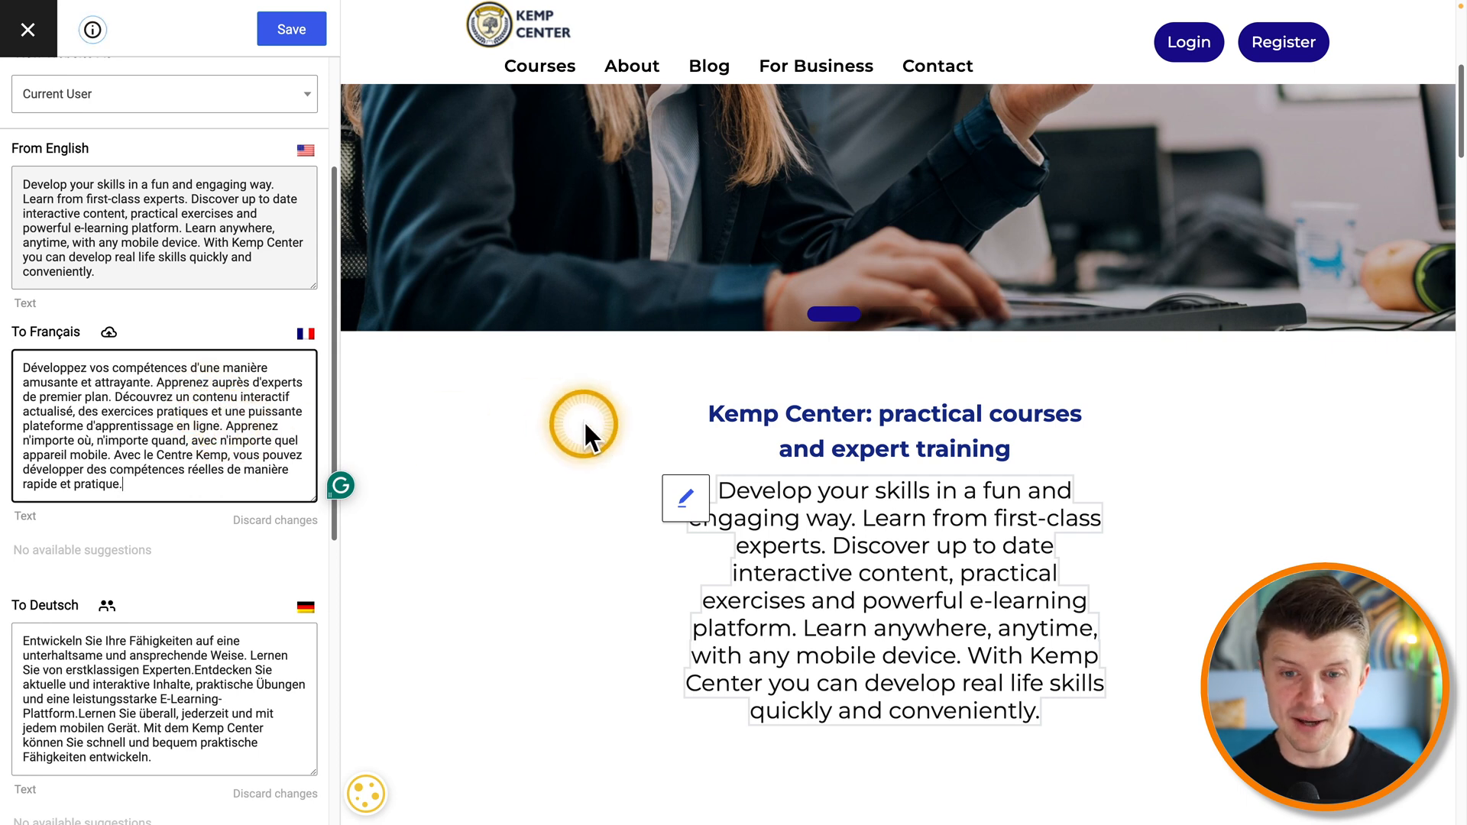
pyautogui.scroll(-3)
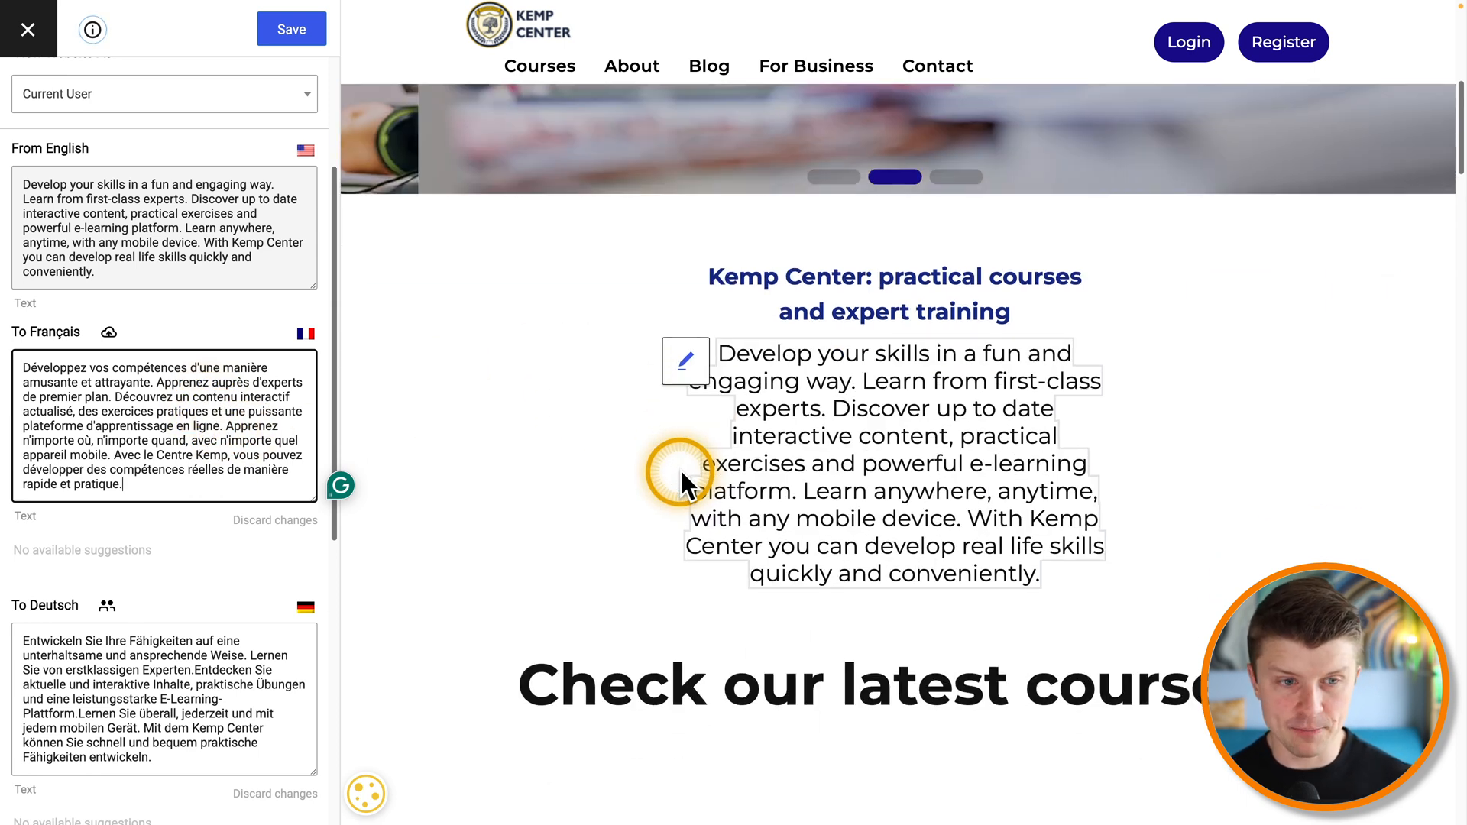
pyautogui.click(290, 27)
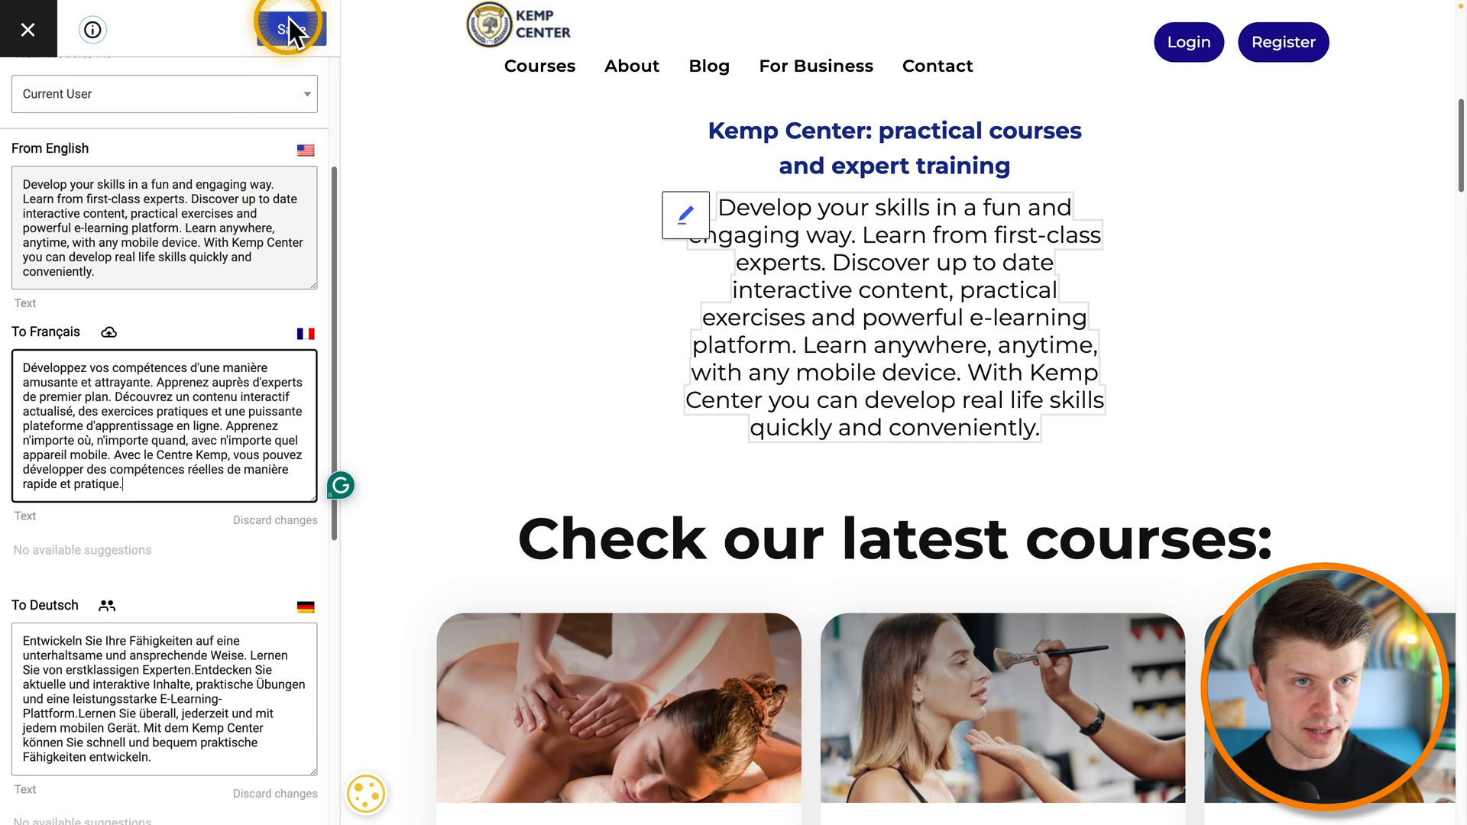
pyautogui.click(164, 140)
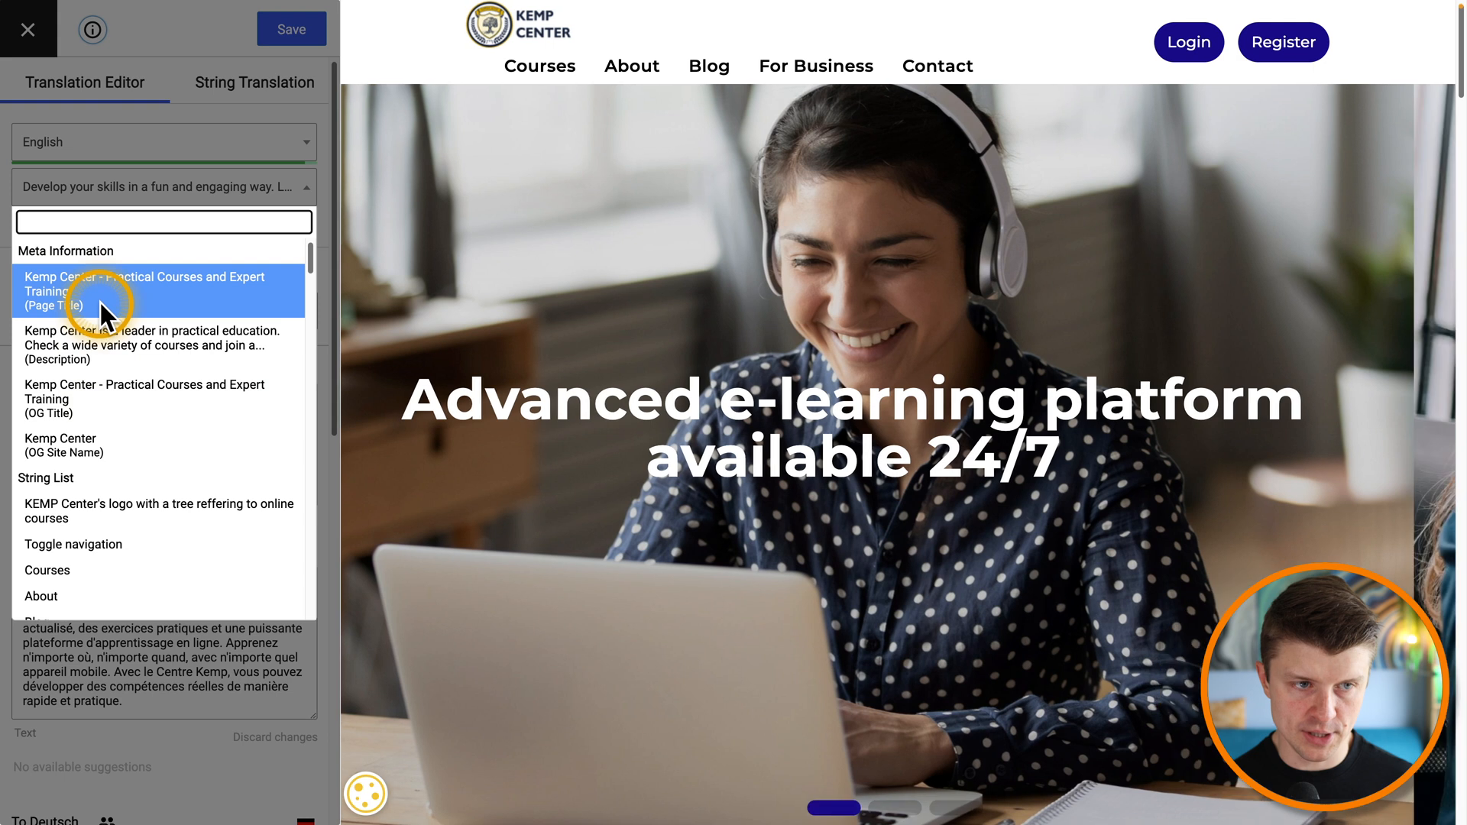
# Step: Load the Page Title and OG Site Name meta strings and review their French, German and Polish translations
pyautogui.click(145, 290)
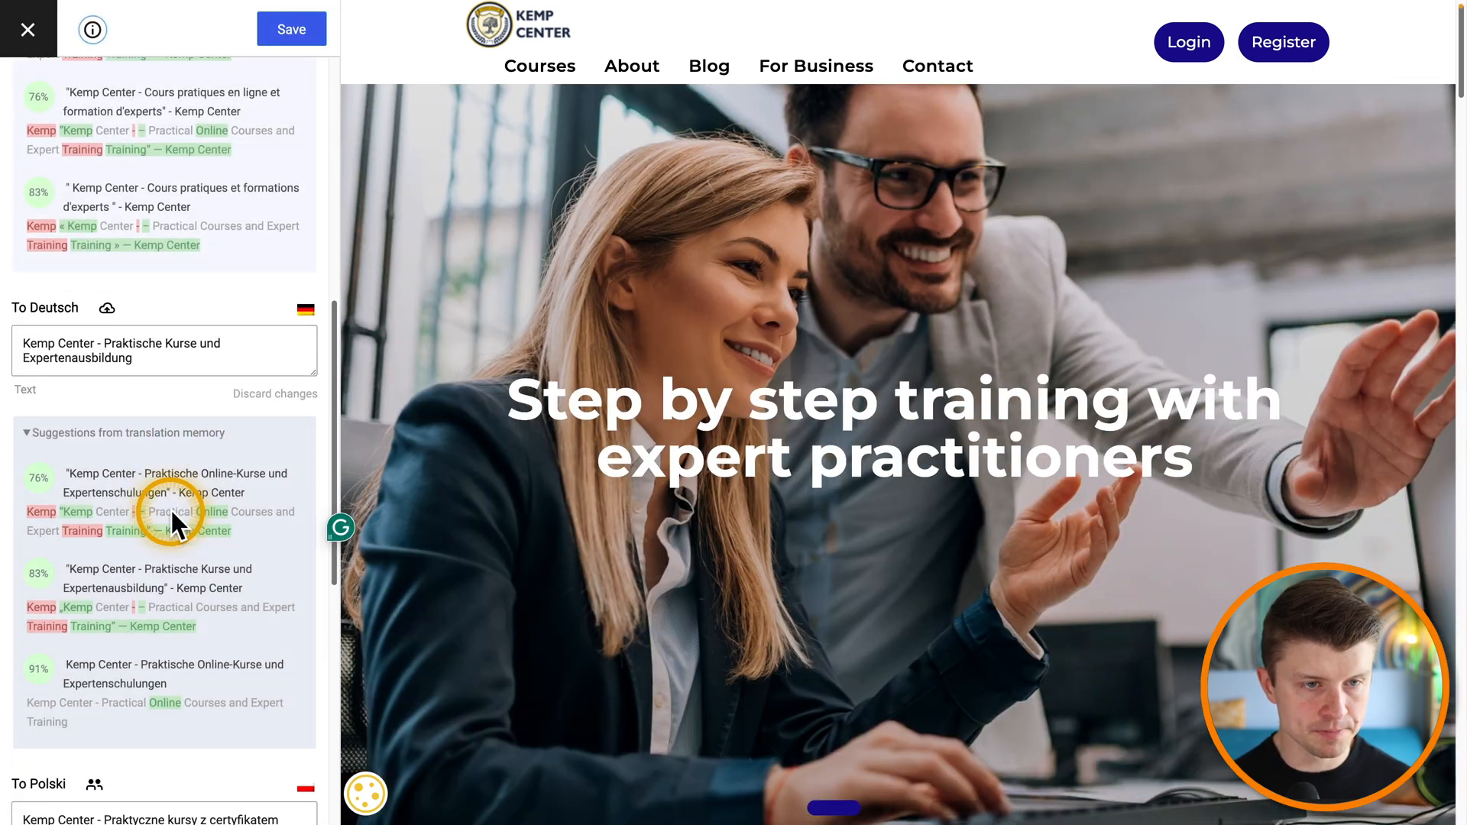
pyautogui.scroll(3)
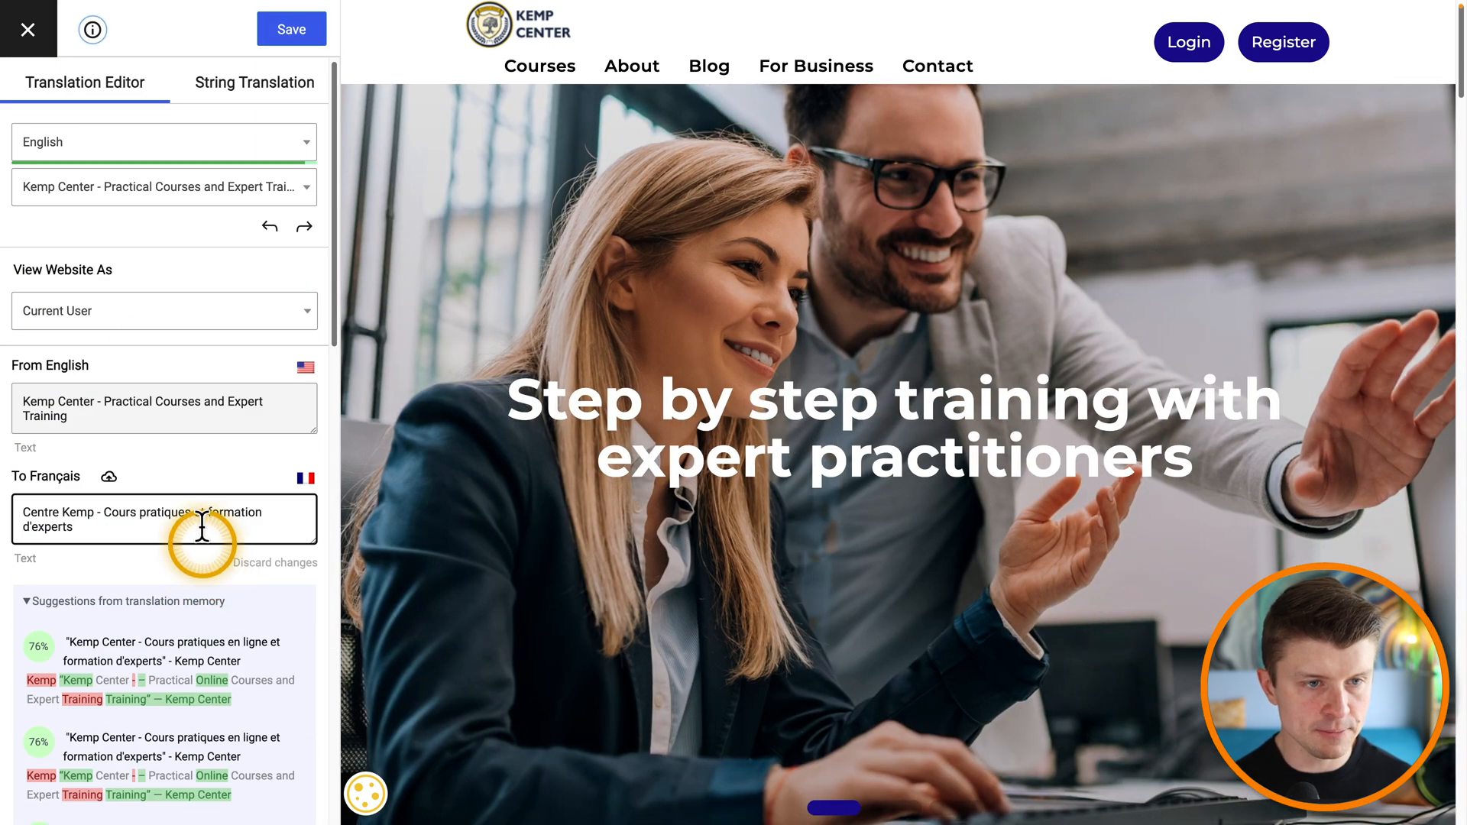
pyautogui.click(163, 187)
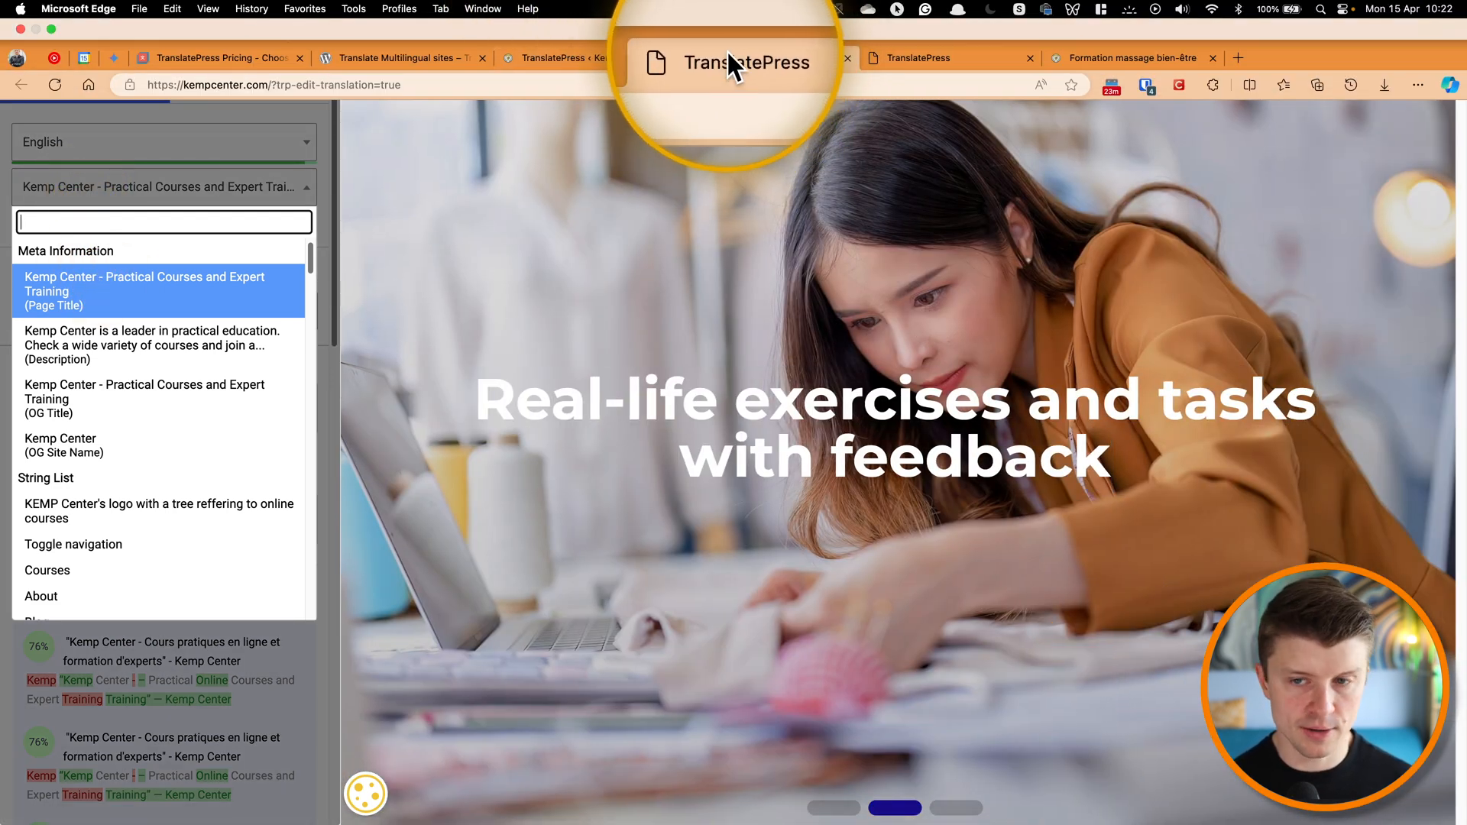
pyautogui.click(64, 445)
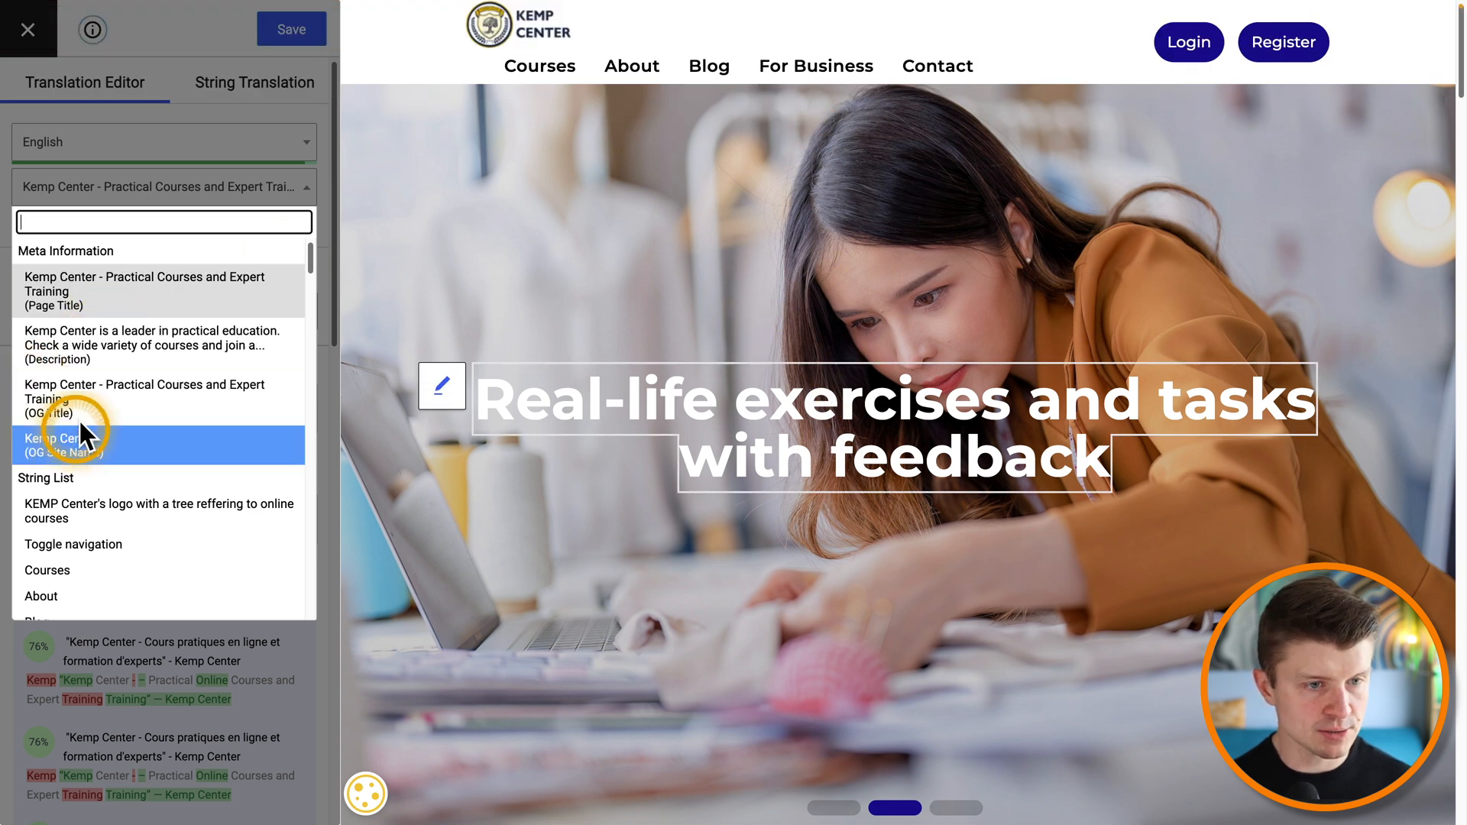
pyautogui.click(153, 344)
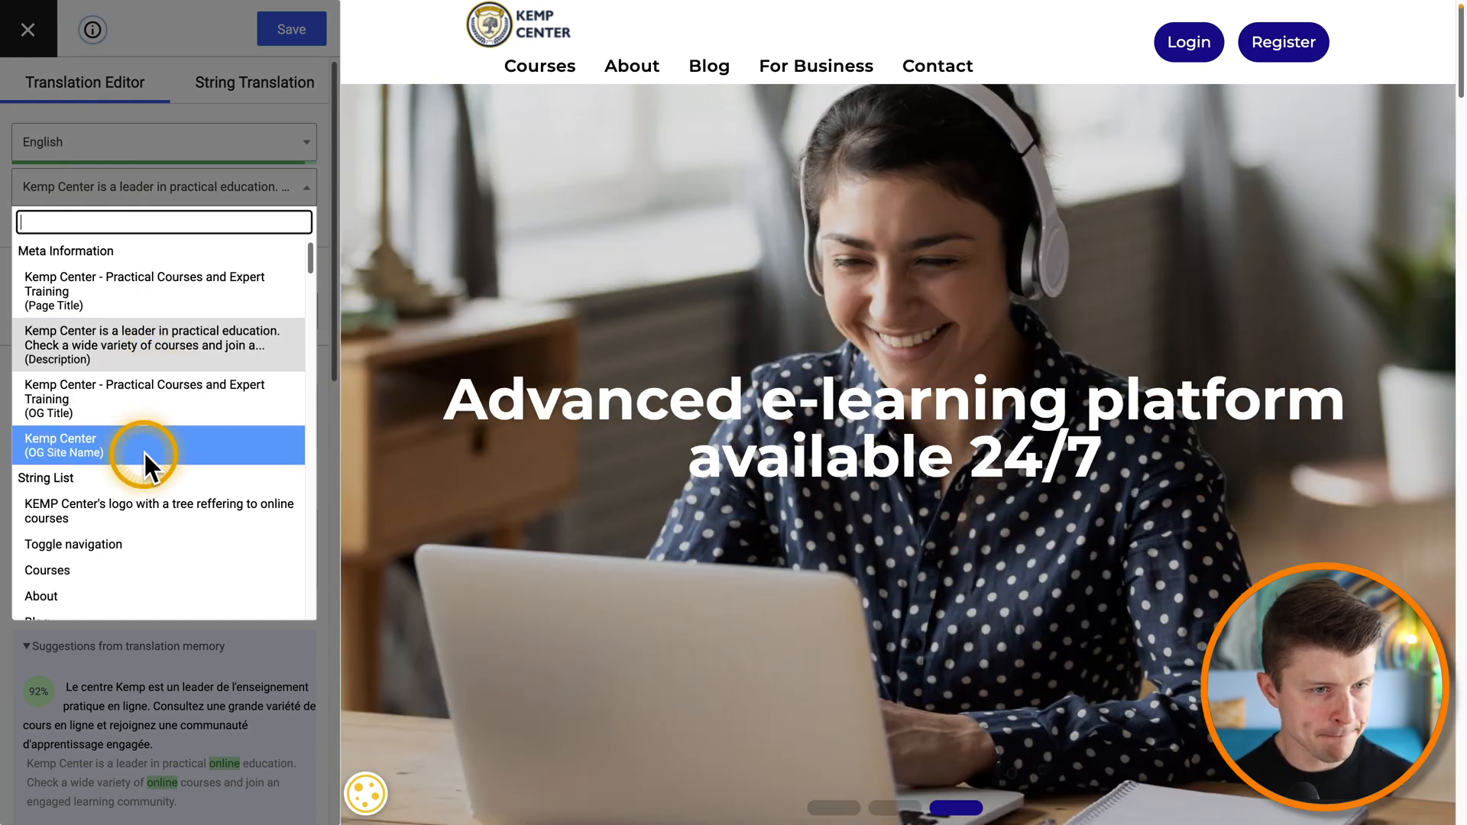
pyautogui.scroll(-3)
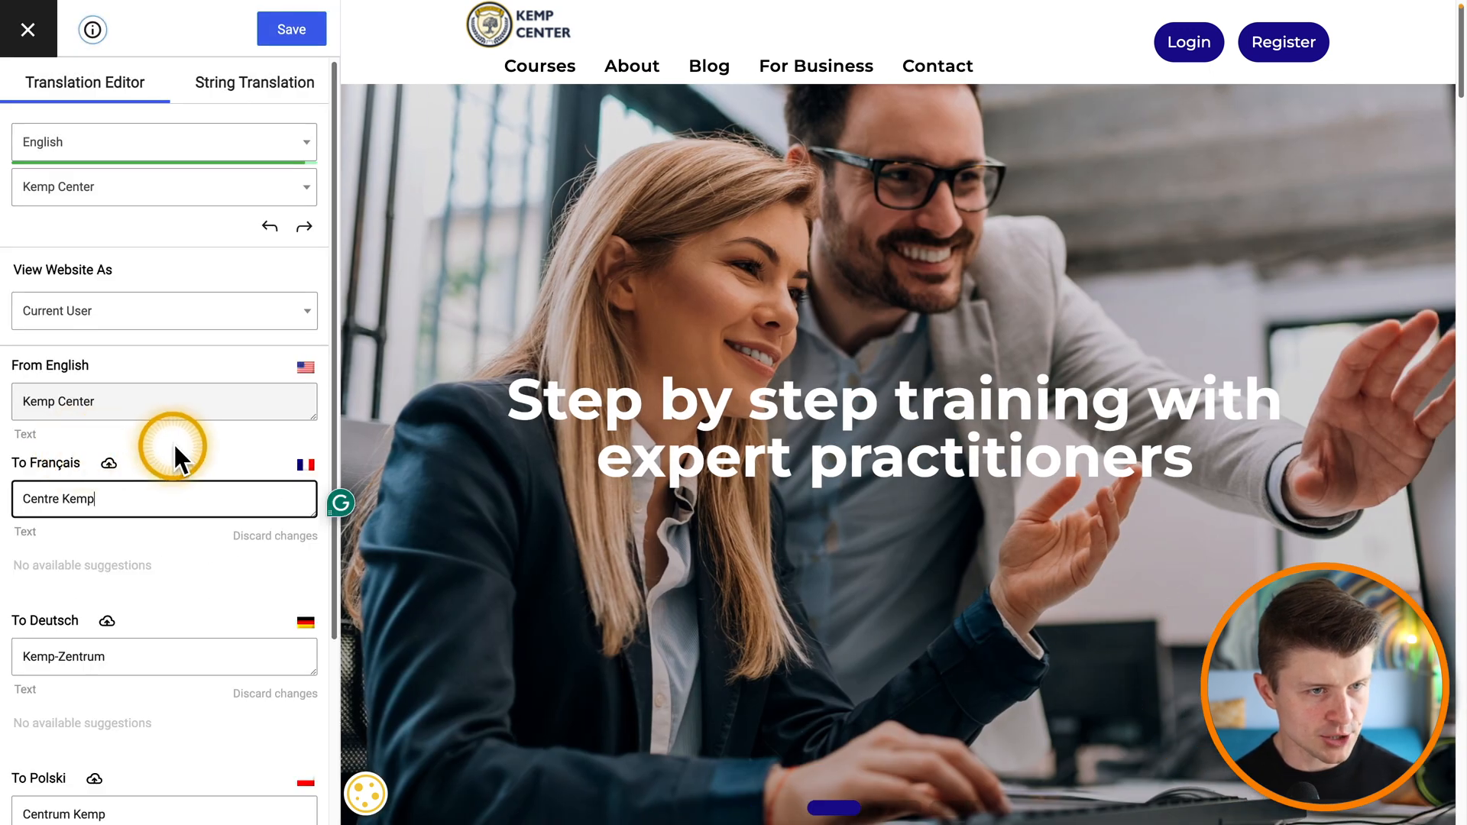
pyautogui.moveTo(91, 187)
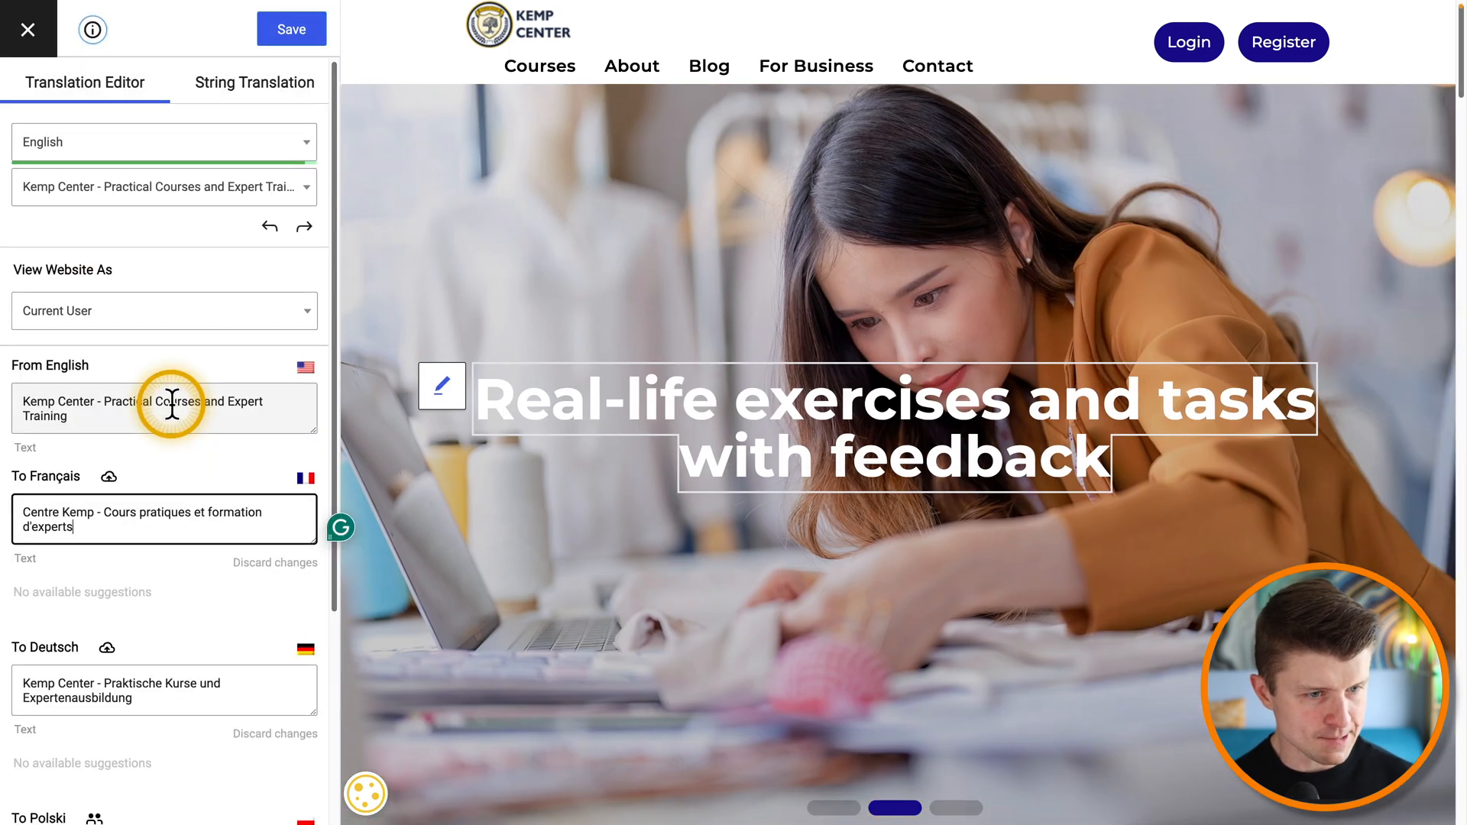
pyautogui.click(164, 142)
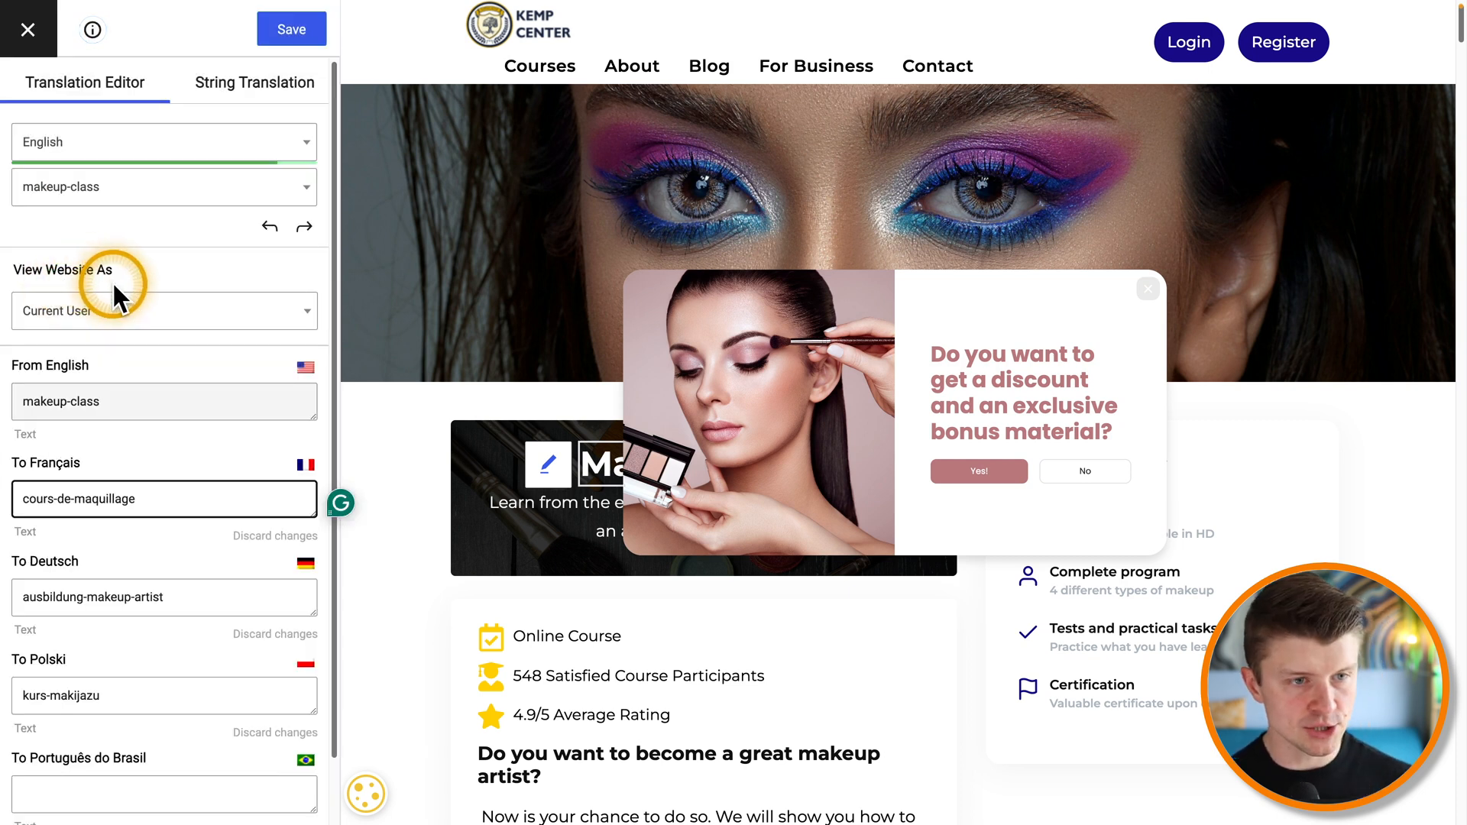
pyautogui.moveTo(93, 186)
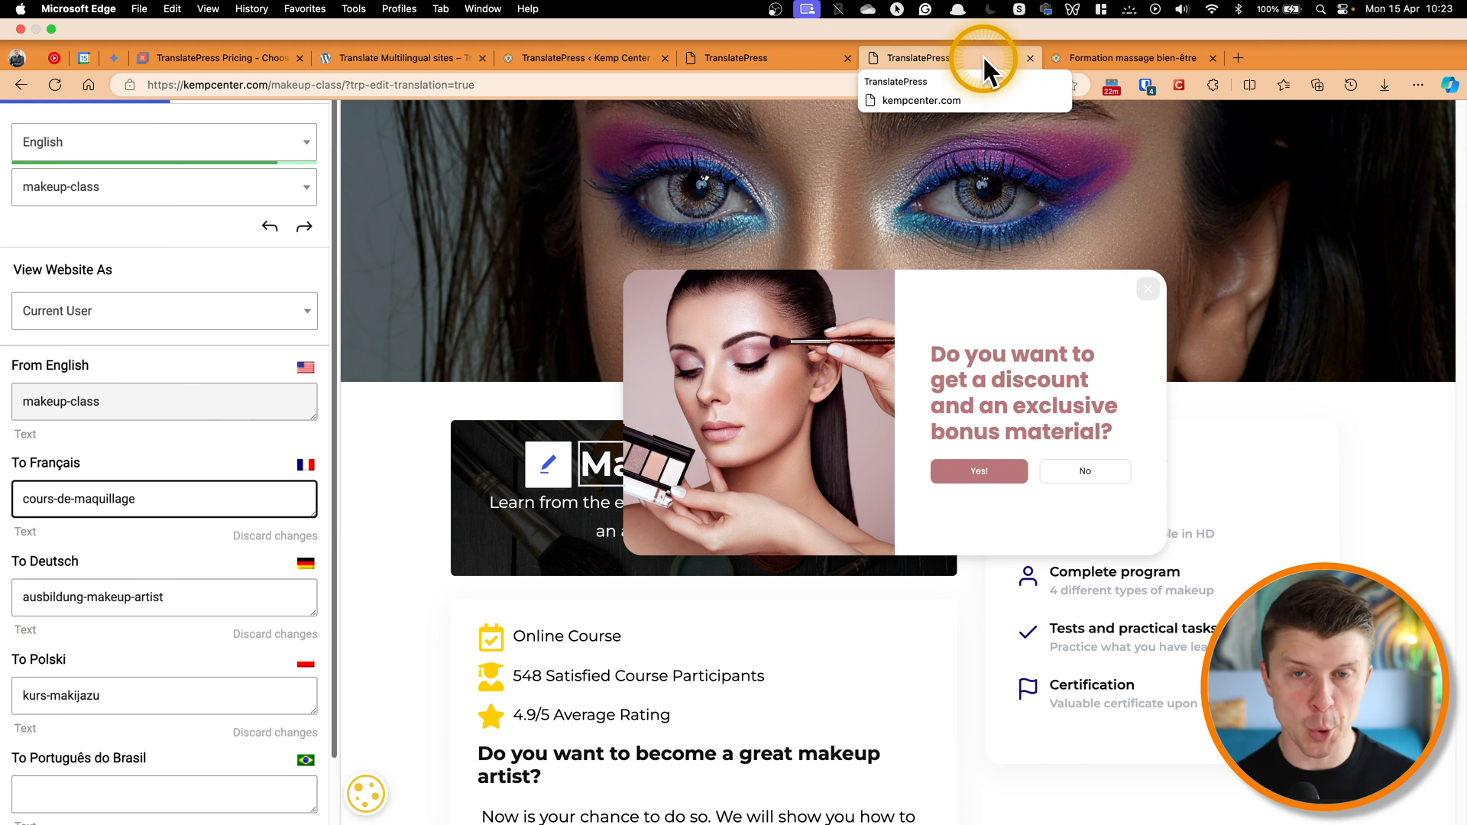
pyautogui.moveTo(431, 57)
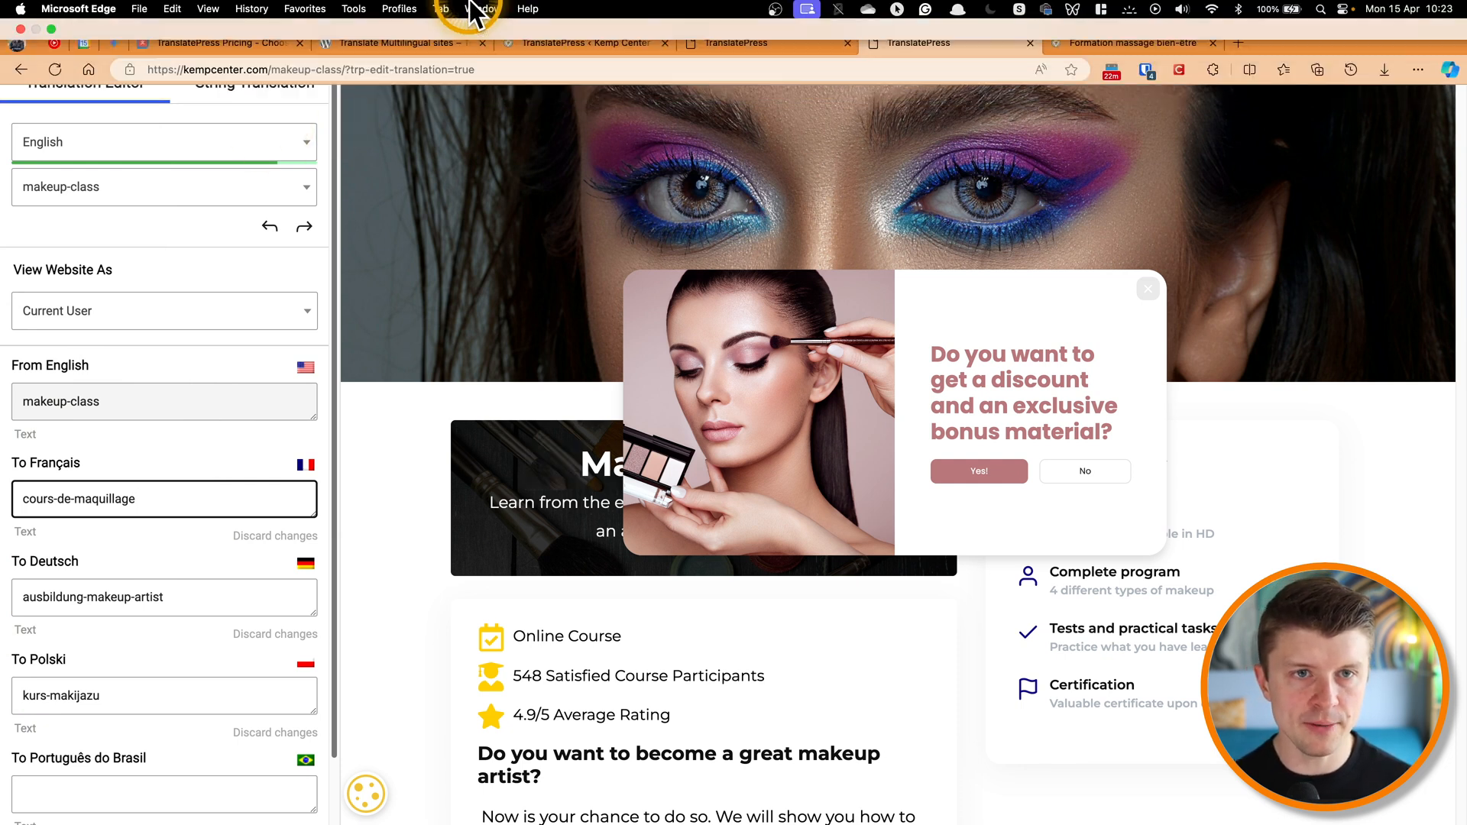
# Step: Enable automatic translation with DeepL as the engine and Pro API type on the Automatic Translation tab
pyautogui.click(402, 56)
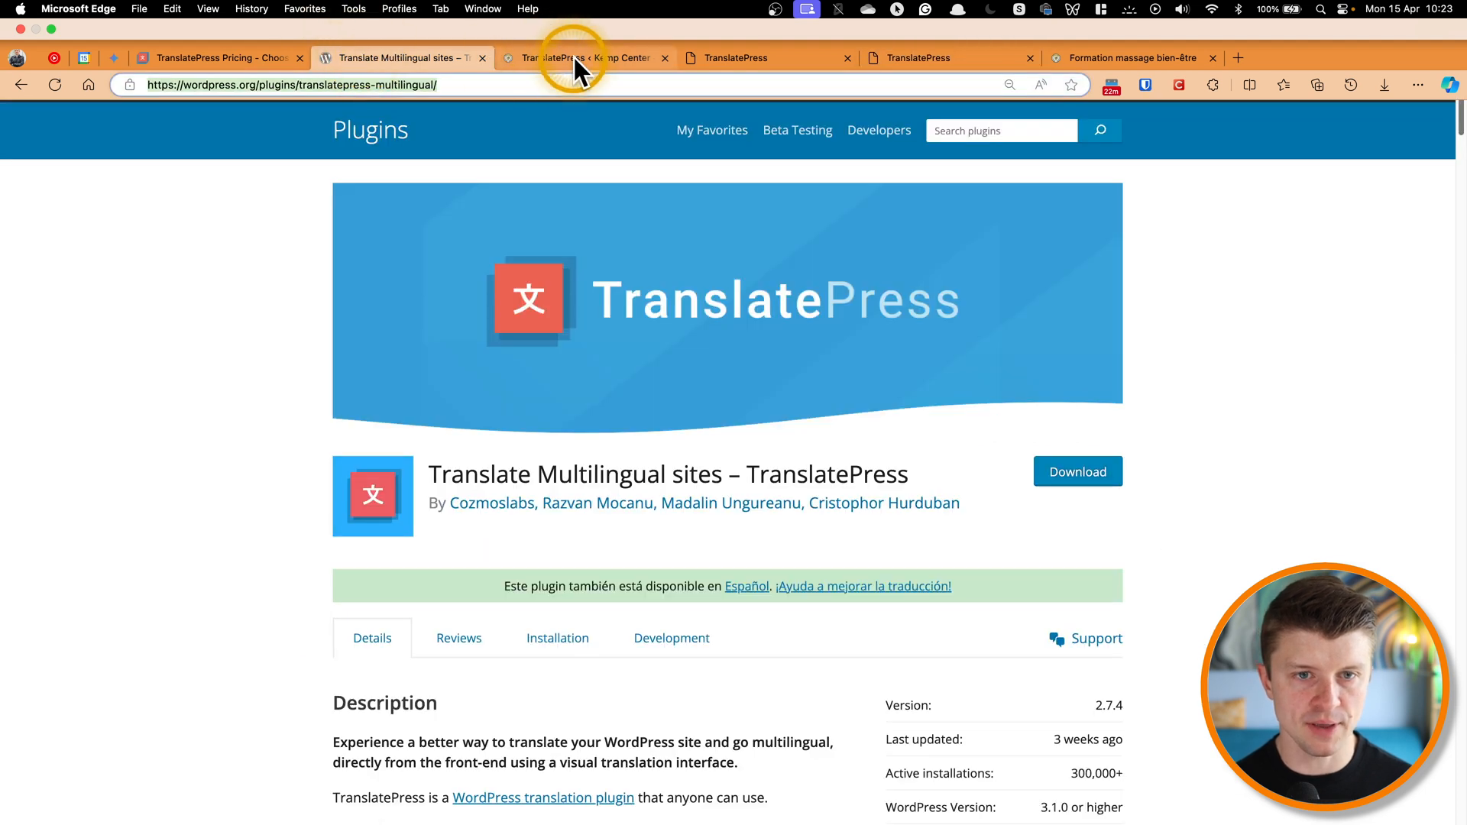
pyautogui.click(580, 56)
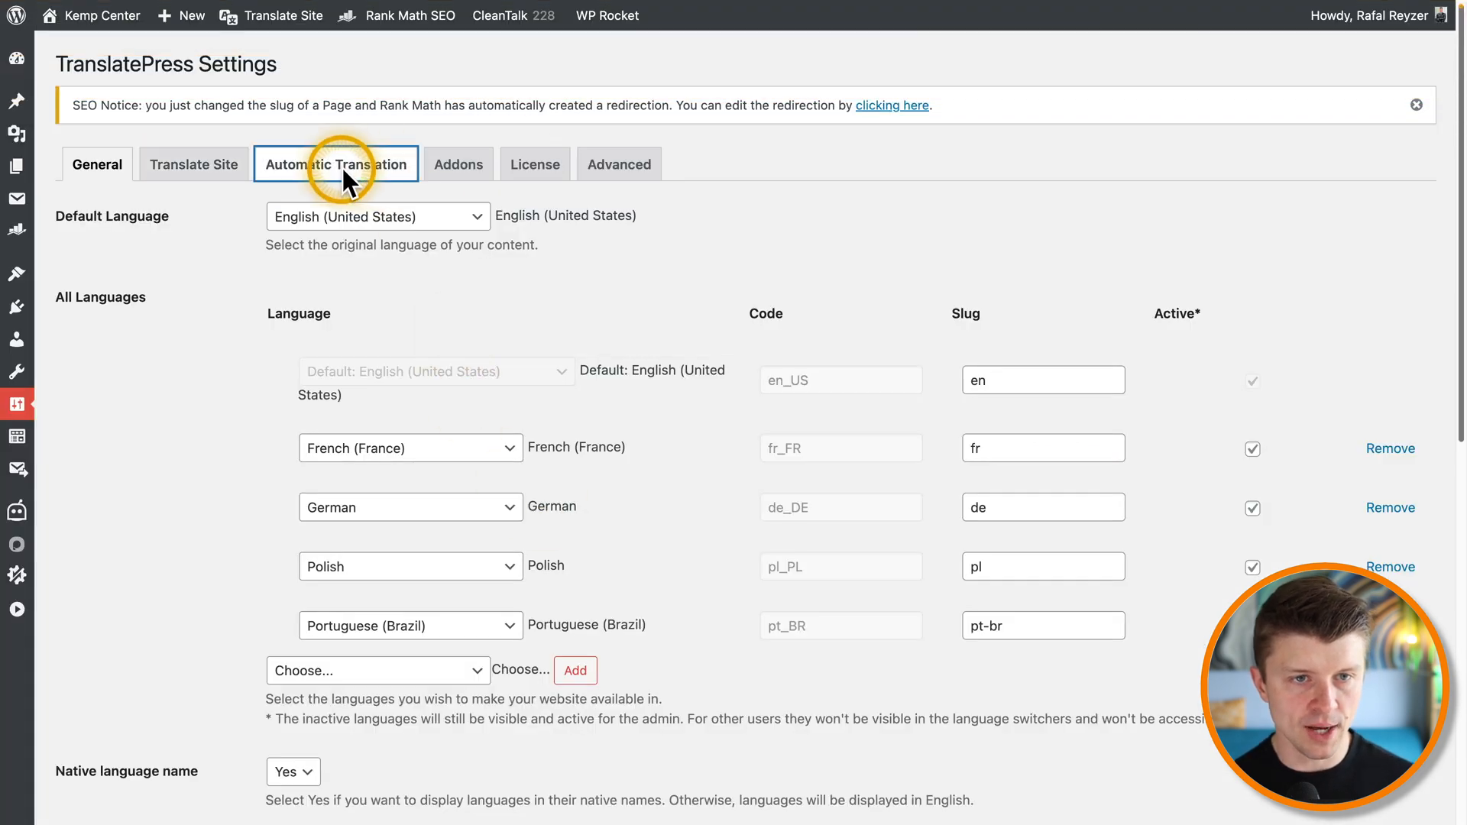
pyautogui.click(335, 163)
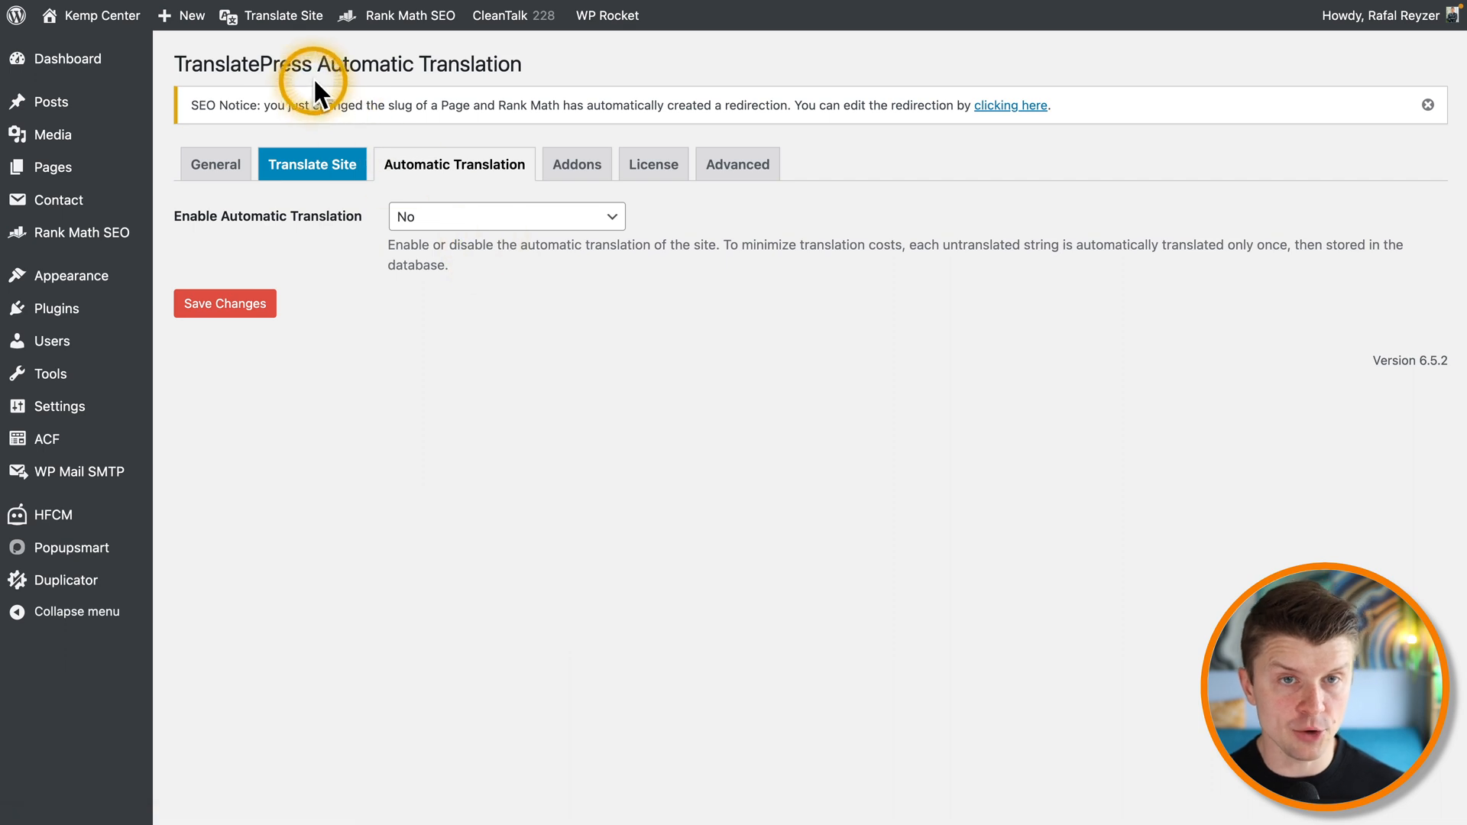
pyautogui.moveTo(442, 68)
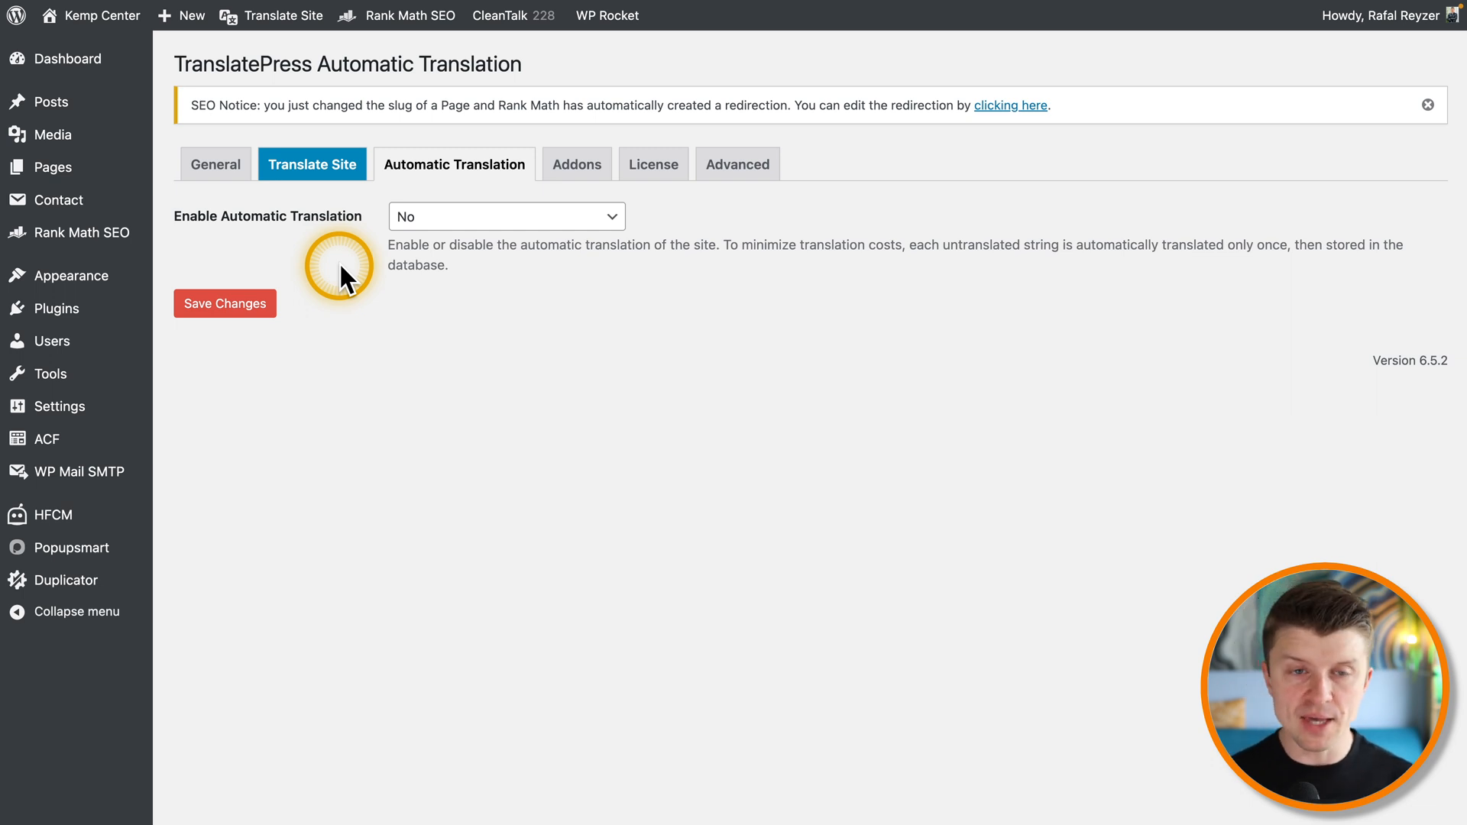
pyautogui.moveTo(374, 206)
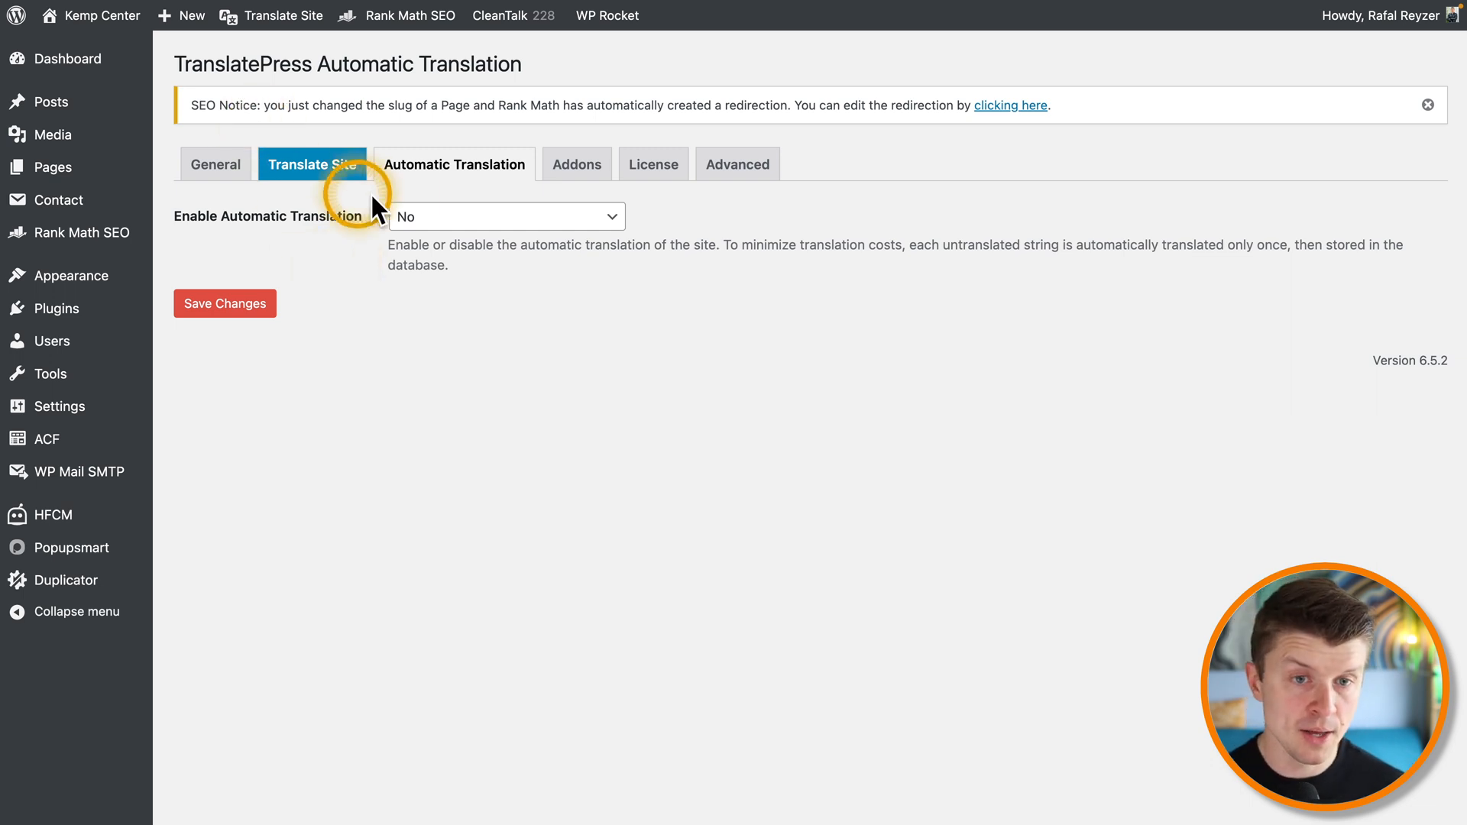
pyautogui.click(506, 215)
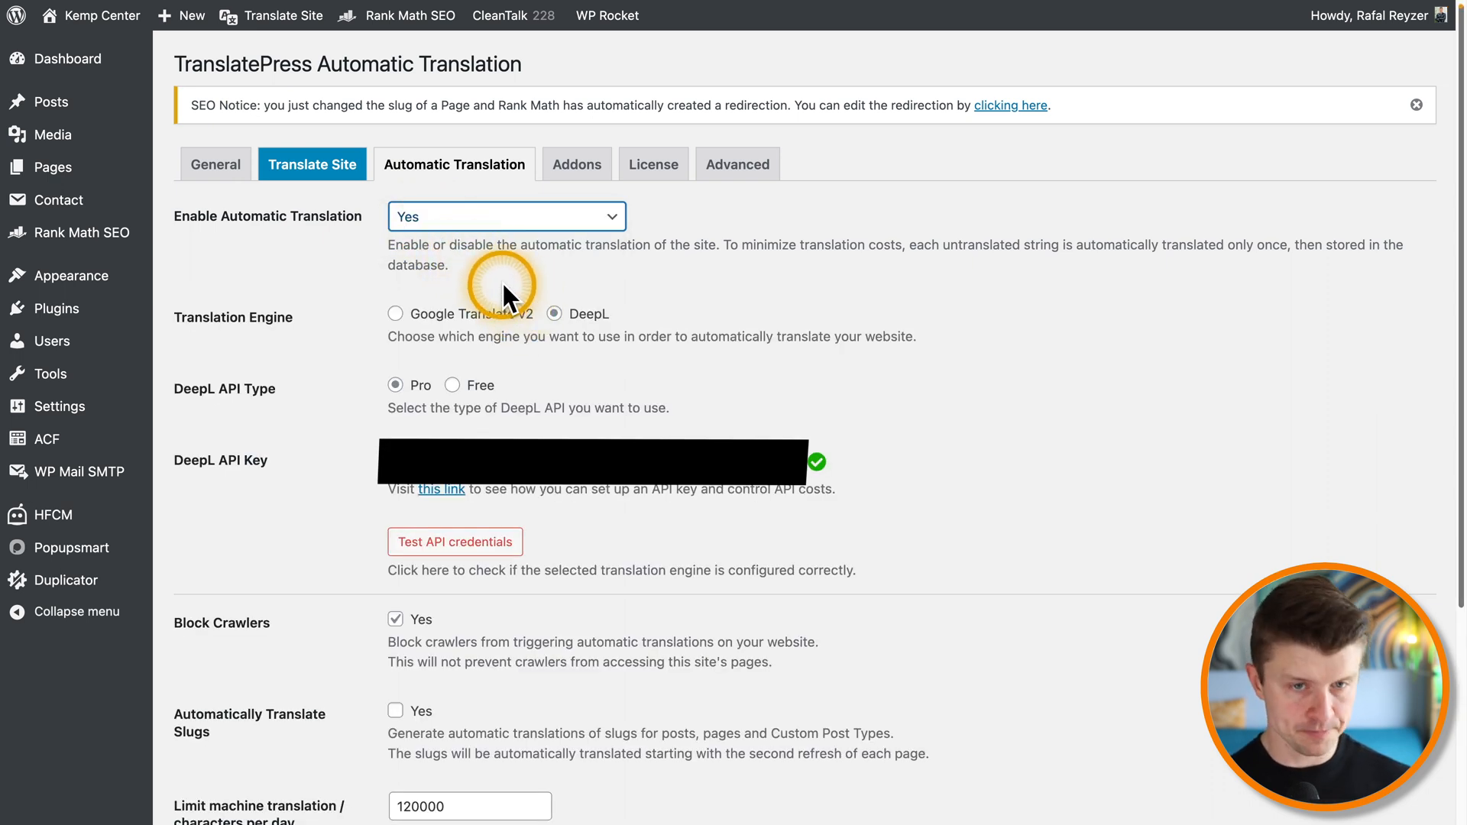
pyautogui.moveTo(395, 314)
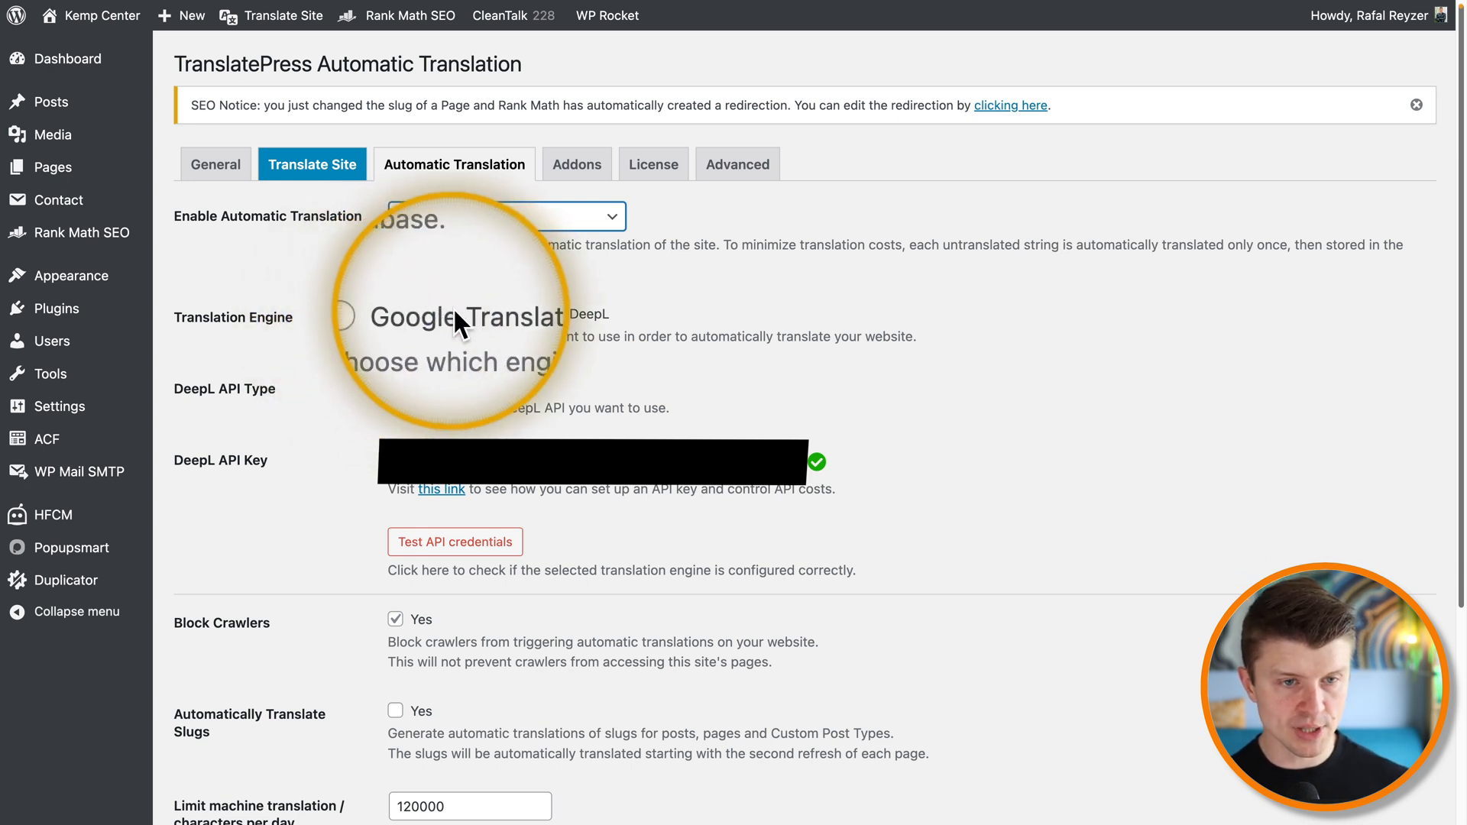
pyautogui.click(553, 313)
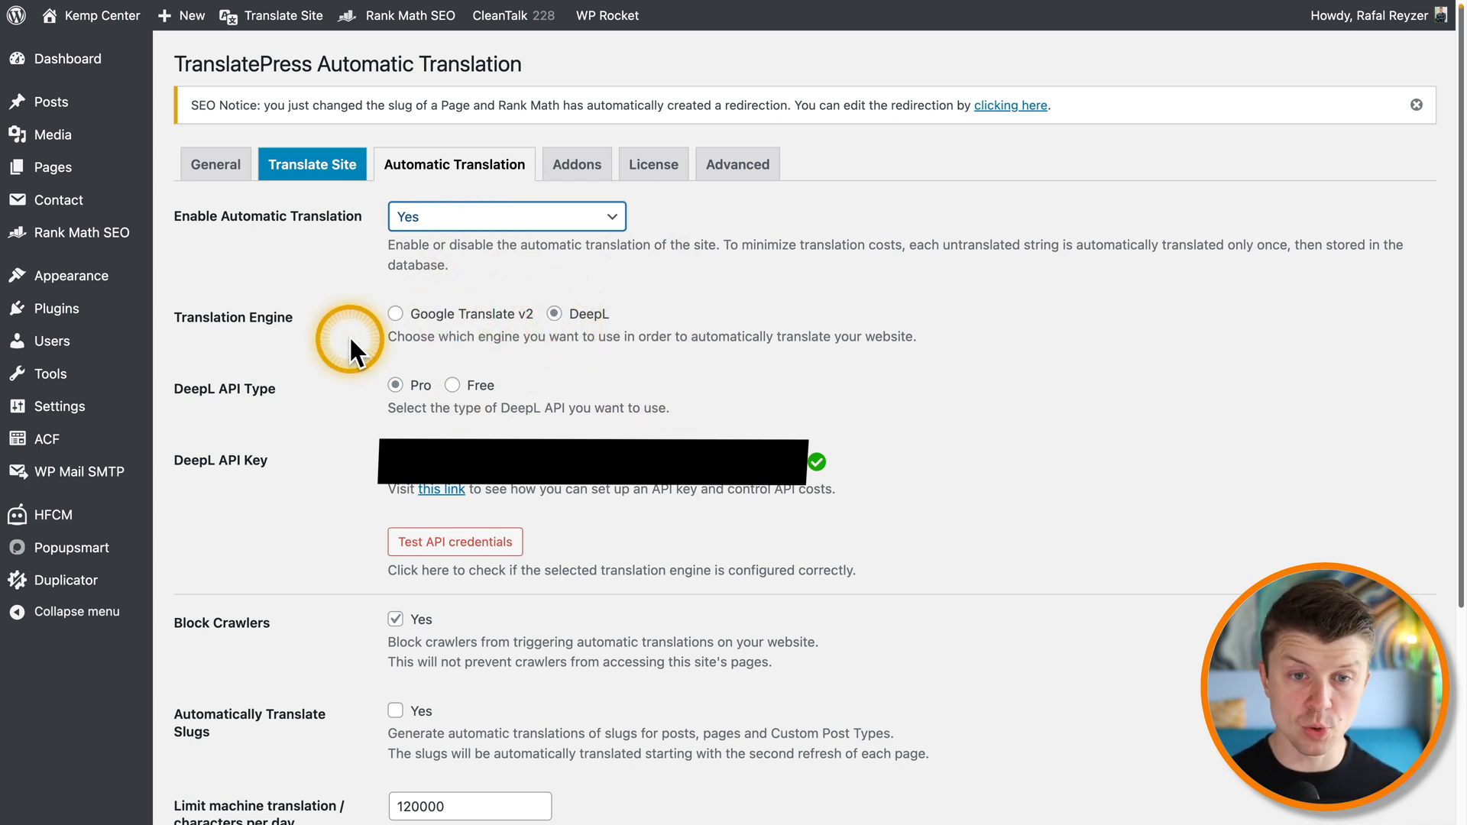
pyautogui.moveTo(207, 390)
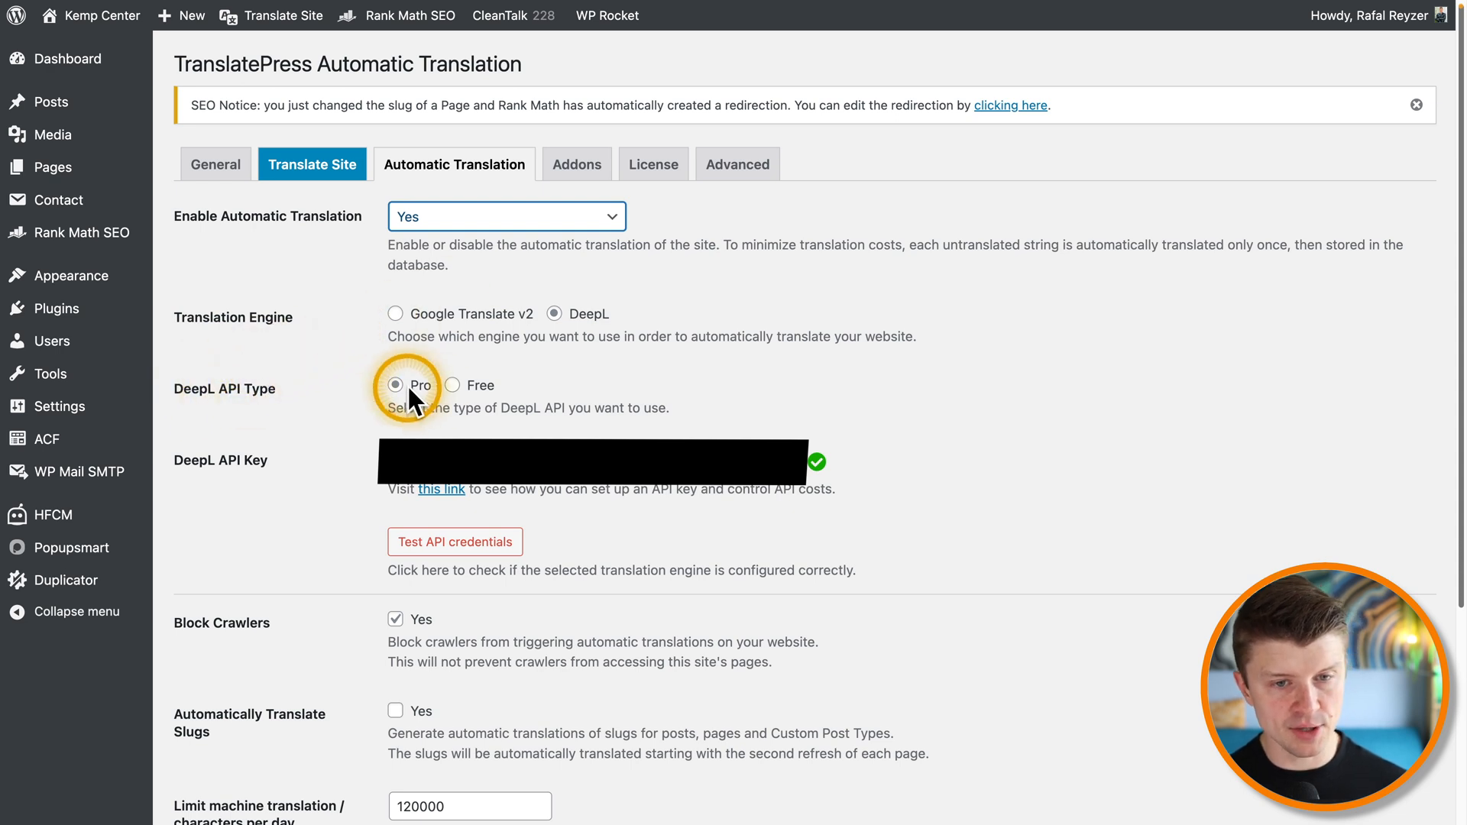
pyautogui.moveTo(417, 341)
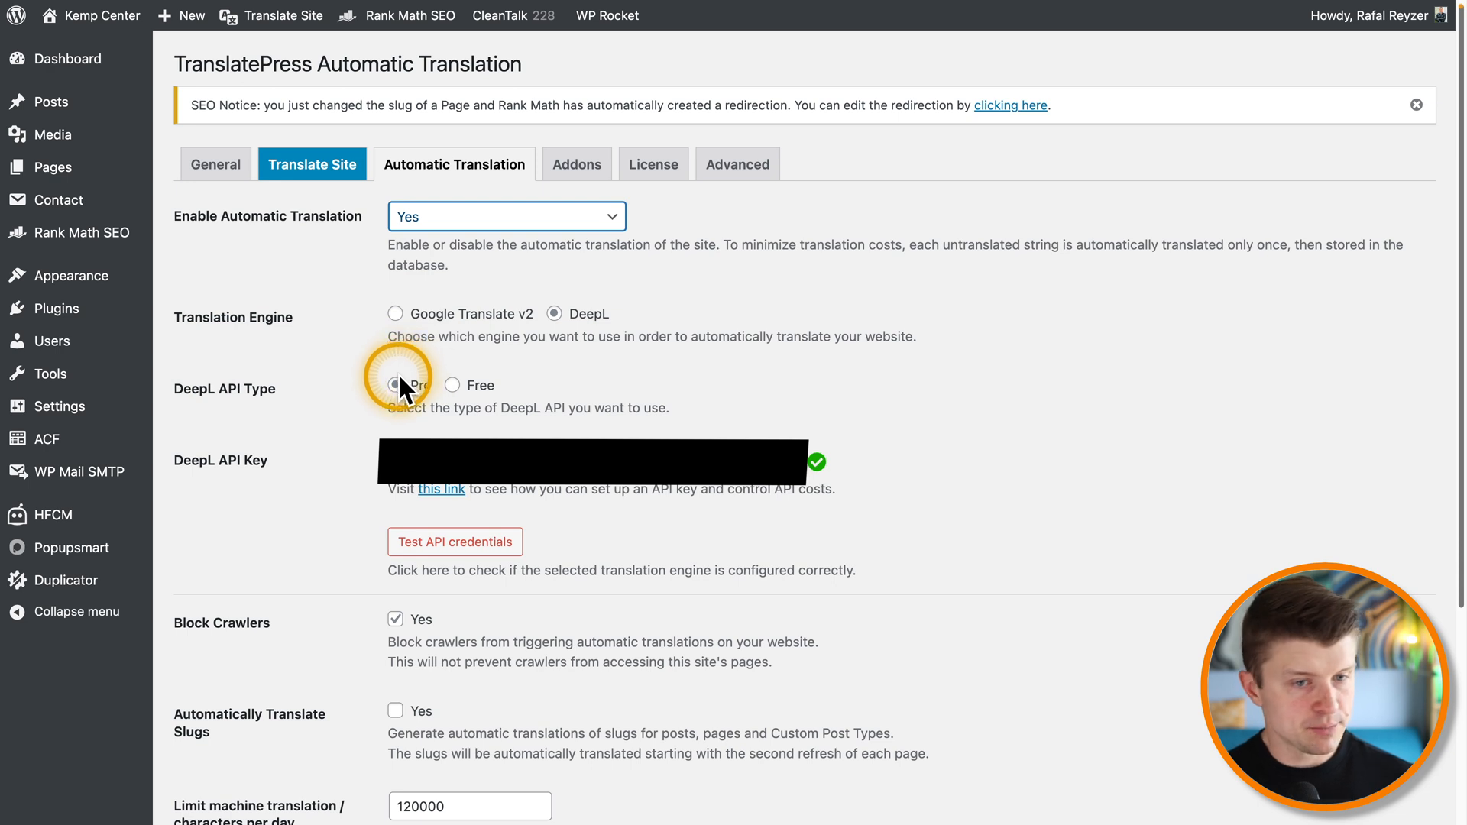
pyautogui.moveTo(806, 295)
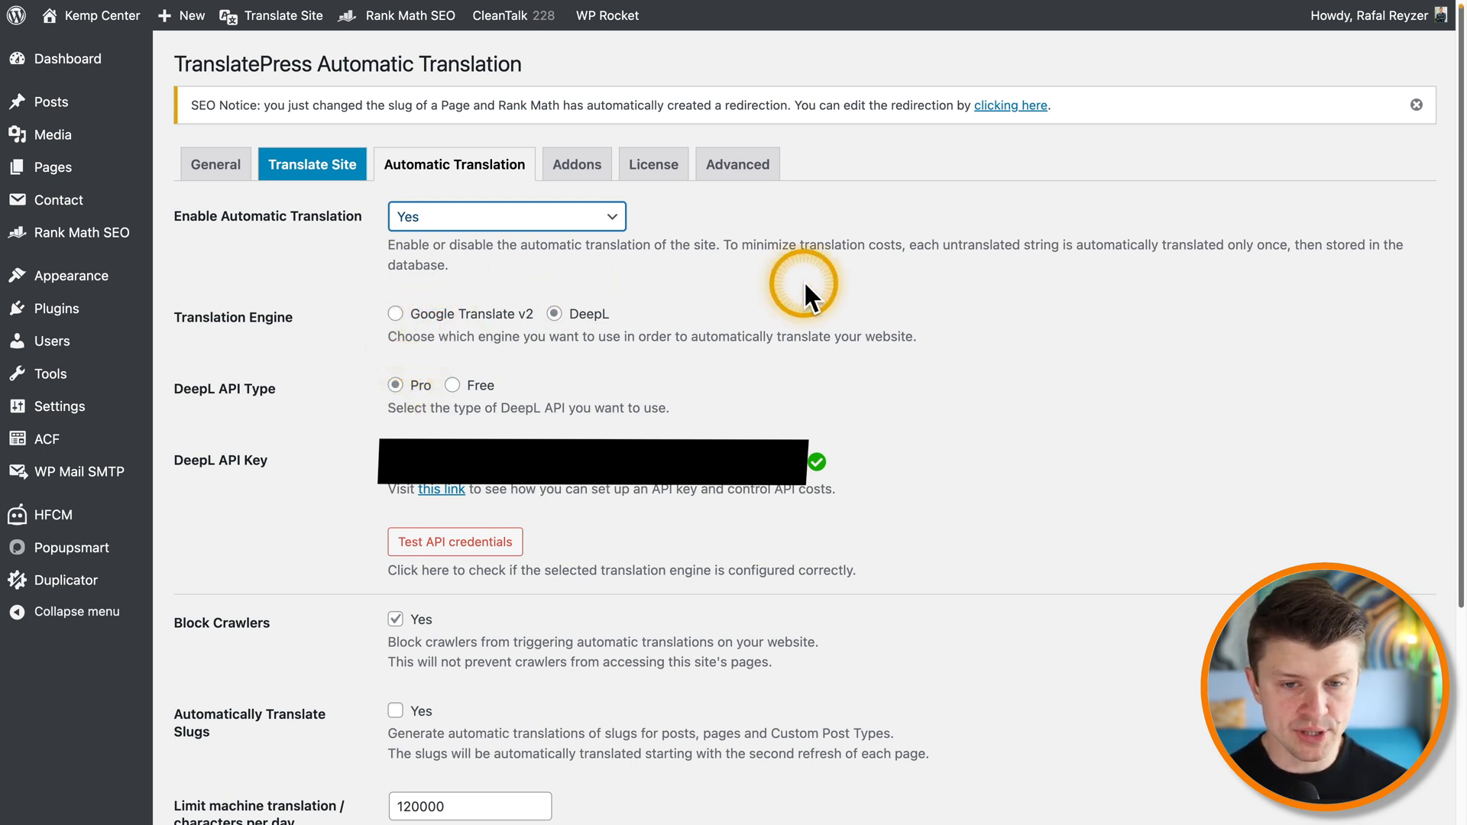
pyautogui.moveTo(194, 465)
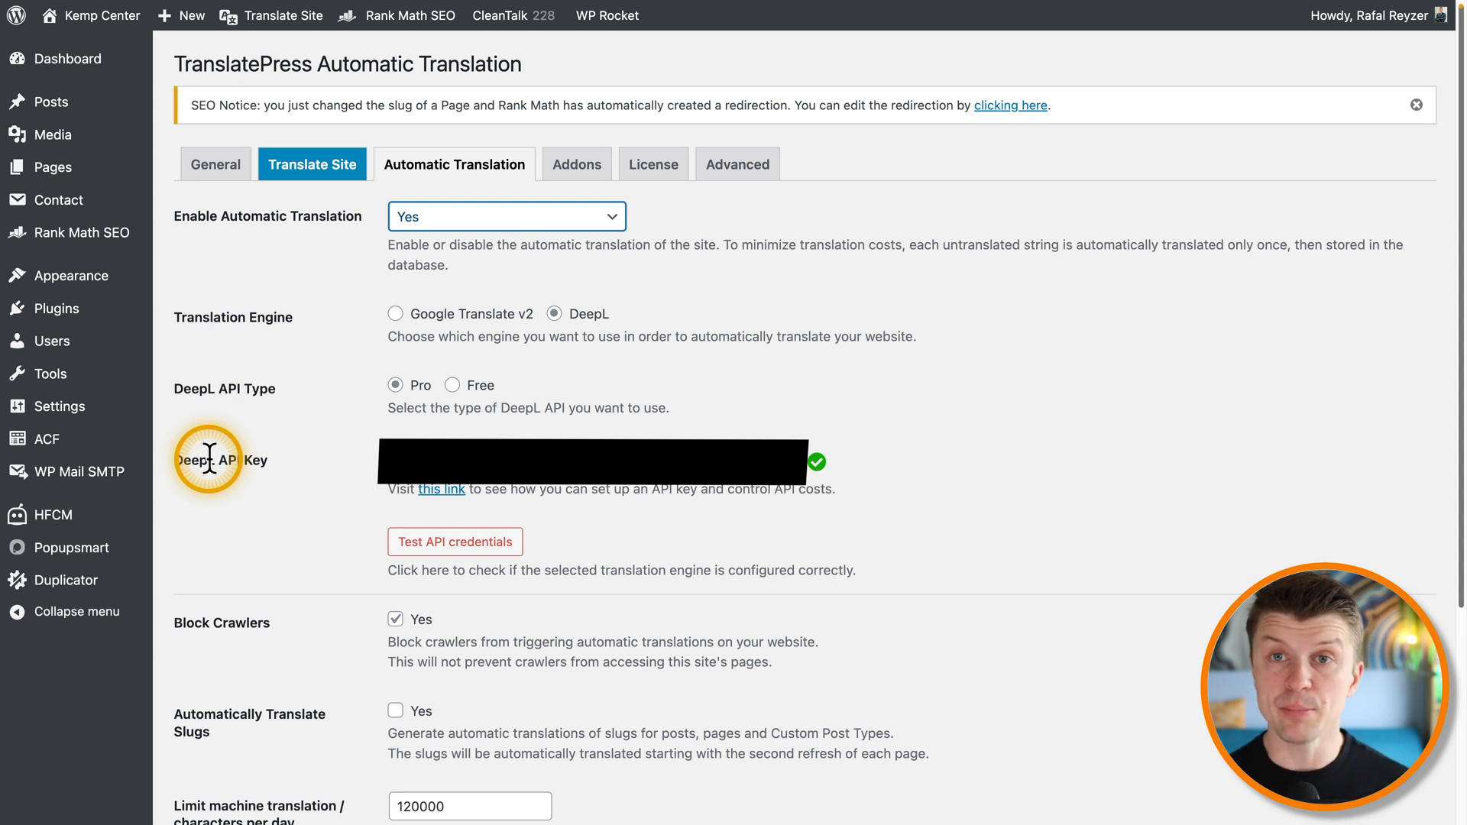
pyautogui.moveTo(342, 541)
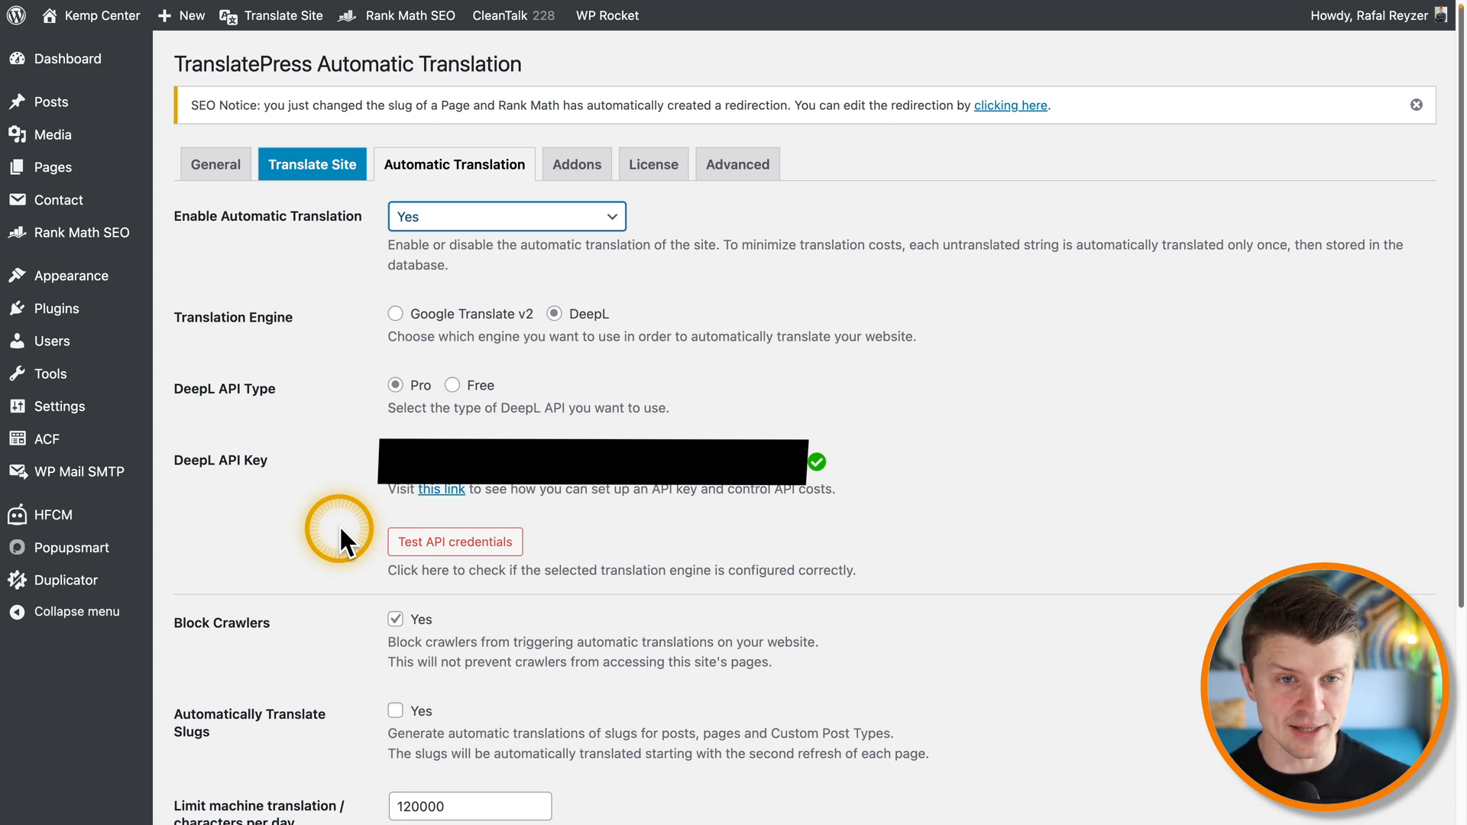
# Step: Set Enable Automatic Translation to No, then move to the Add-ons page listing the active add-ons
pyautogui.click(506, 216)
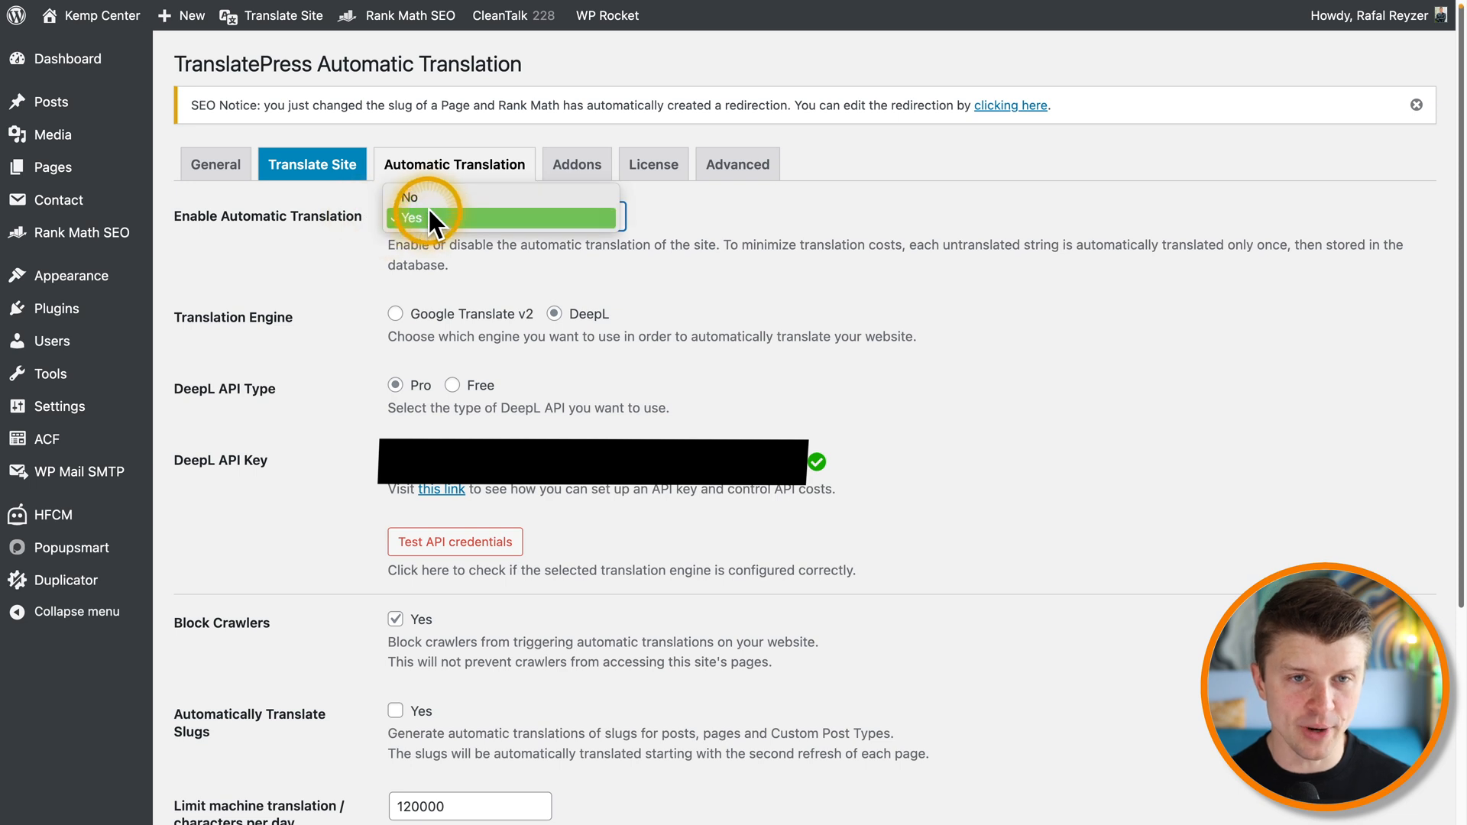
pyautogui.click(407, 218)
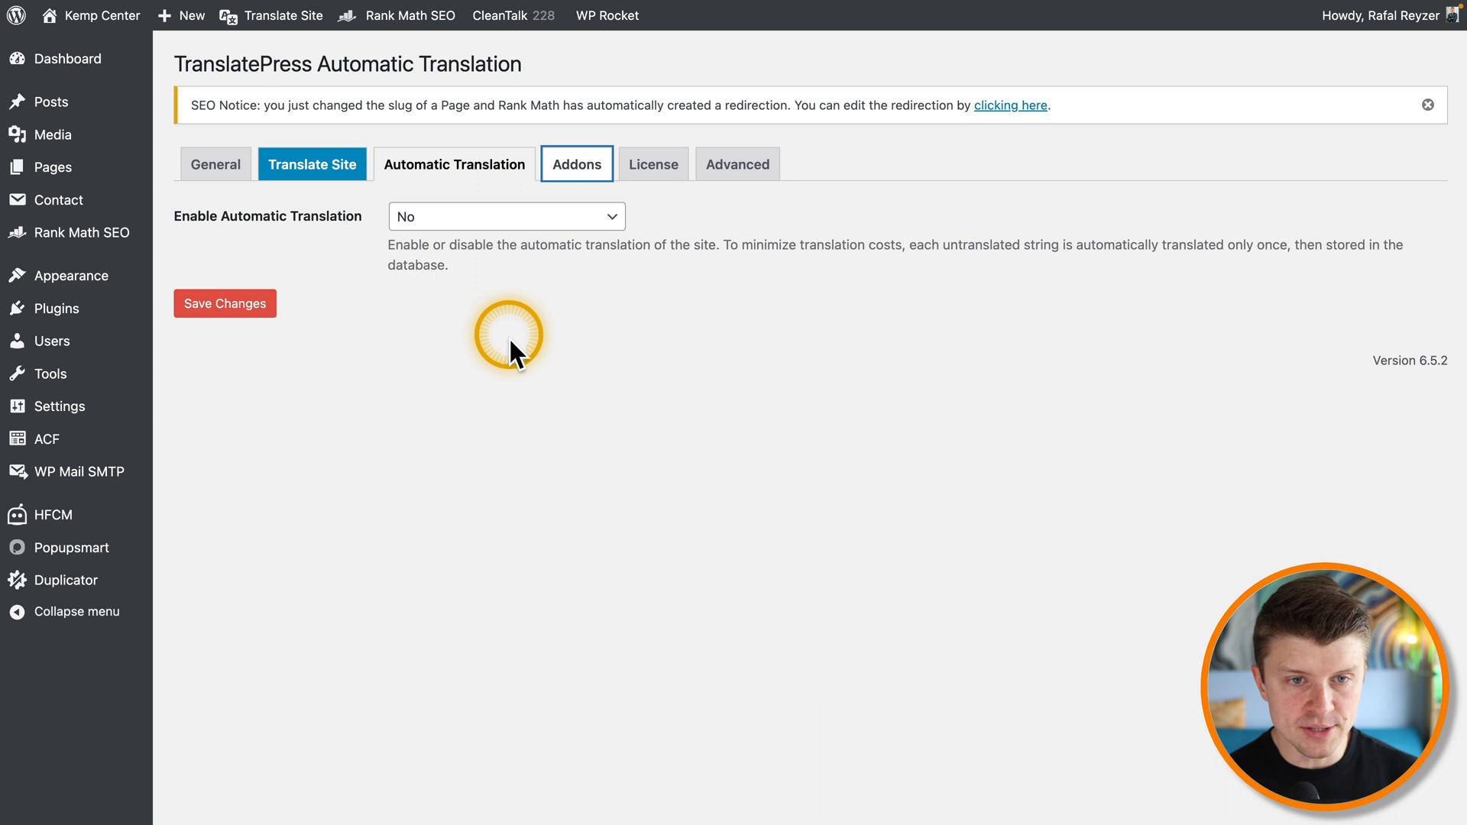
pyautogui.click(576, 164)
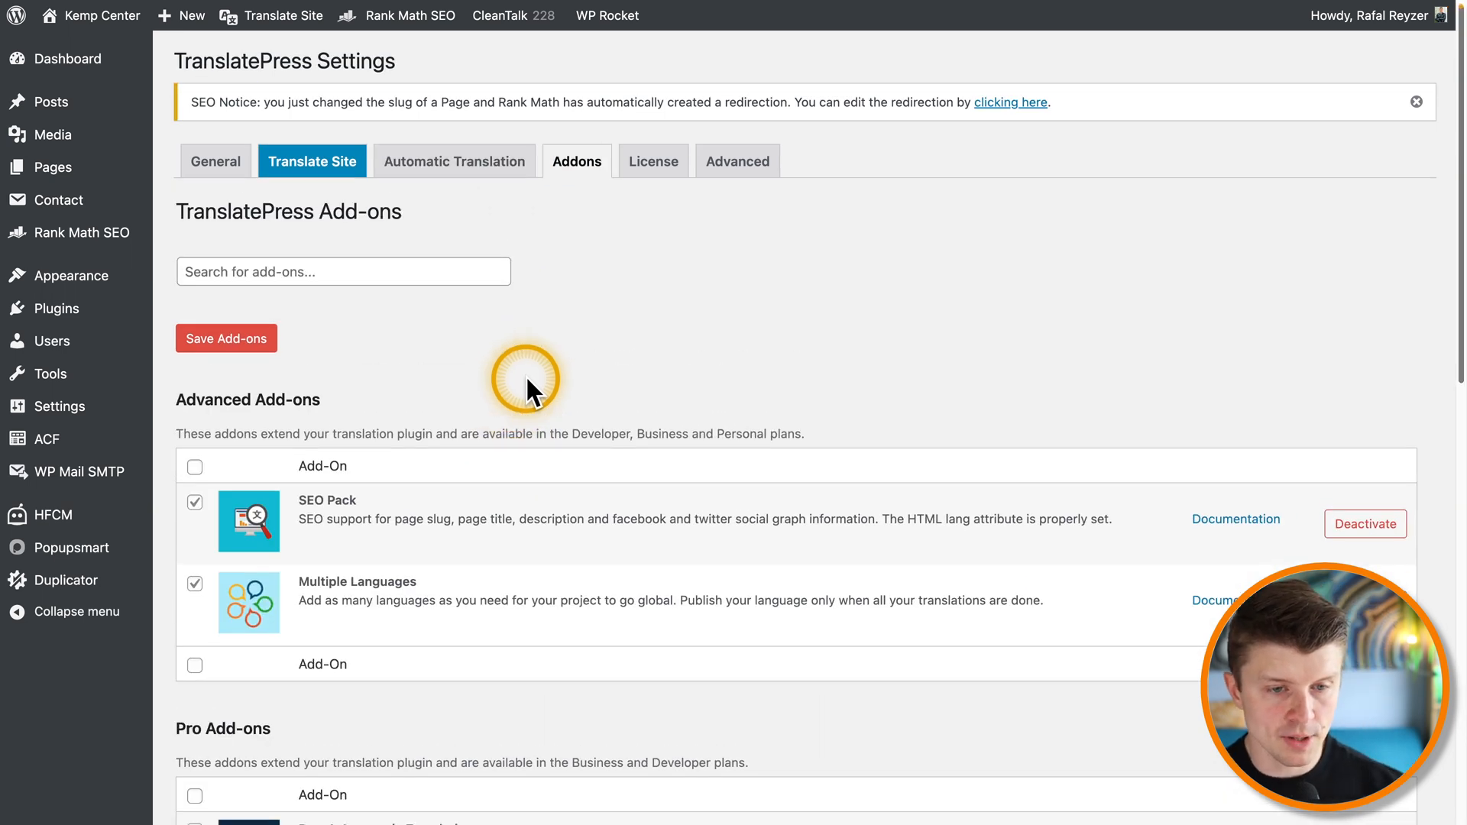
pyautogui.scroll(-3)
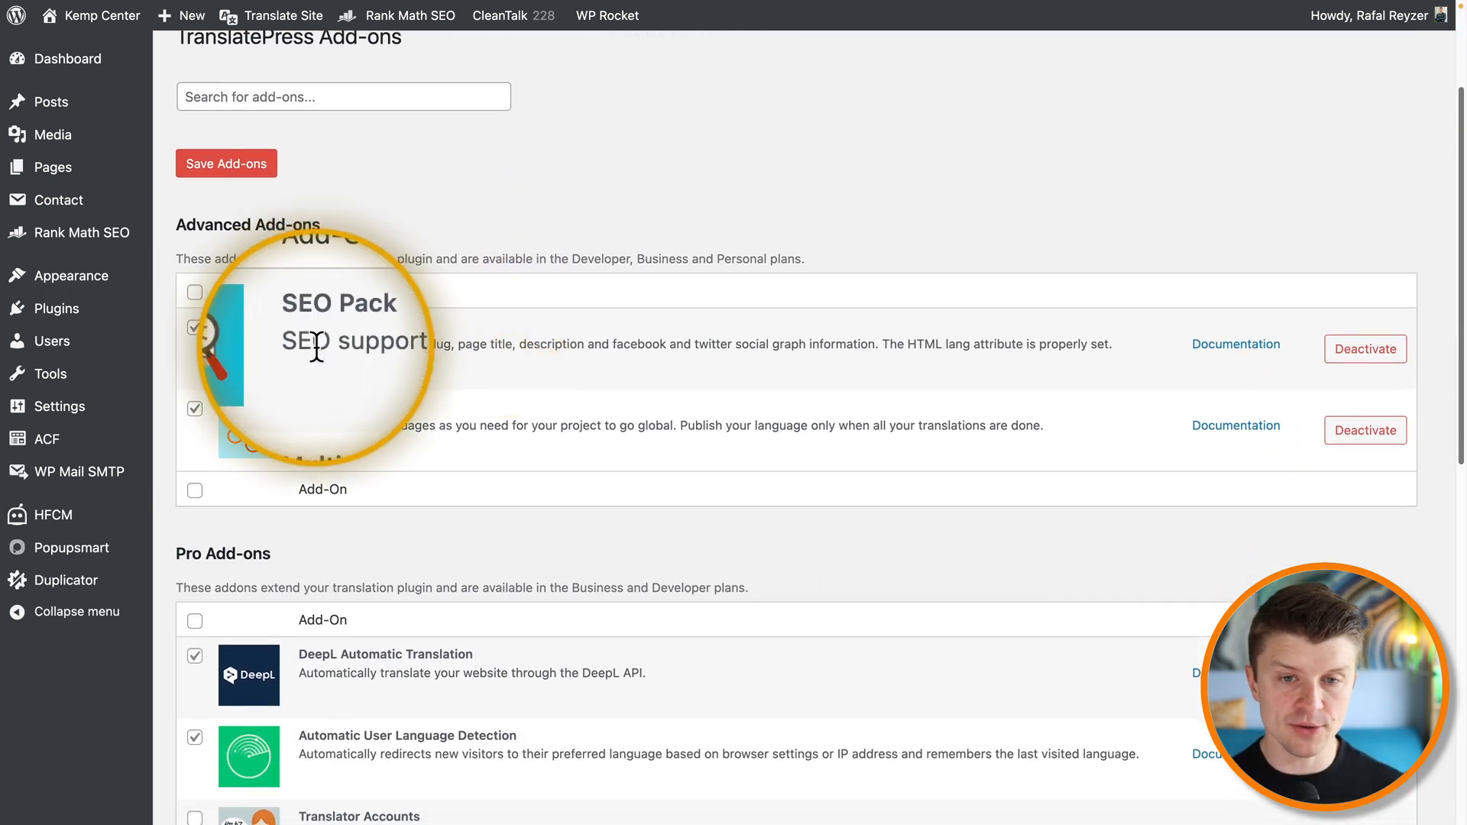
pyautogui.moveTo(636, 336)
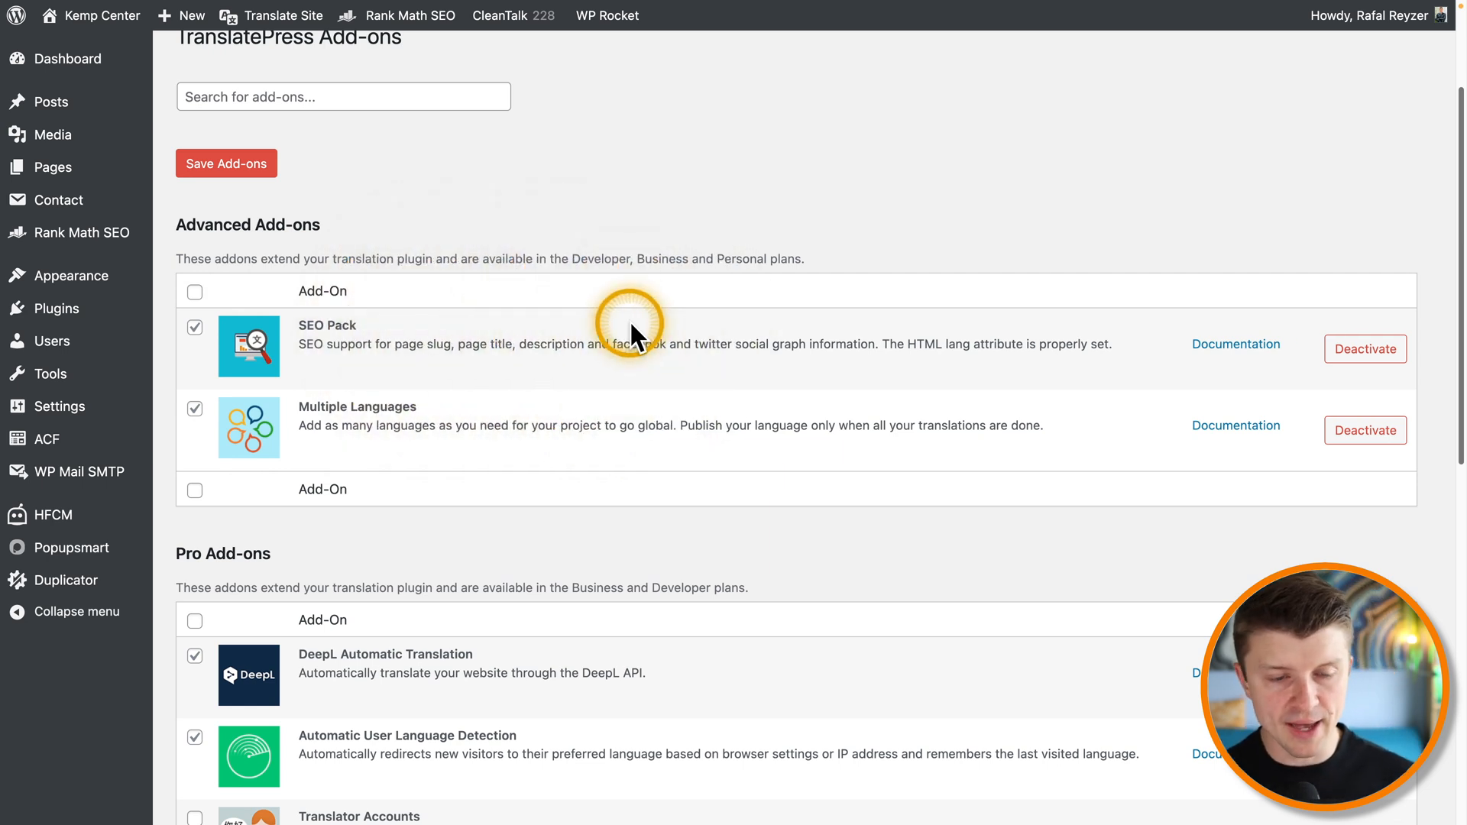
pyautogui.moveTo(460, 416)
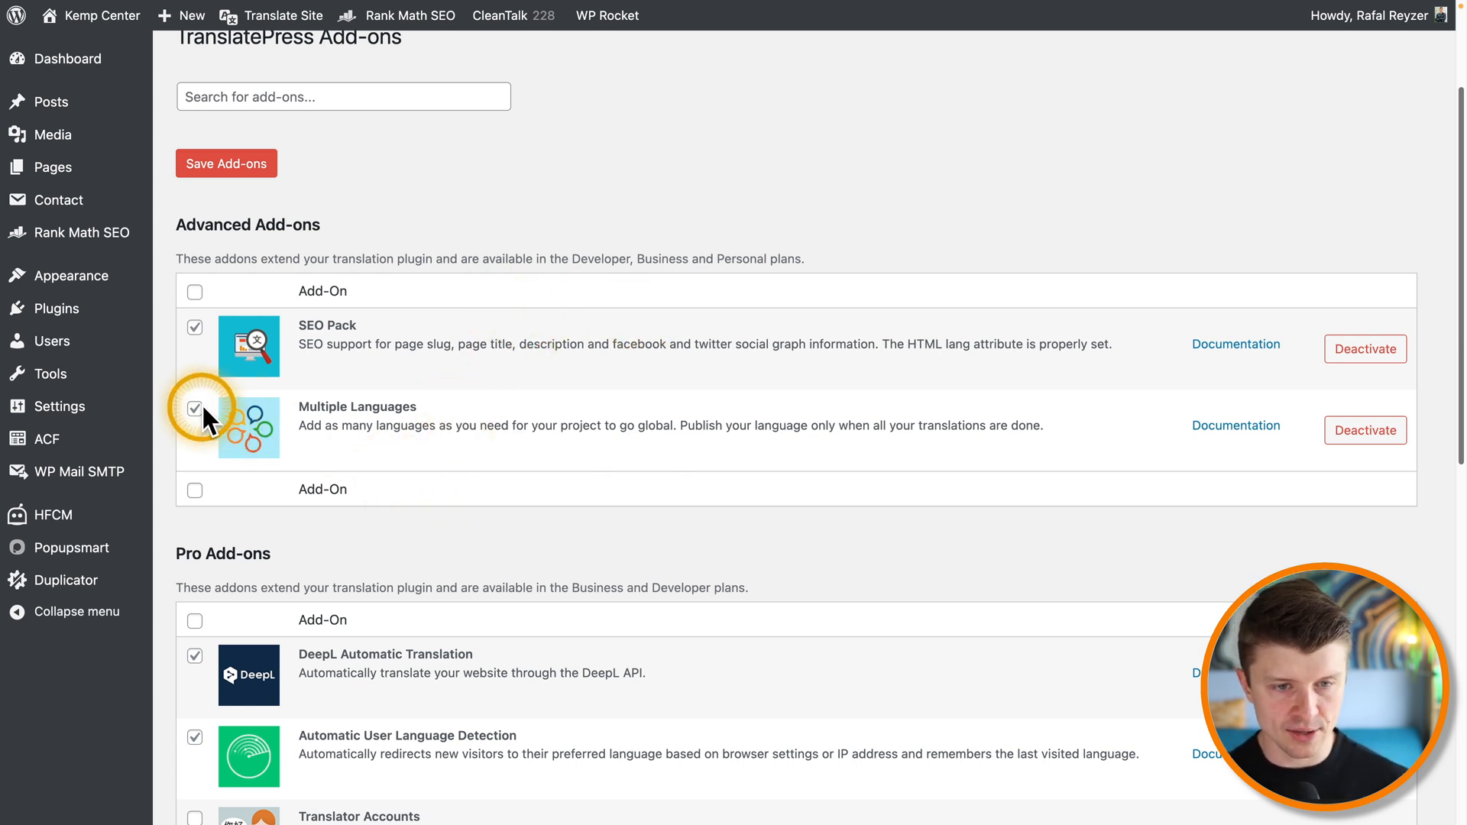
pyautogui.moveTo(700, 448)
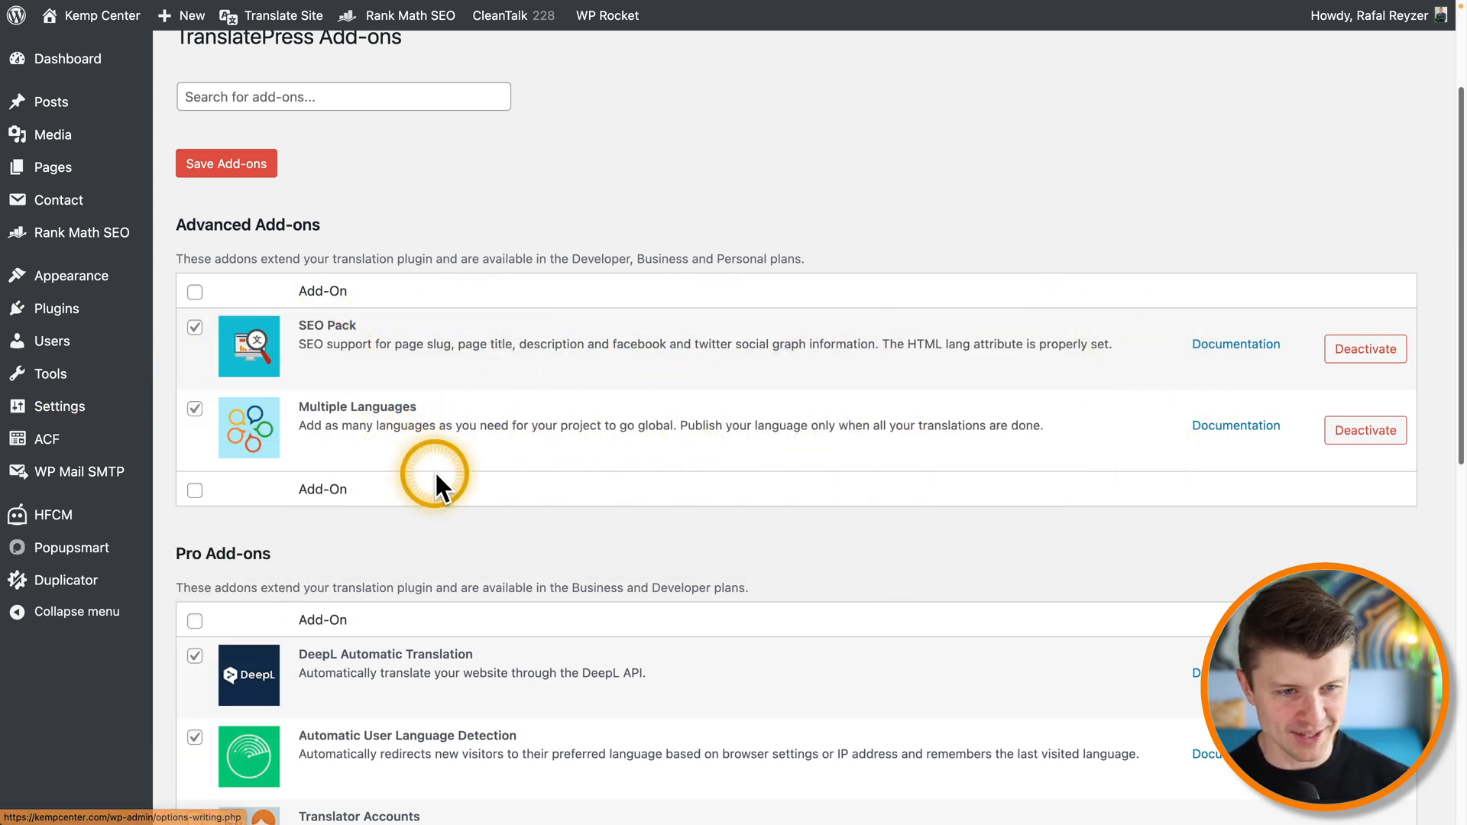
pyautogui.scroll(-3)
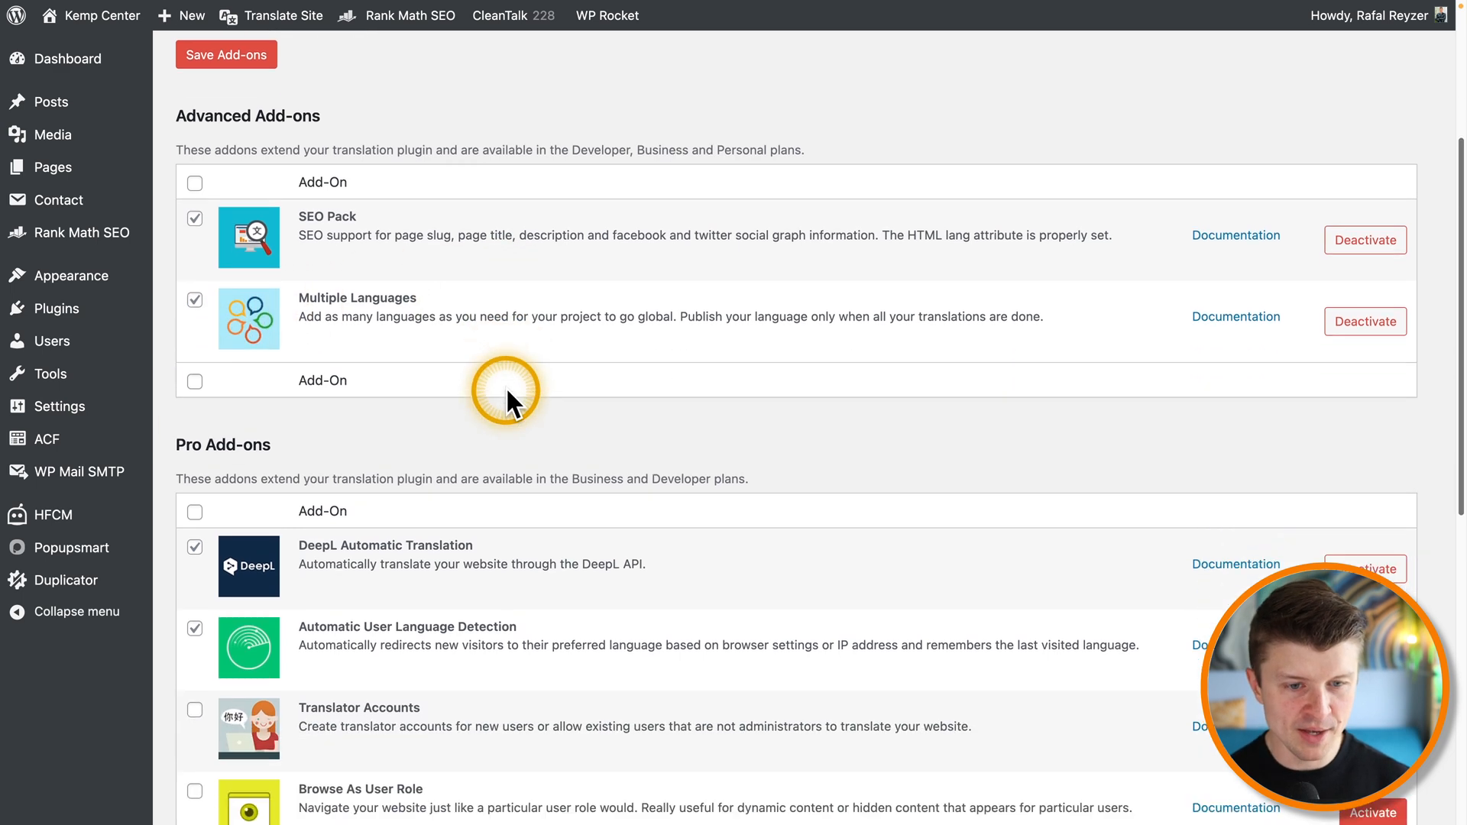
pyautogui.scroll(-3)
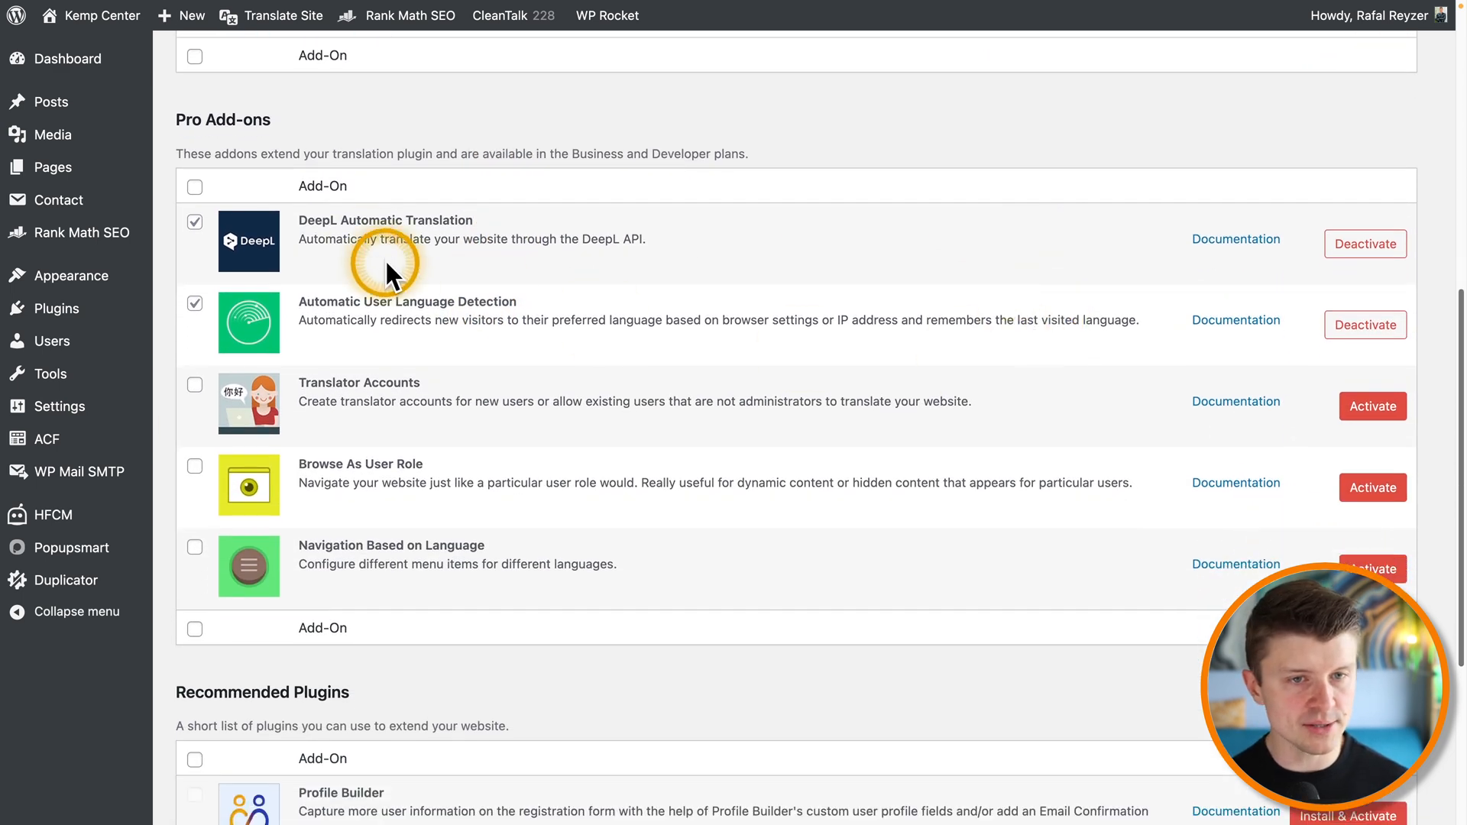
pyautogui.moveTo(513, 228)
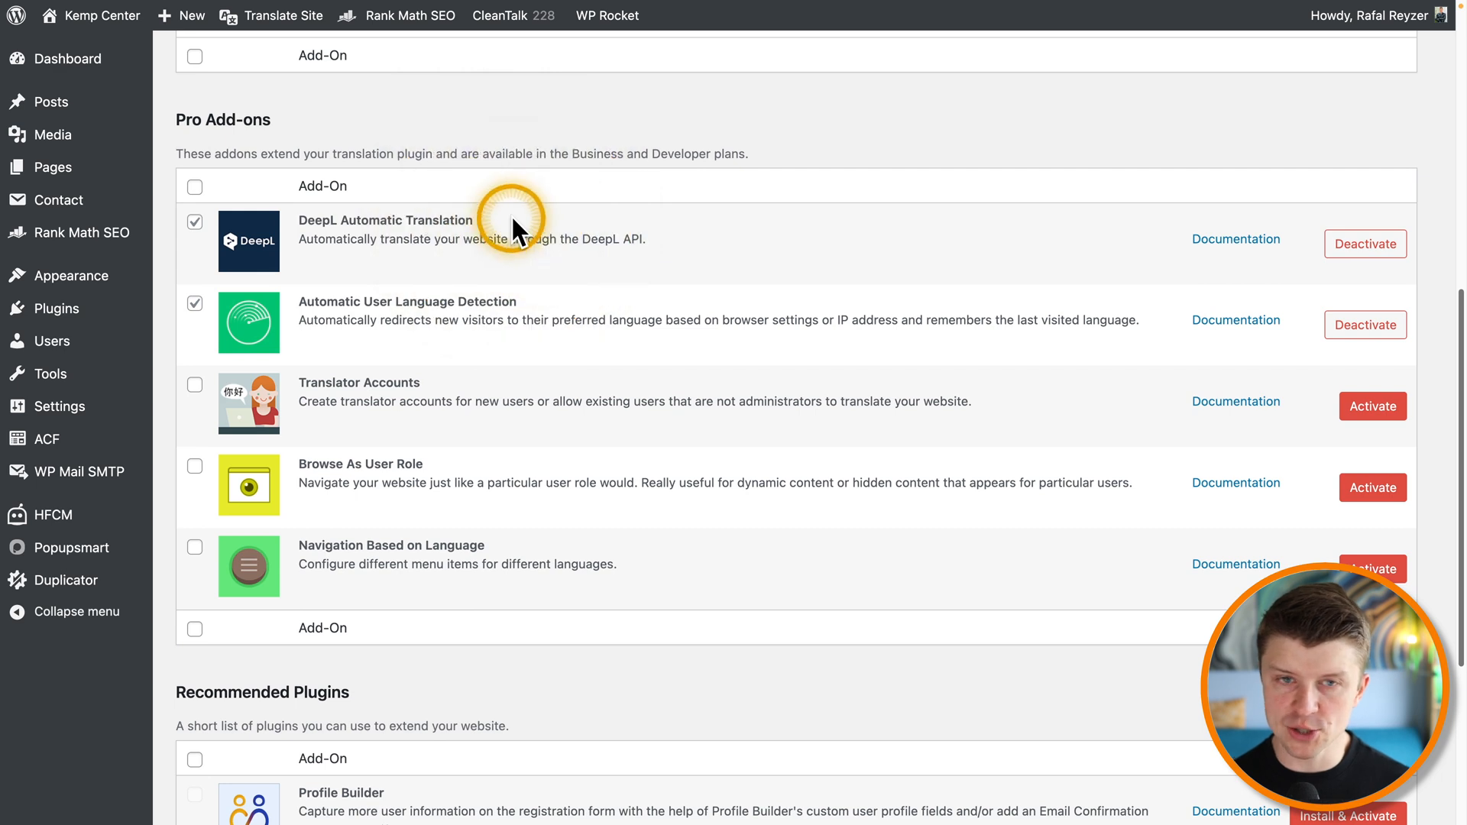
pyautogui.moveTo(332, 309)
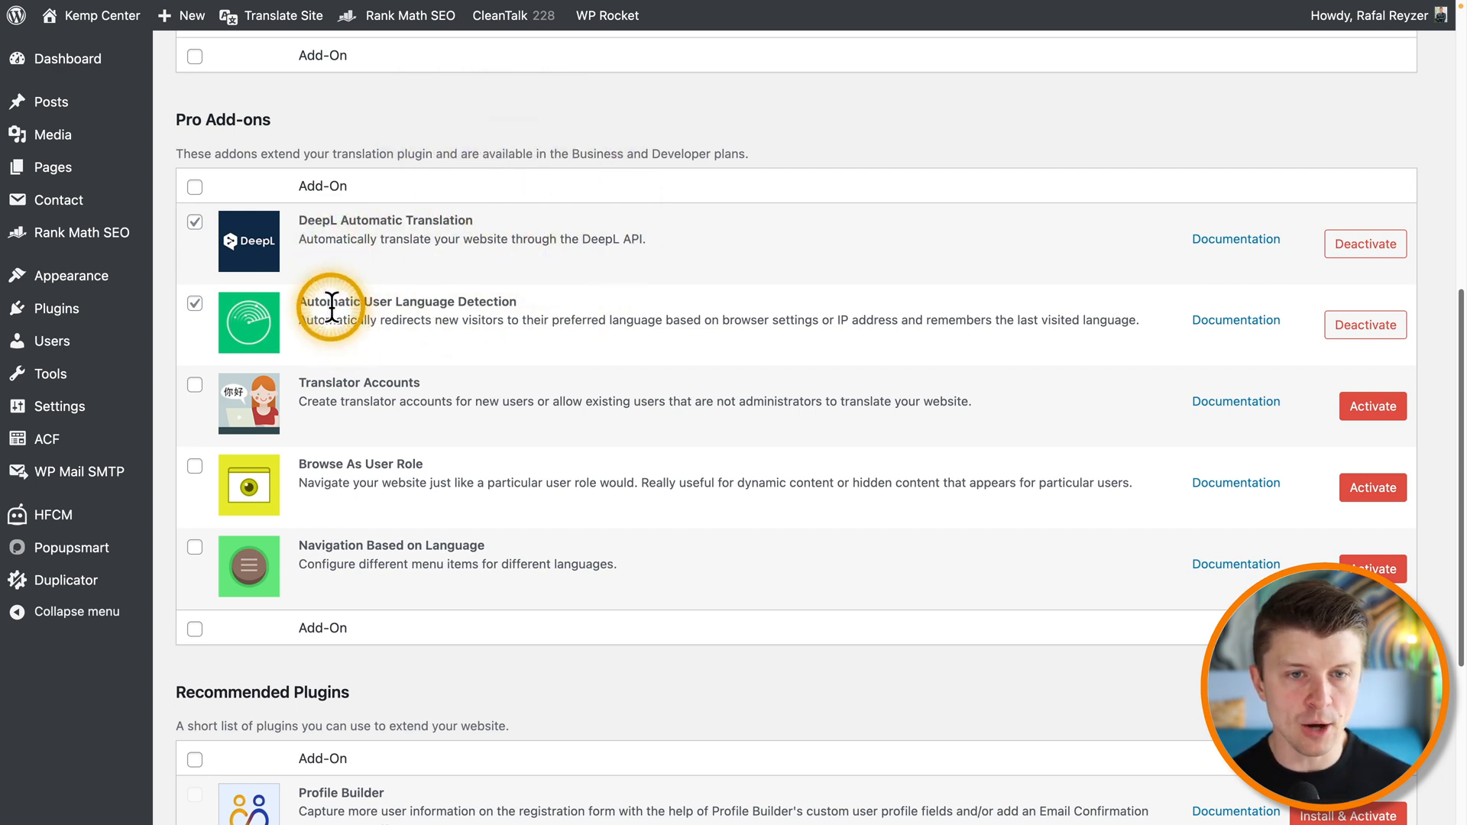
pyautogui.moveTo(510, 361)
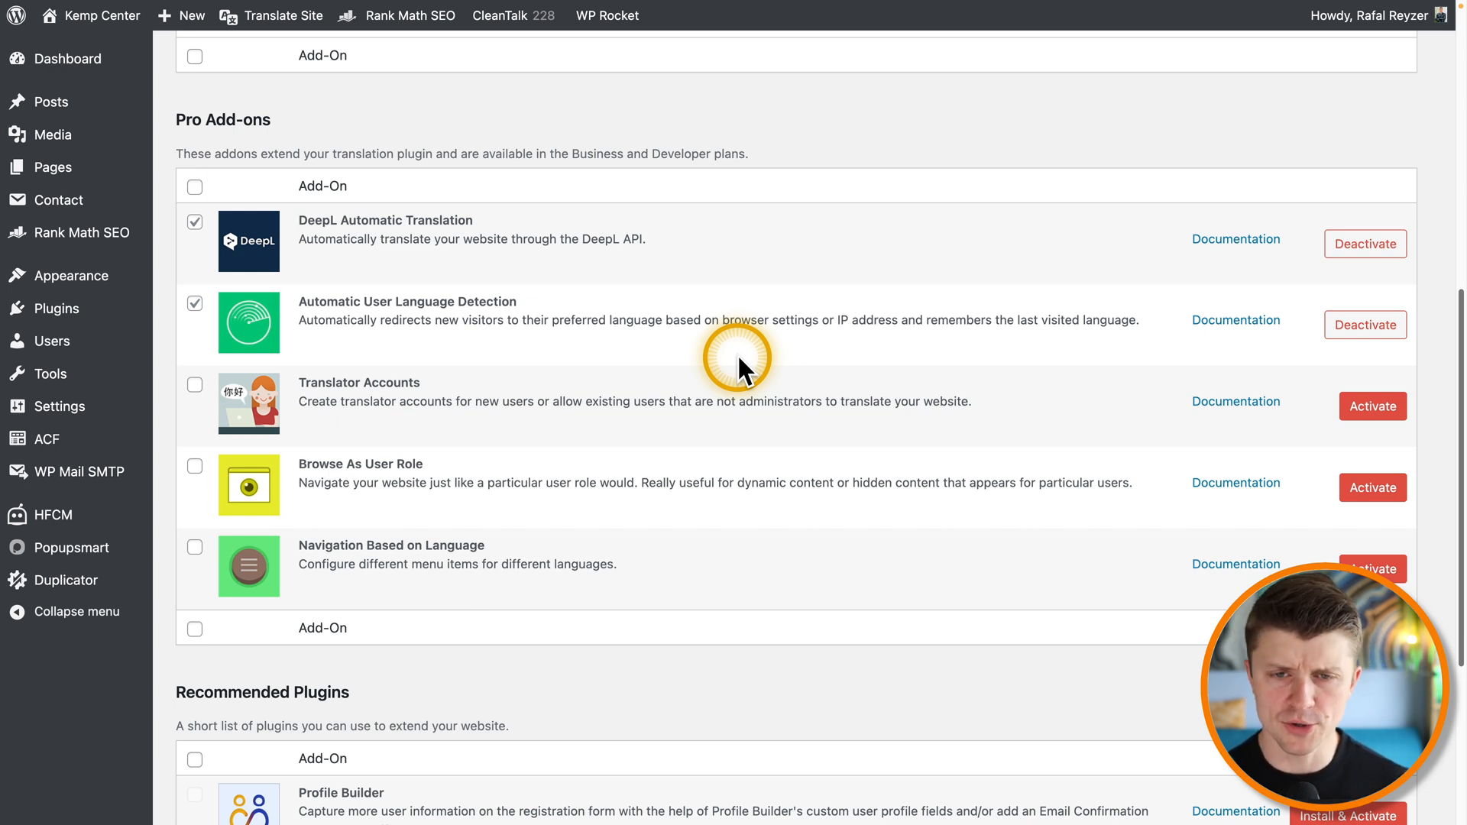
pyautogui.moveTo(772, 331)
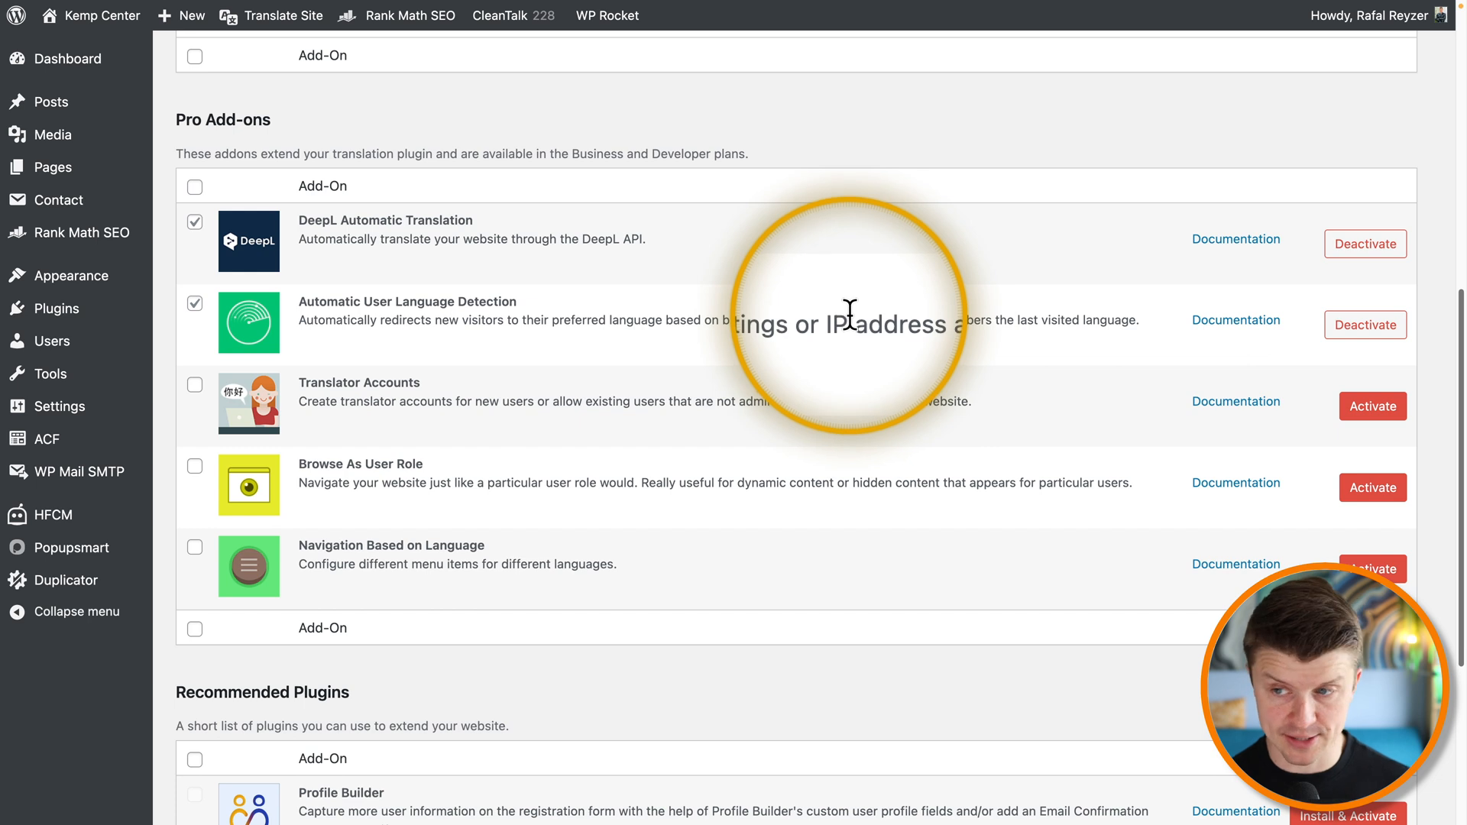
pyautogui.moveTo(397, 426)
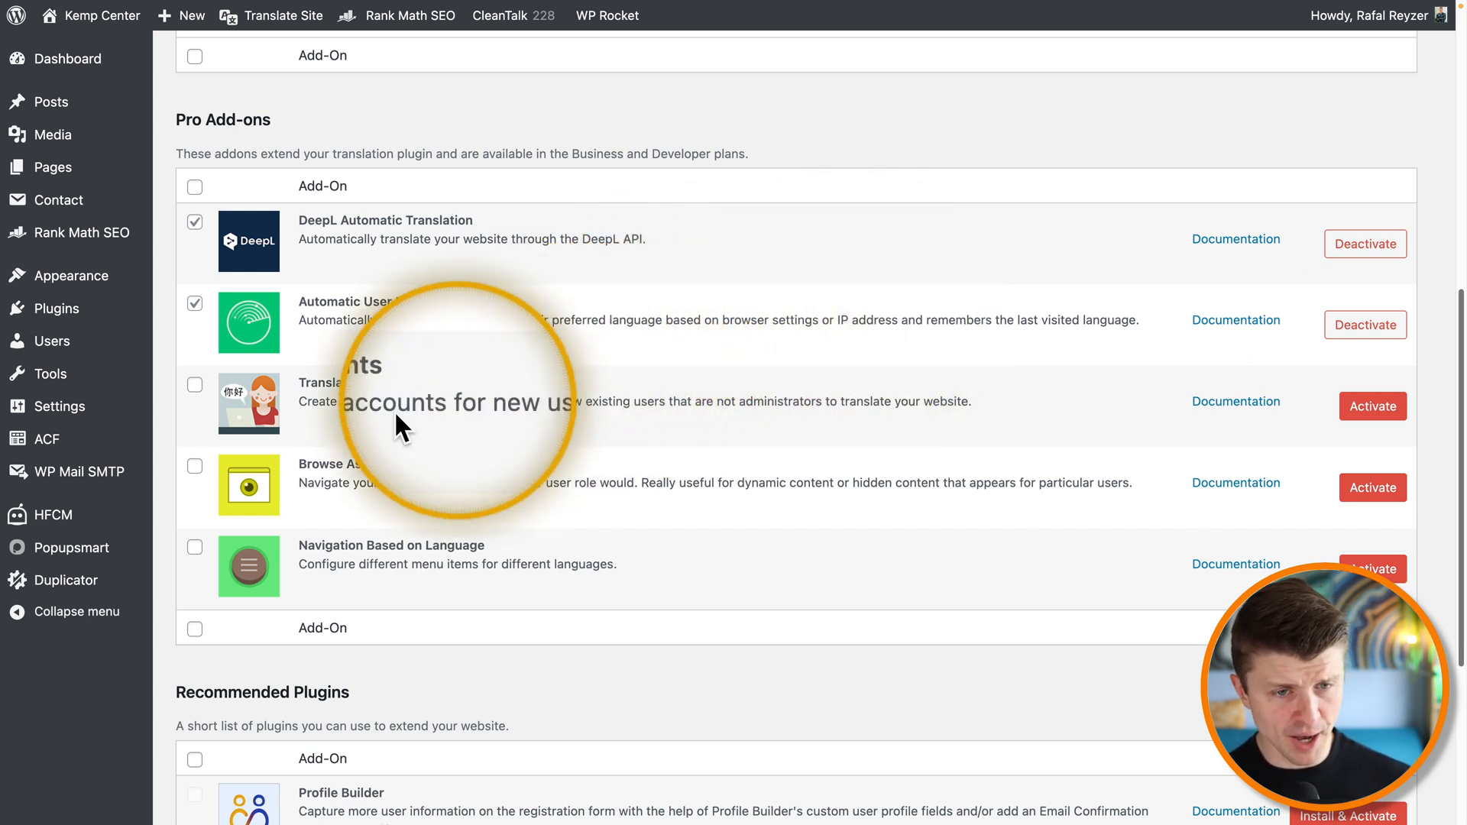
pyautogui.moveTo(581, 397)
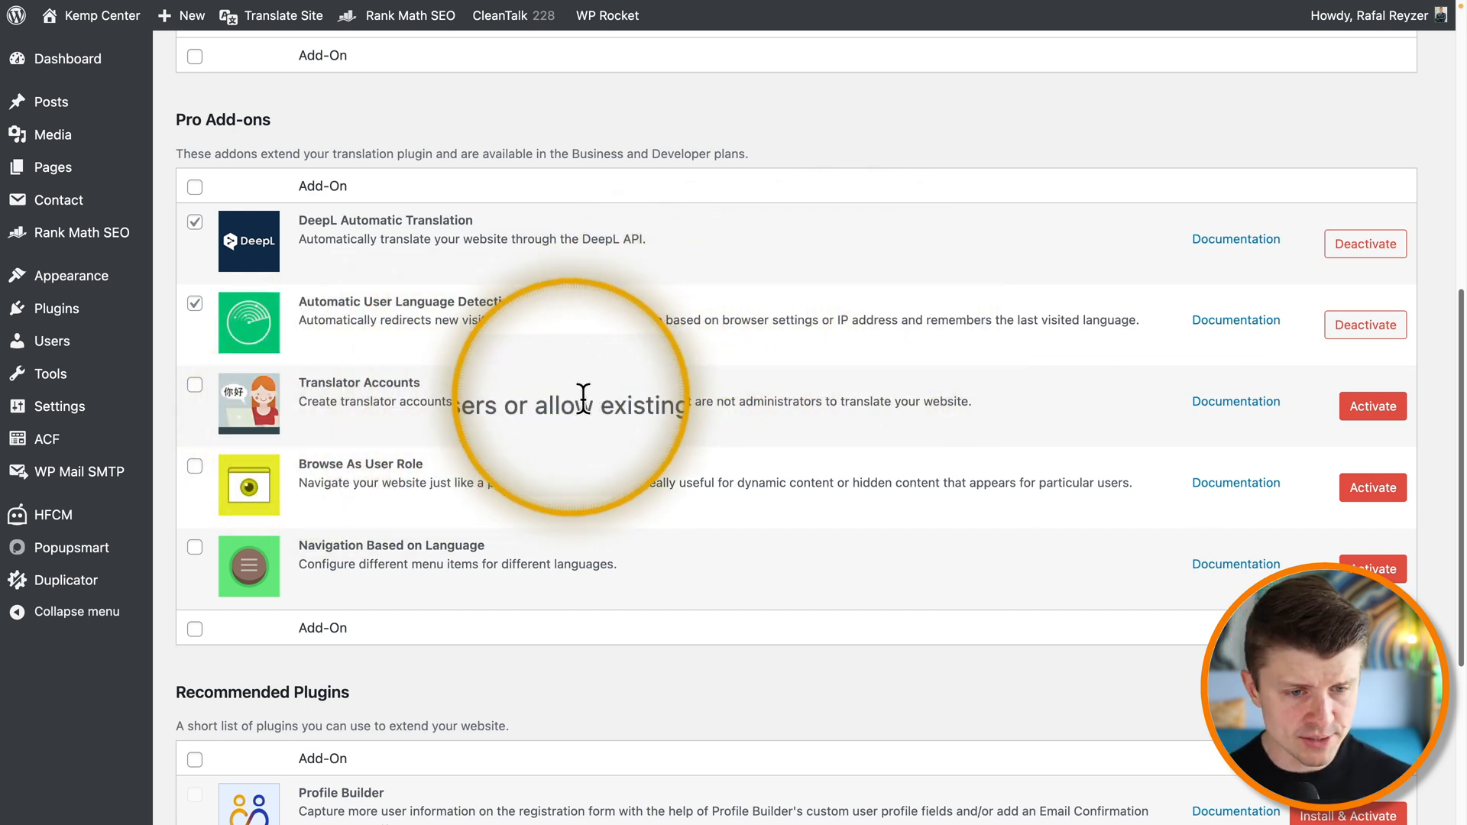
pyautogui.scroll(-3)
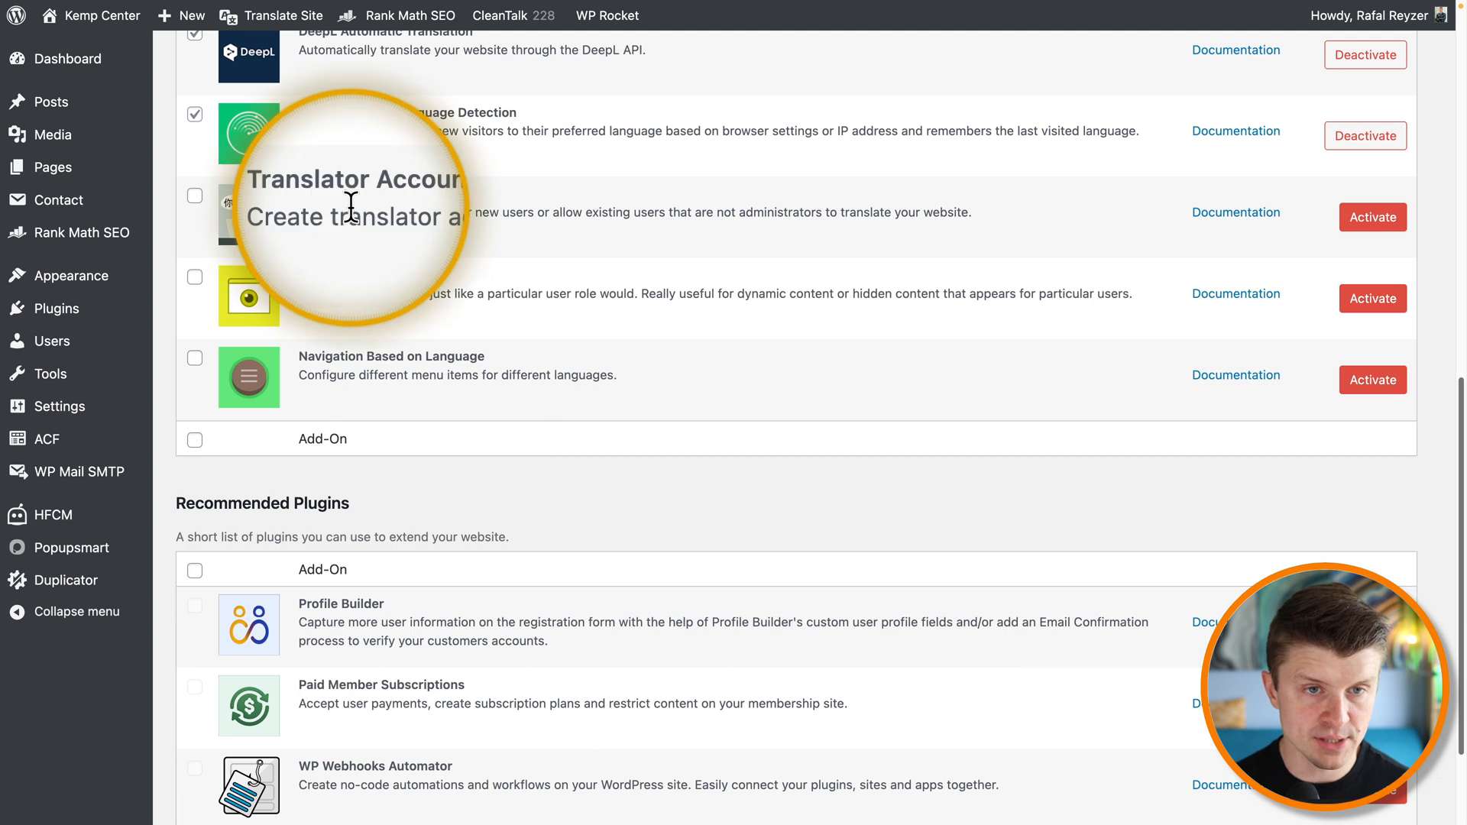
pyautogui.moveTo(349, 272)
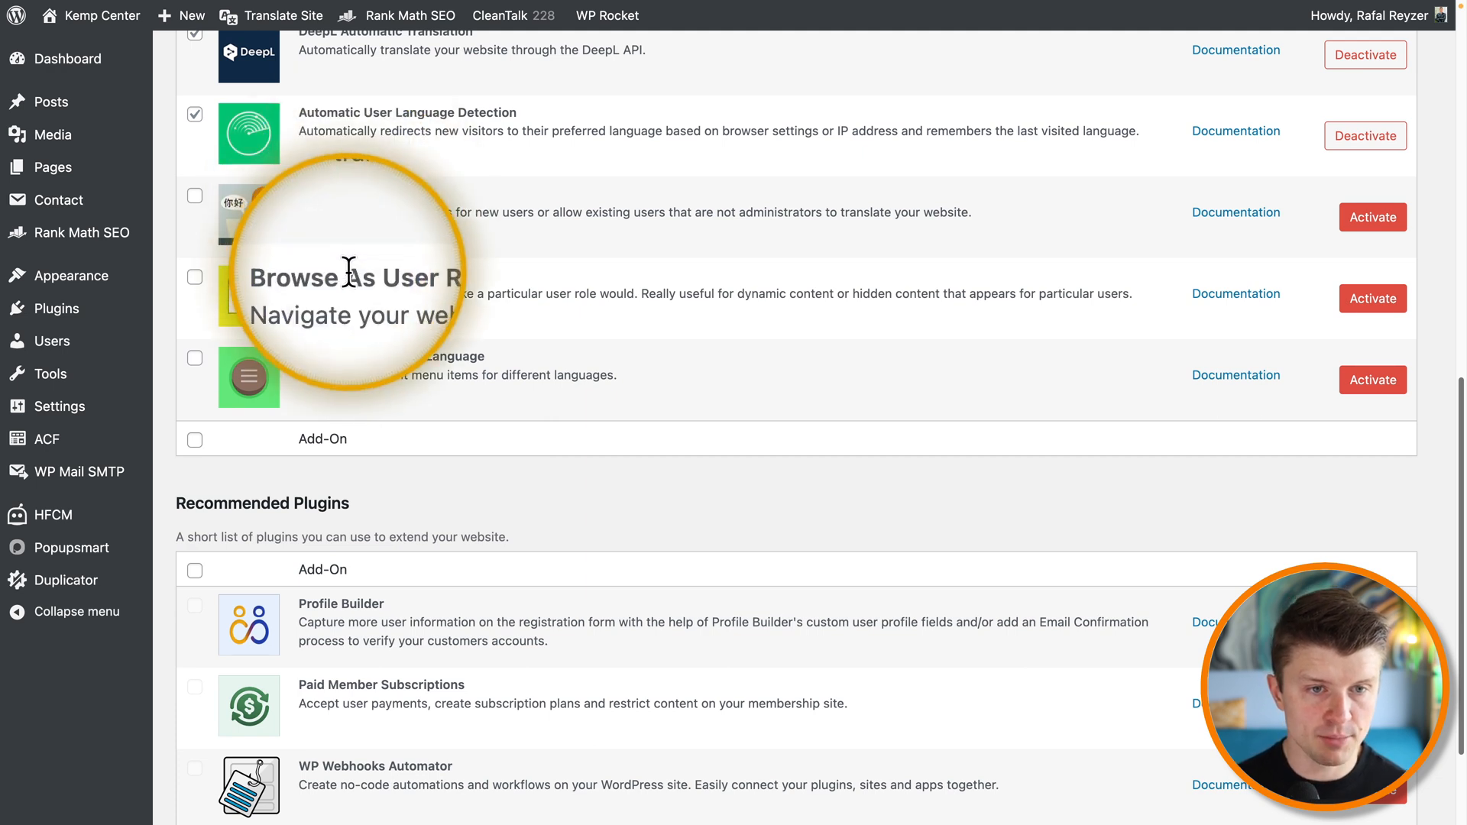
pyautogui.moveTo(454, 450)
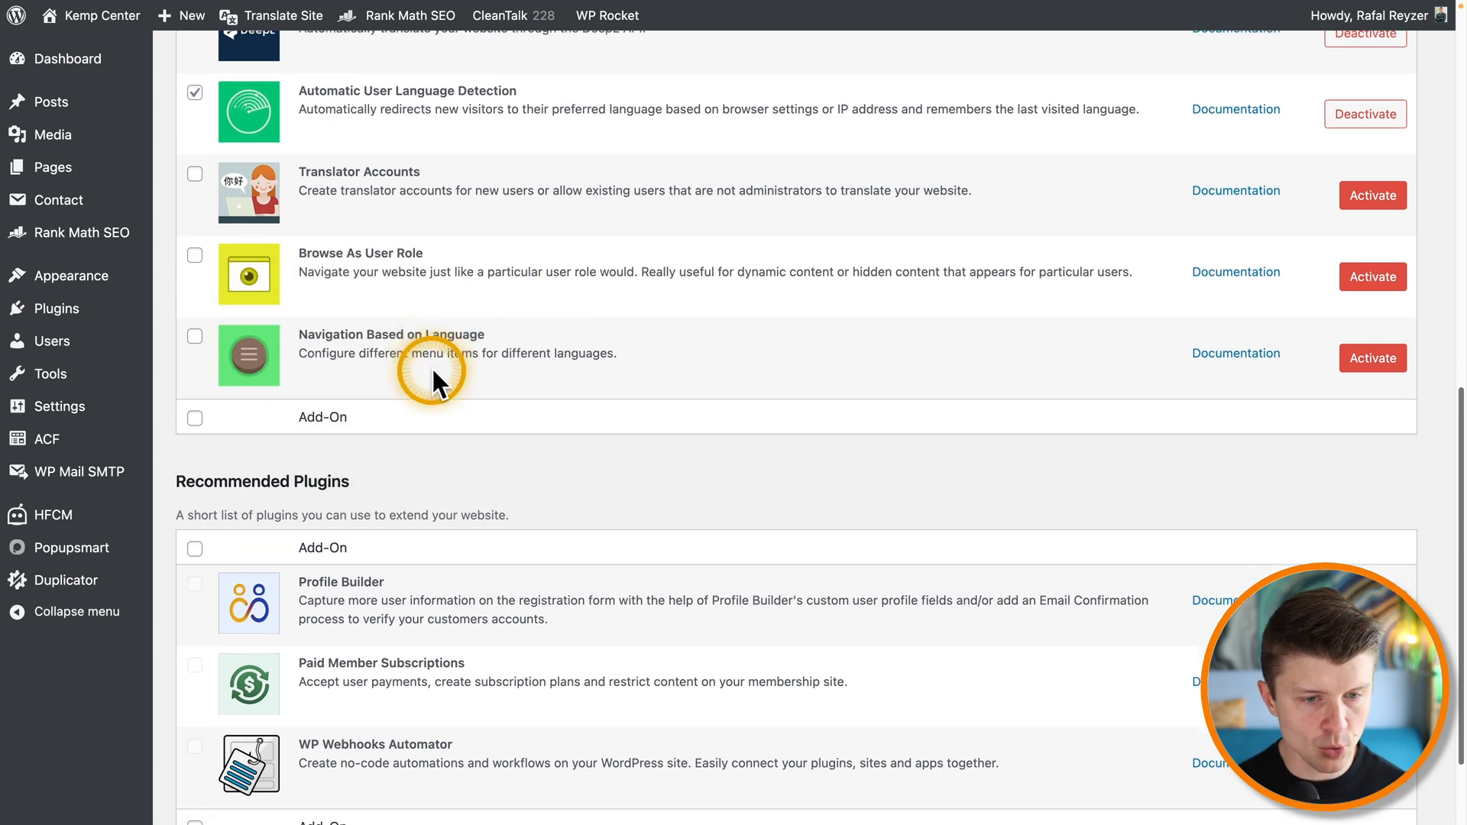
pyautogui.scroll(-3)
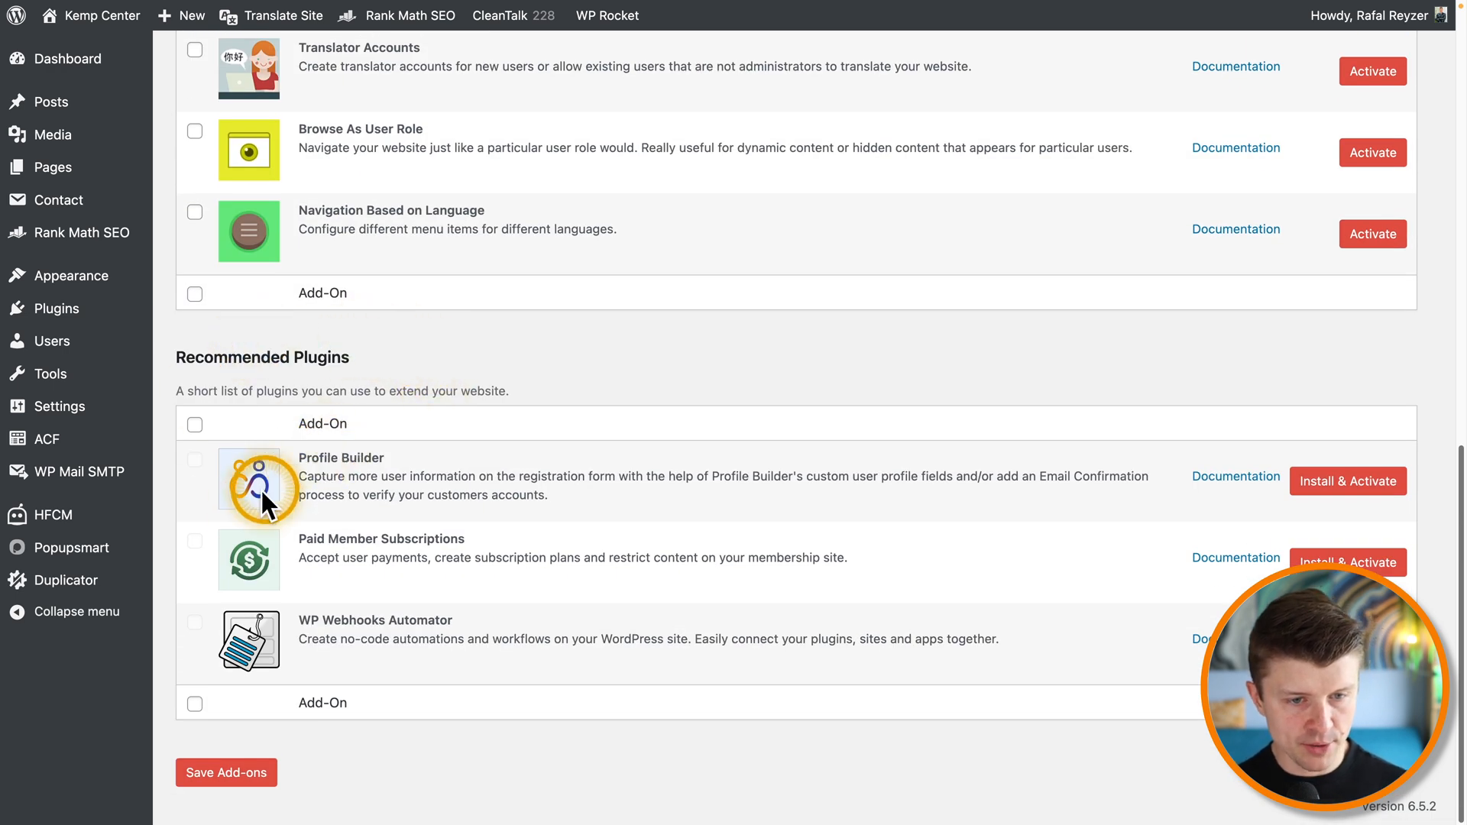
pyautogui.moveTo(340, 707)
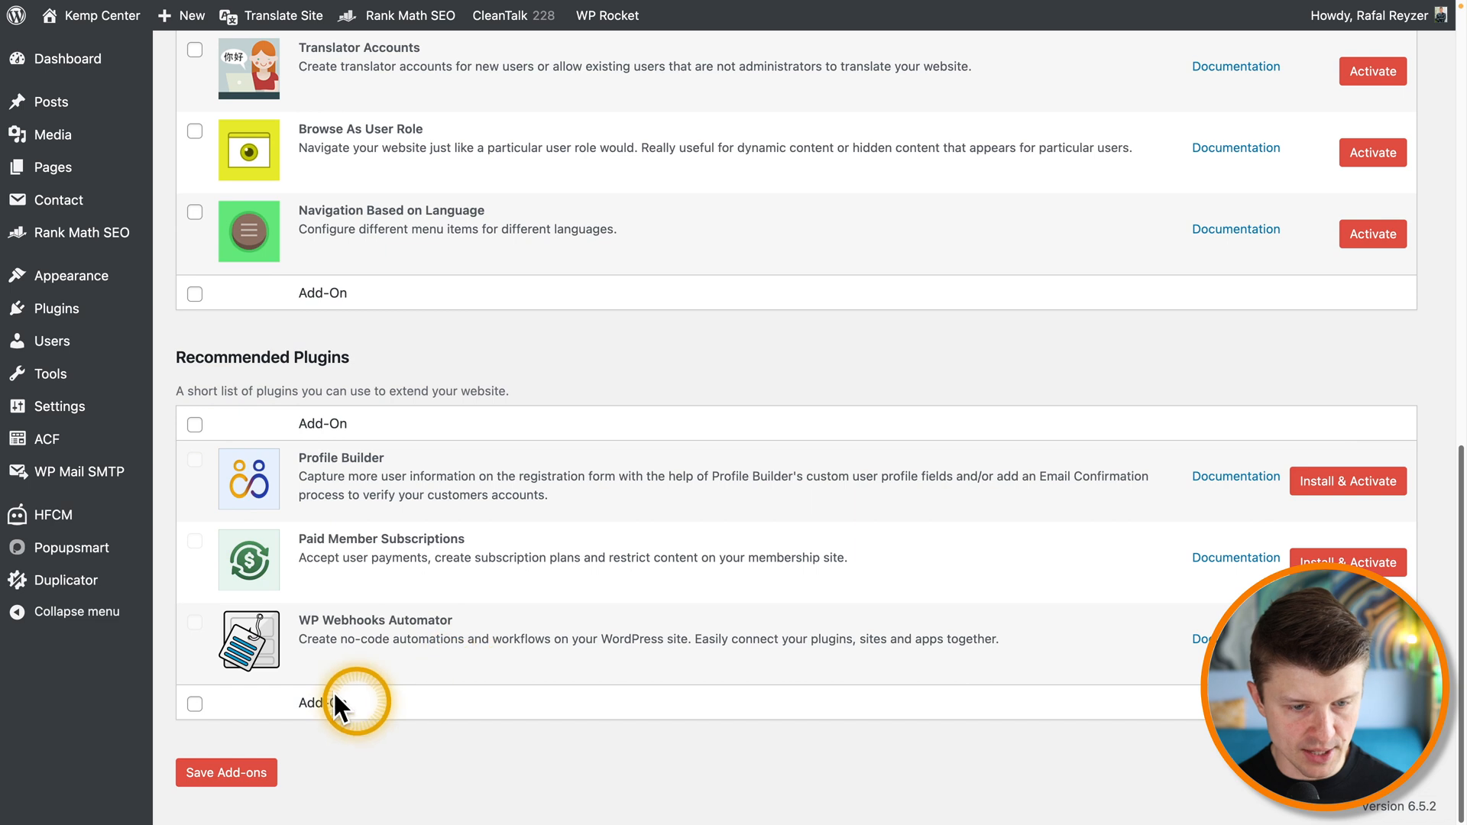
pyautogui.moveTo(457, 641)
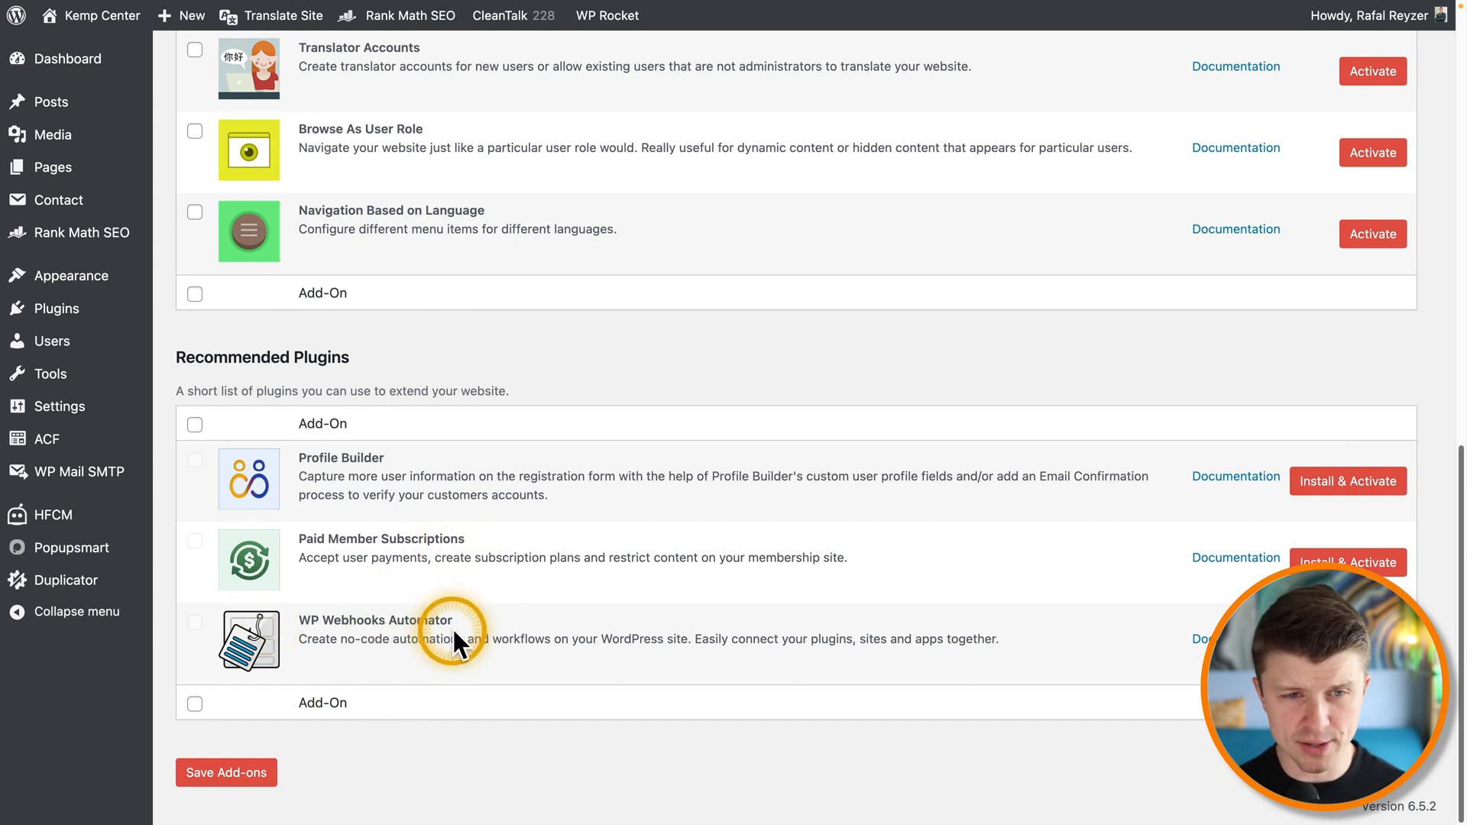
pyautogui.scroll(3)
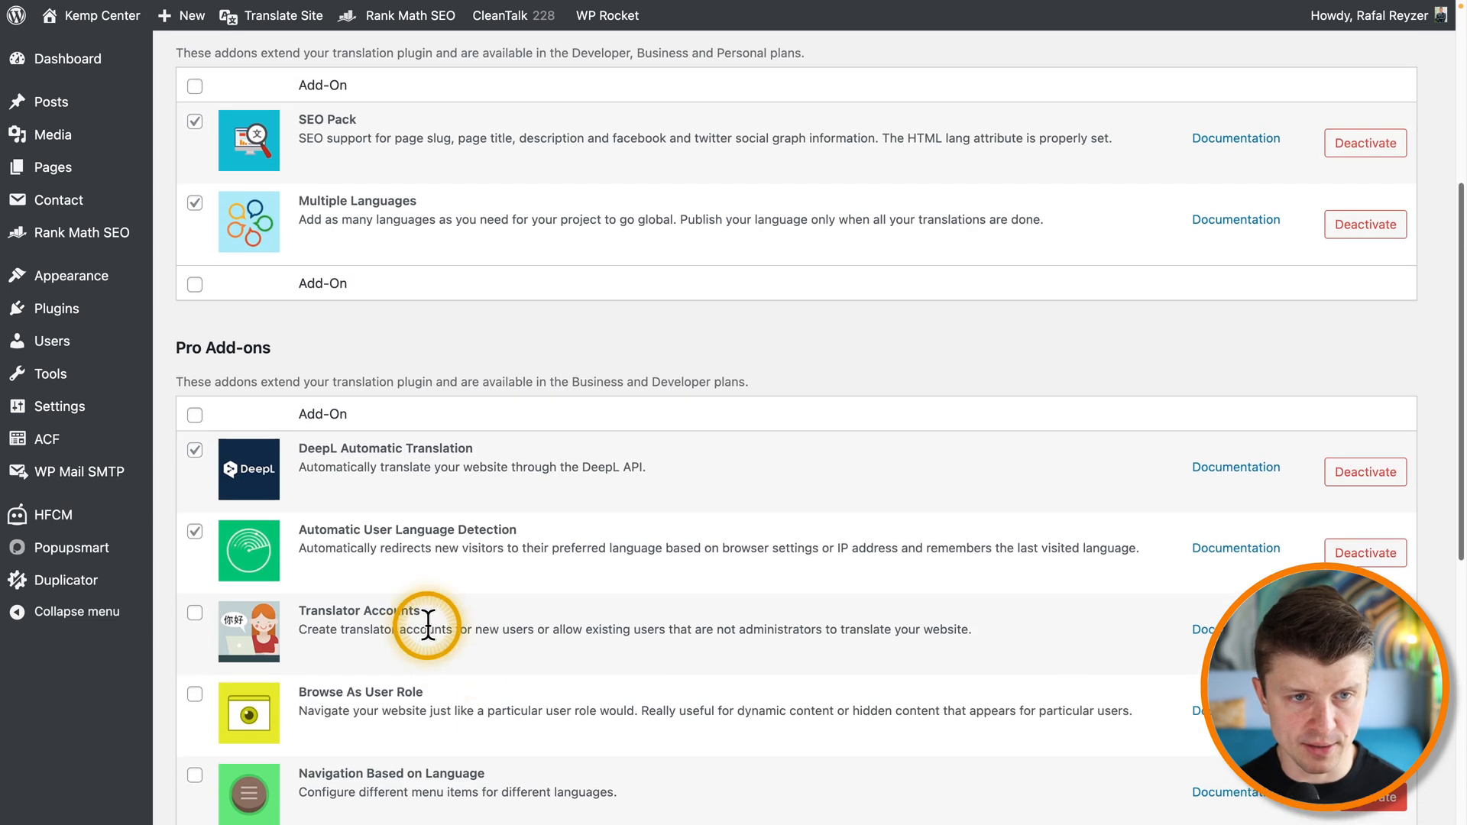
pyautogui.scroll(3)
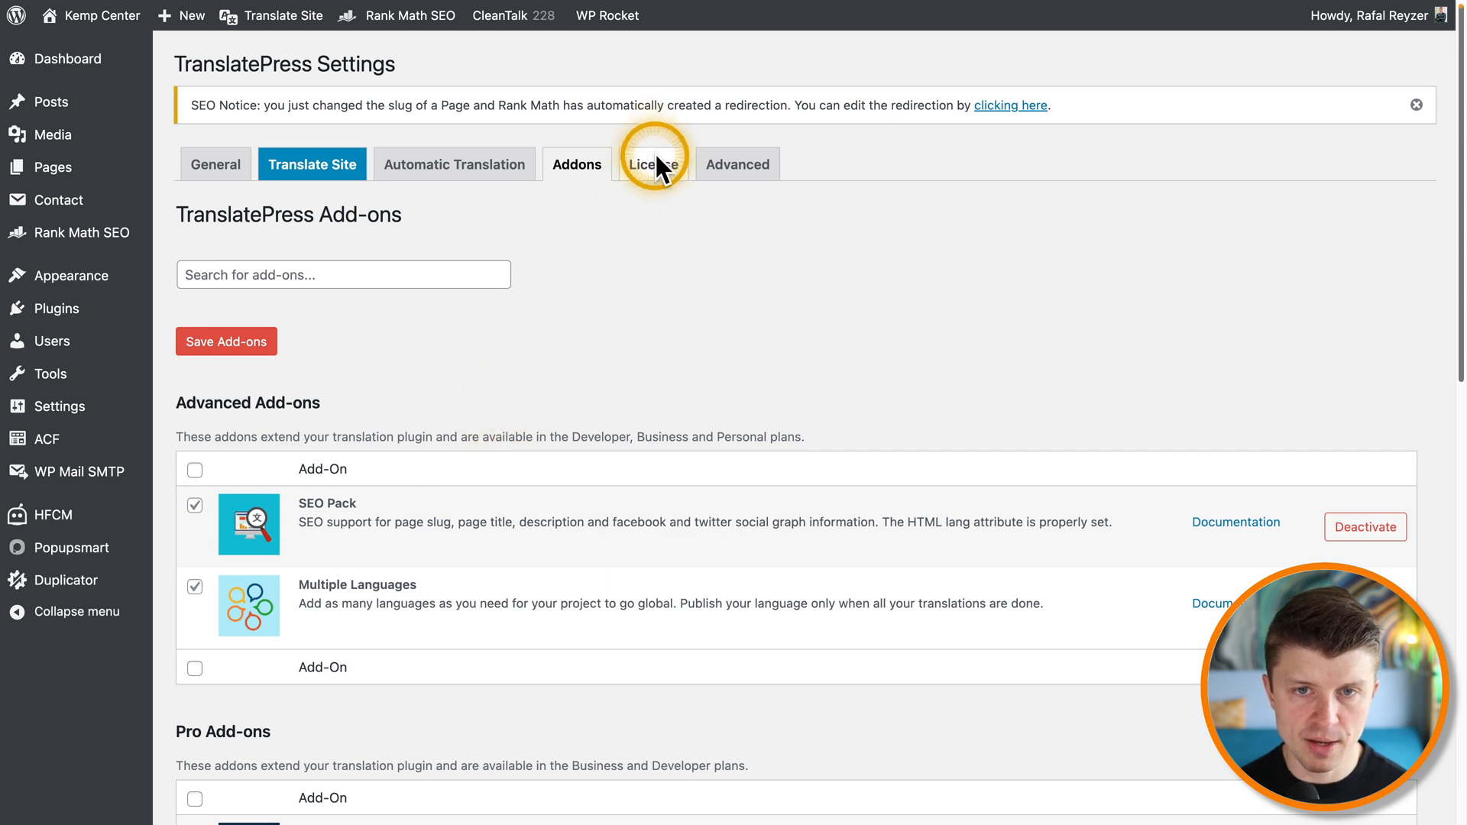
# Step: Show the License settings with the saved, verified license key
pyautogui.click(653, 163)
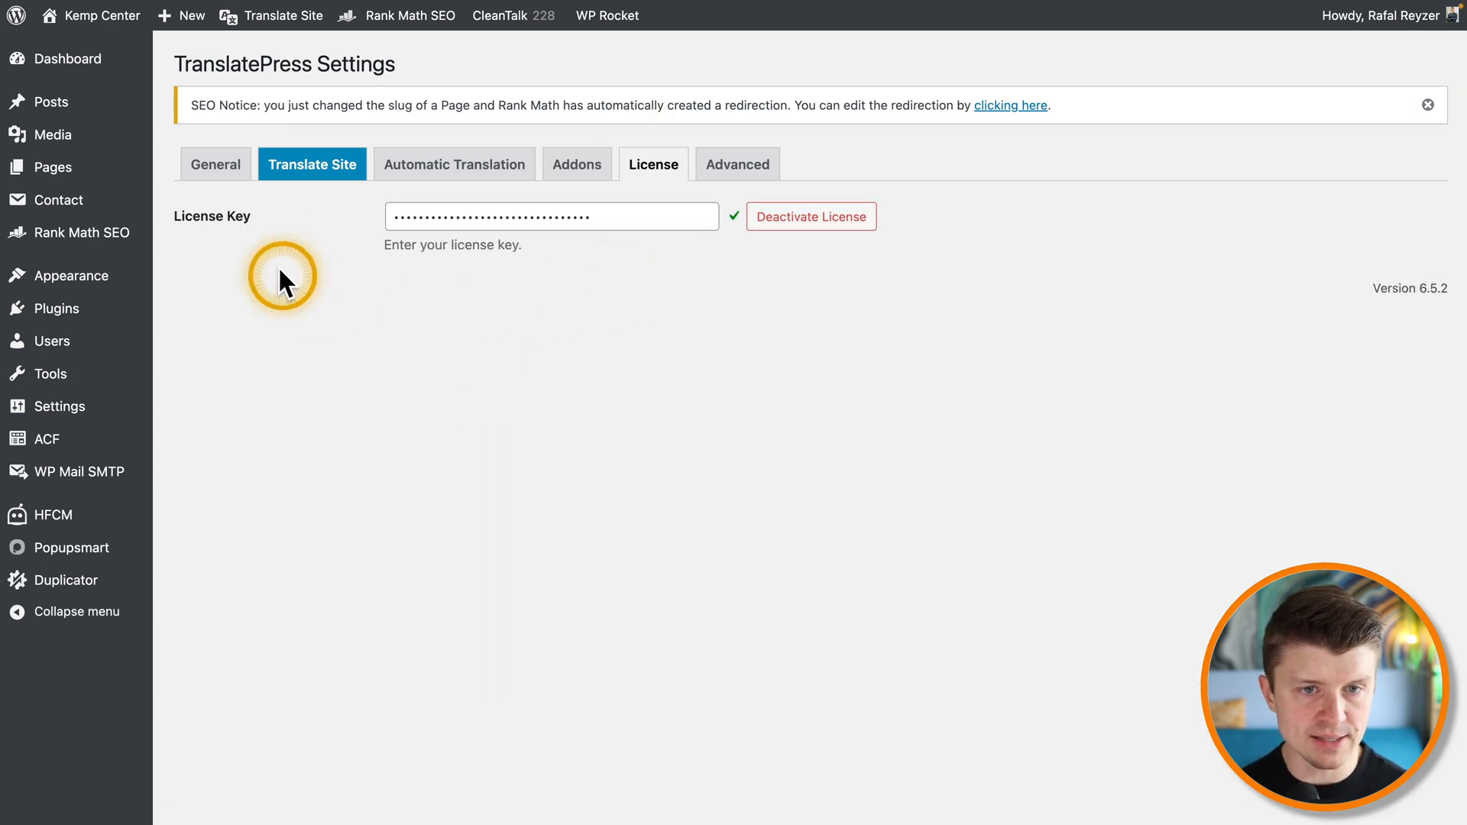
pyautogui.moveTo(605, 215)
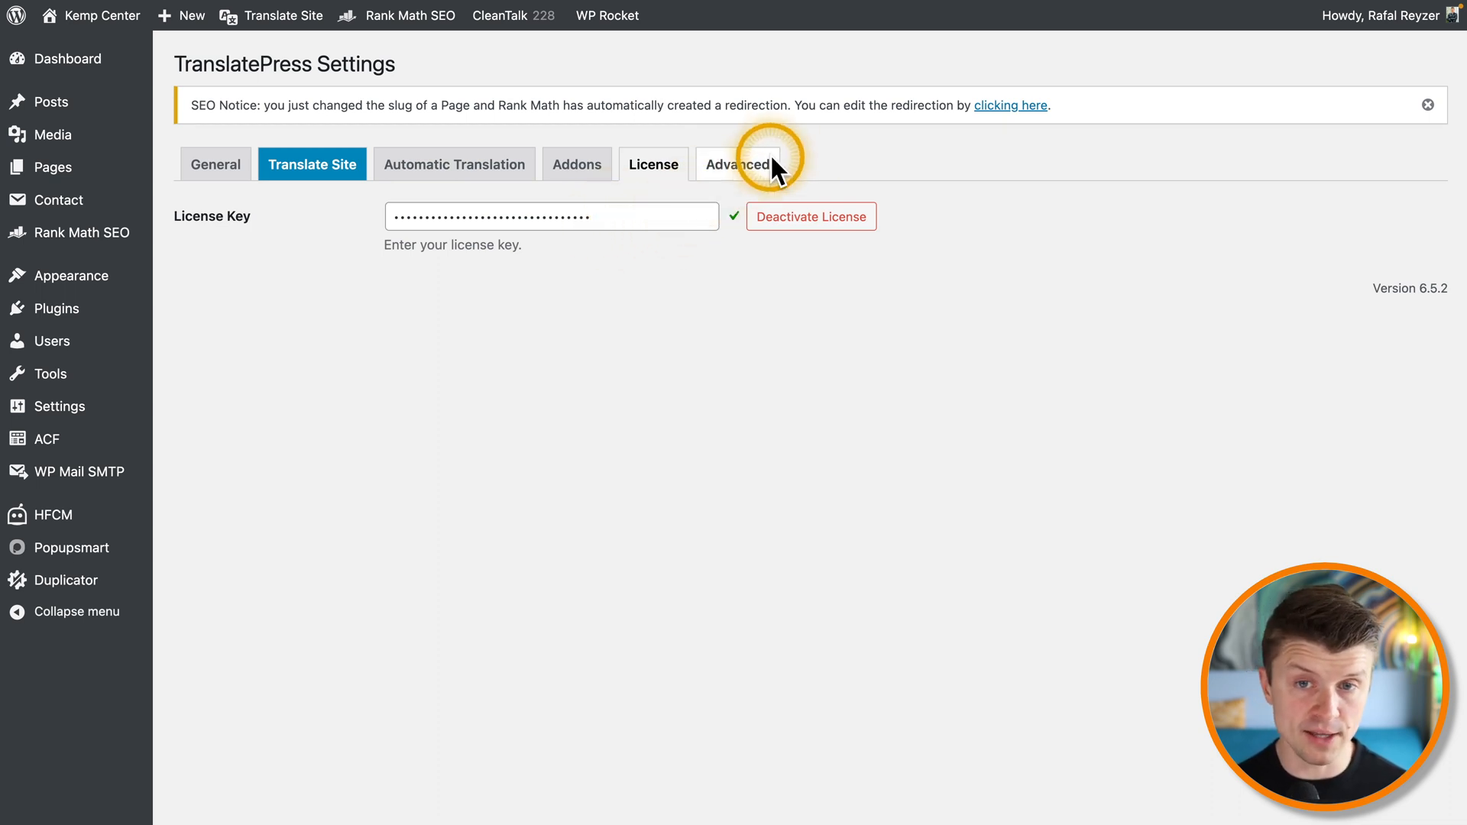
pyautogui.moveTo(740, 165)
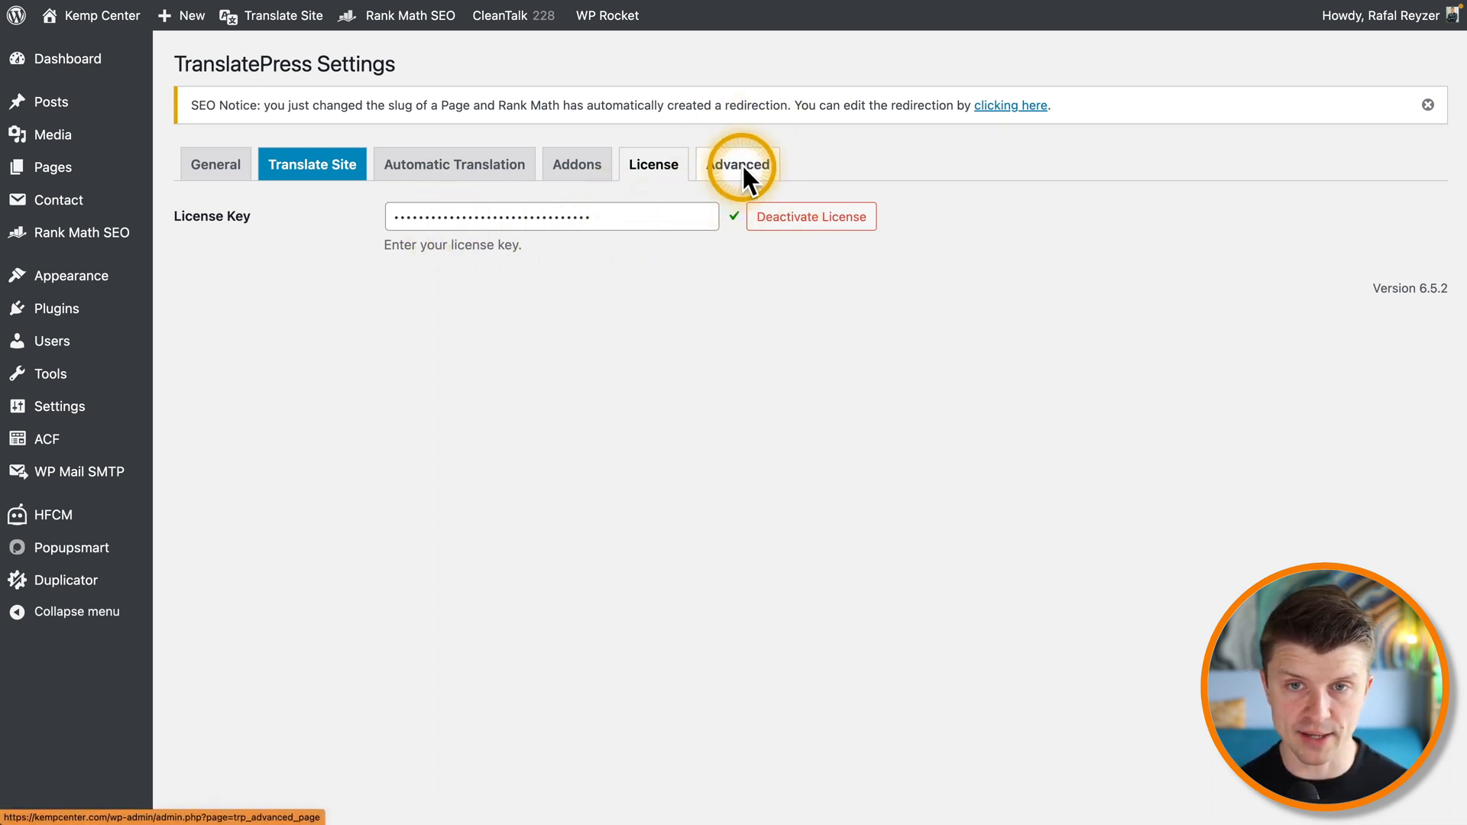
# Step: Review Automatic User Language Detection: browser language then IP detection method and the pop-up notification type
pyautogui.click(737, 163)
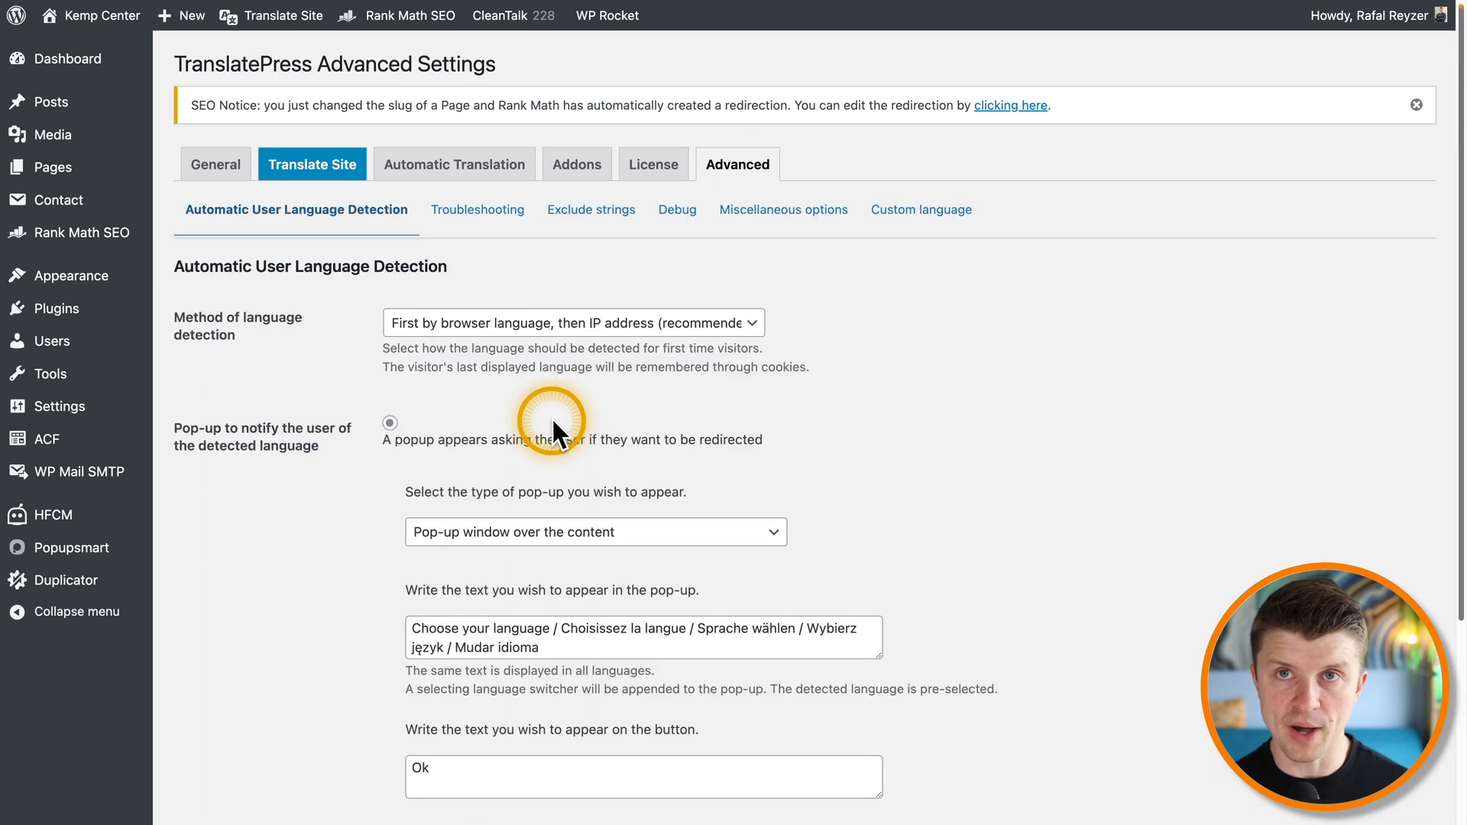
pyautogui.moveTo(313, 66)
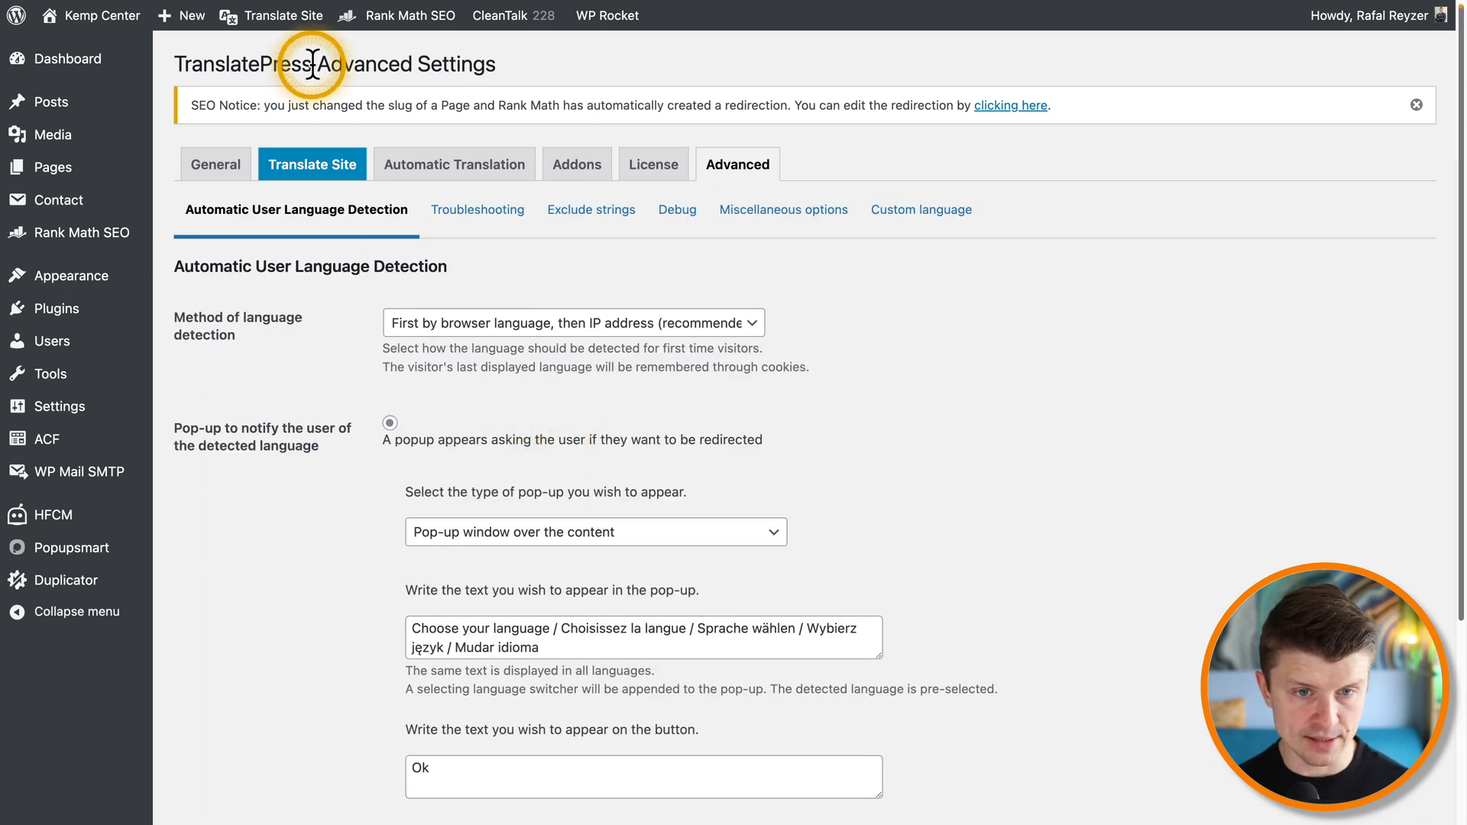
pyautogui.moveTo(214, 491)
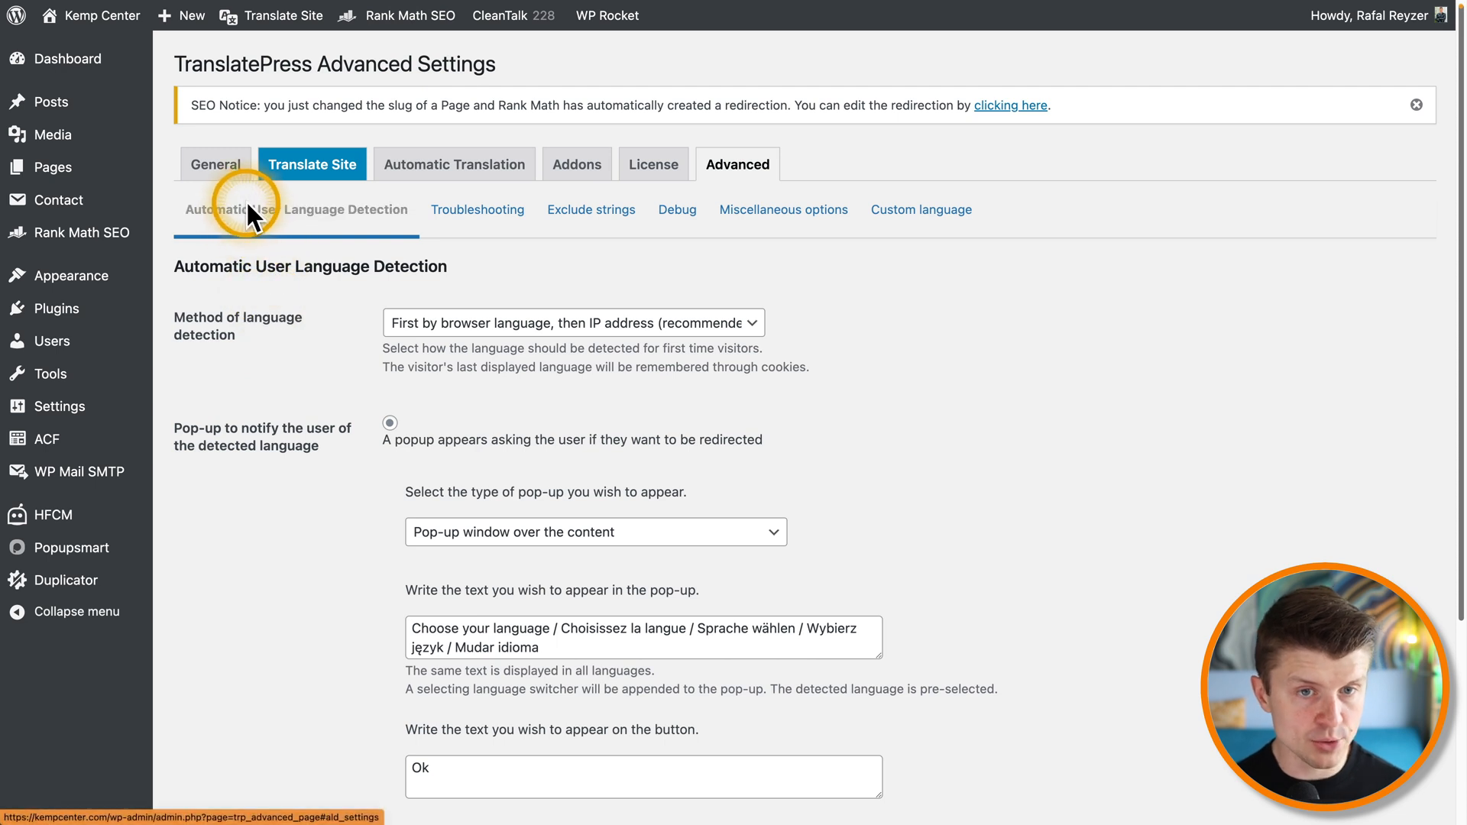
pyautogui.moveTo(456, 313)
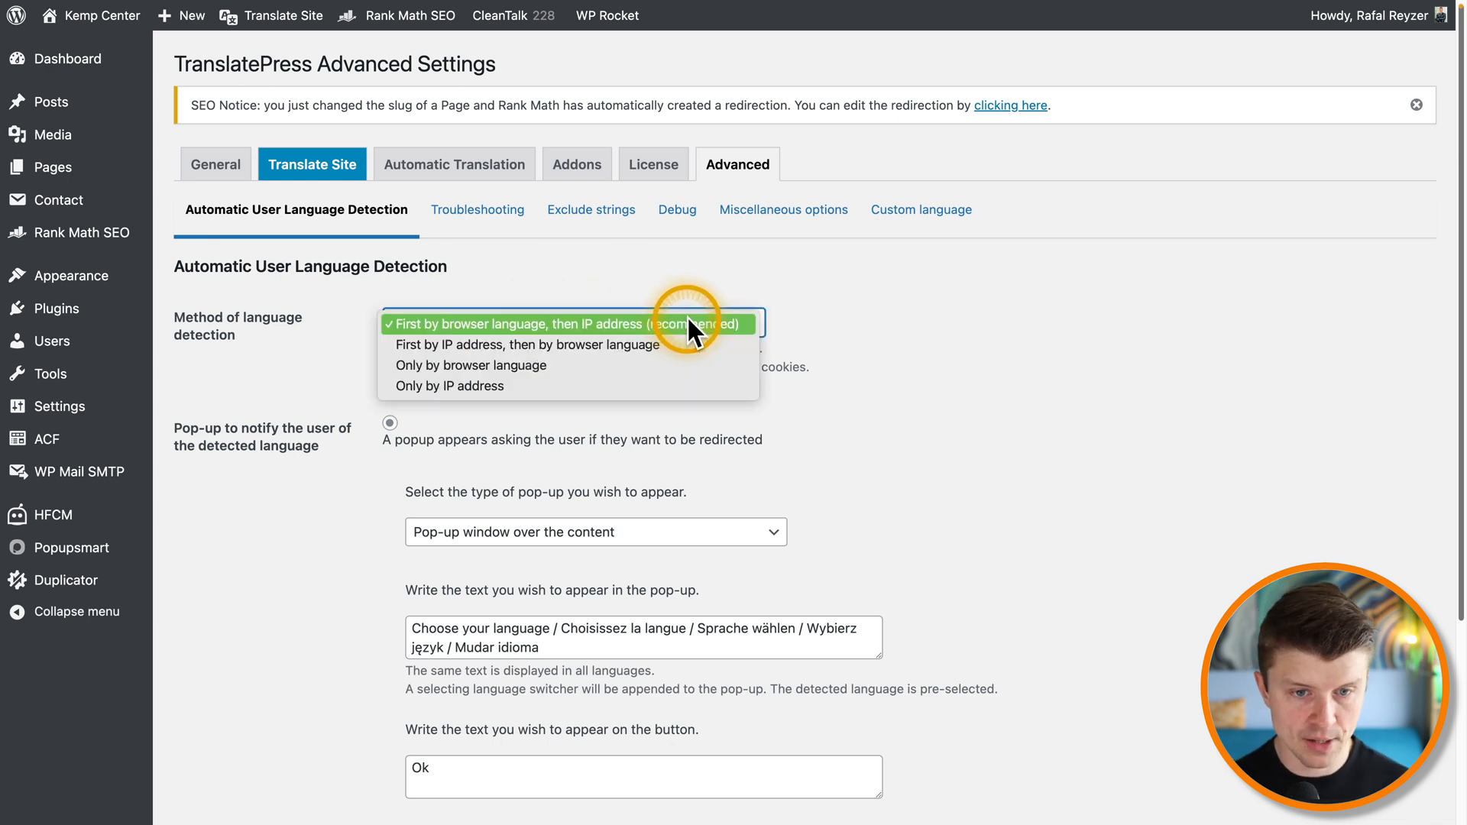
pyautogui.click(572, 324)
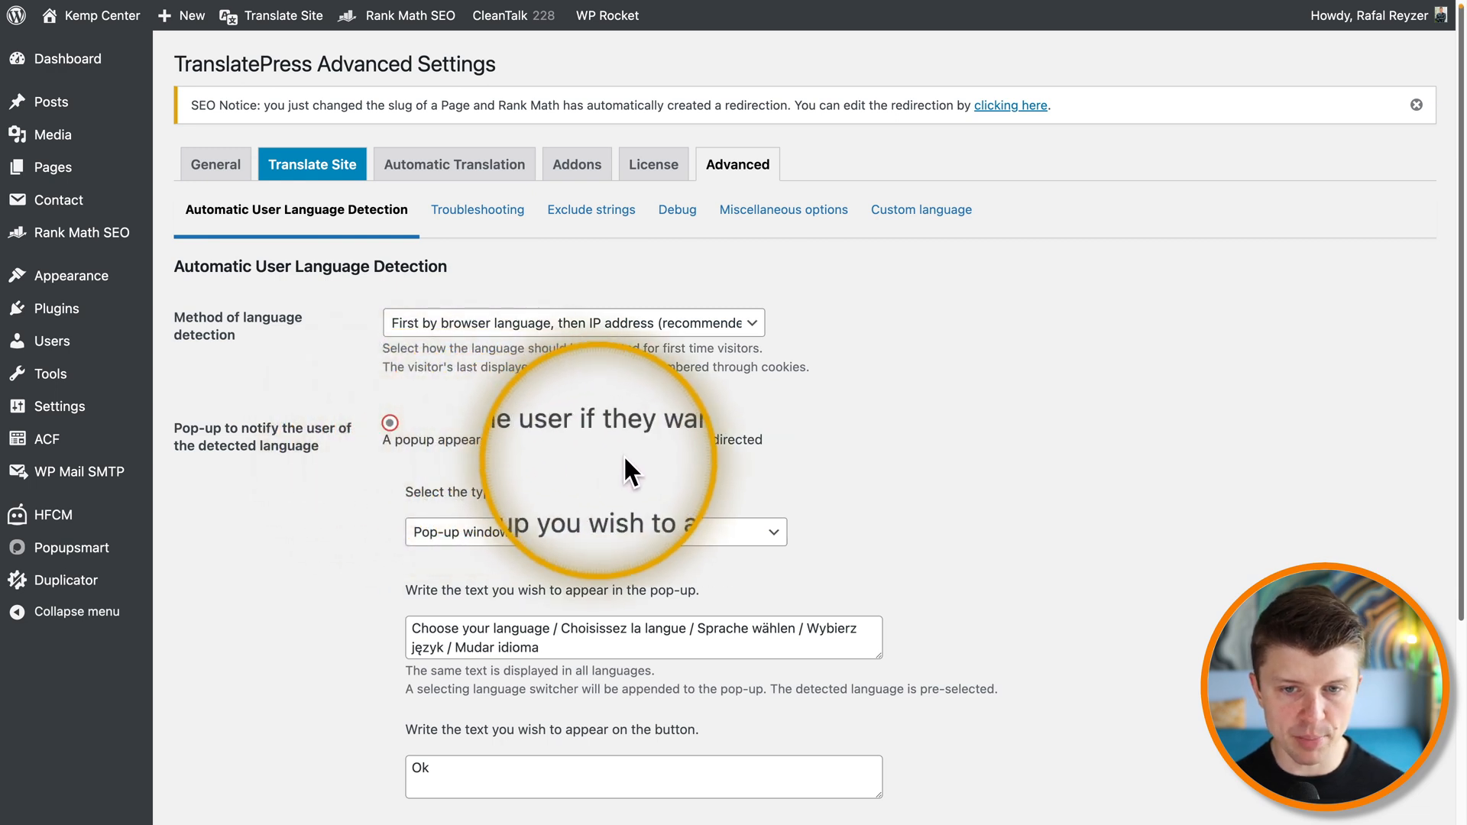
pyautogui.moveTo(692, 459)
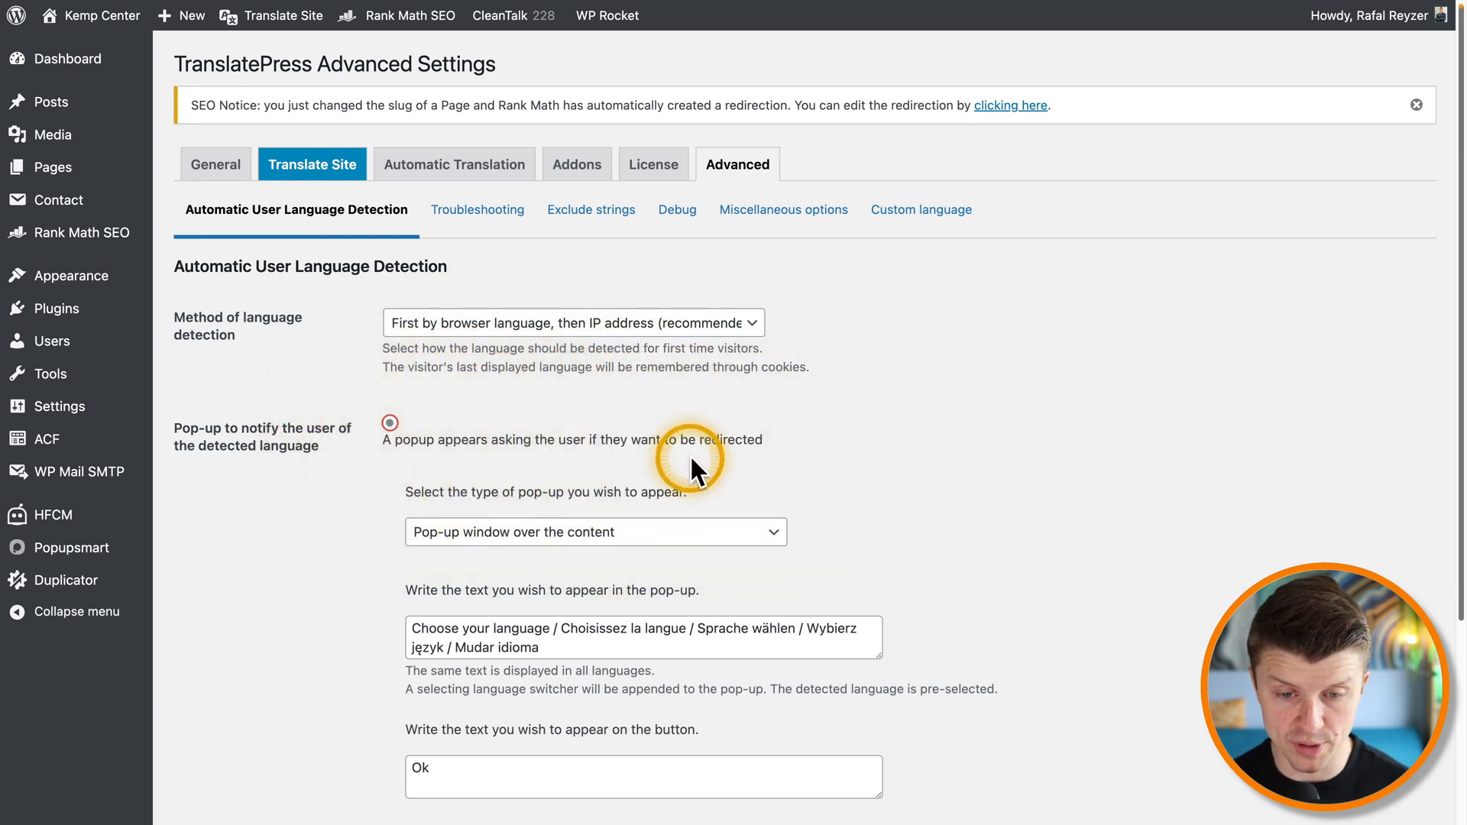
pyautogui.scroll(-3)
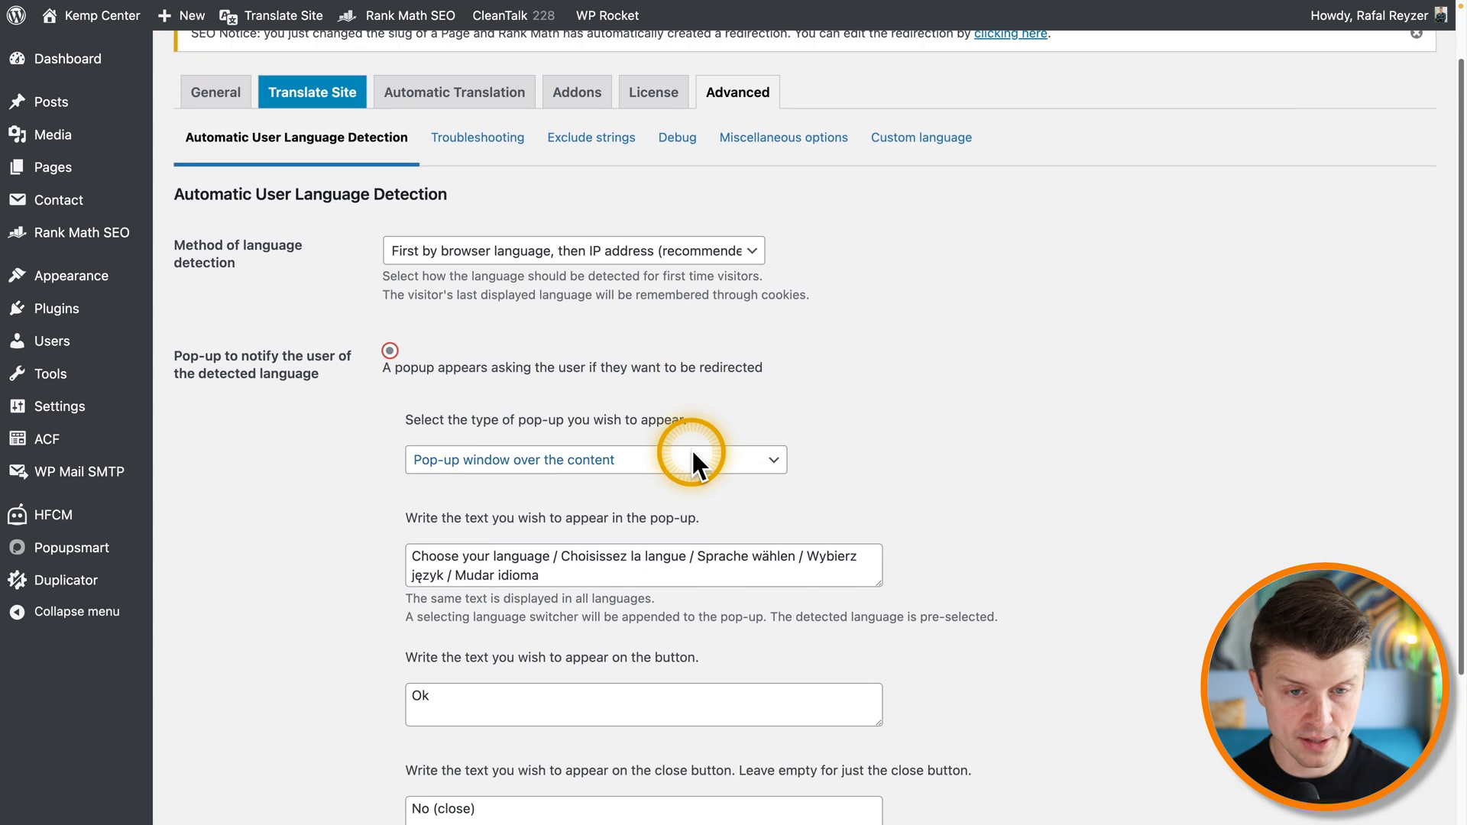
pyautogui.scroll(-3)
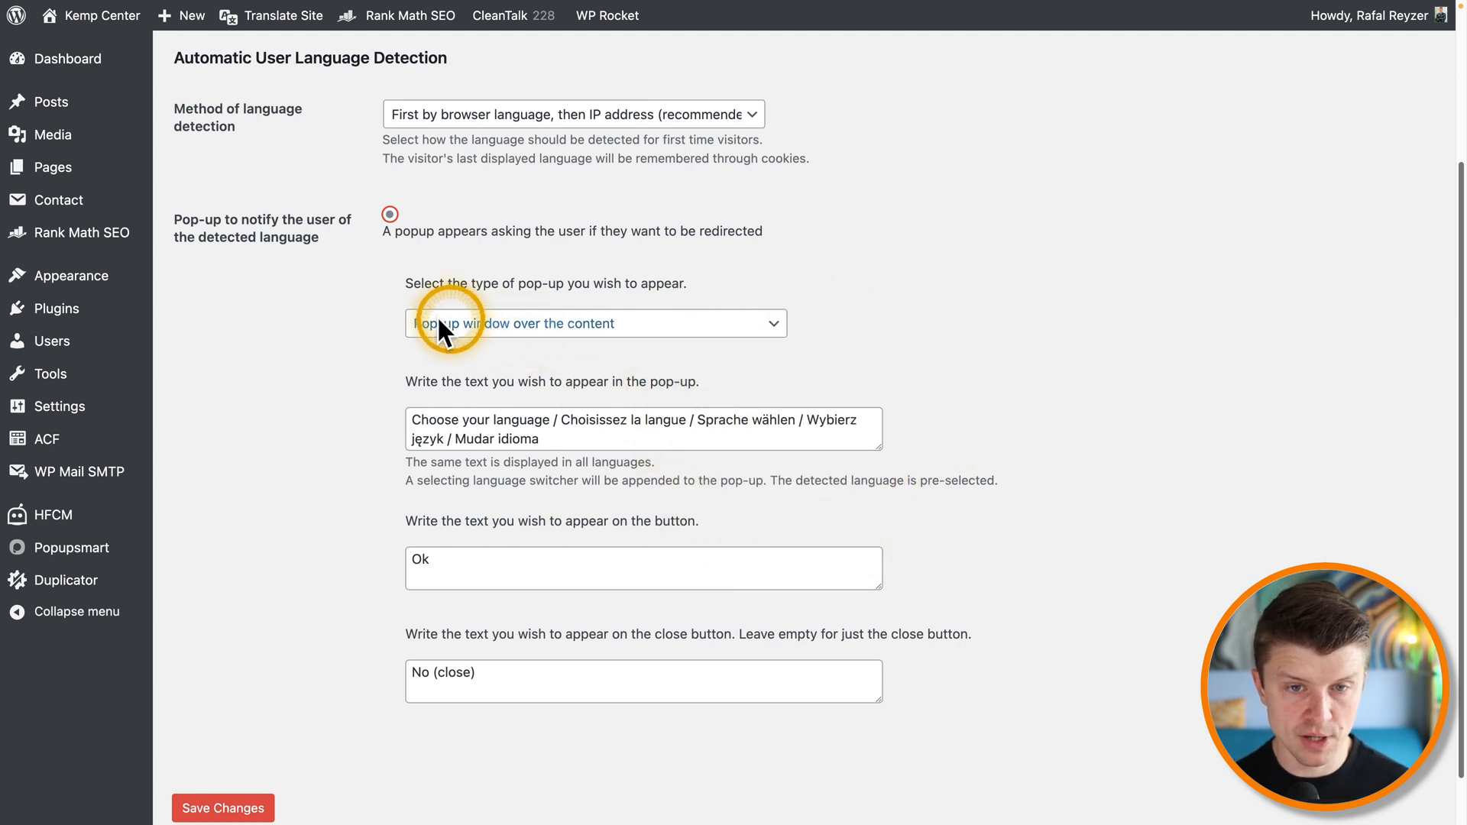
pyautogui.click(595, 322)
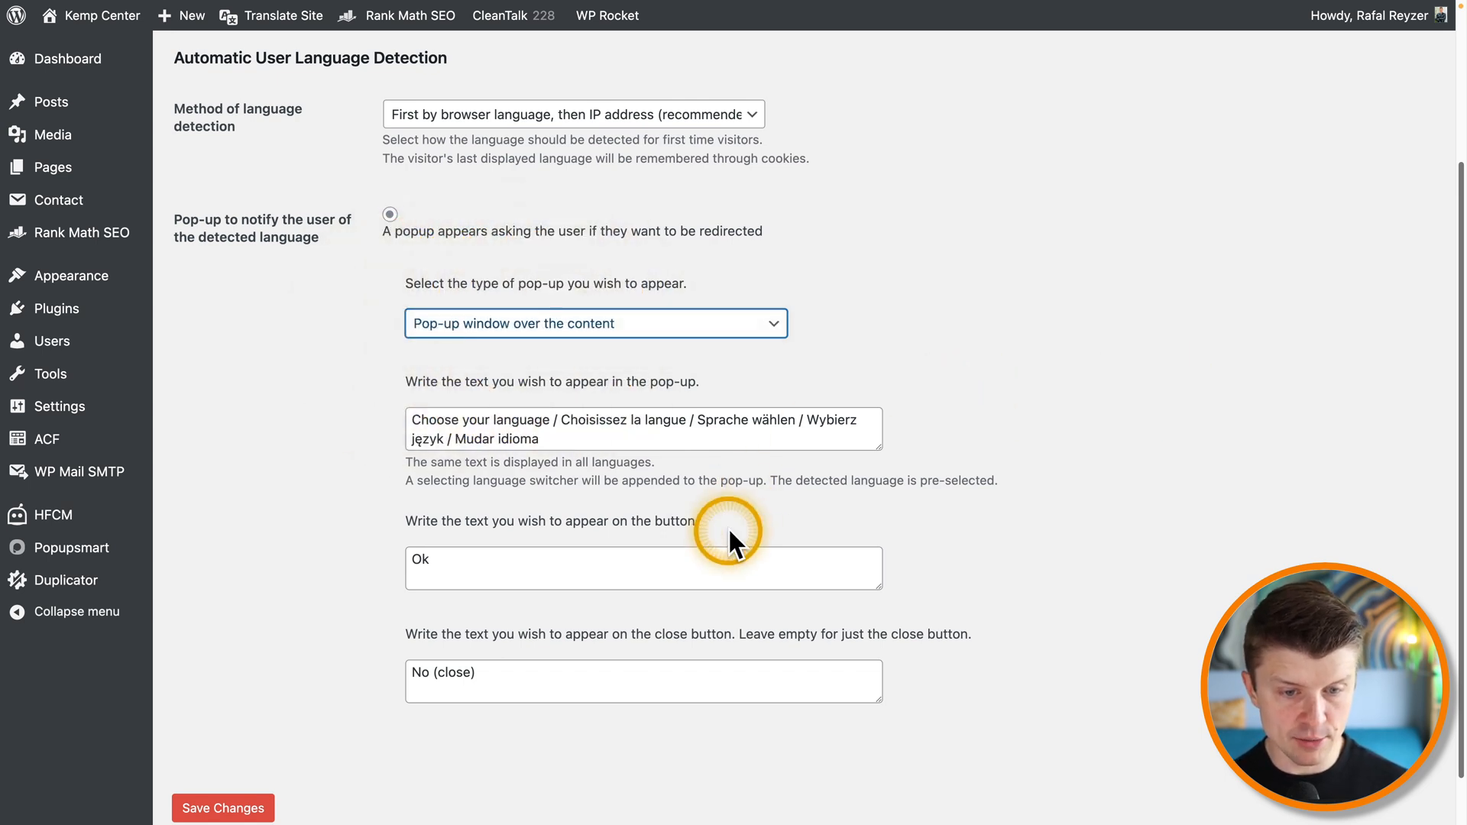
pyautogui.scroll(-3)
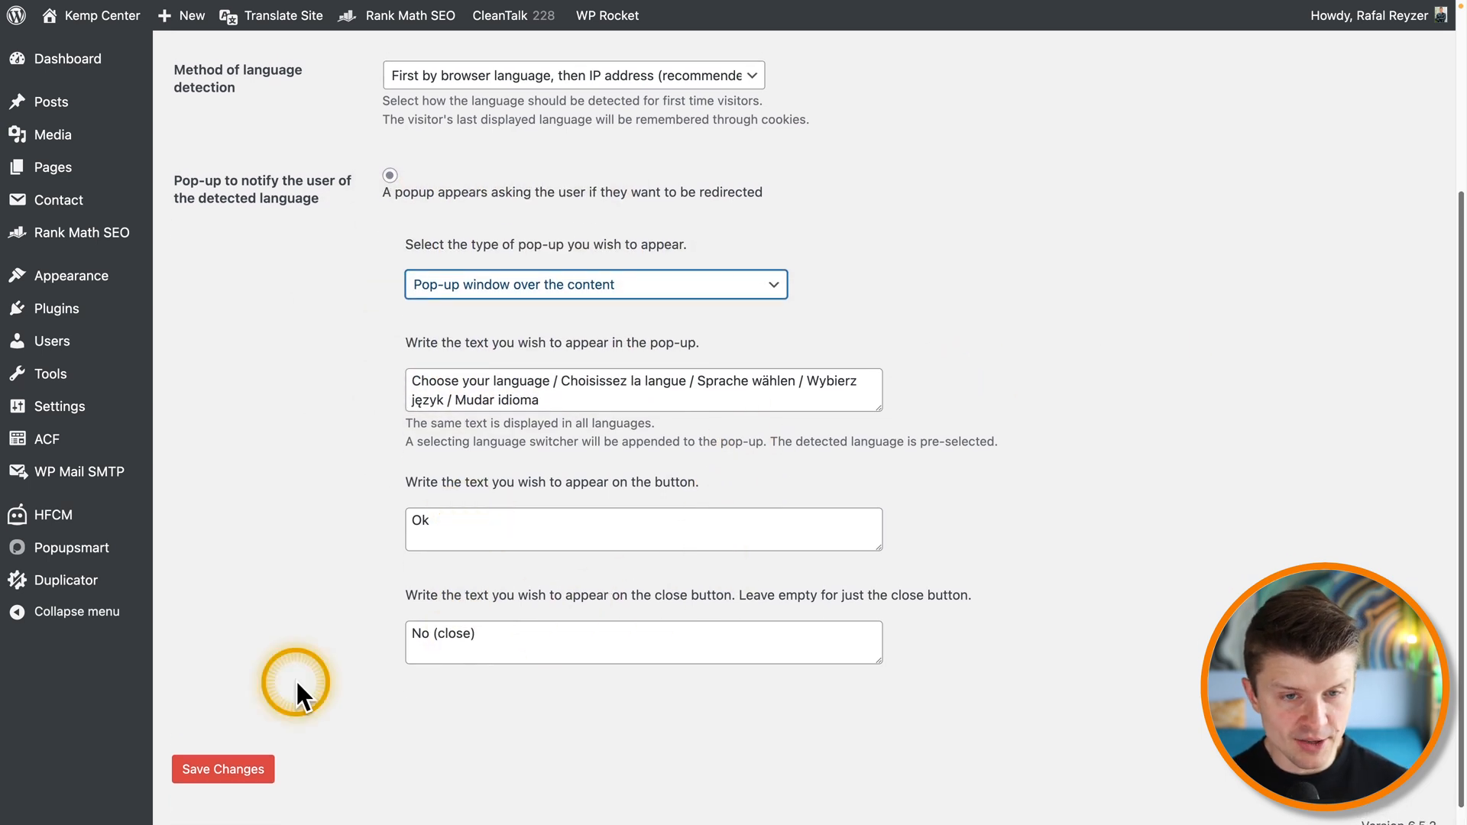
pyautogui.scroll(3)
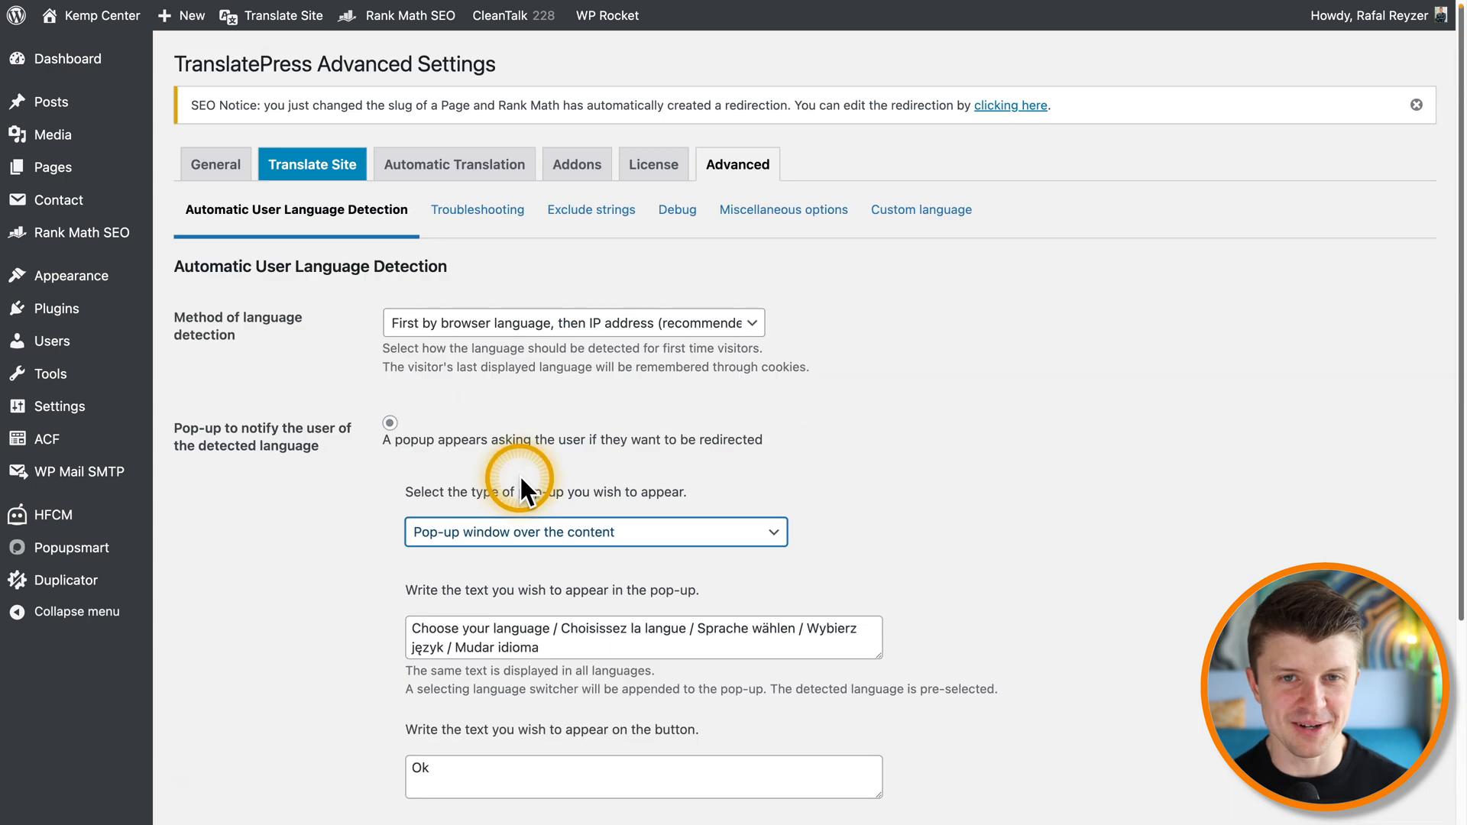
# Step: Review the Troubleshooting, Exclude strings and Debug sub-sections of the Advanced settings
pyautogui.click(477, 209)
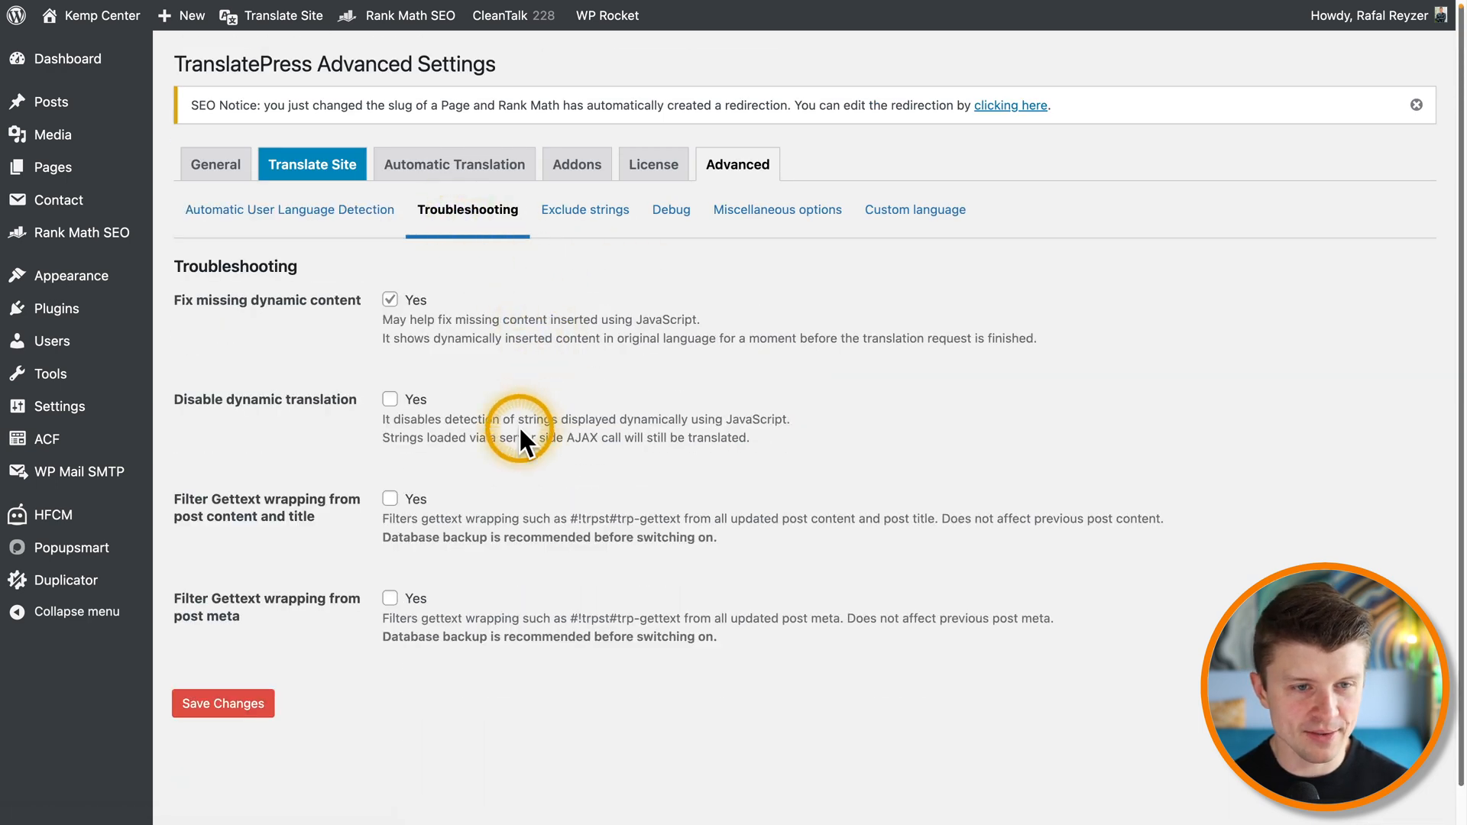
pyautogui.moveTo(599, 217)
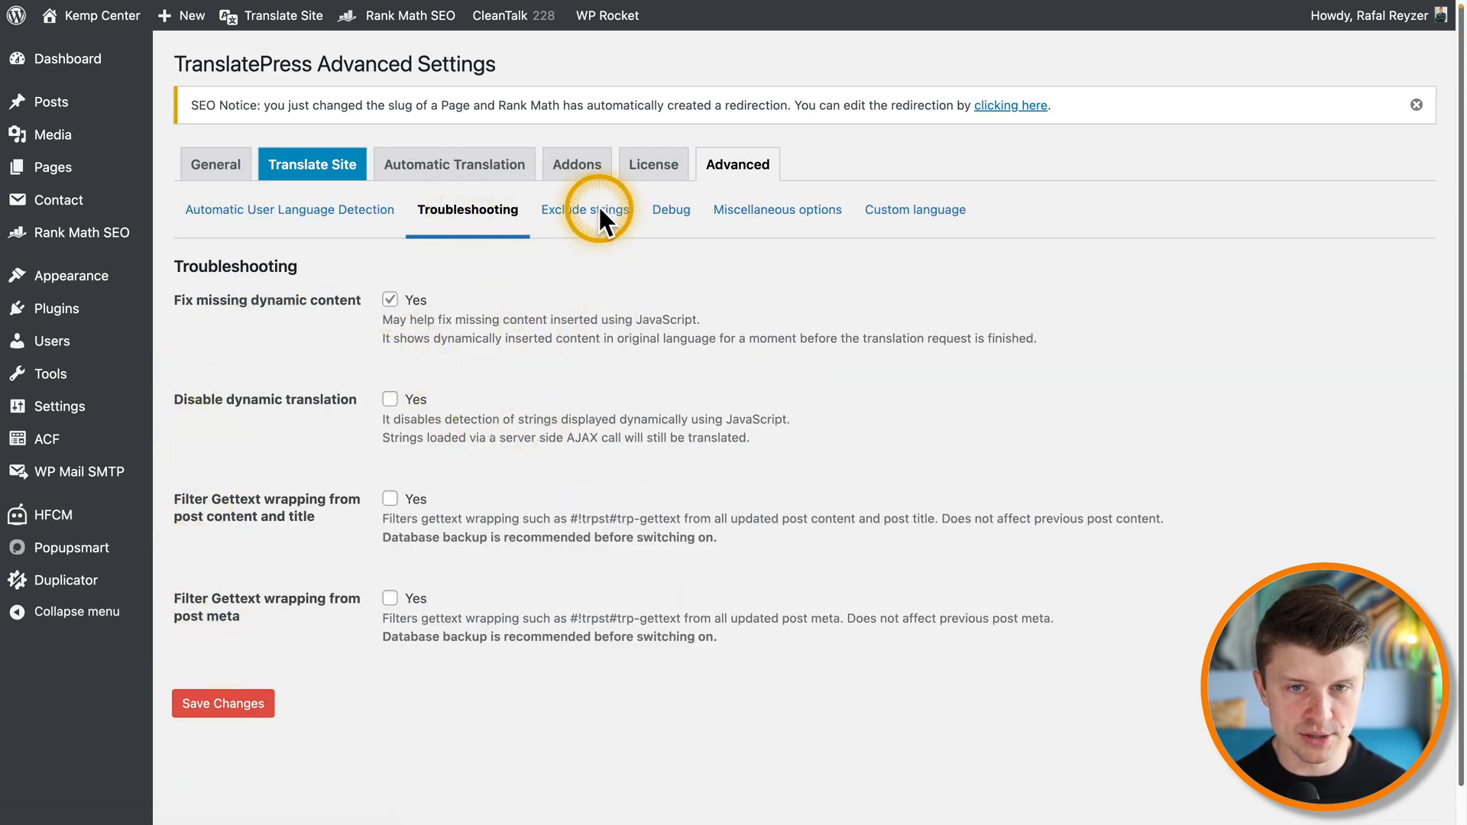
pyautogui.click(585, 209)
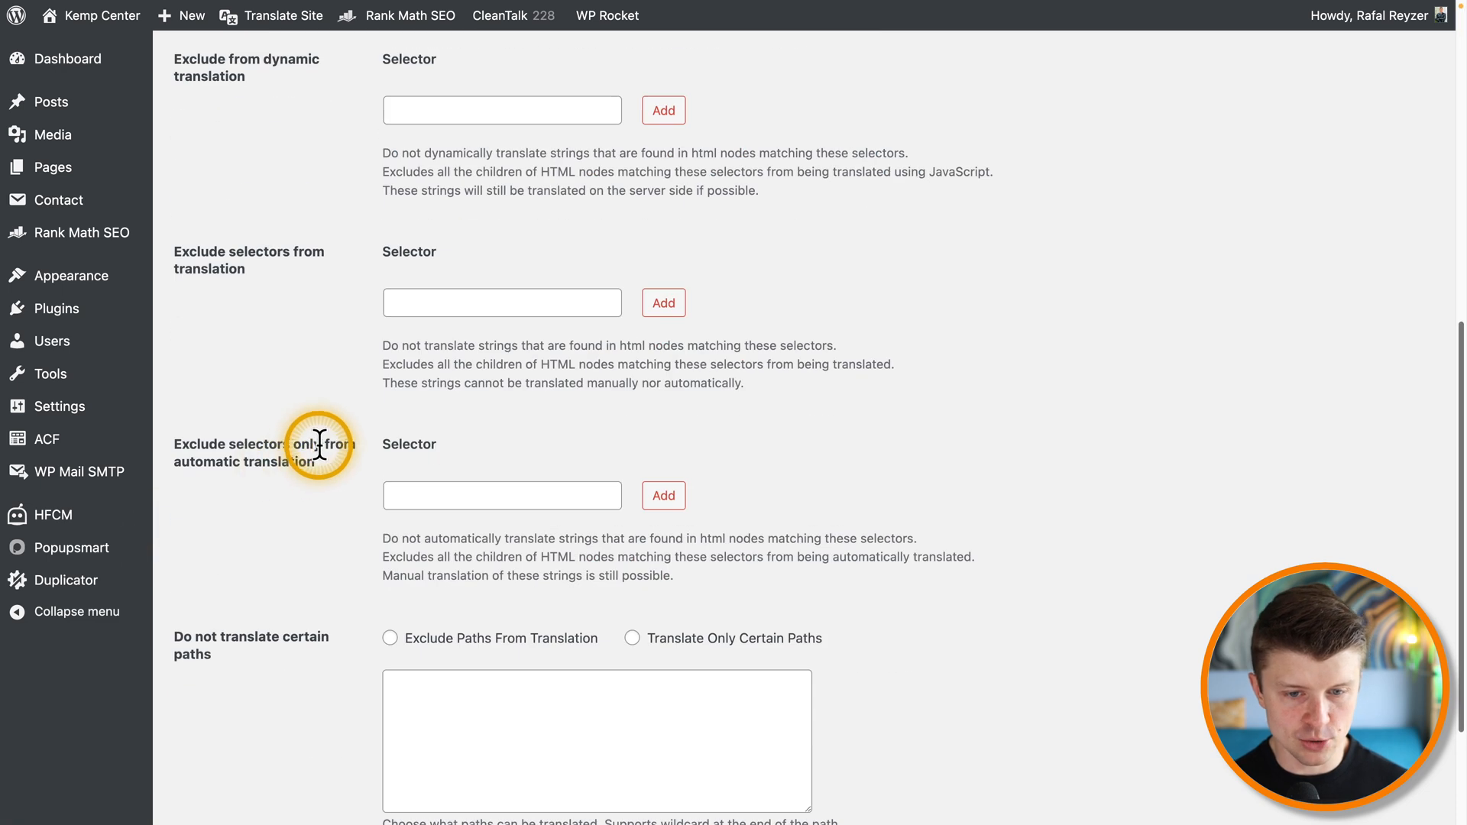
pyautogui.scroll(3)
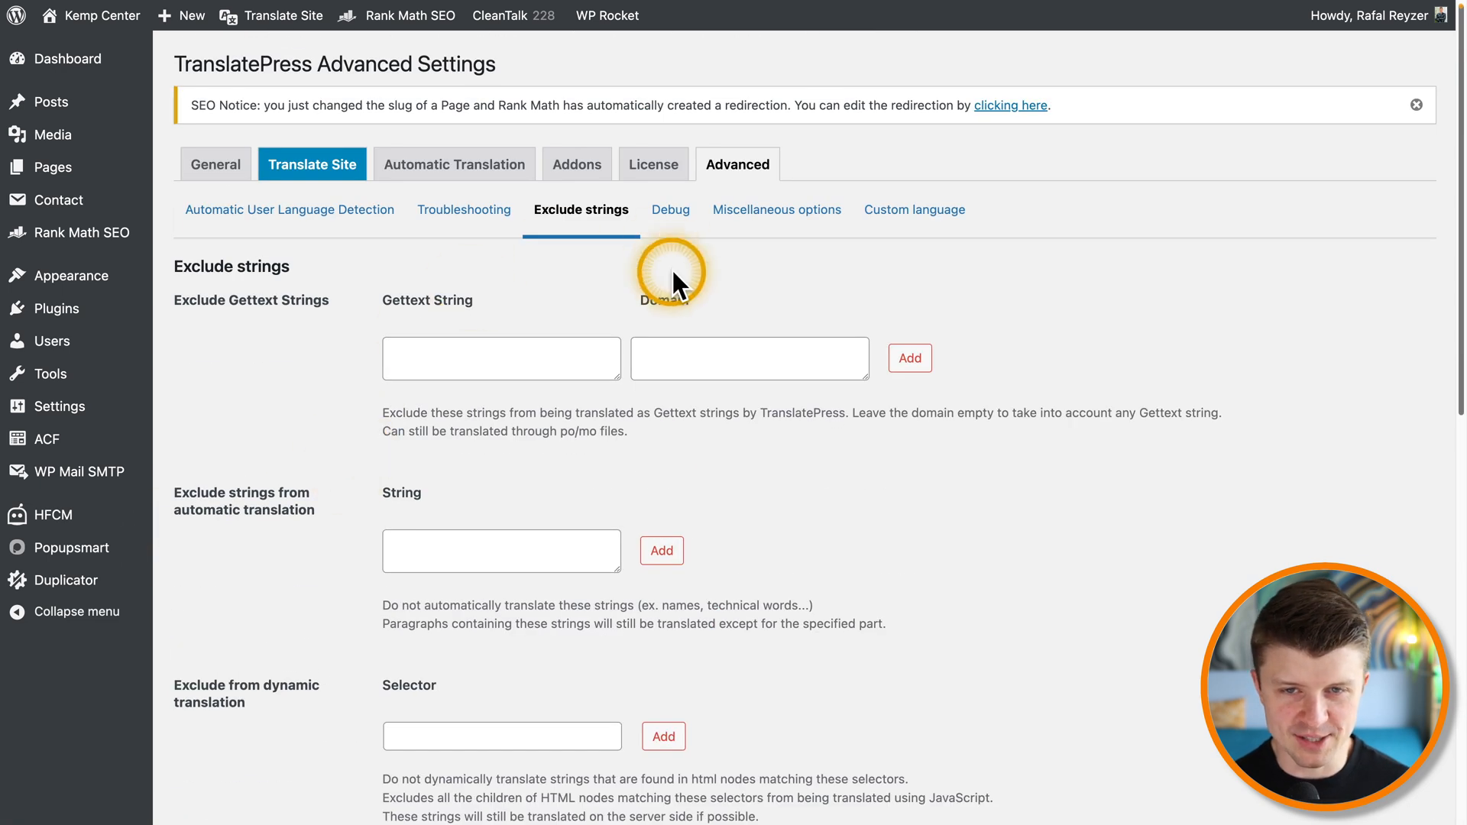
pyautogui.click(670, 209)
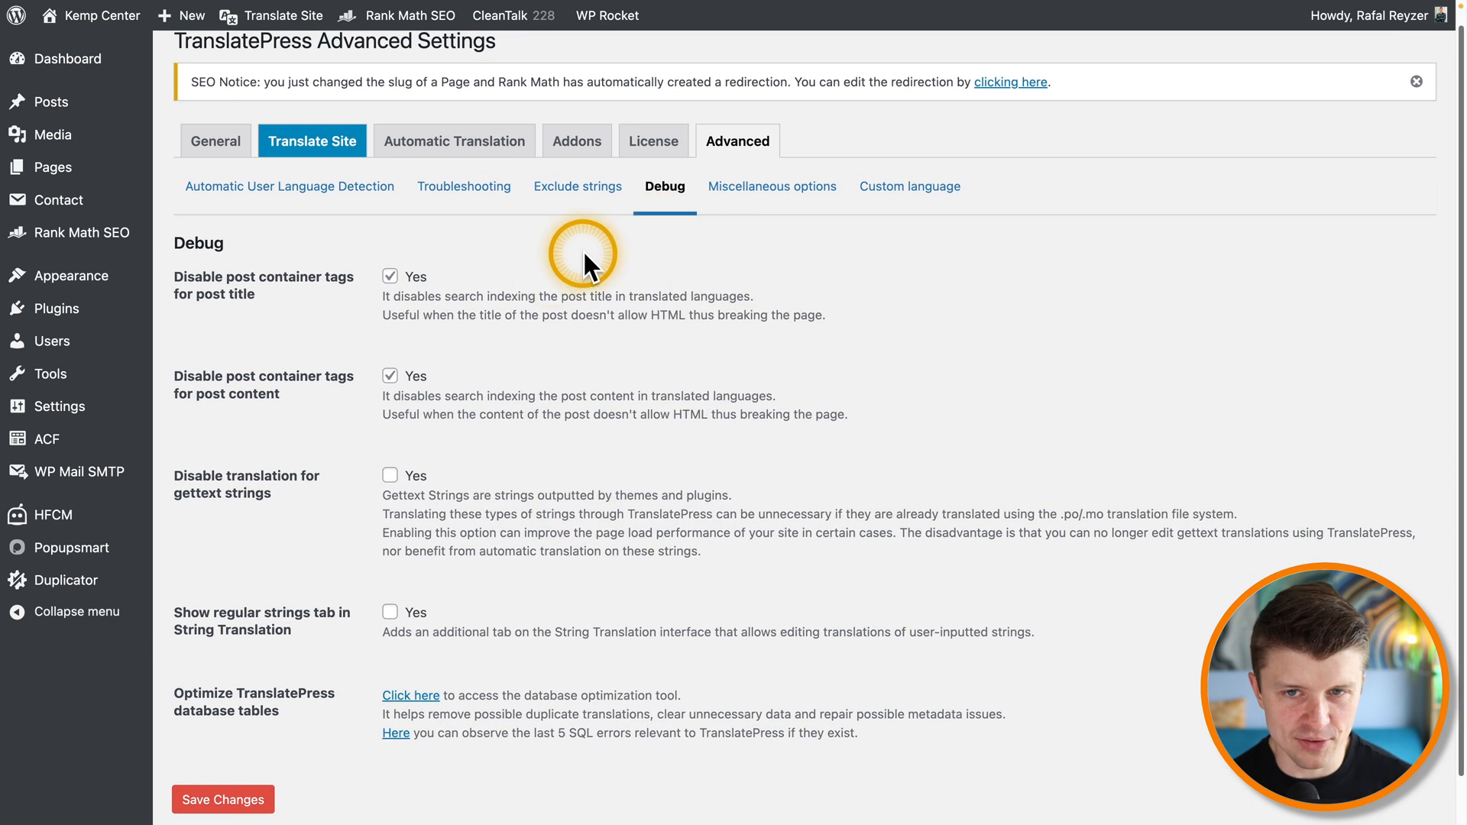
# Step: Review Miscellaneous options, then reach the Custom language form for code, names and flag
pyautogui.click(772, 186)
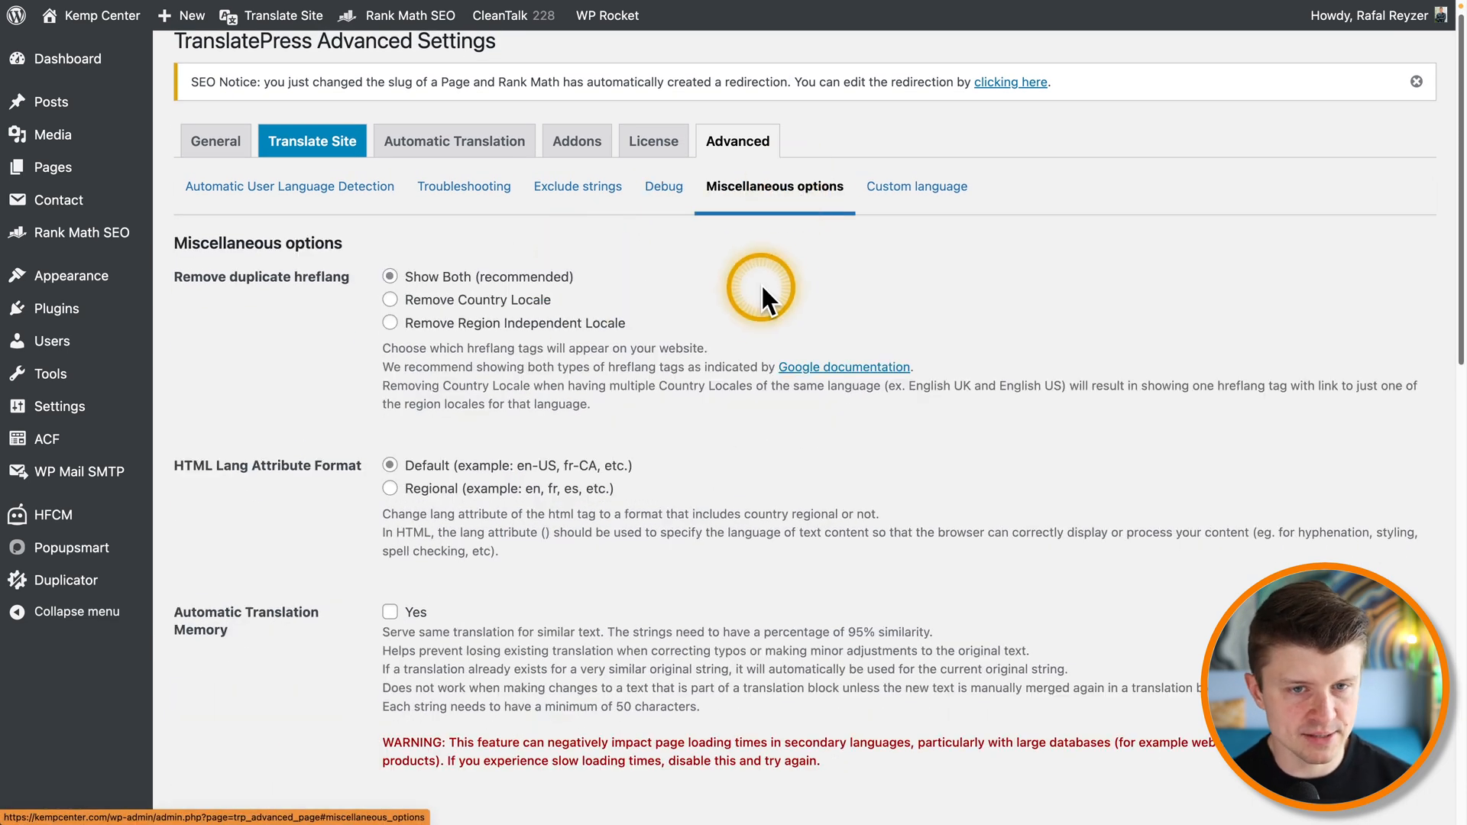
pyautogui.scroll(-3)
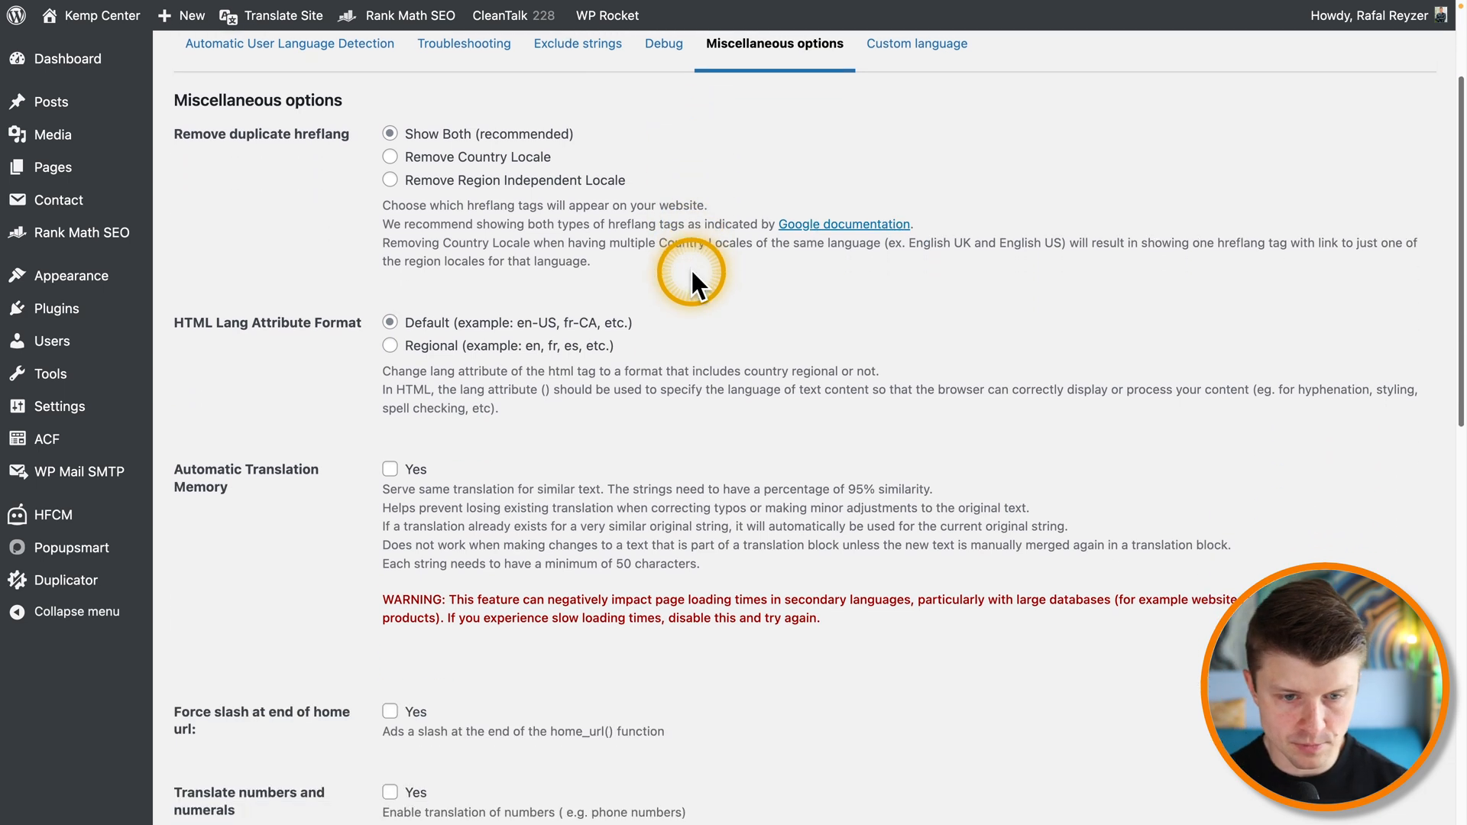
pyautogui.scroll(-3)
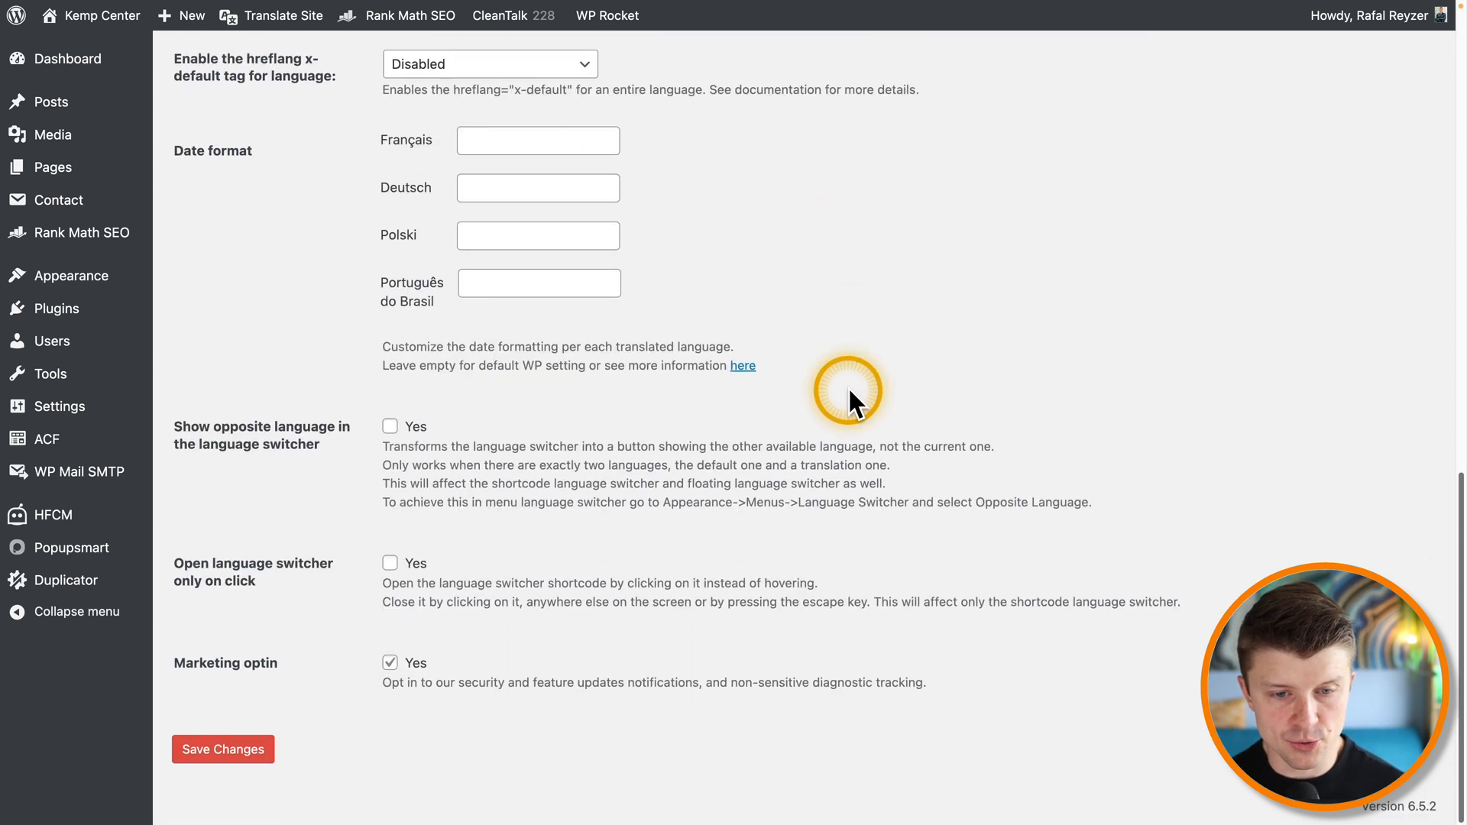
pyautogui.click(909, 209)
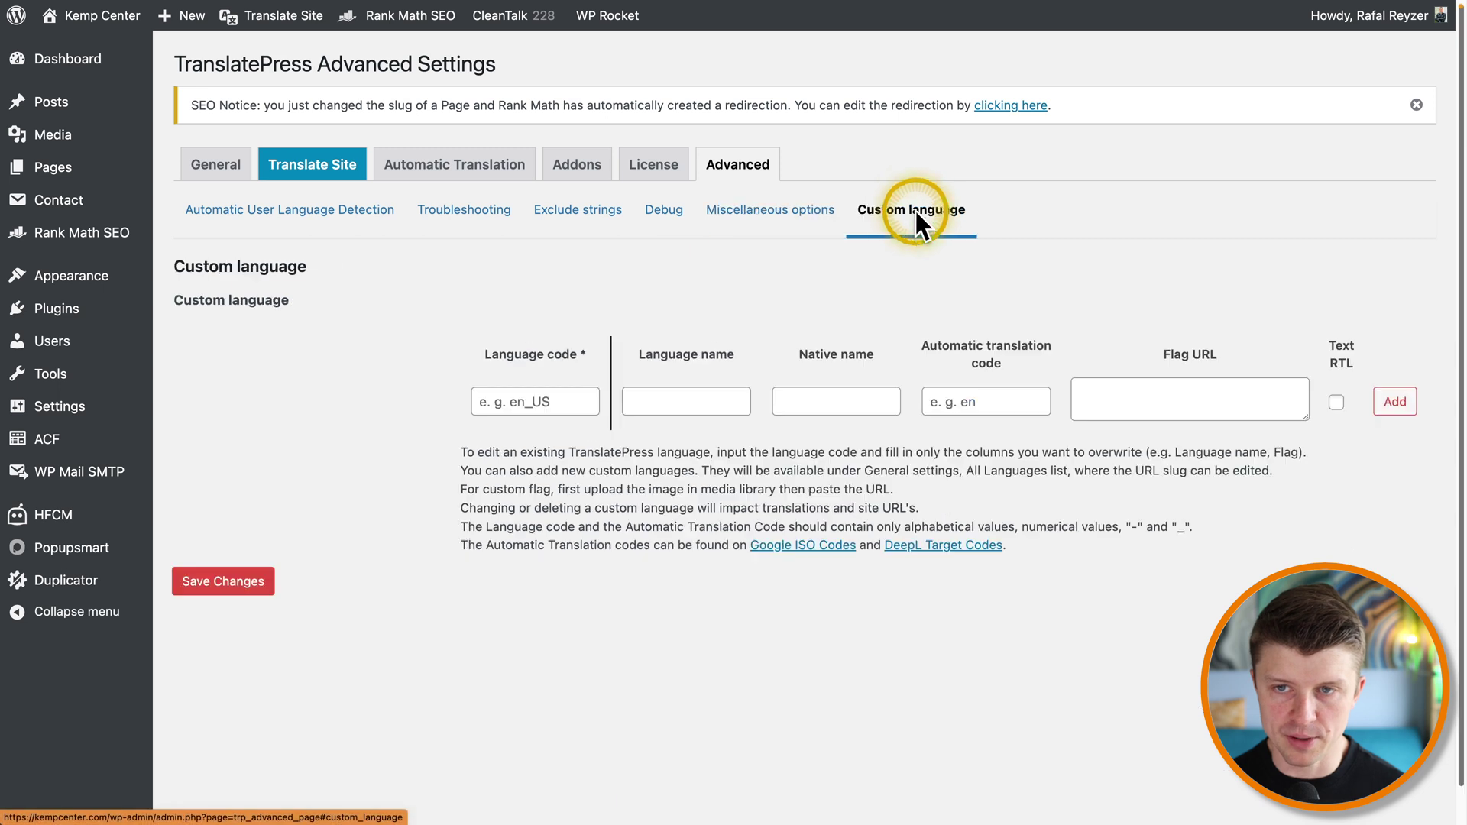
pyautogui.moveTo(185, 206)
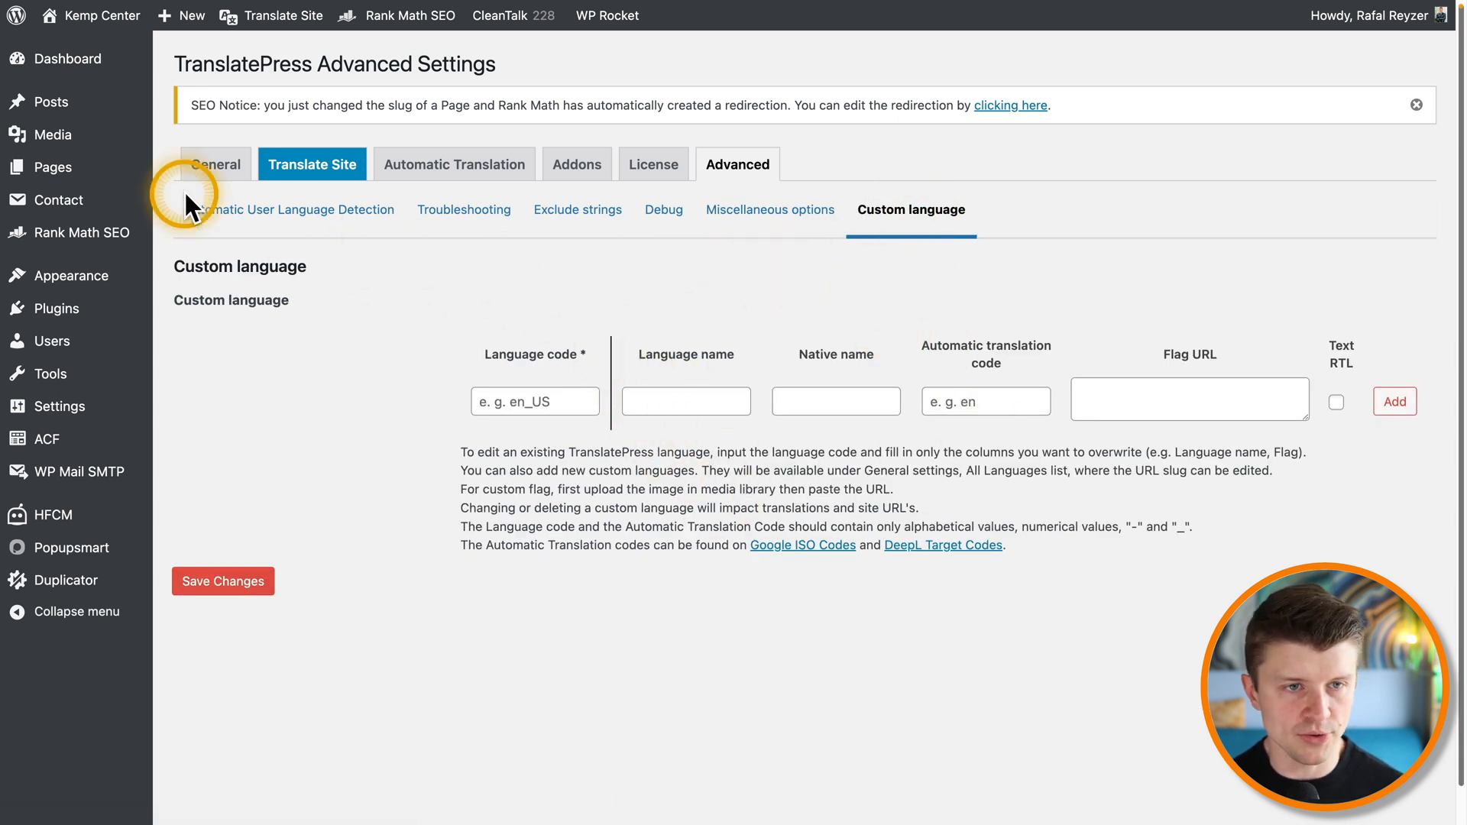
# Step: Return to the General settings listing English (United States) default plus French, German, Polish and Portuguese (Brazil)
pyautogui.click(214, 164)
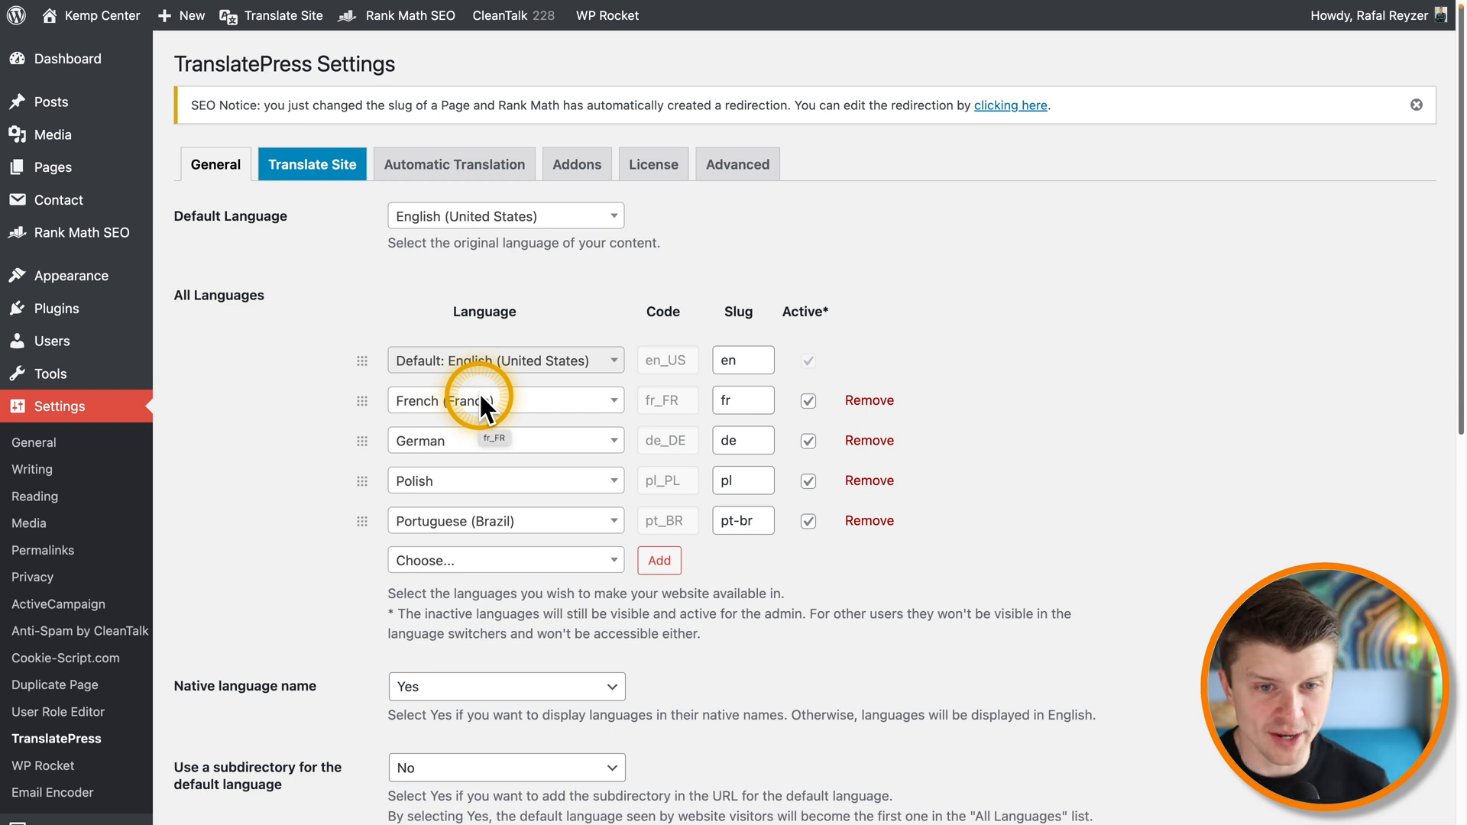
pyautogui.moveTo(303, 370)
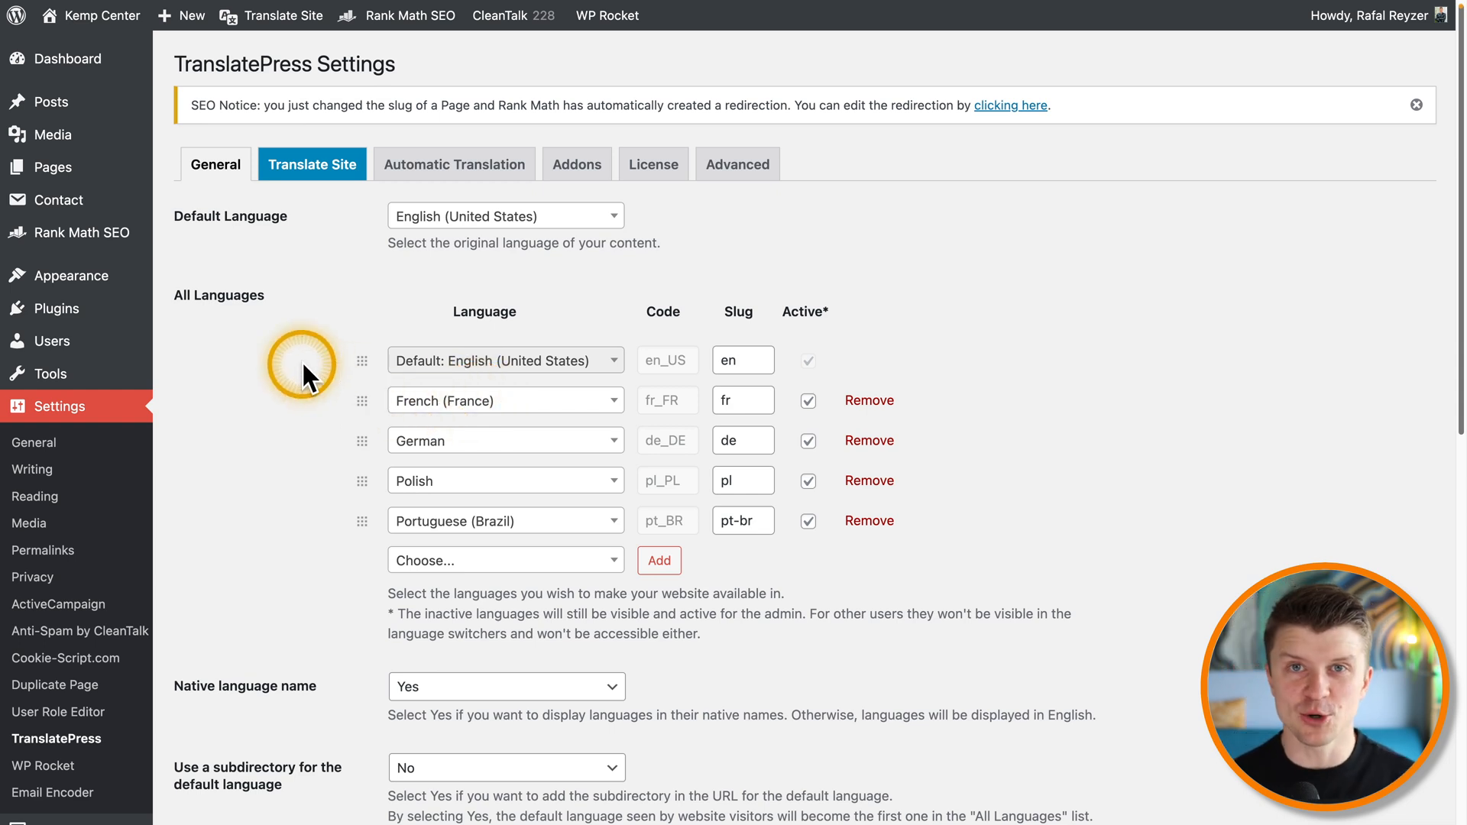
pyautogui.moveTo(450, 552)
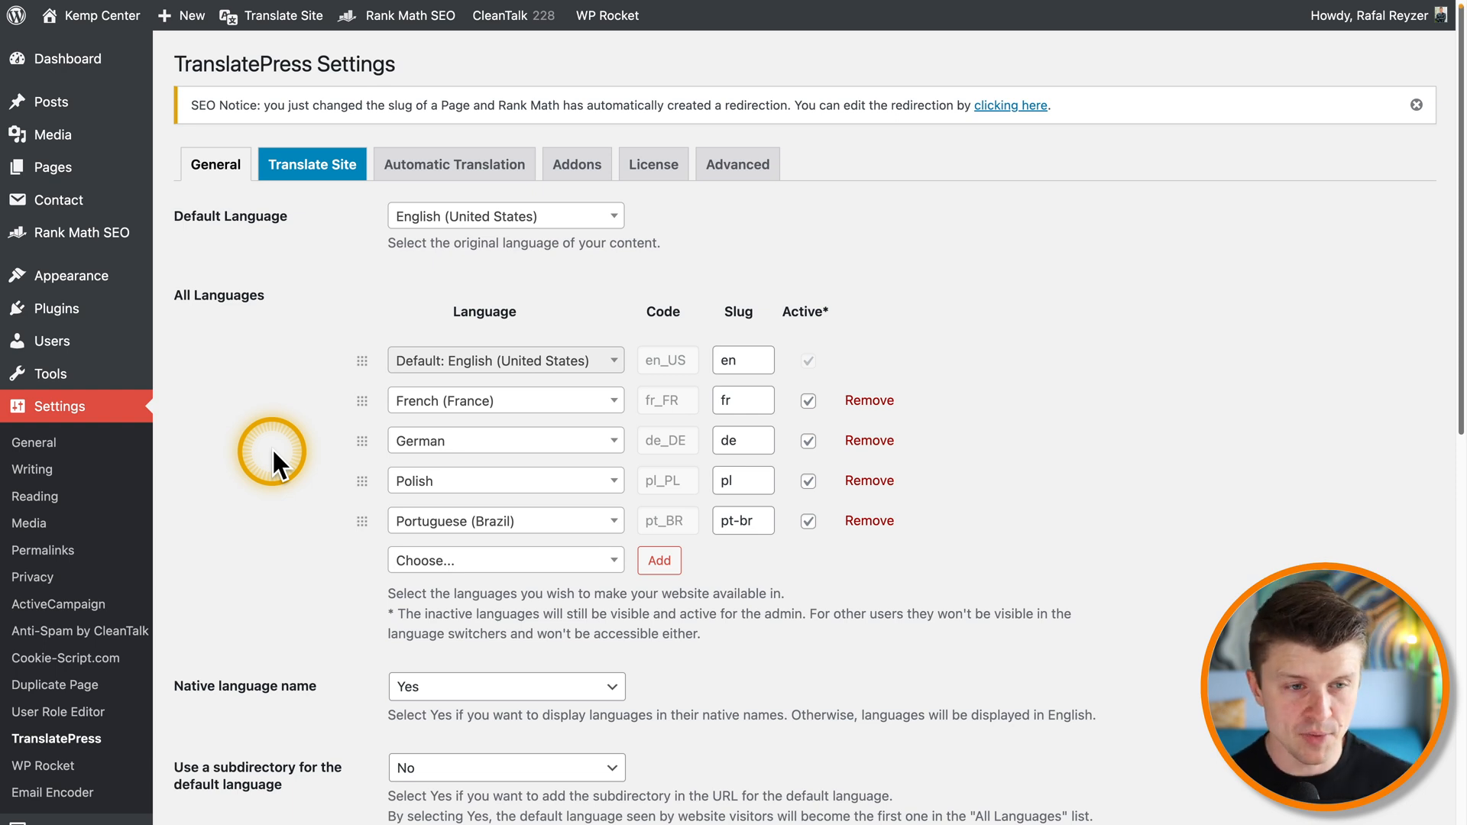
pyautogui.moveTo(845, 256)
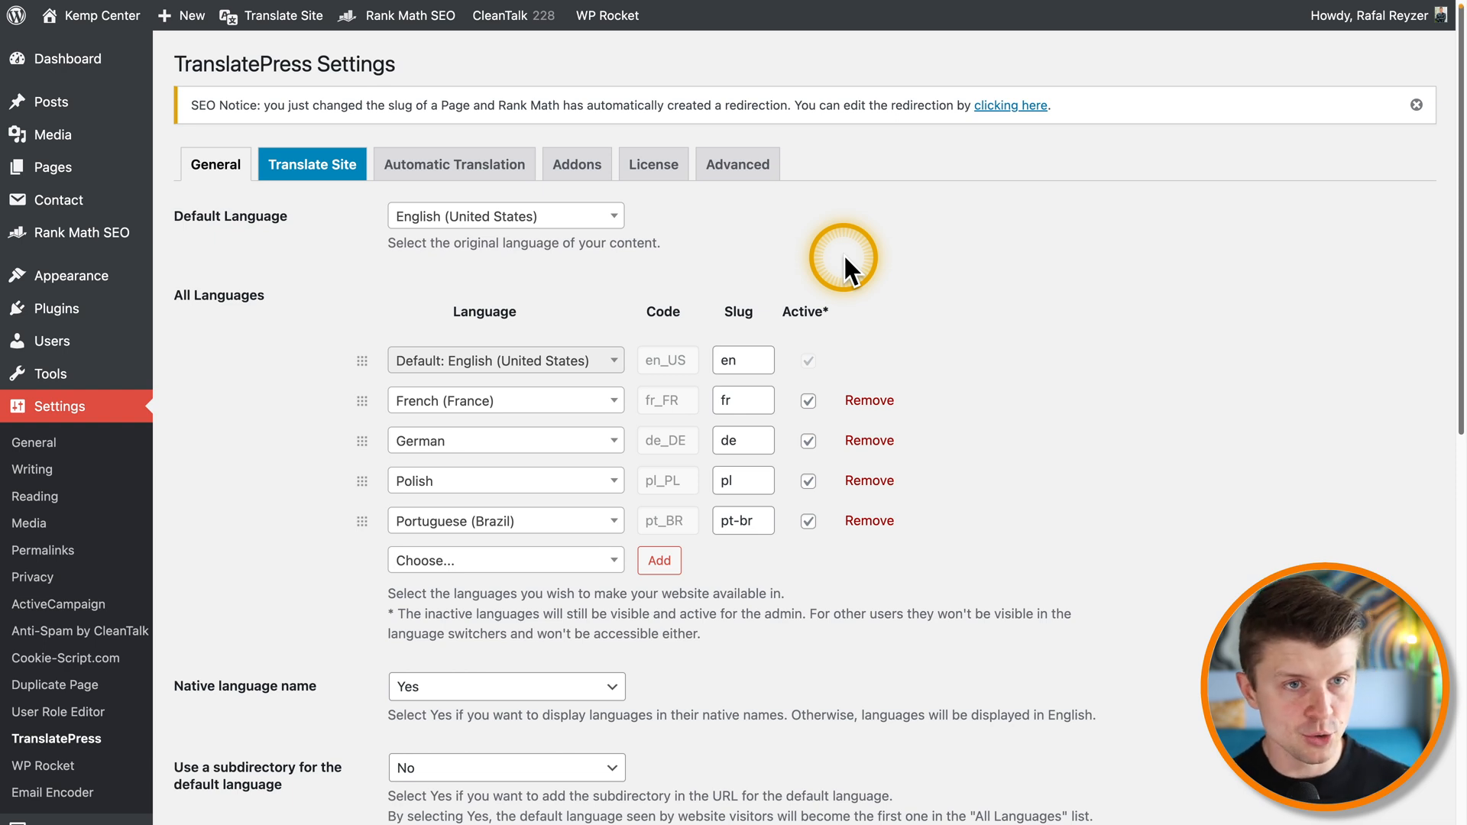
pyautogui.moveTo(269, 87)
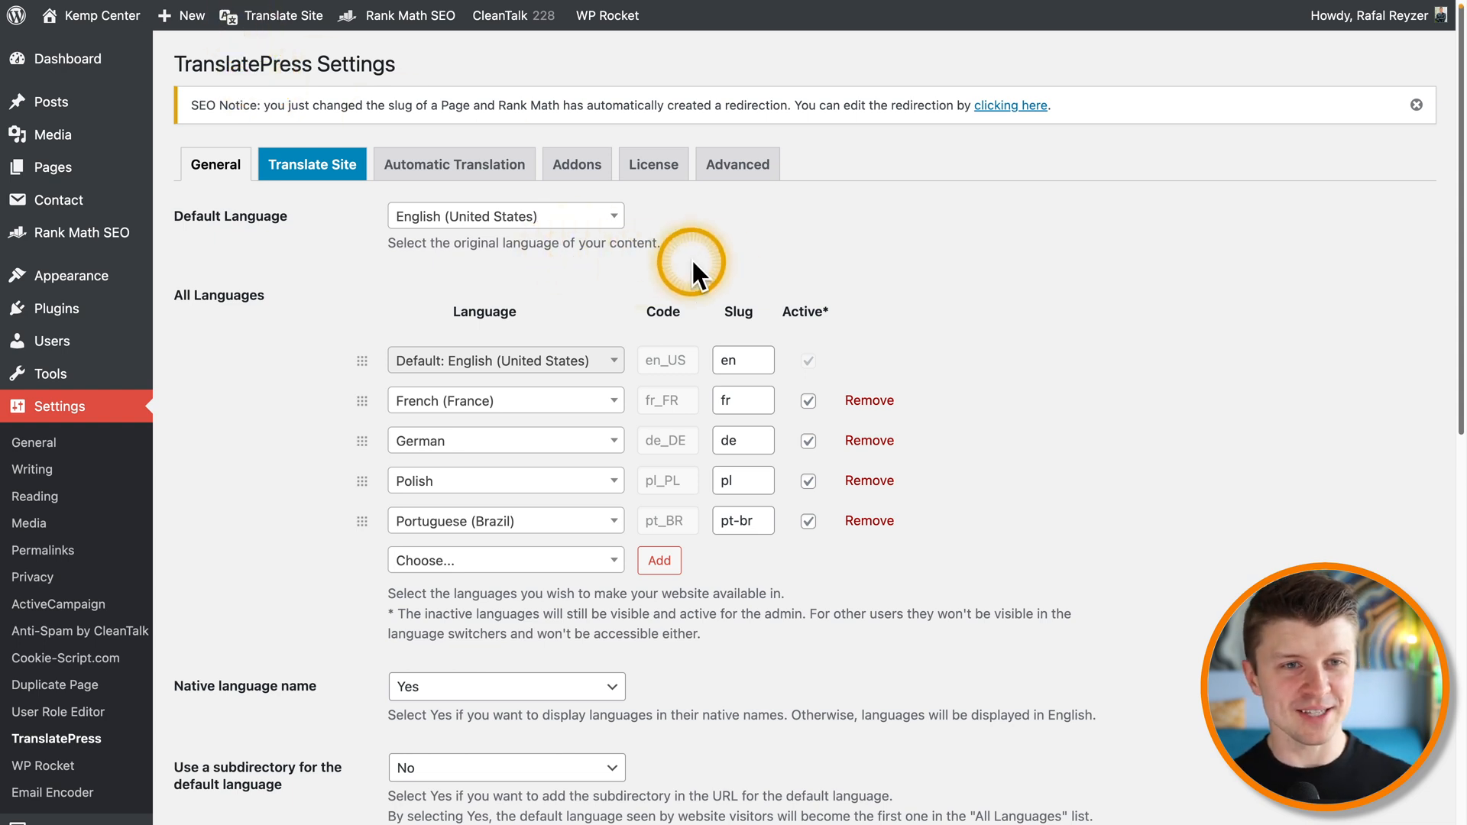
pyautogui.moveTo(894, 260)
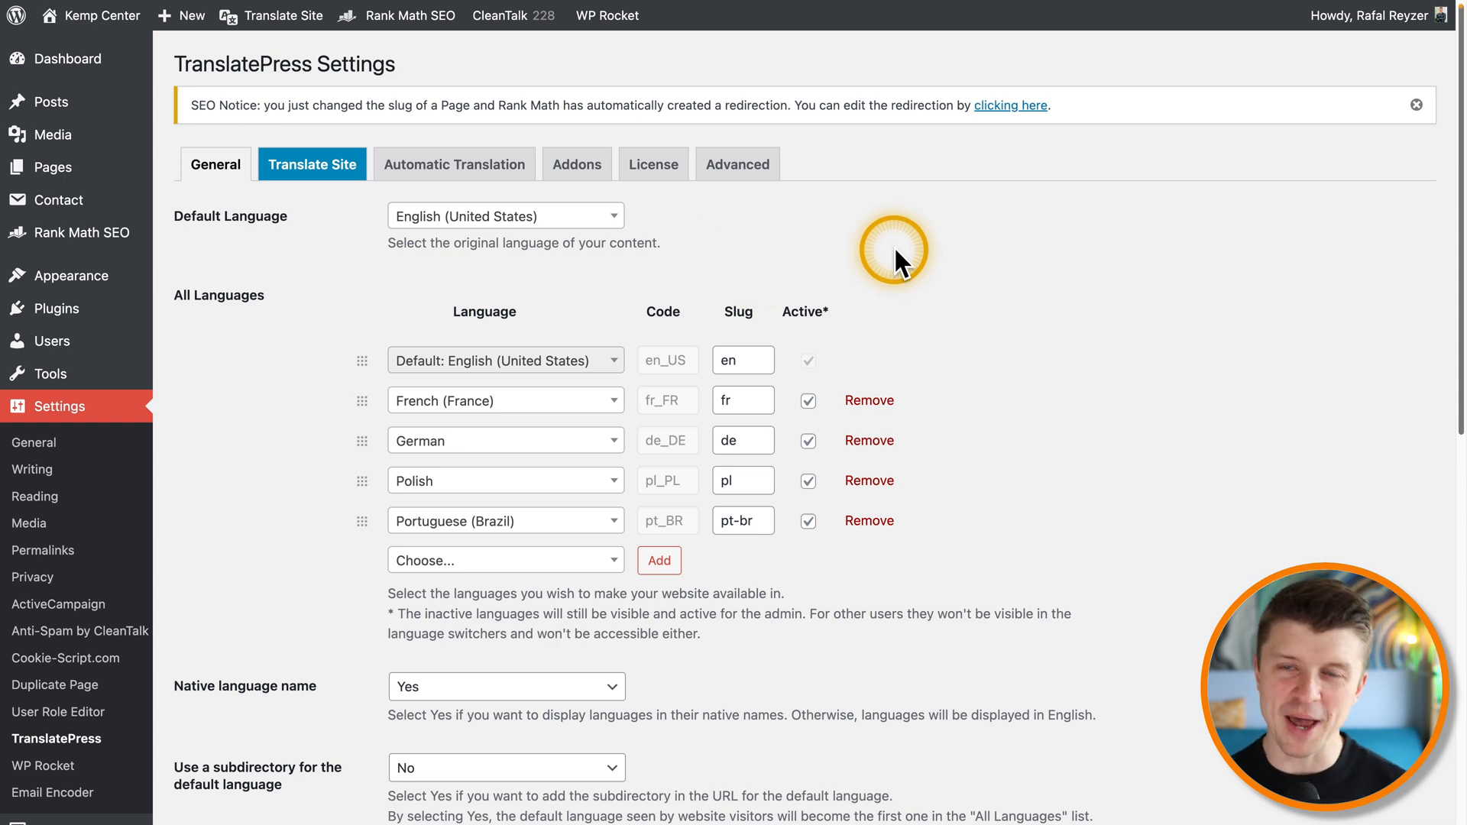